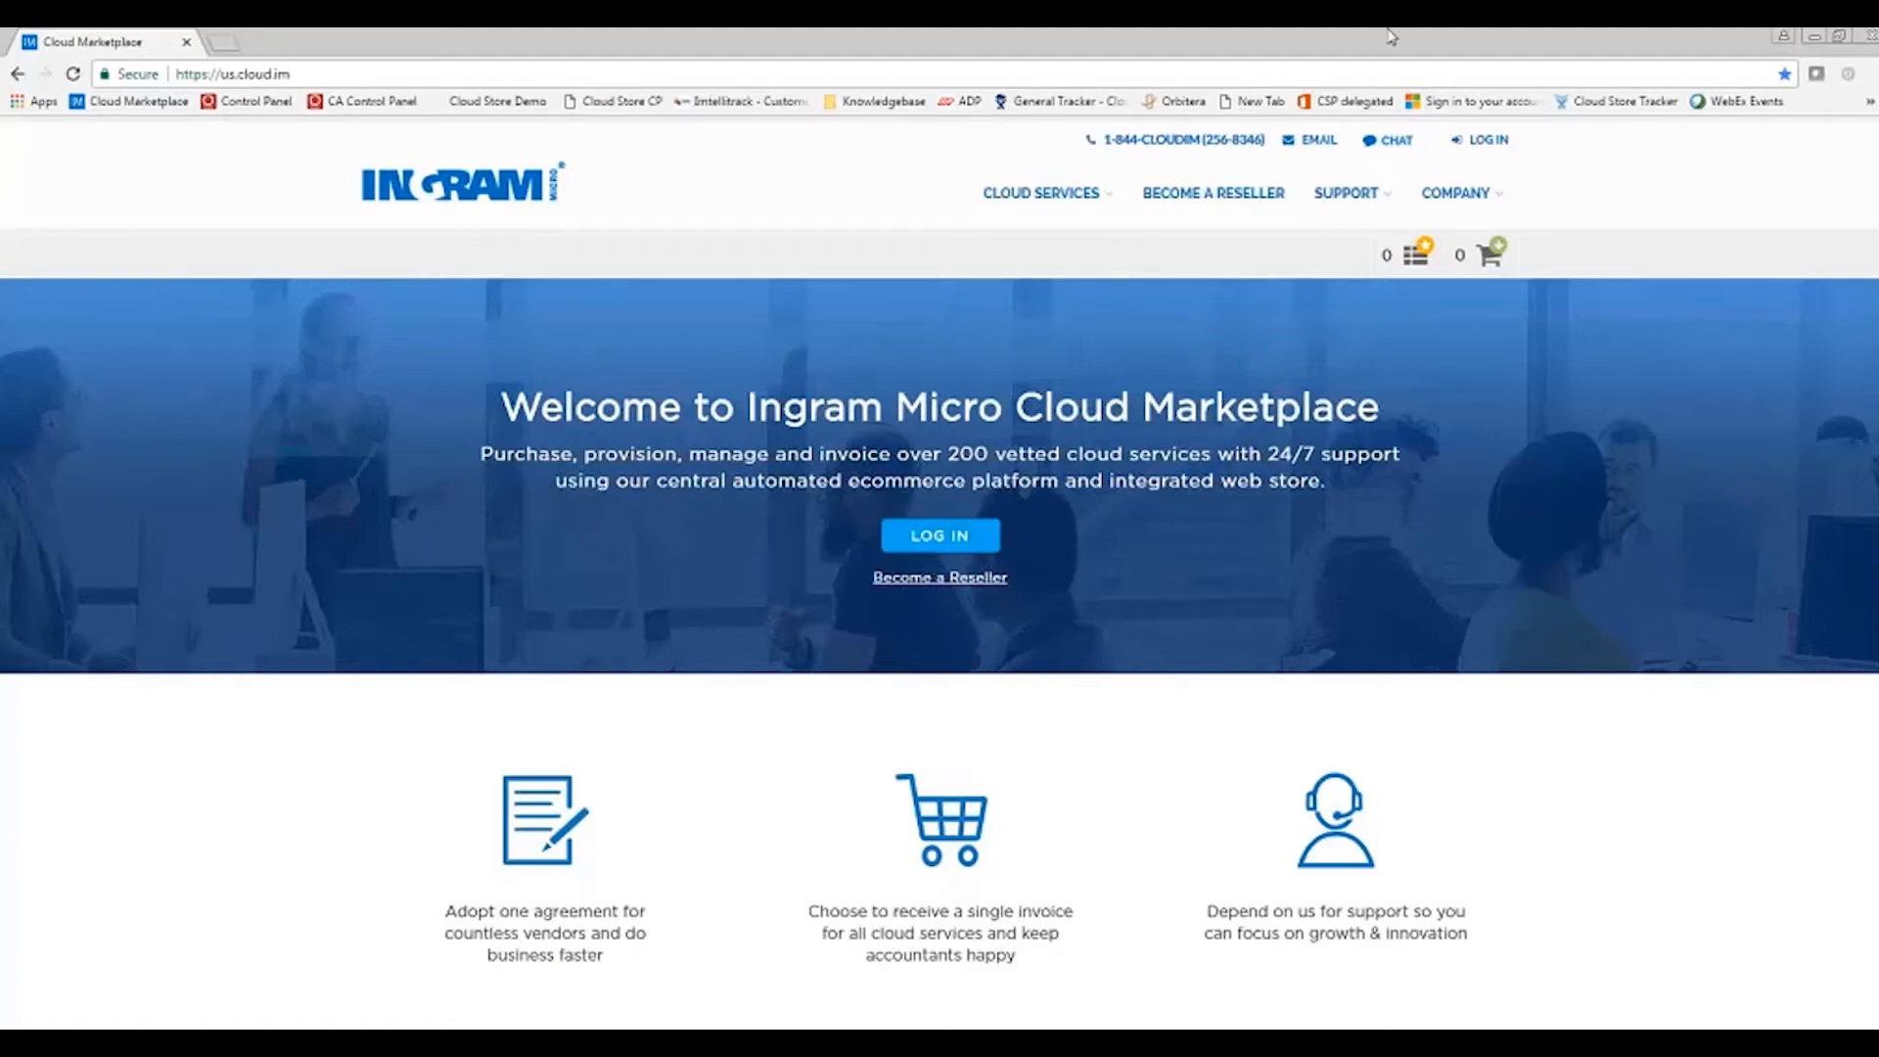
pyautogui.moveTo(1605, 184)
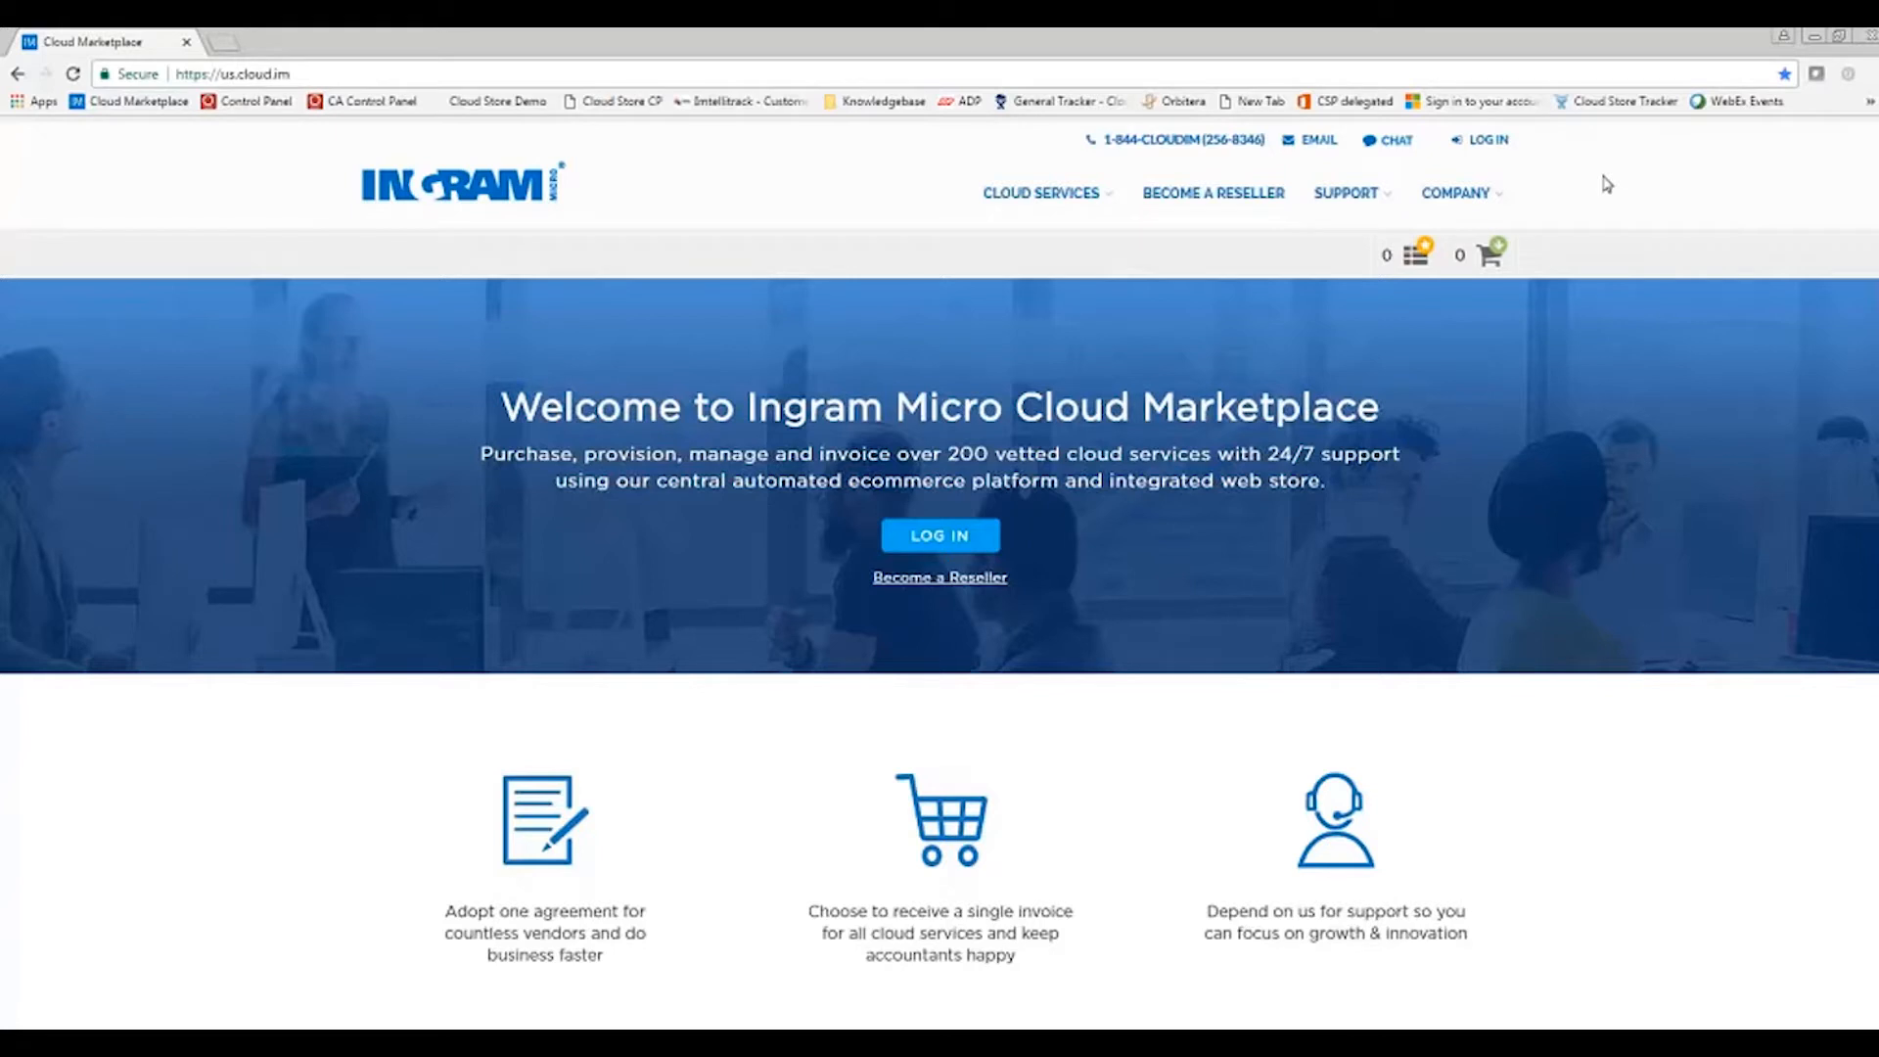
pyautogui.moveTo(1606, 176)
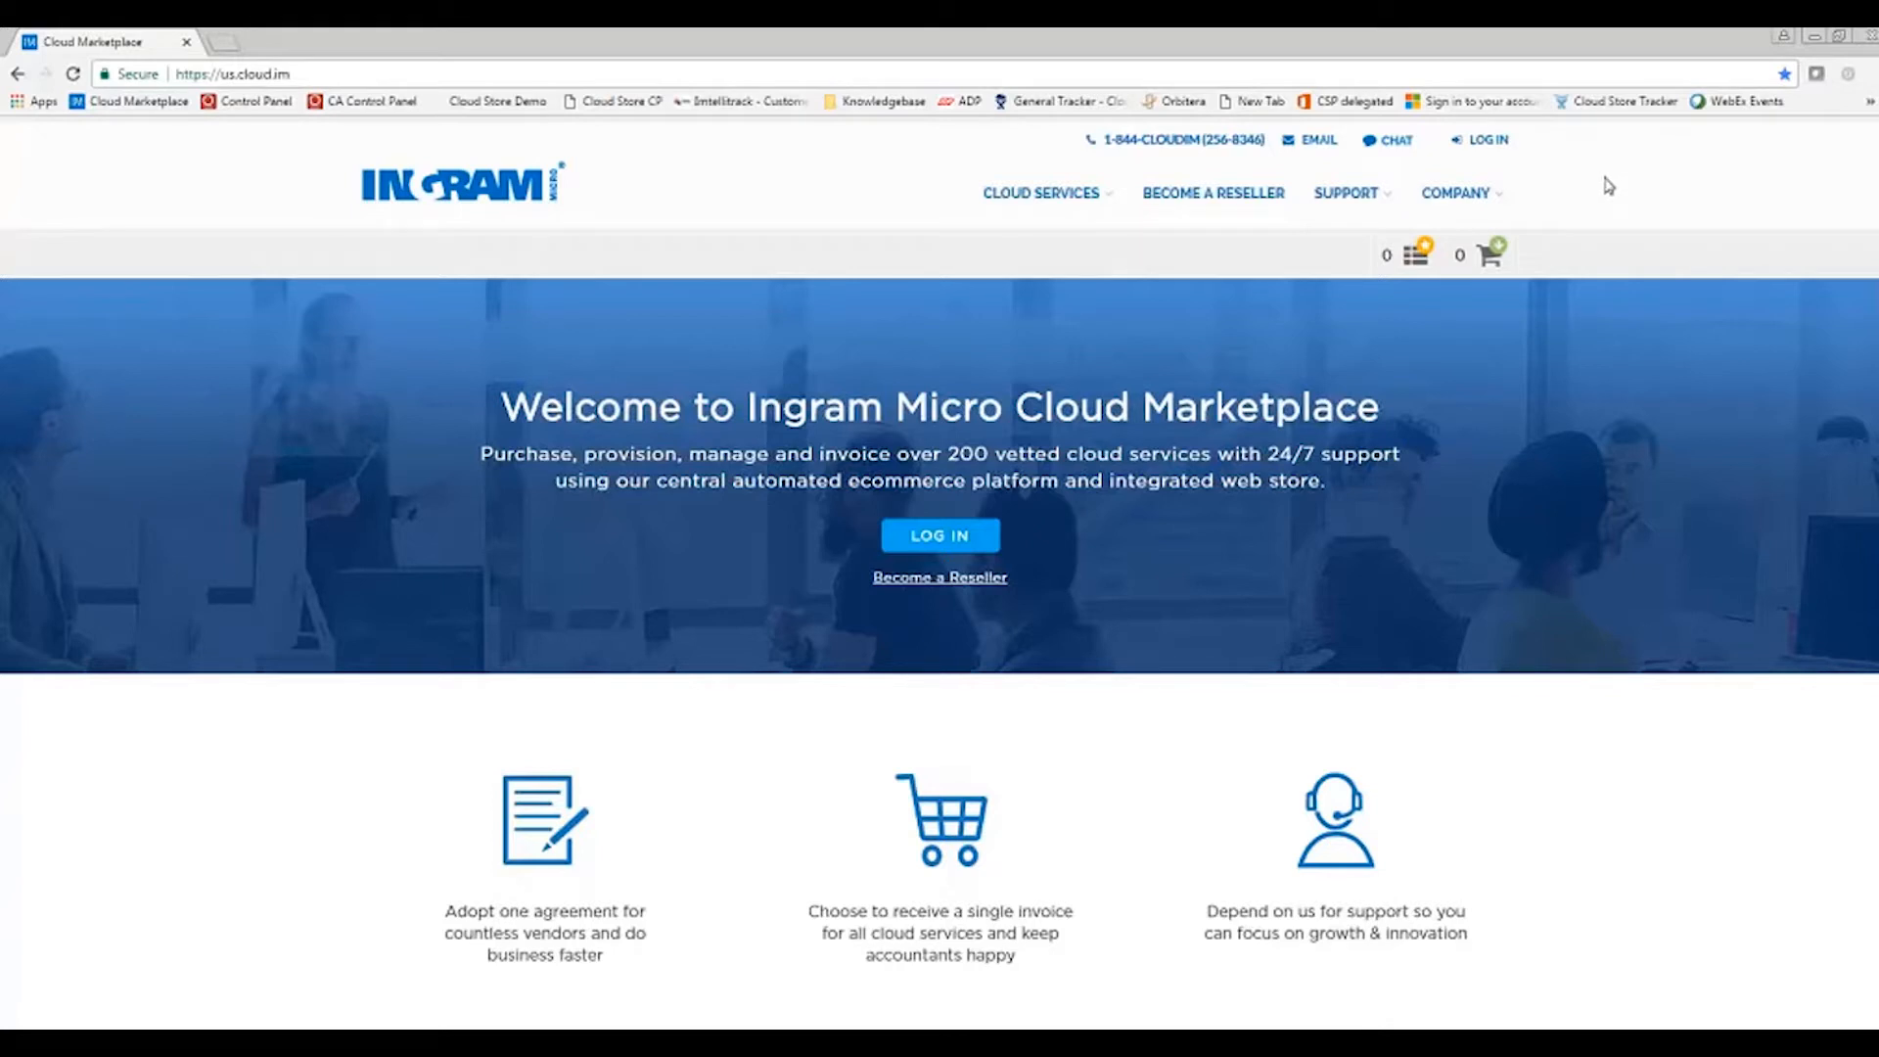
pyautogui.moveTo(940, 534)
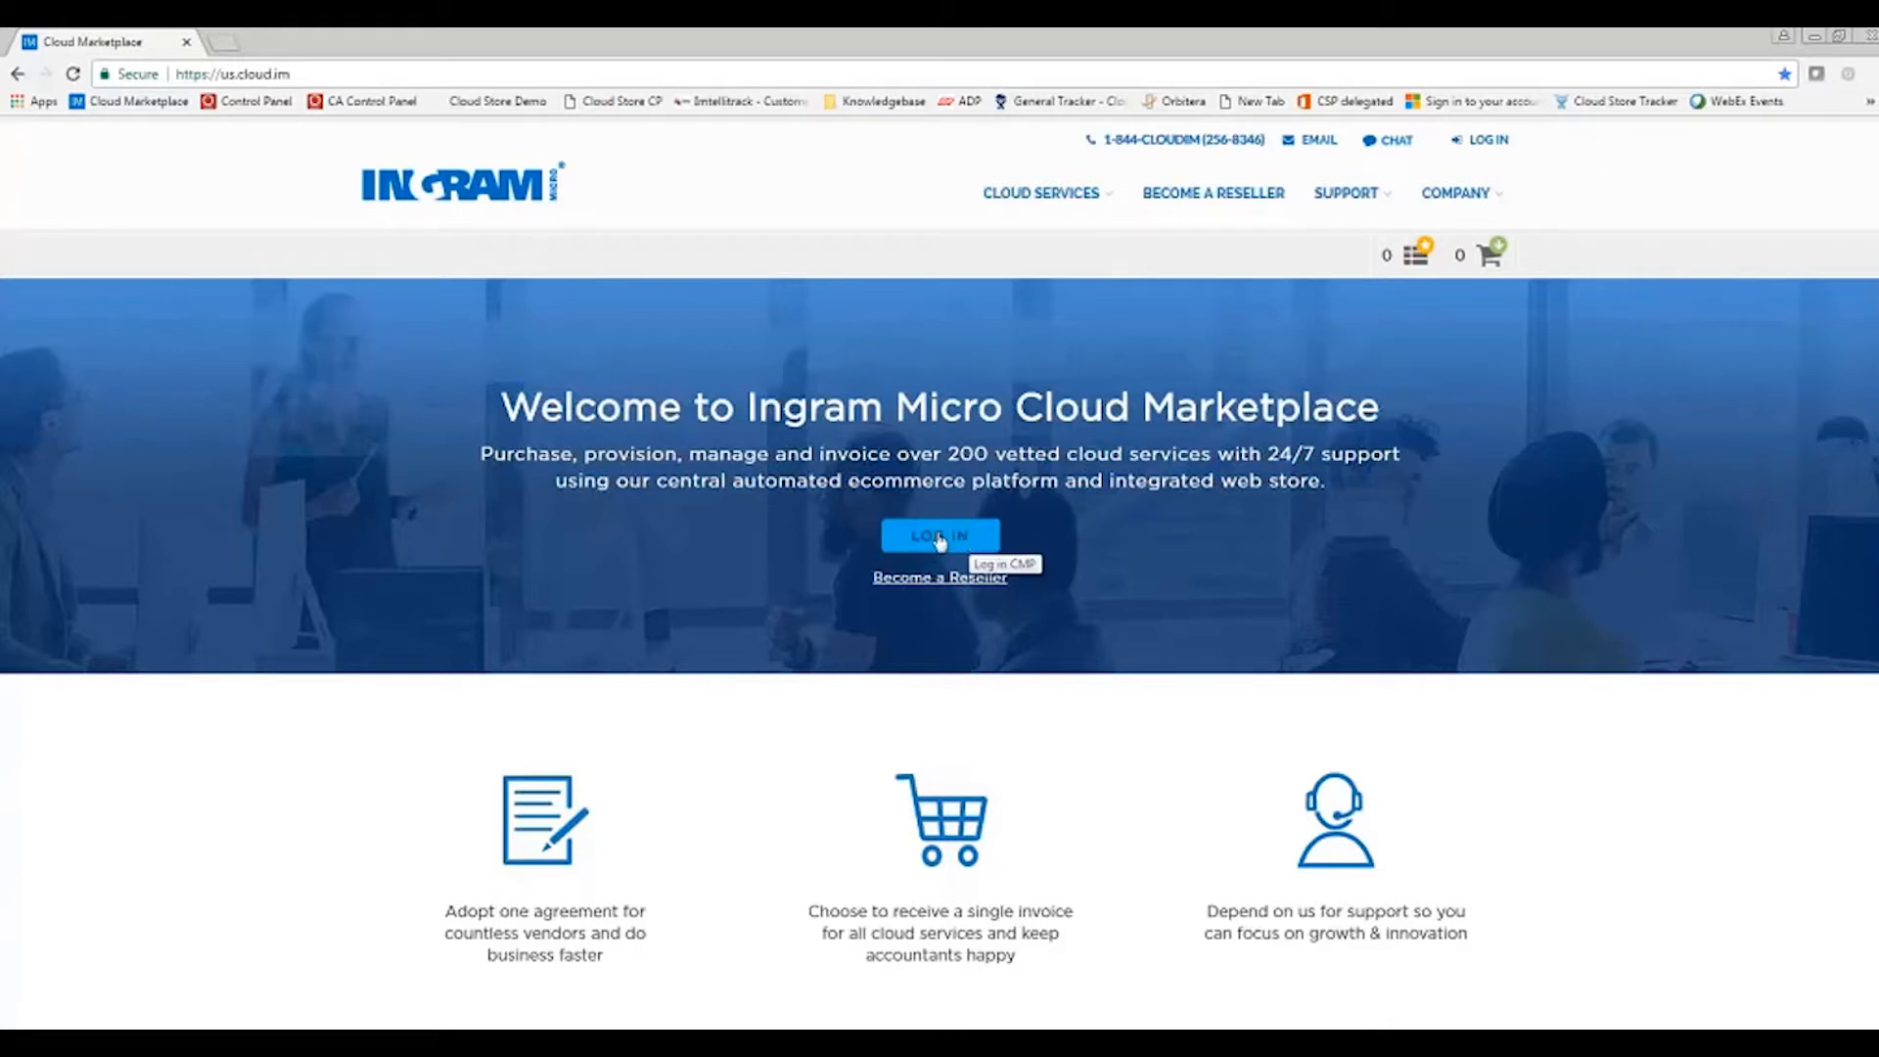
# Sign in to the reseller account from the Cloud Marketplace home page
pyautogui.click(1485, 141)
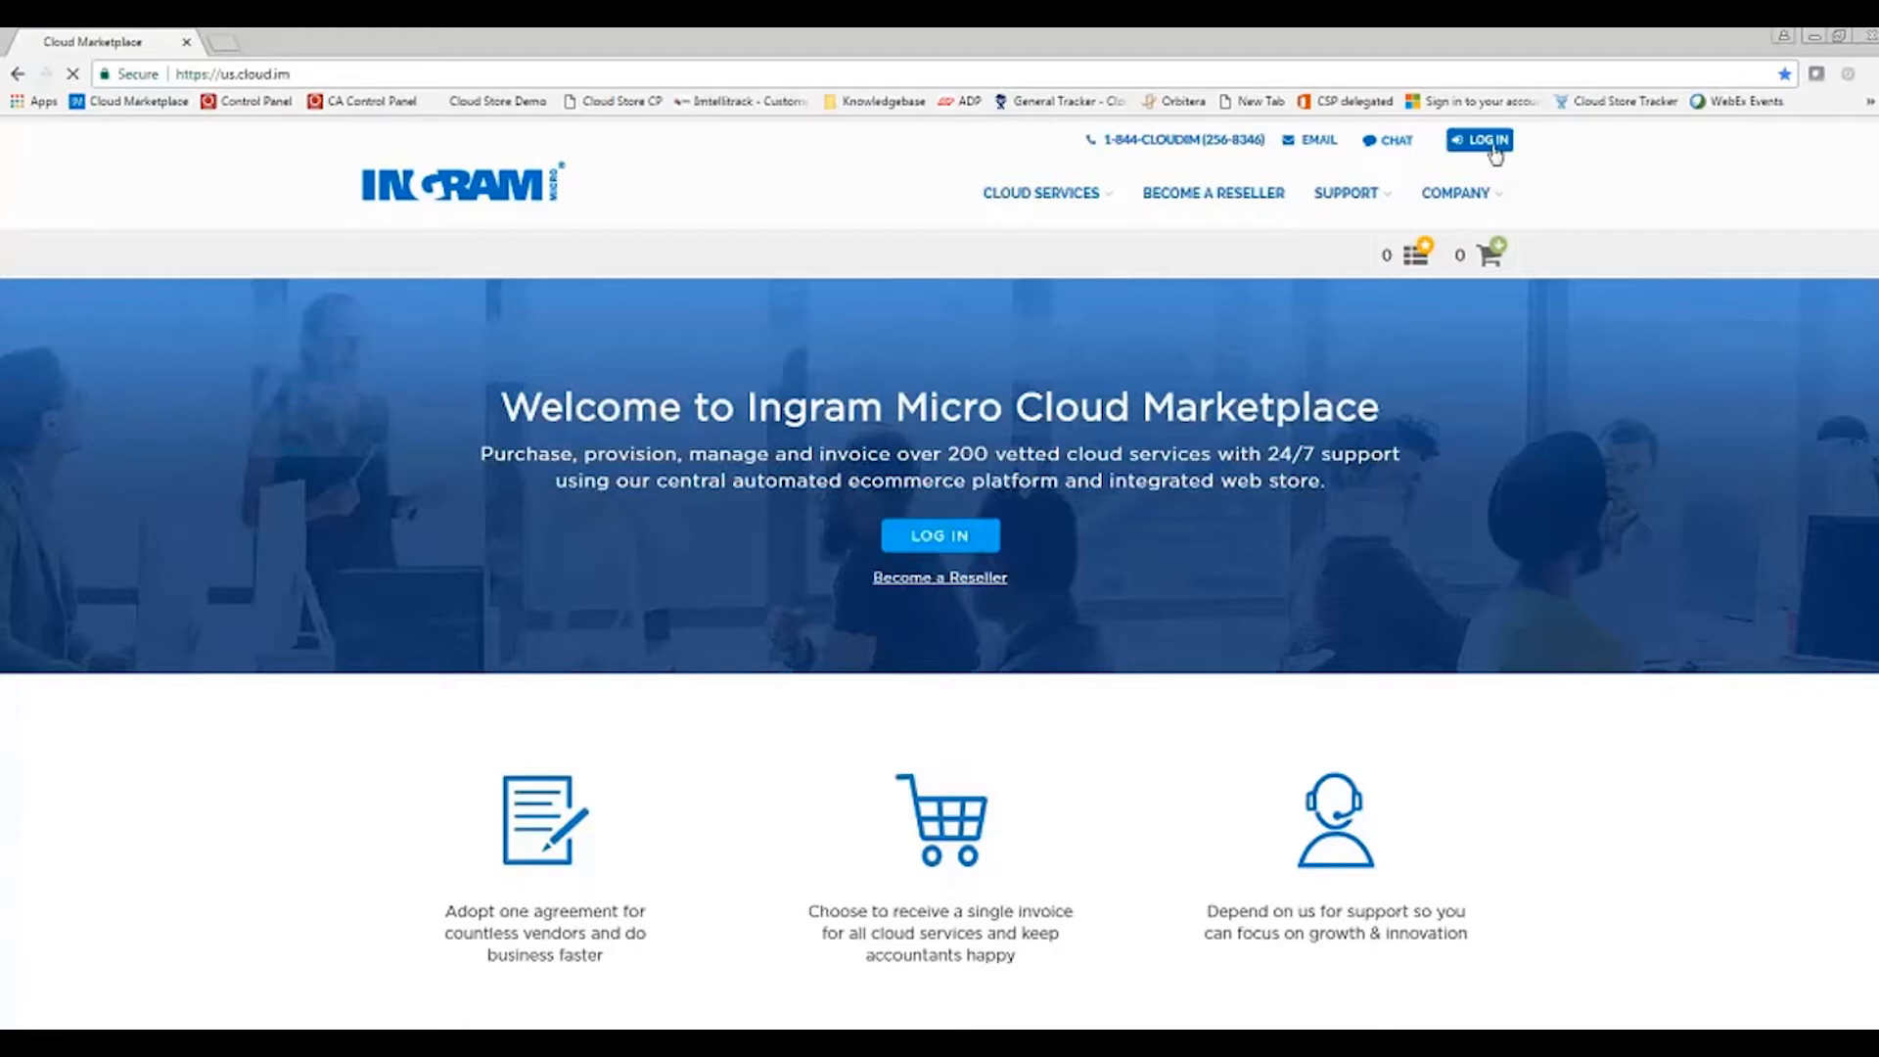
pyautogui.click(1483, 141)
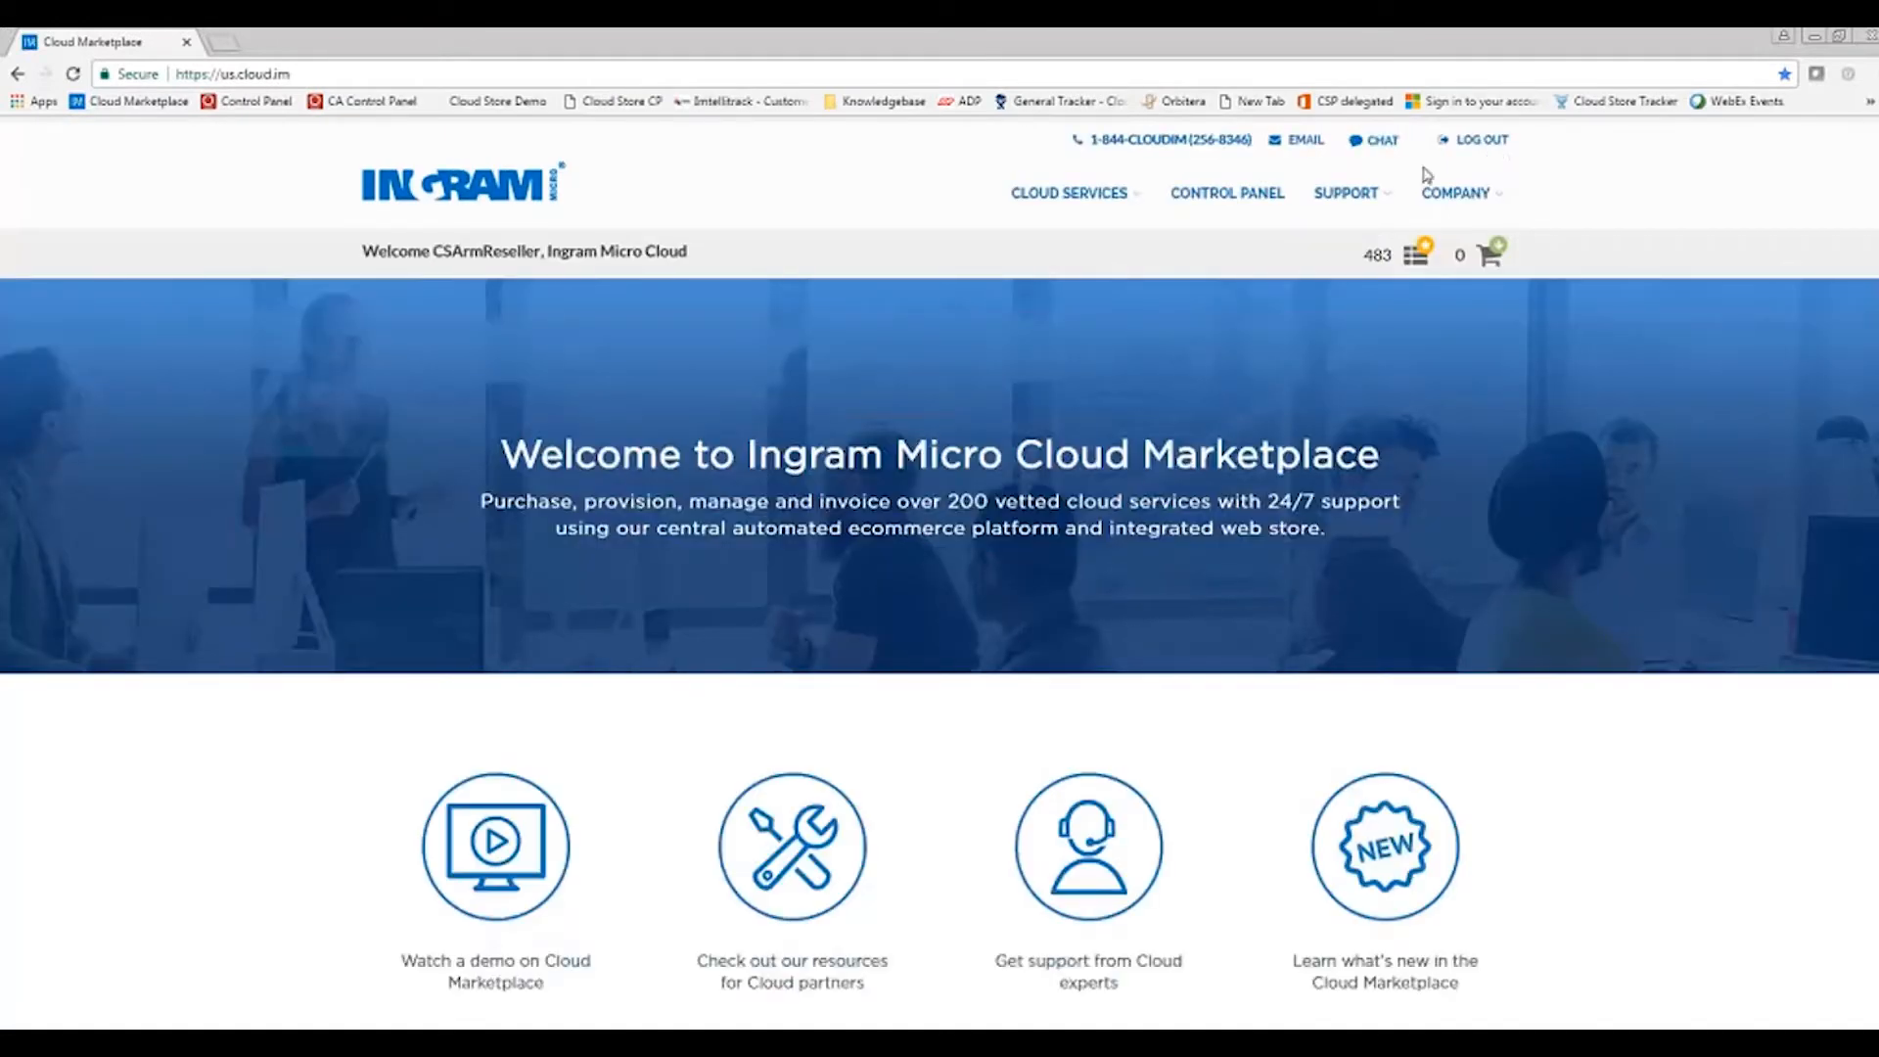
# Open Microsoft - Office 365 under Cloud Services and choose the Monthly Billing plan
pyautogui.click(1068, 194)
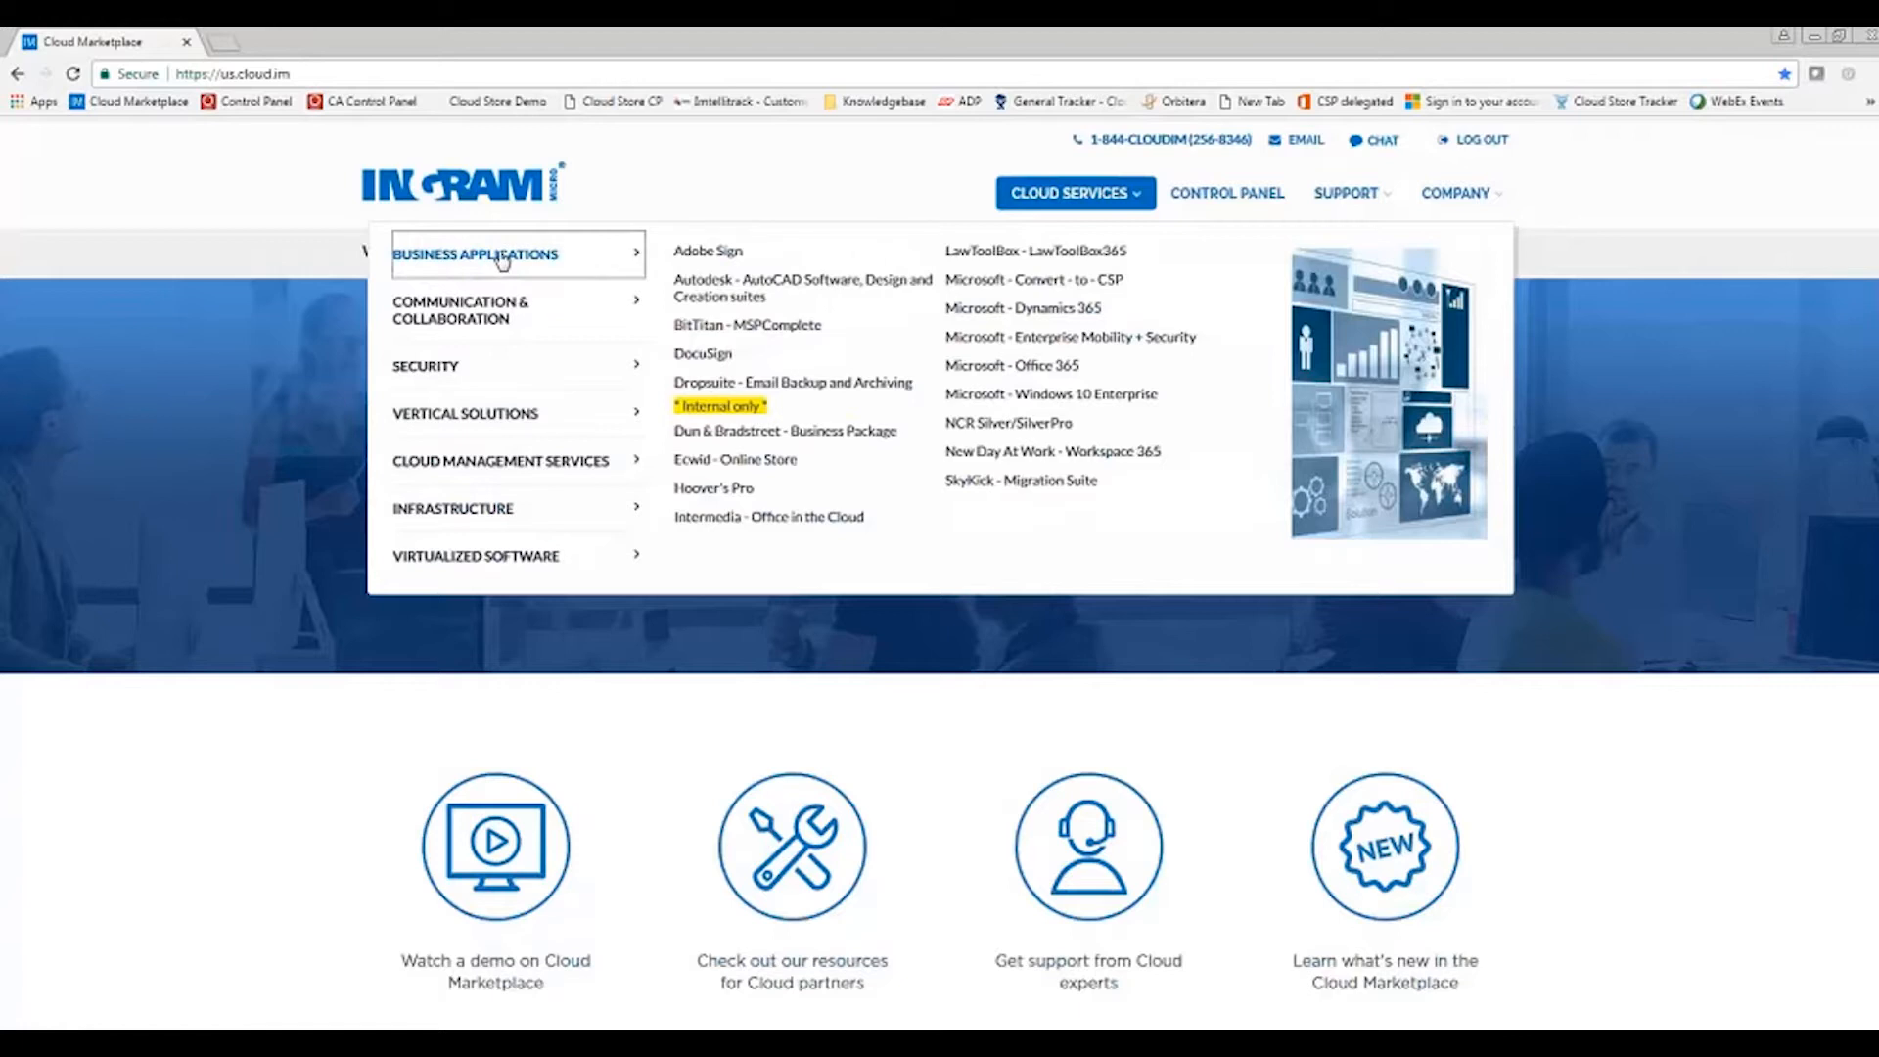
pyautogui.moveTo(993, 372)
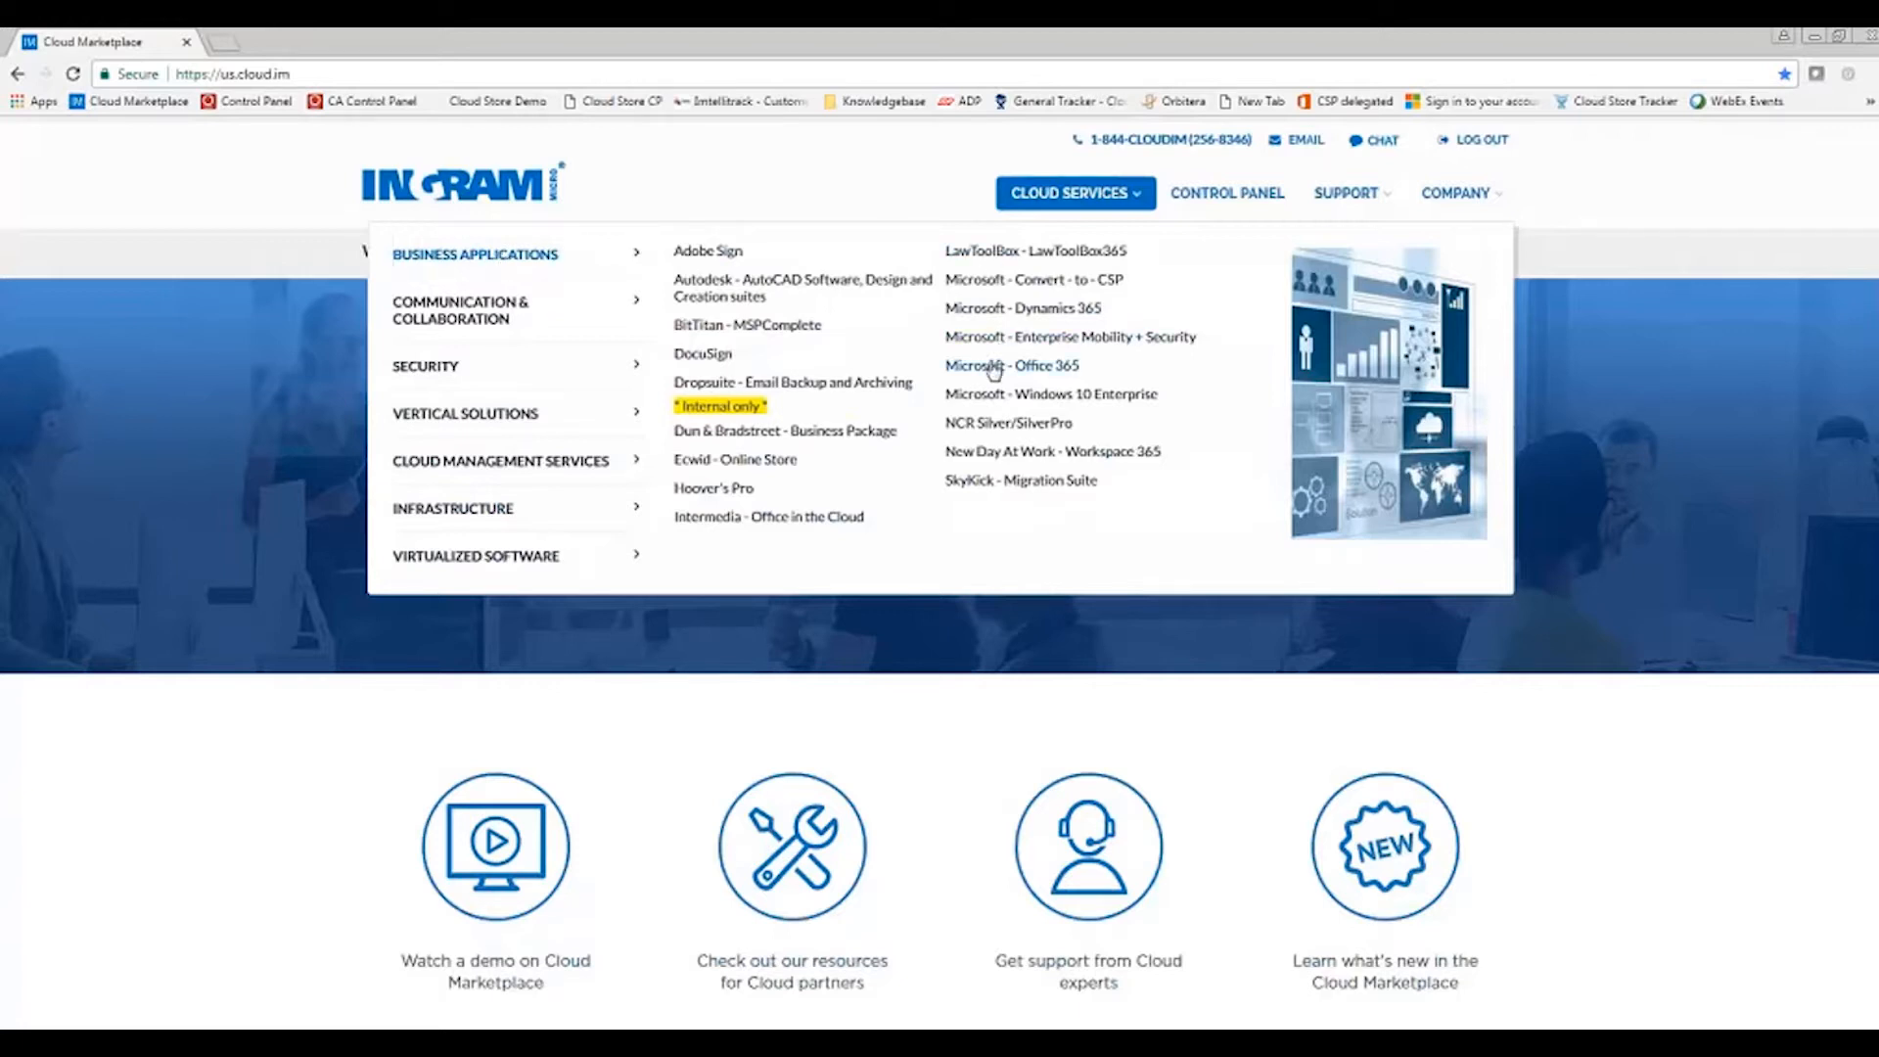
pyautogui.click(1010, 366)
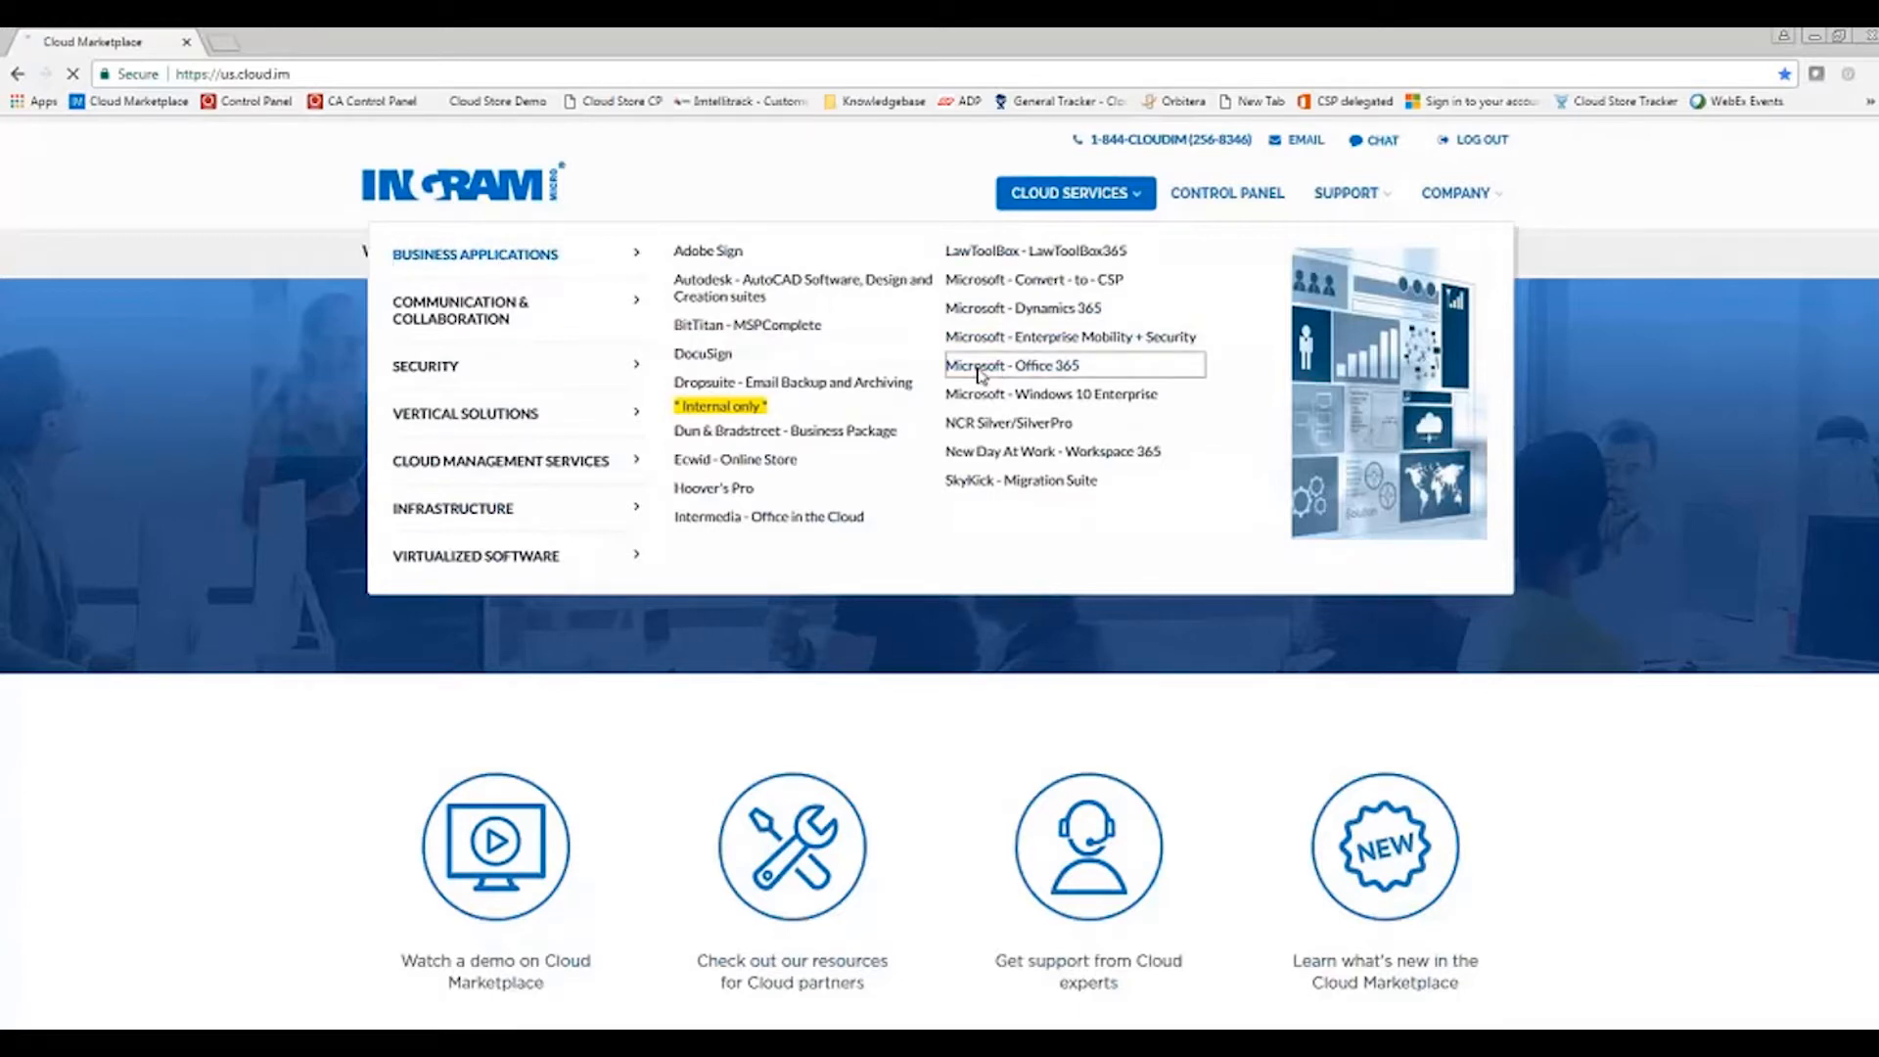
pyautogui.click(1012, 366)
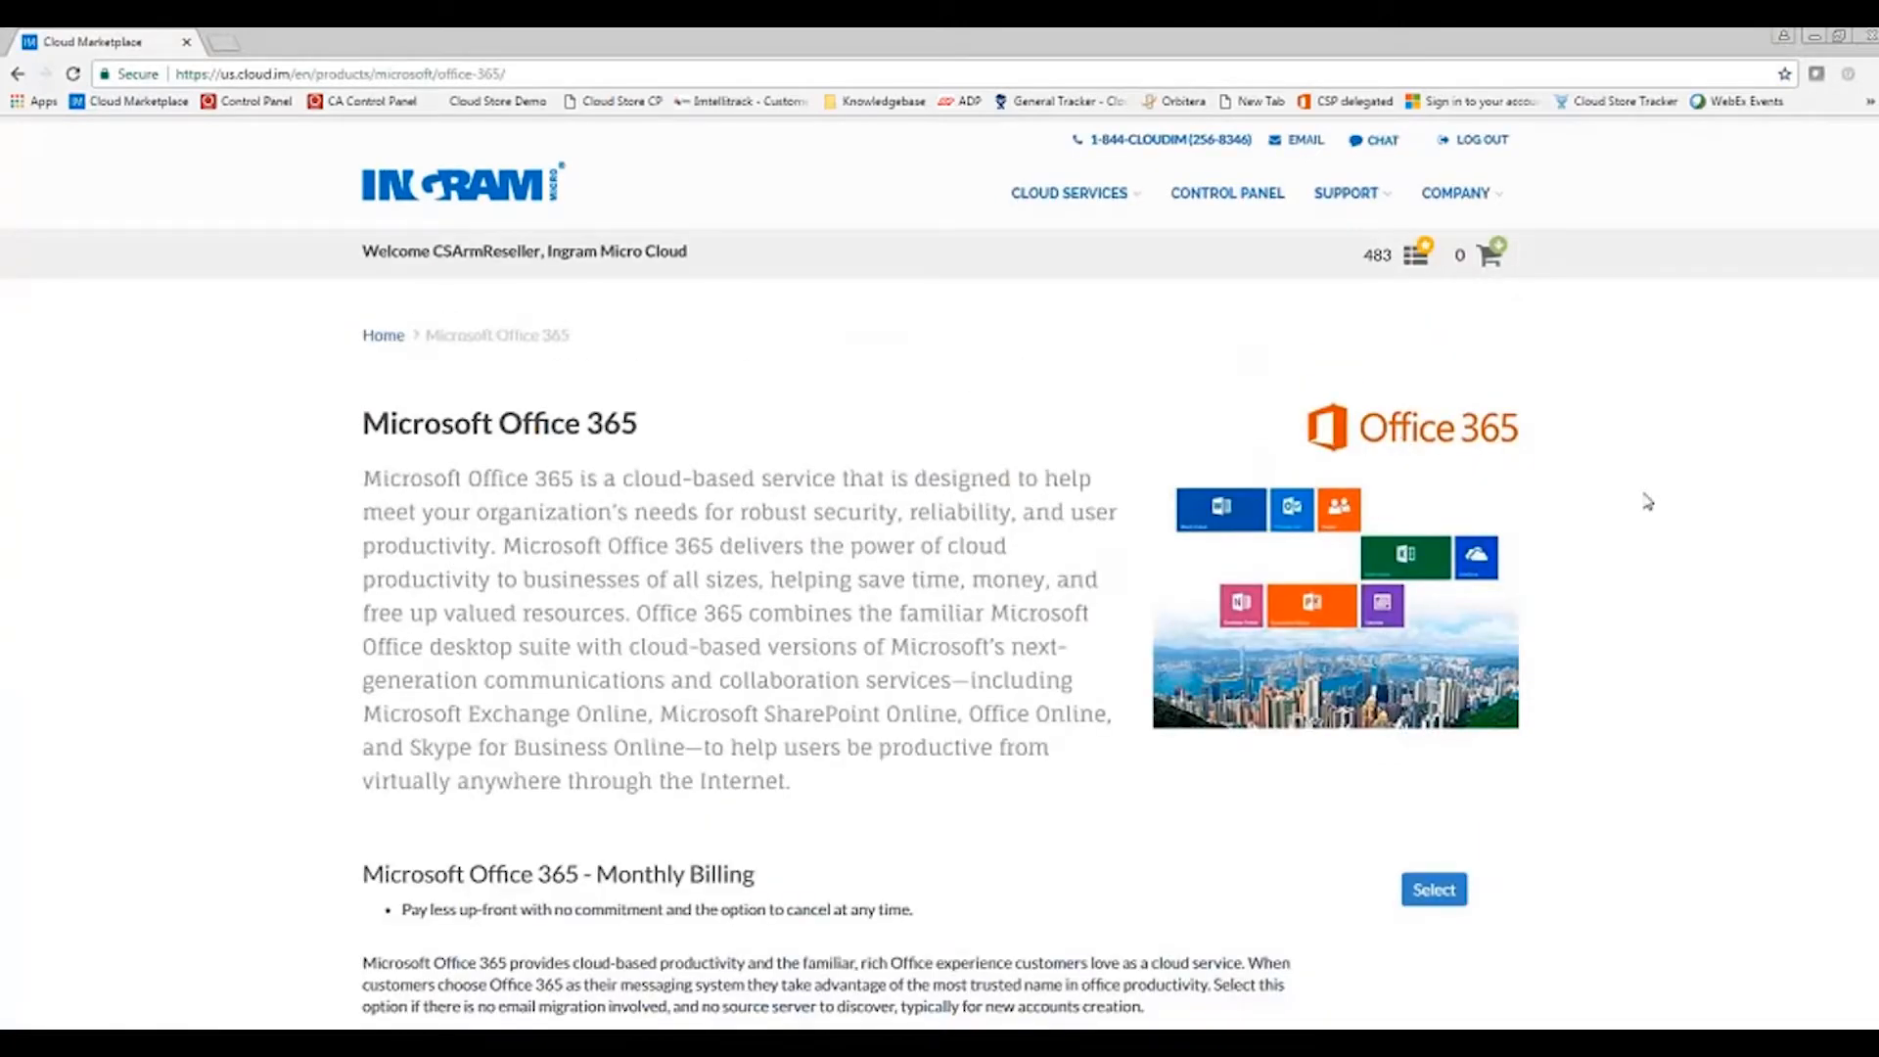
pyautogui.scroll(-3)
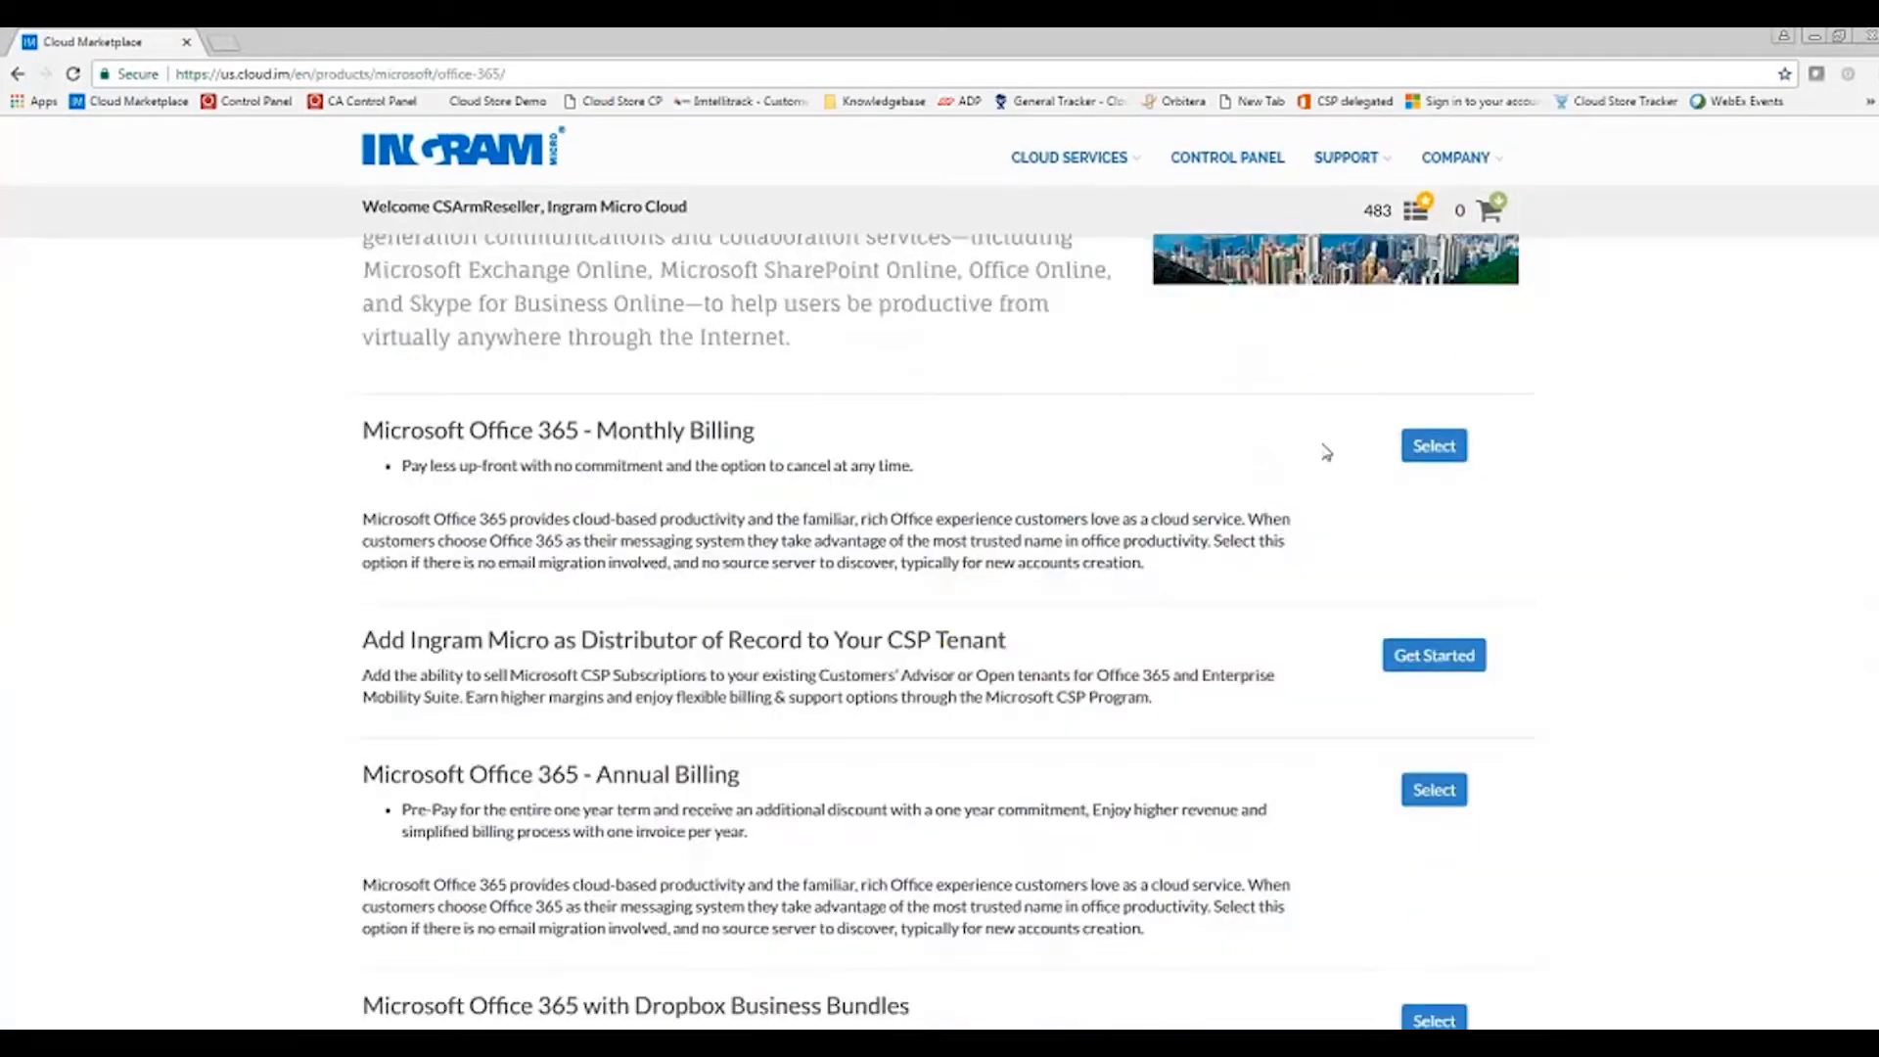
pyautogui.click(1432, 444)
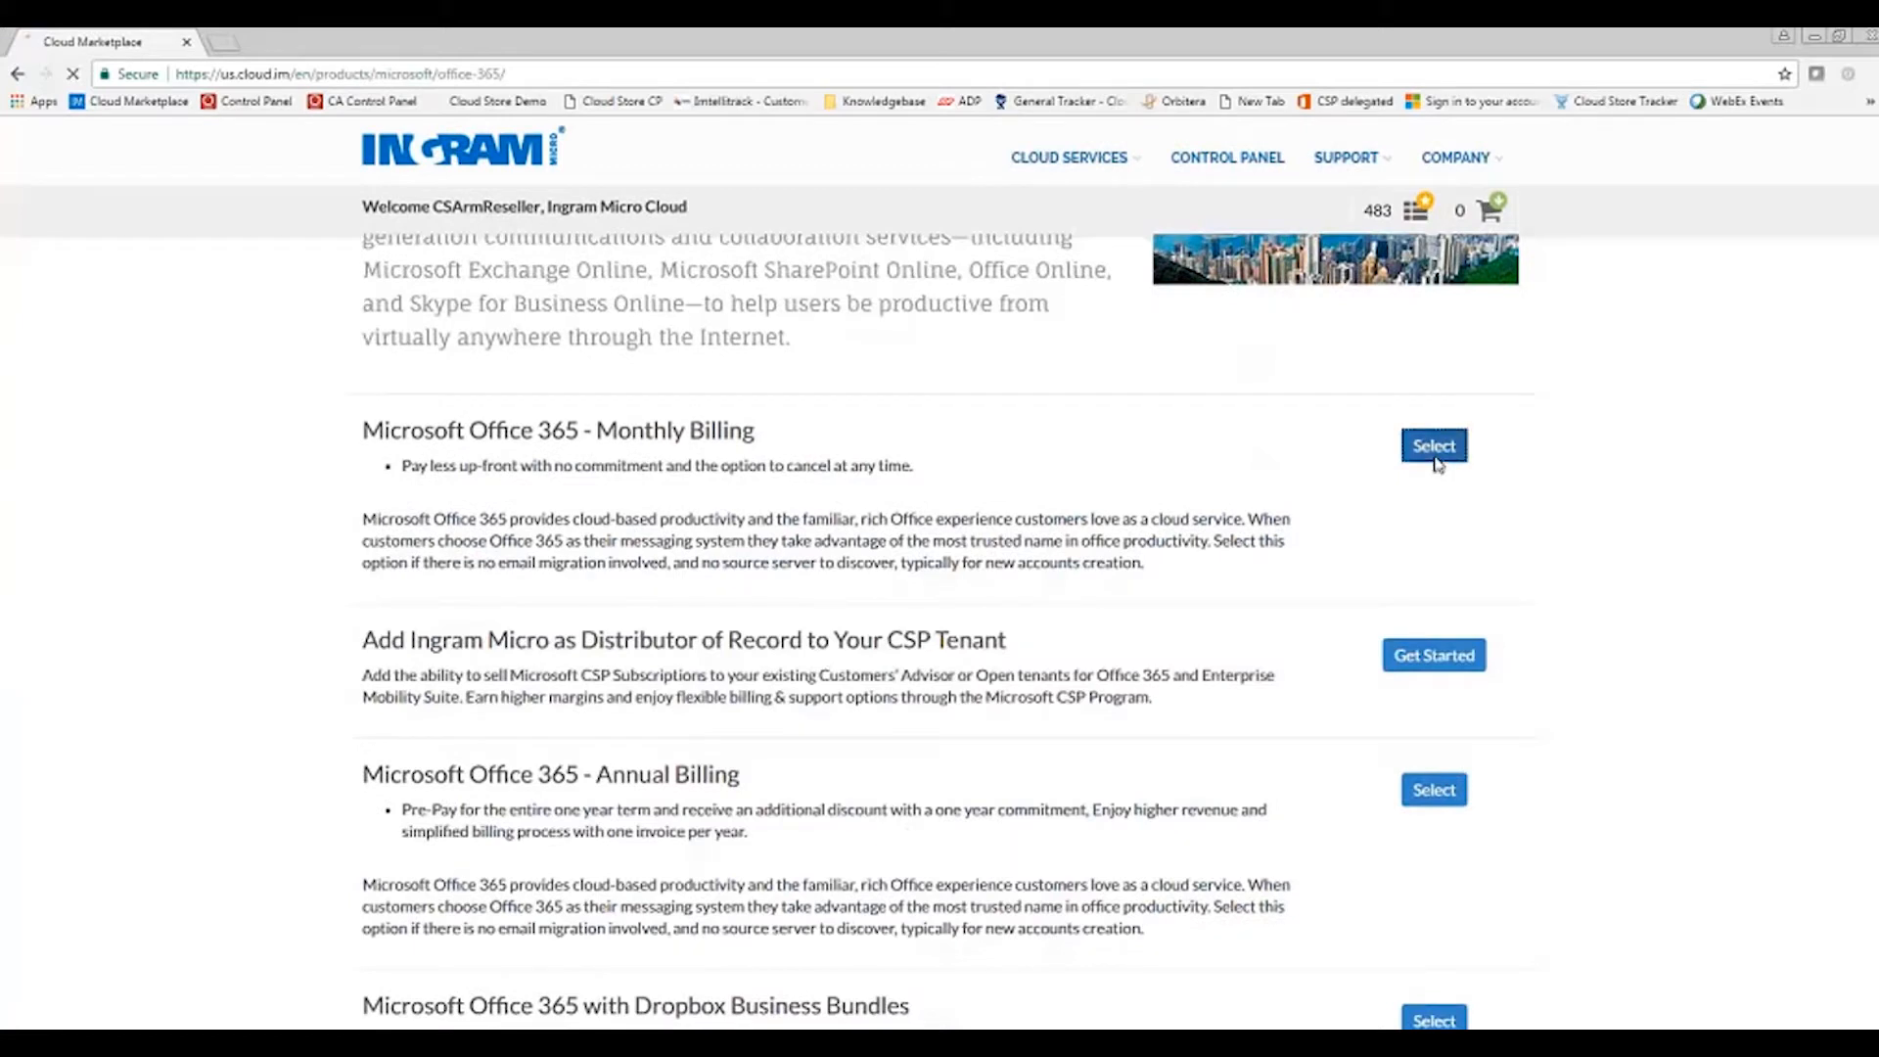
# Continue past the CSP information and raise Office 365 Business Essentials to 5 users
pyautogui.click(1432, 445)
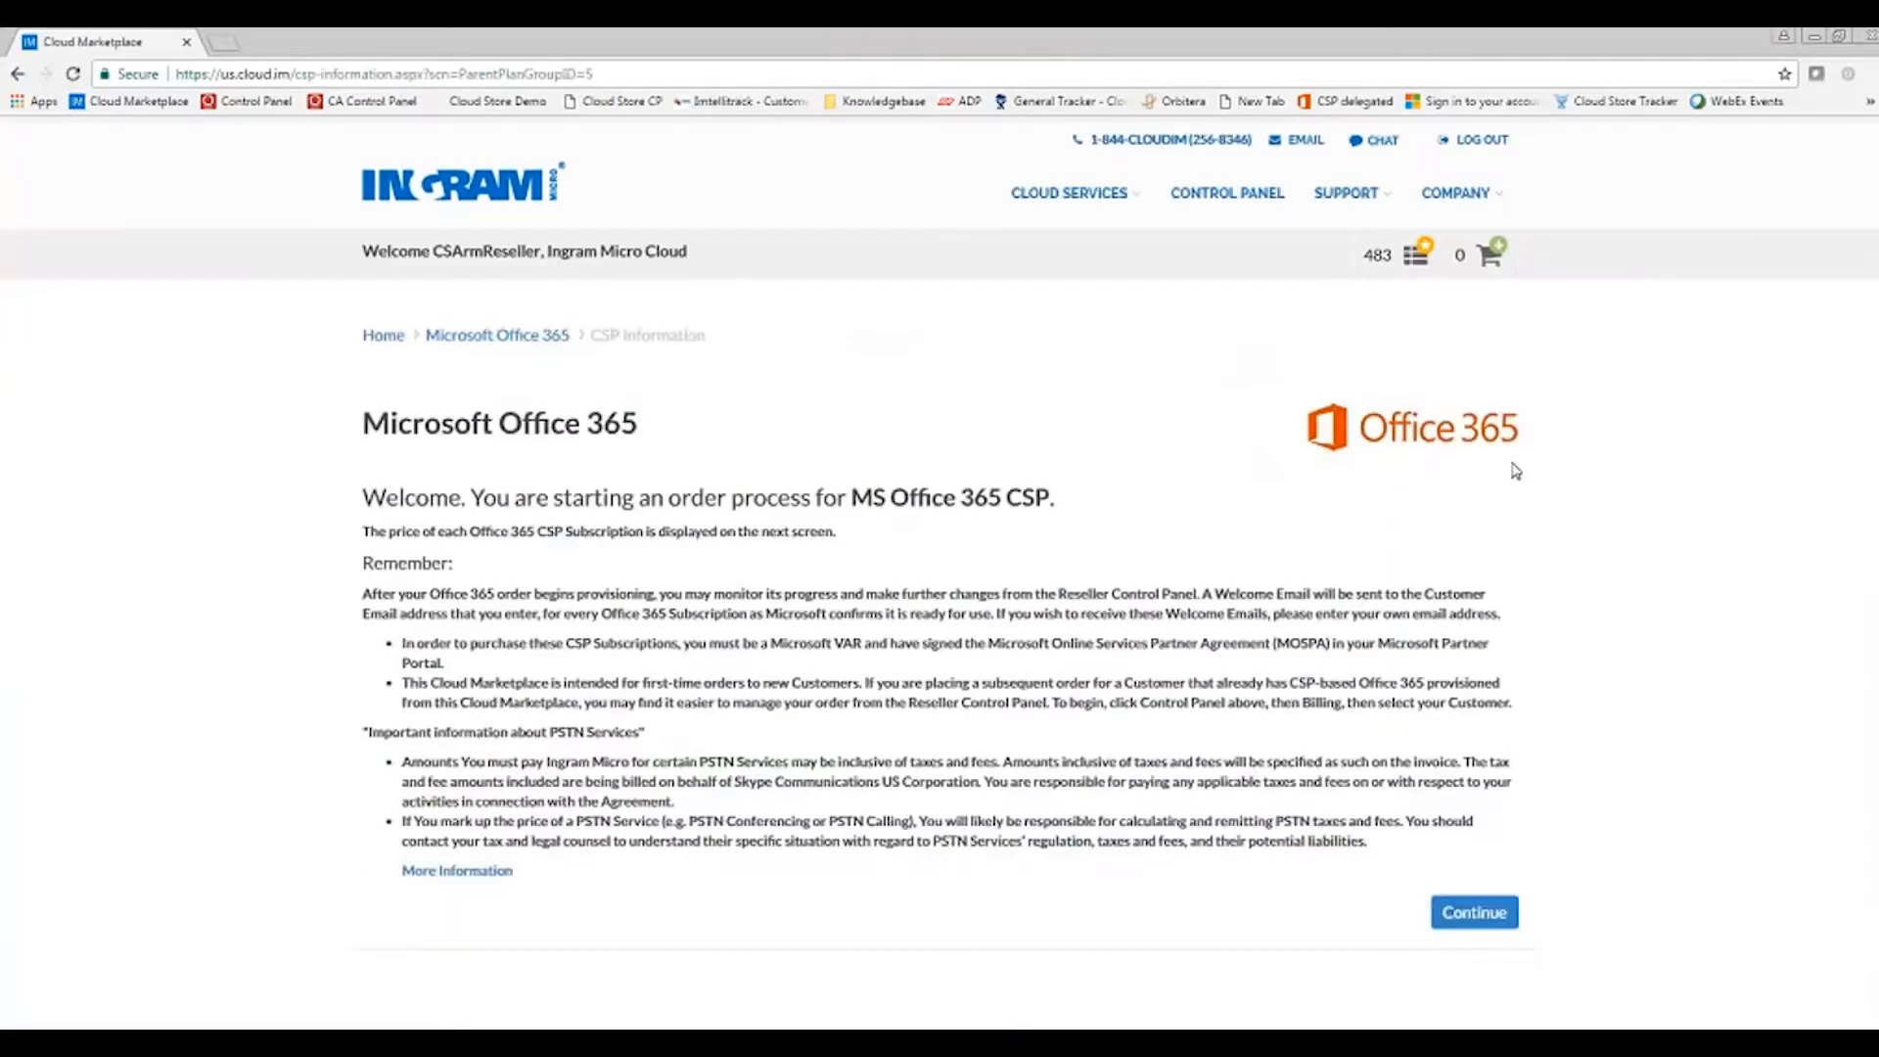
pyautogui.click(1472, 912)
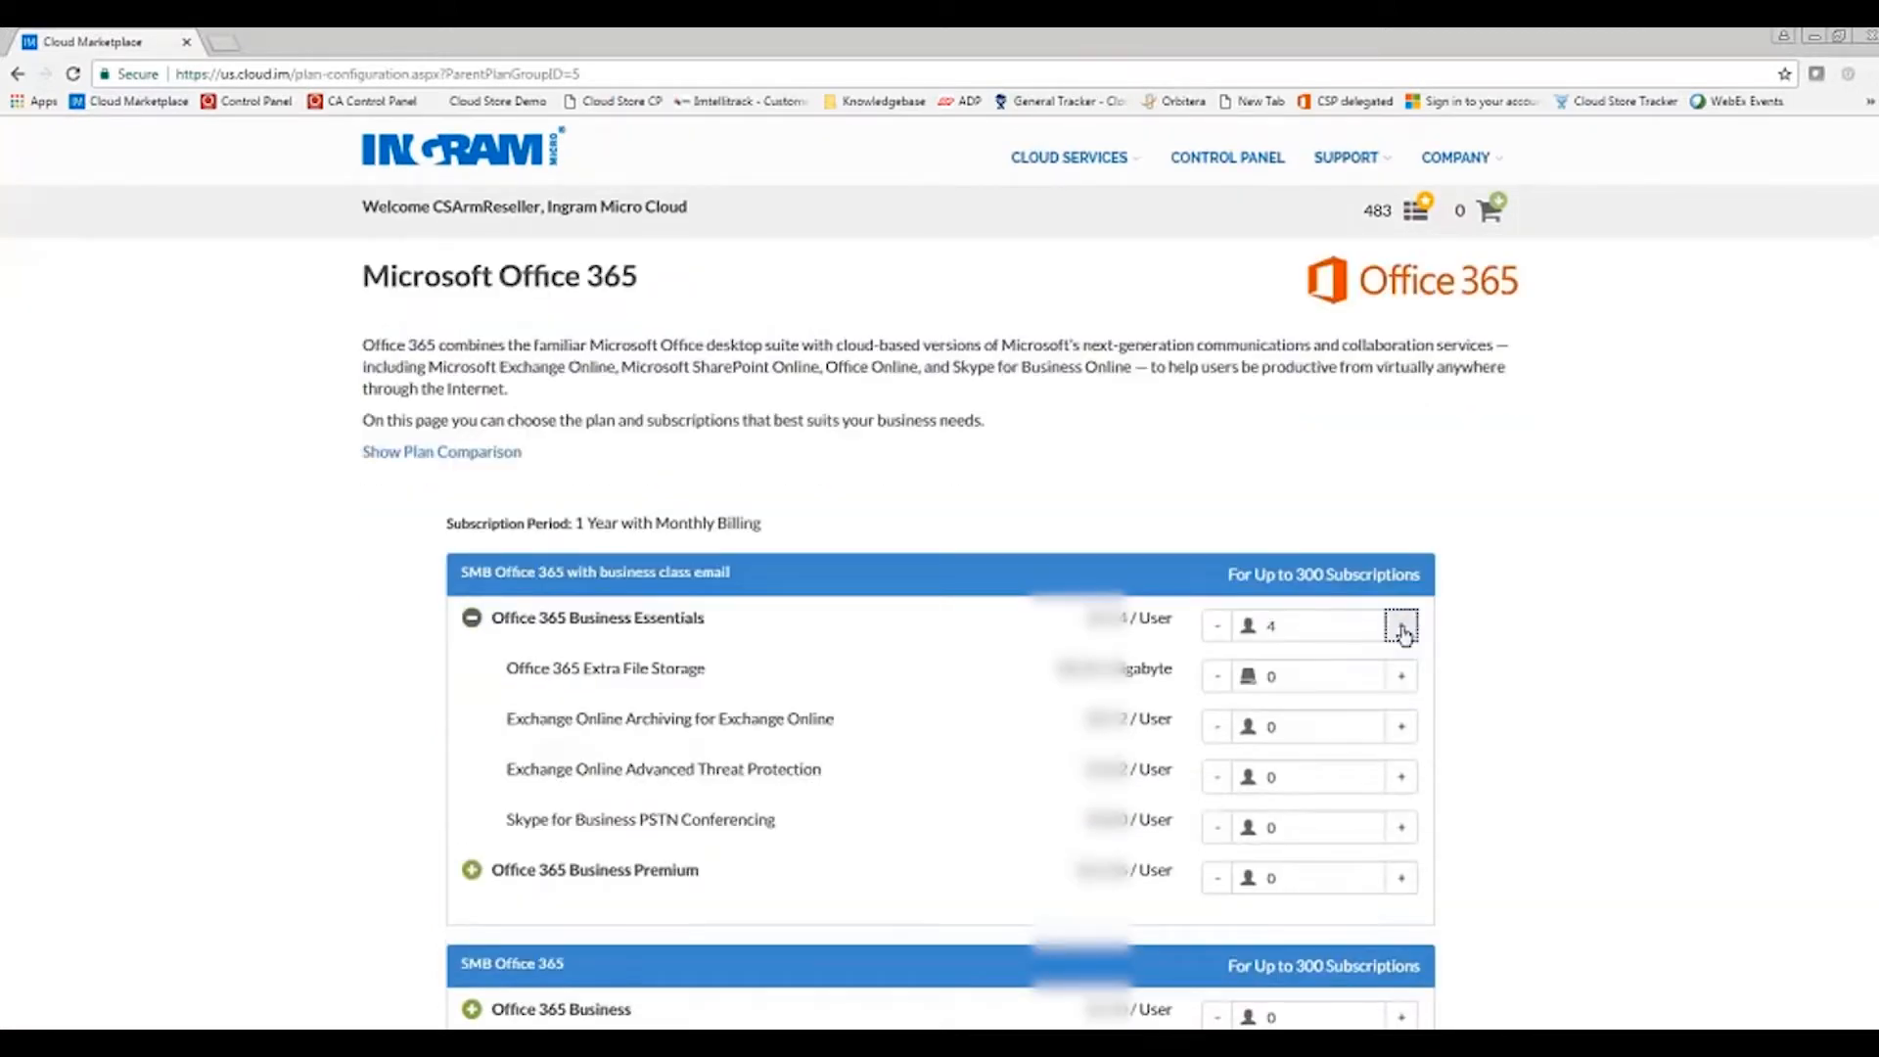
pyautogui.click(1401, 624)
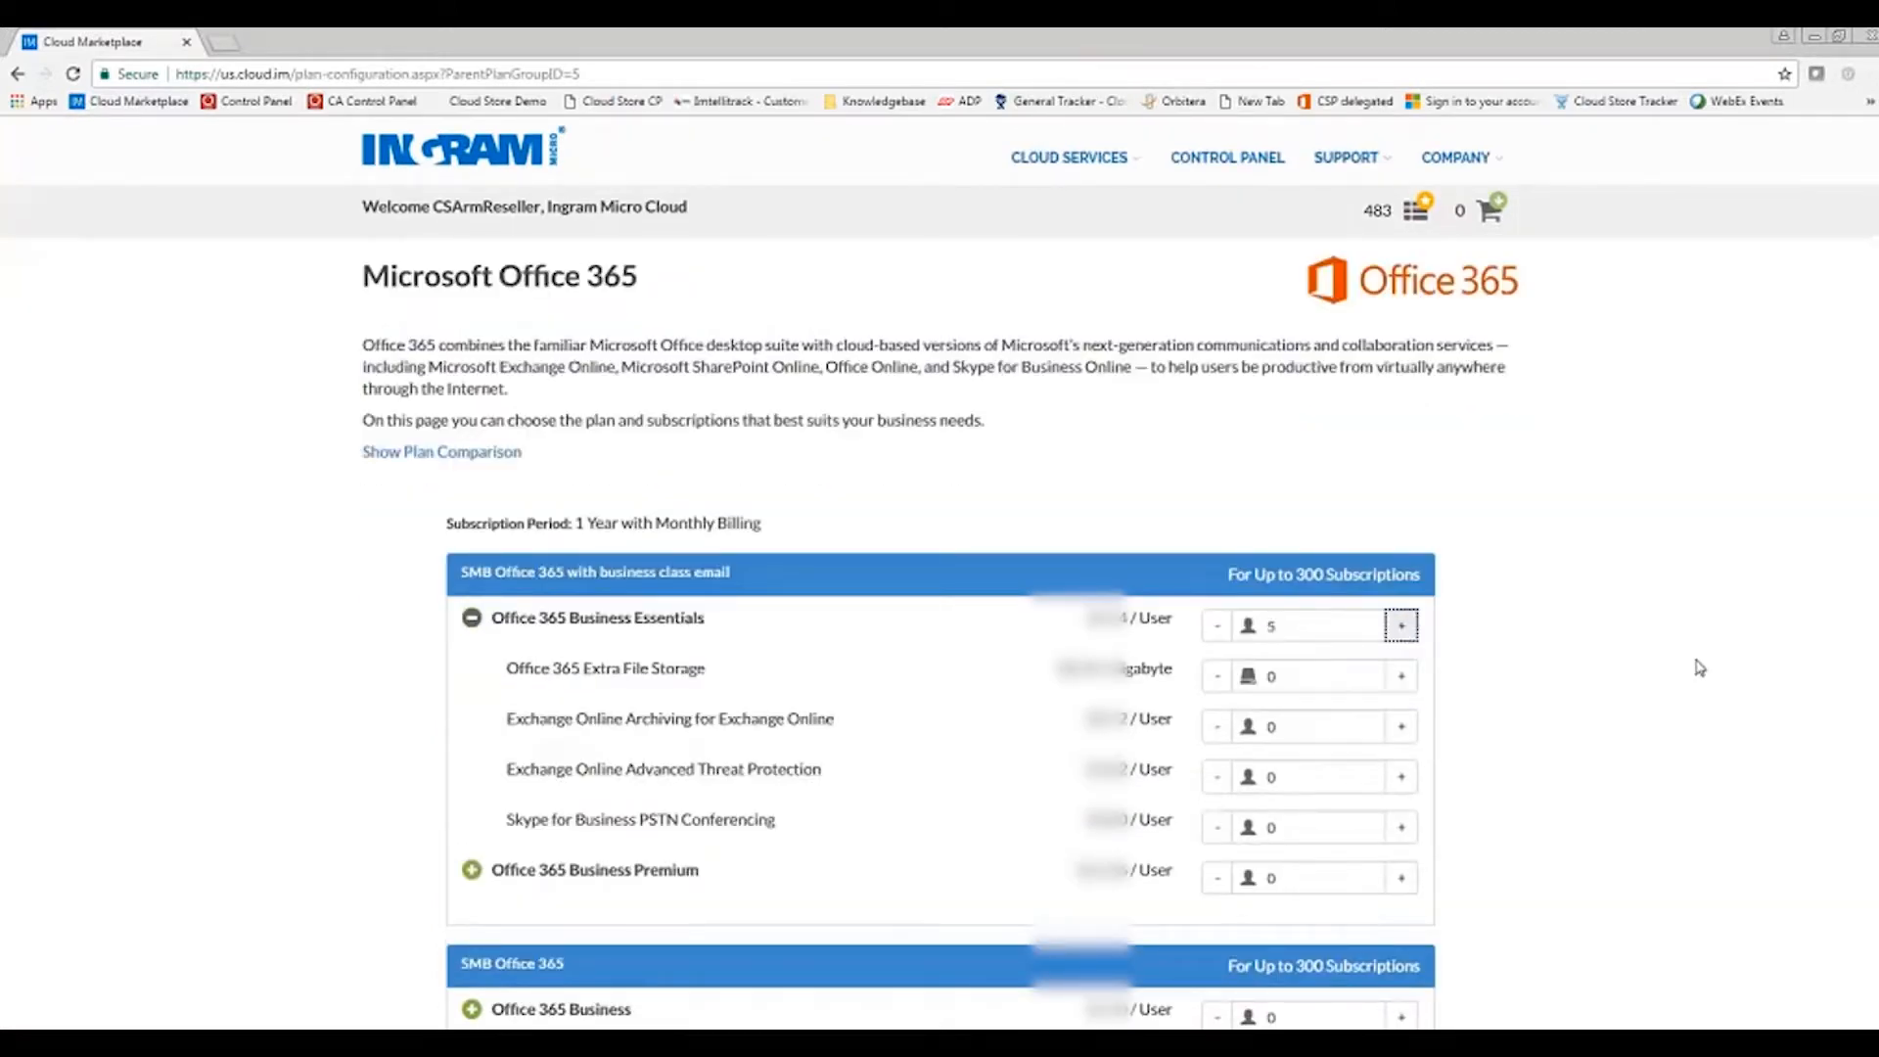
pyautogui.scroll(-3)
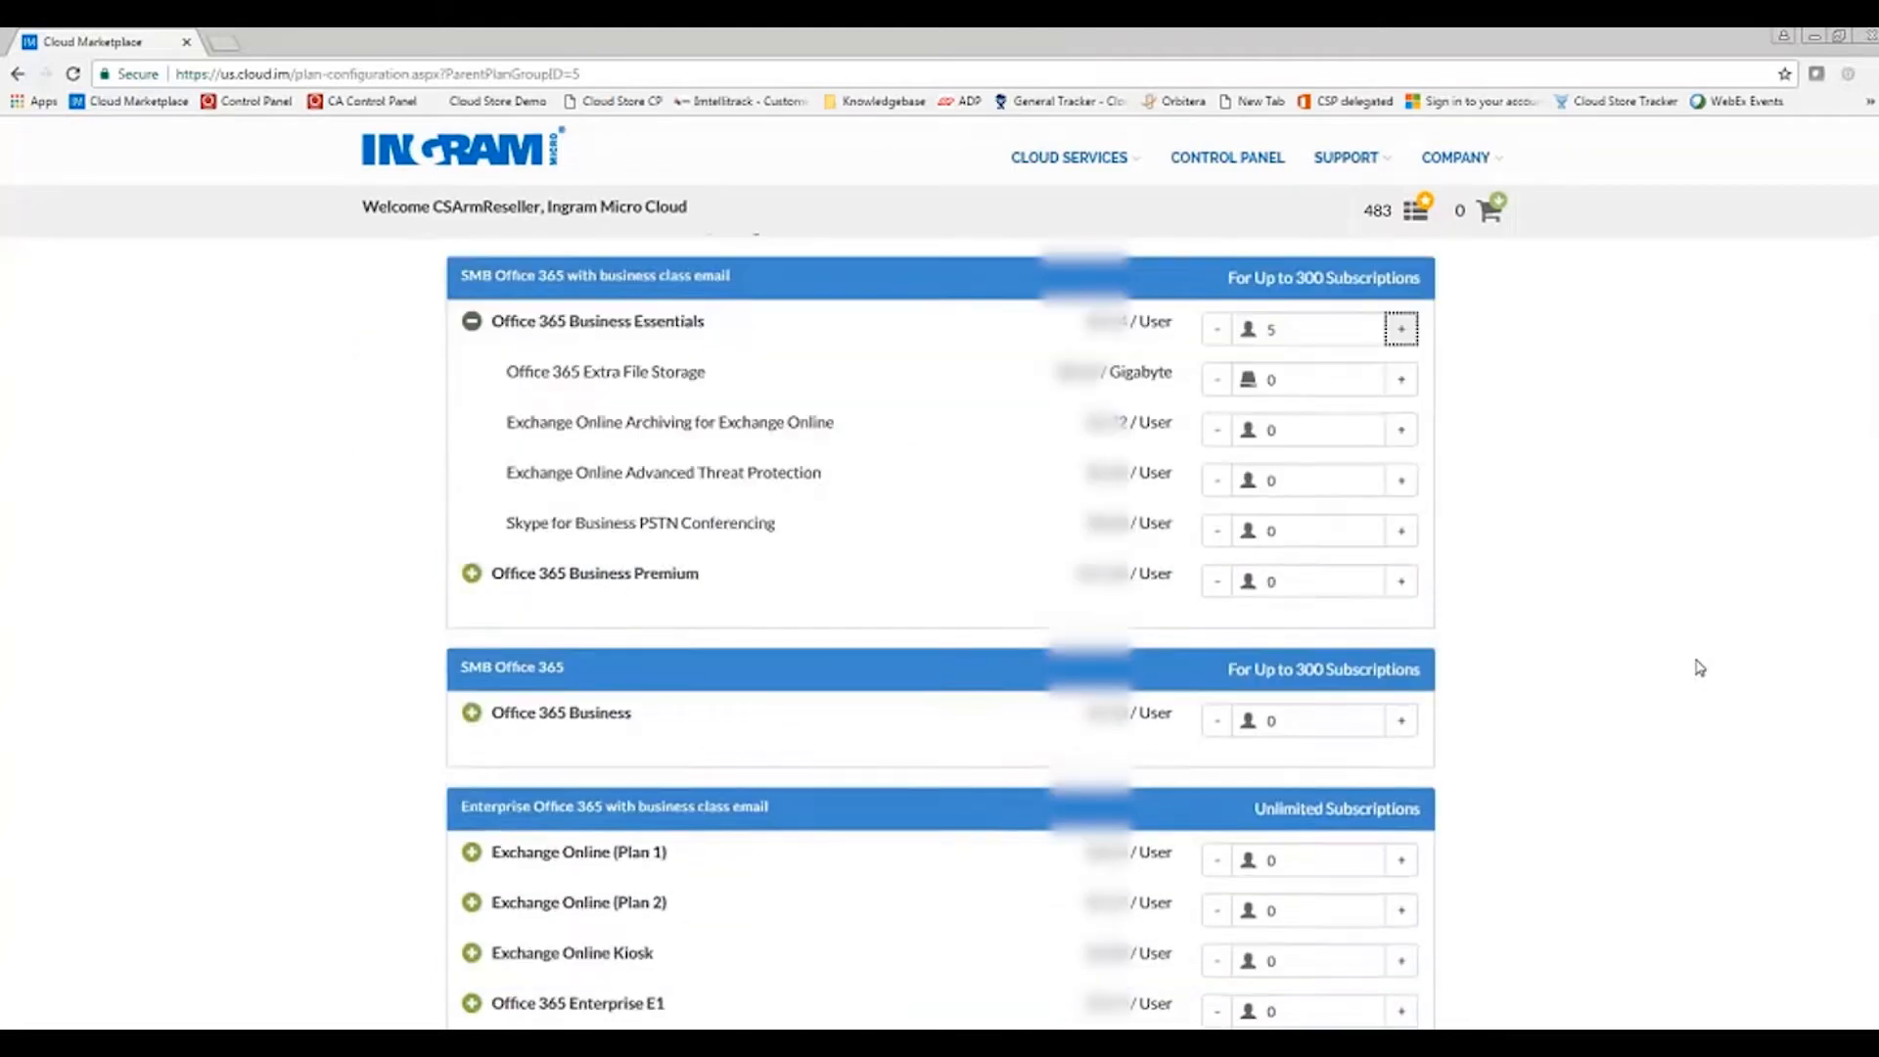
pyautogui.scroll(-3)
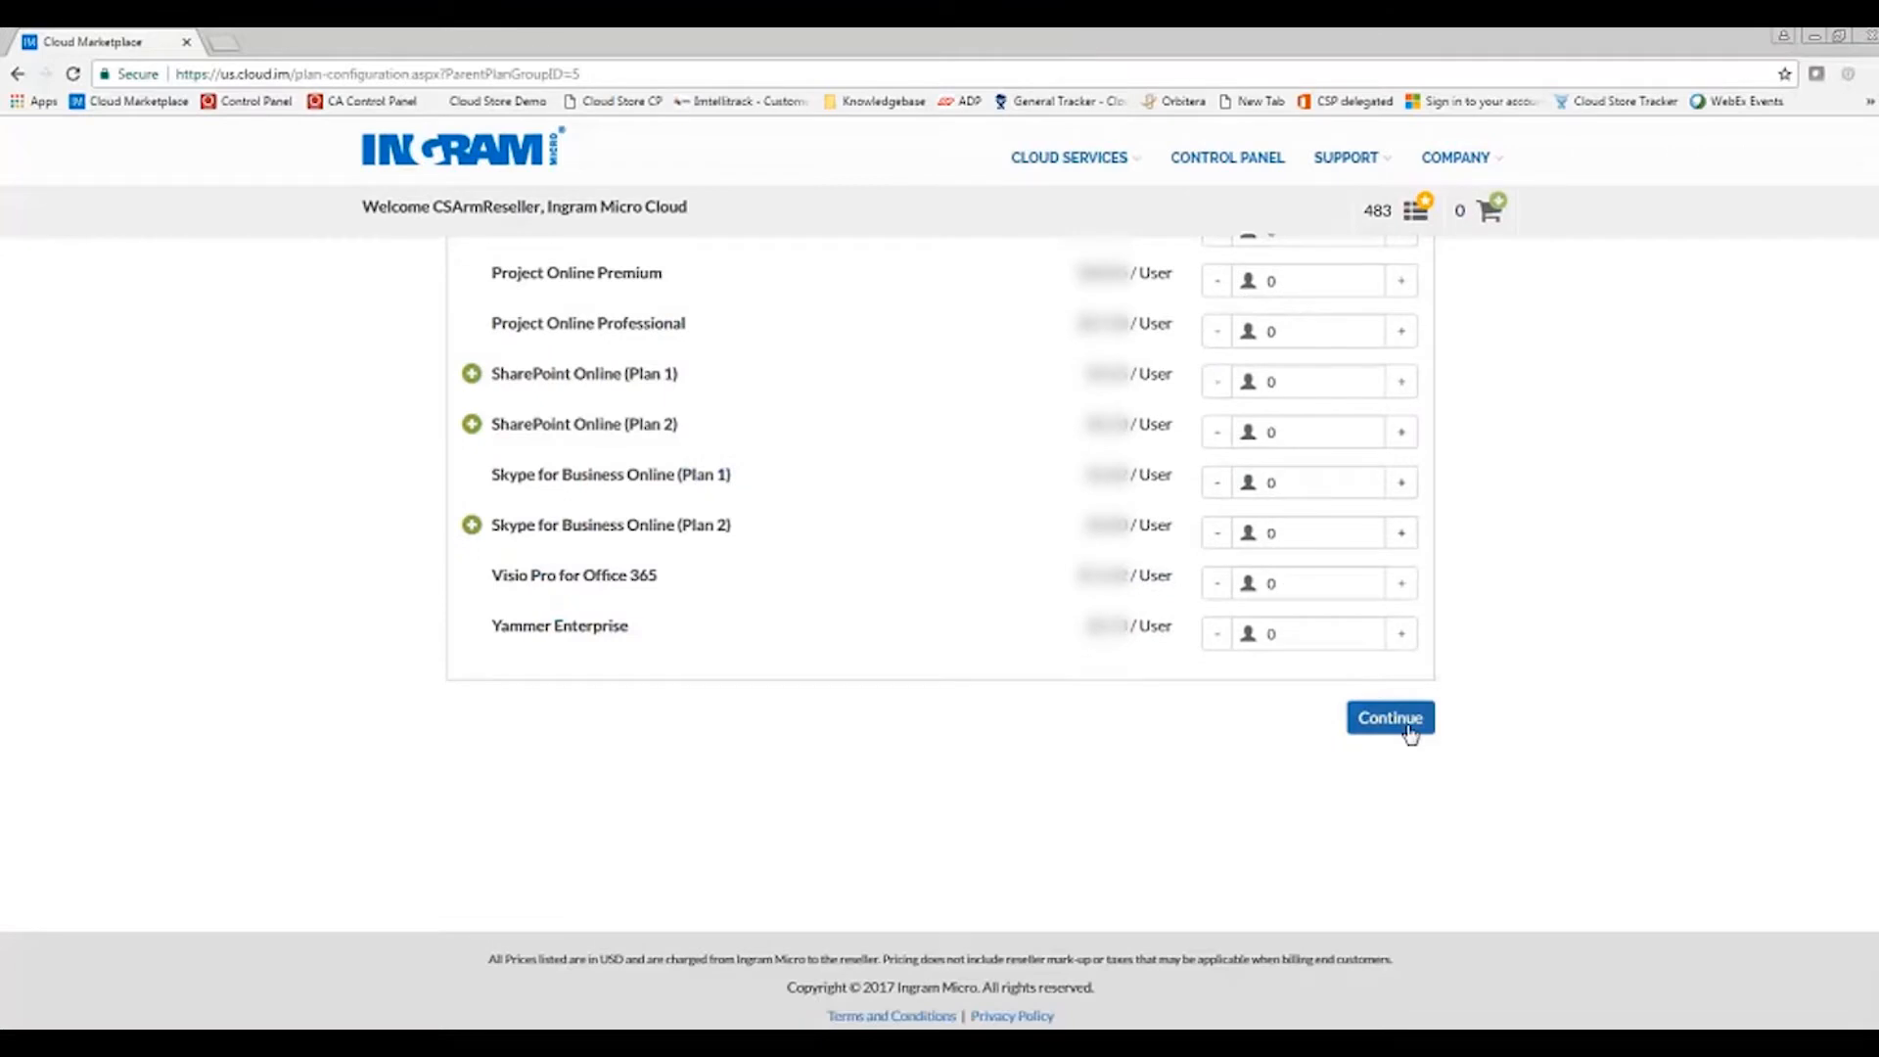
# Submit the plan selection and skip the recommended add-ons to reach My Cart
pyautogui.click(1390, 716)
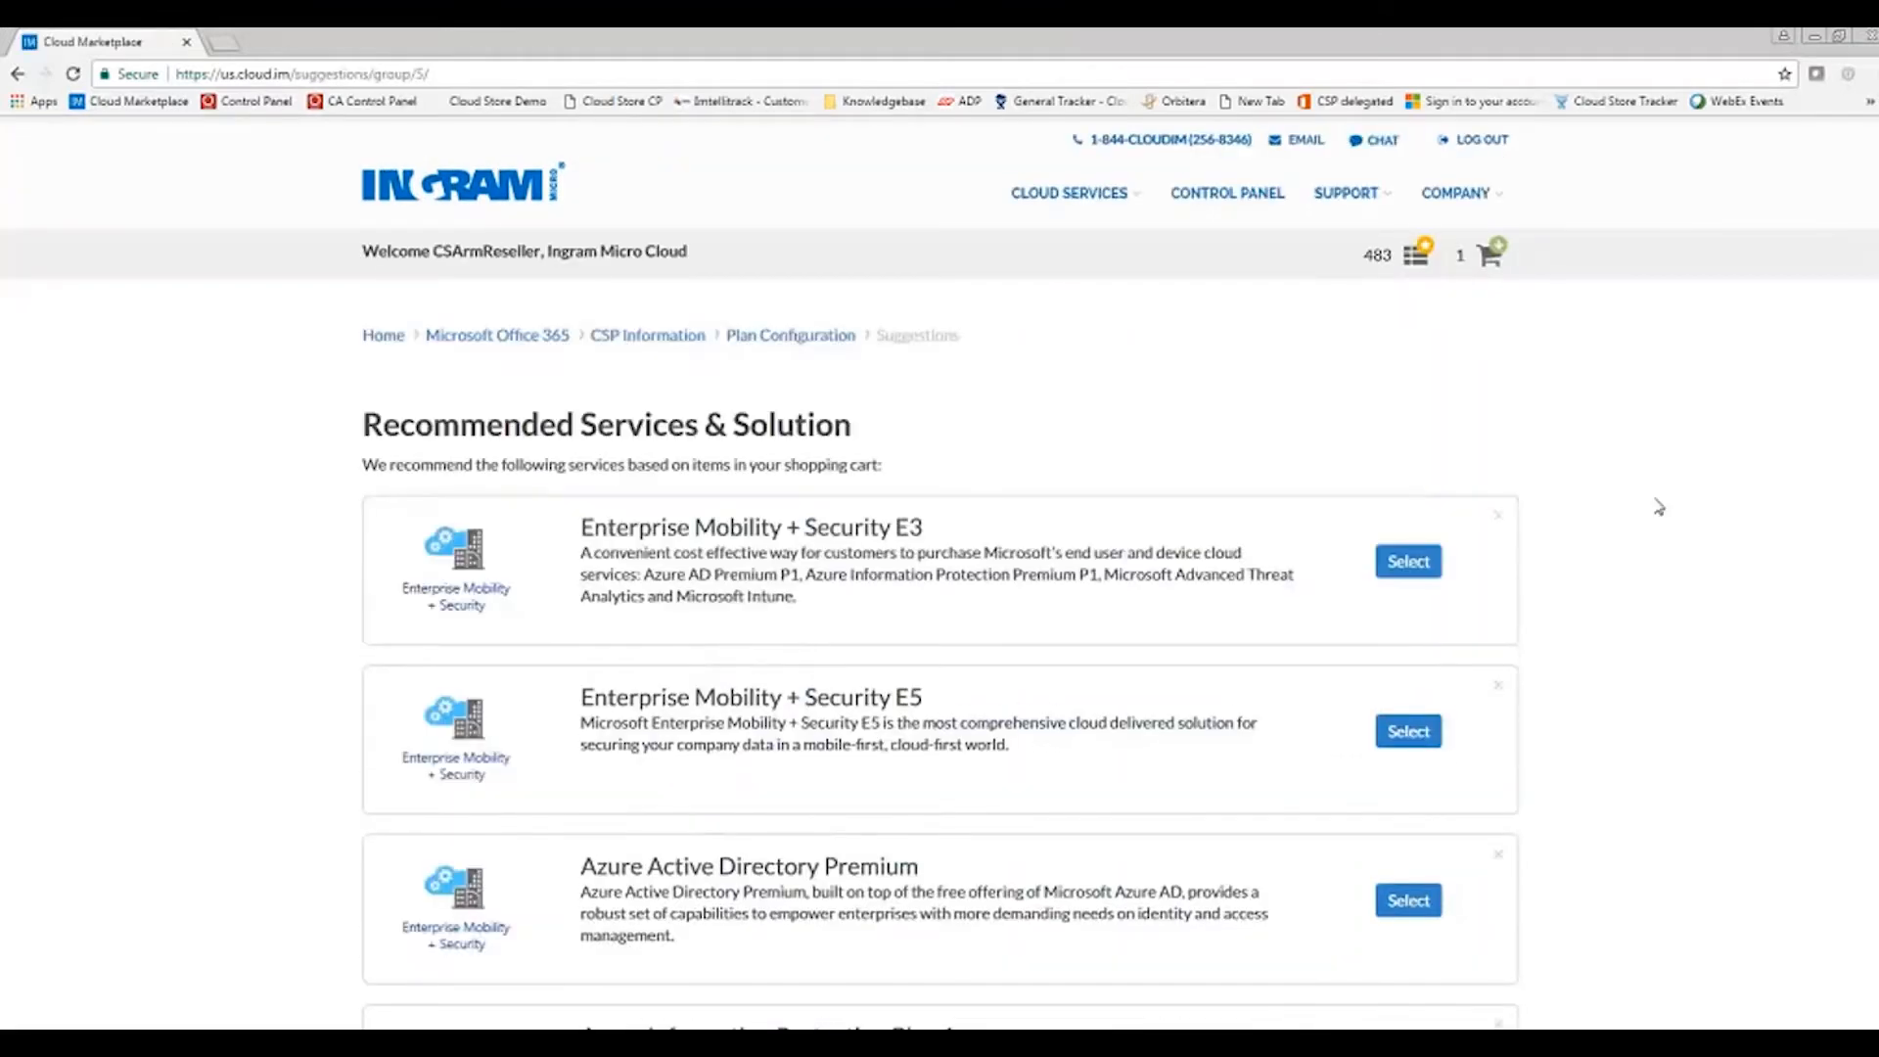
pyautogui.scroll(-3)
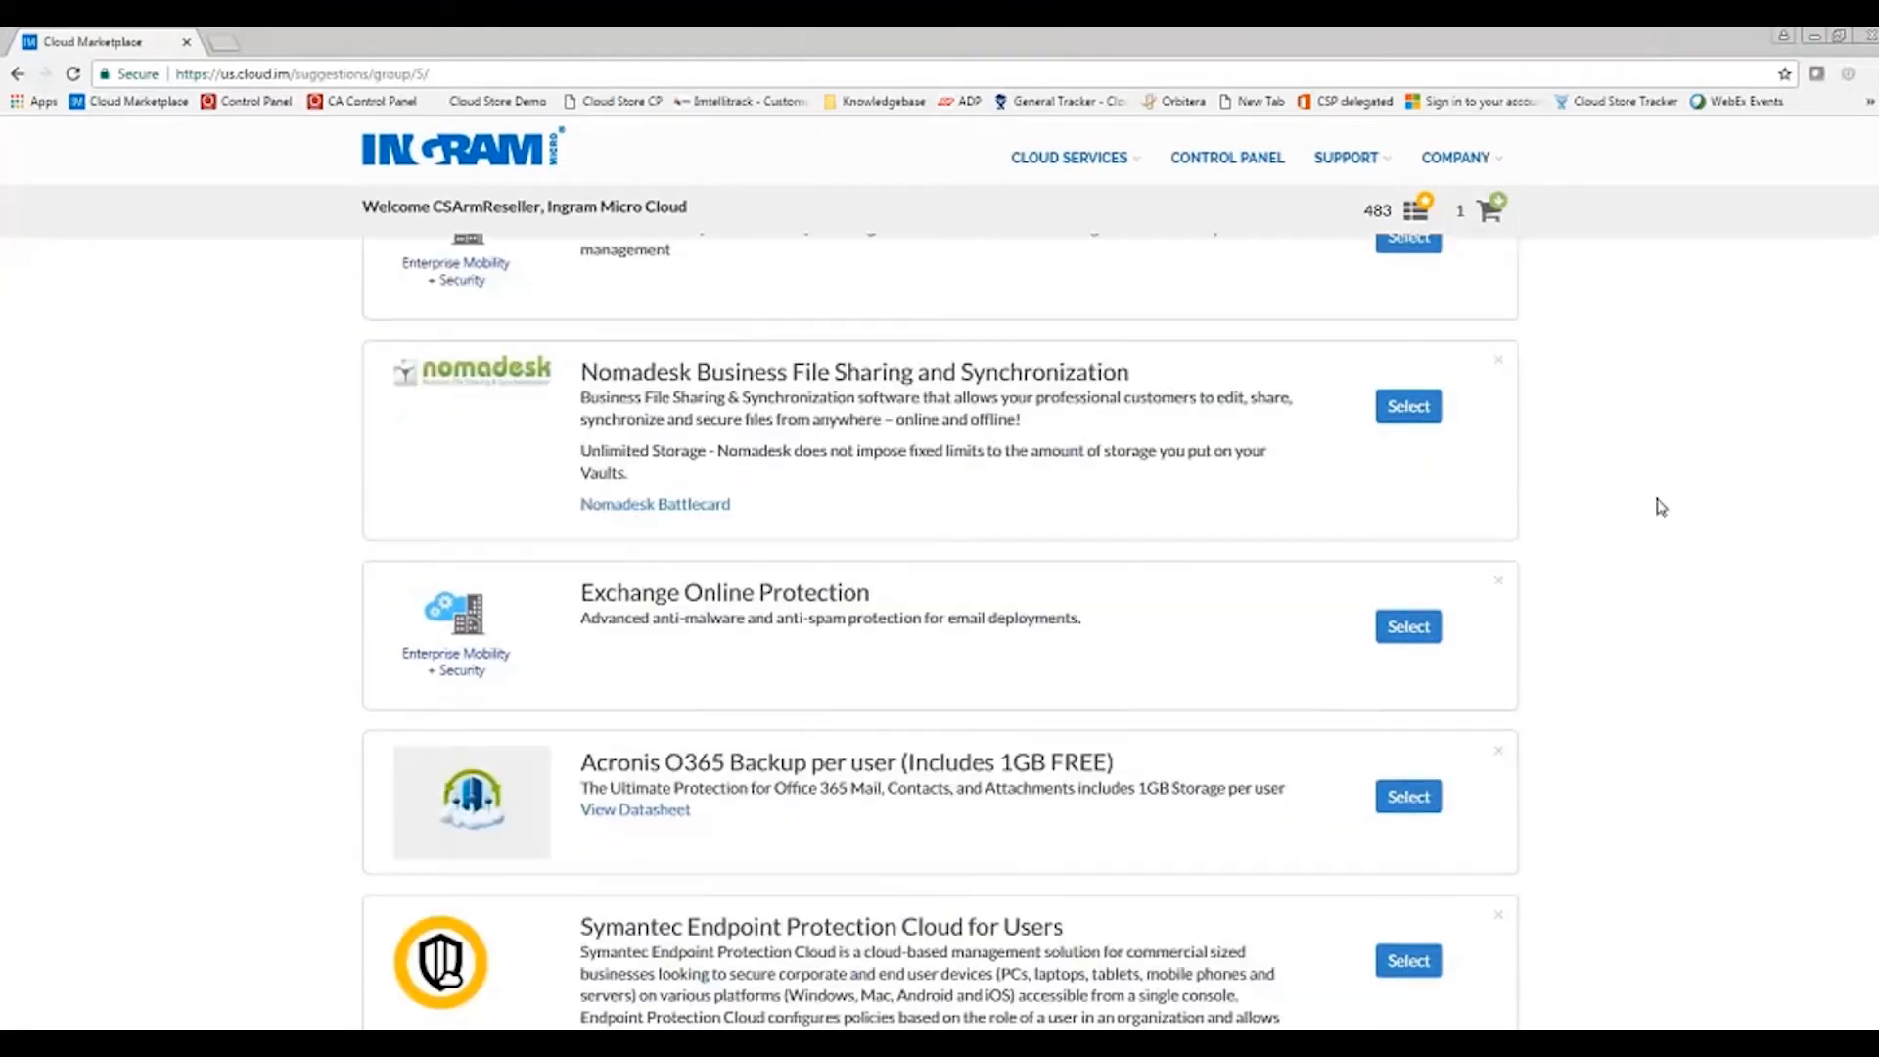
pyautogui.scroll(-3)
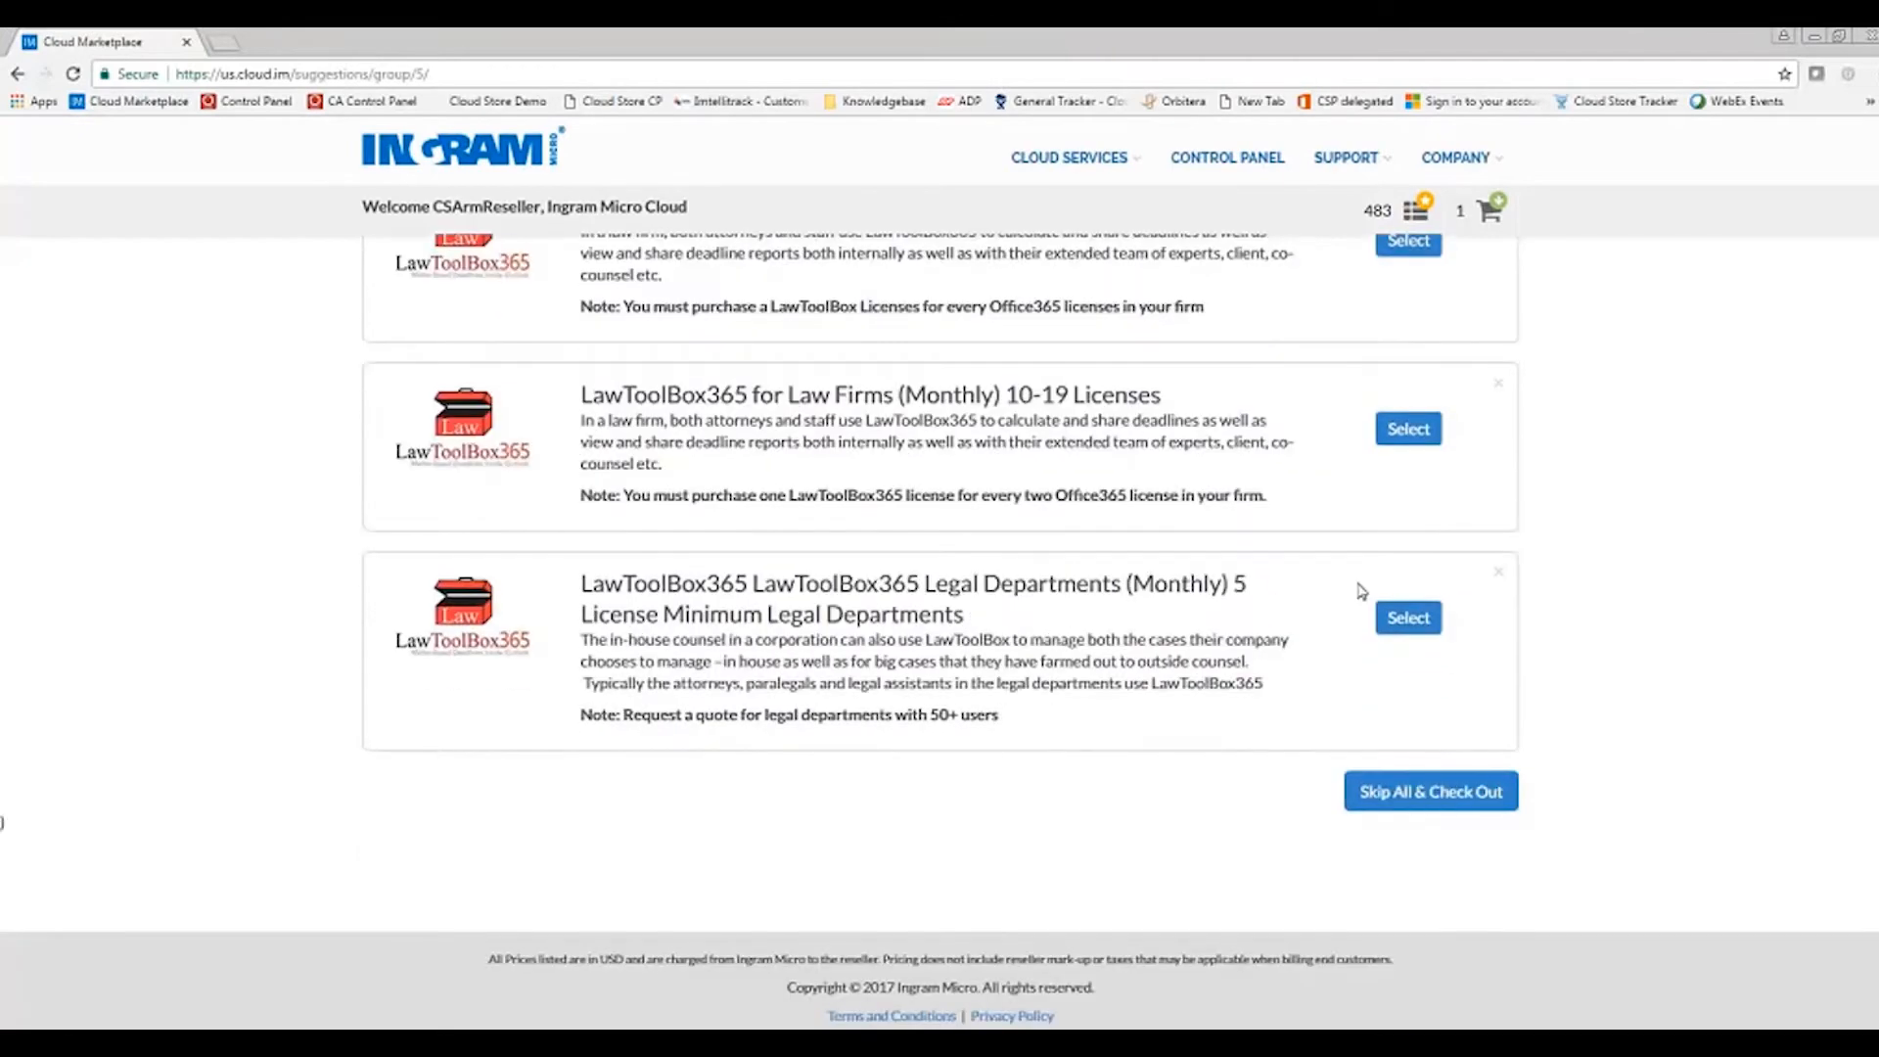
pyautogui.click(1429, 791)
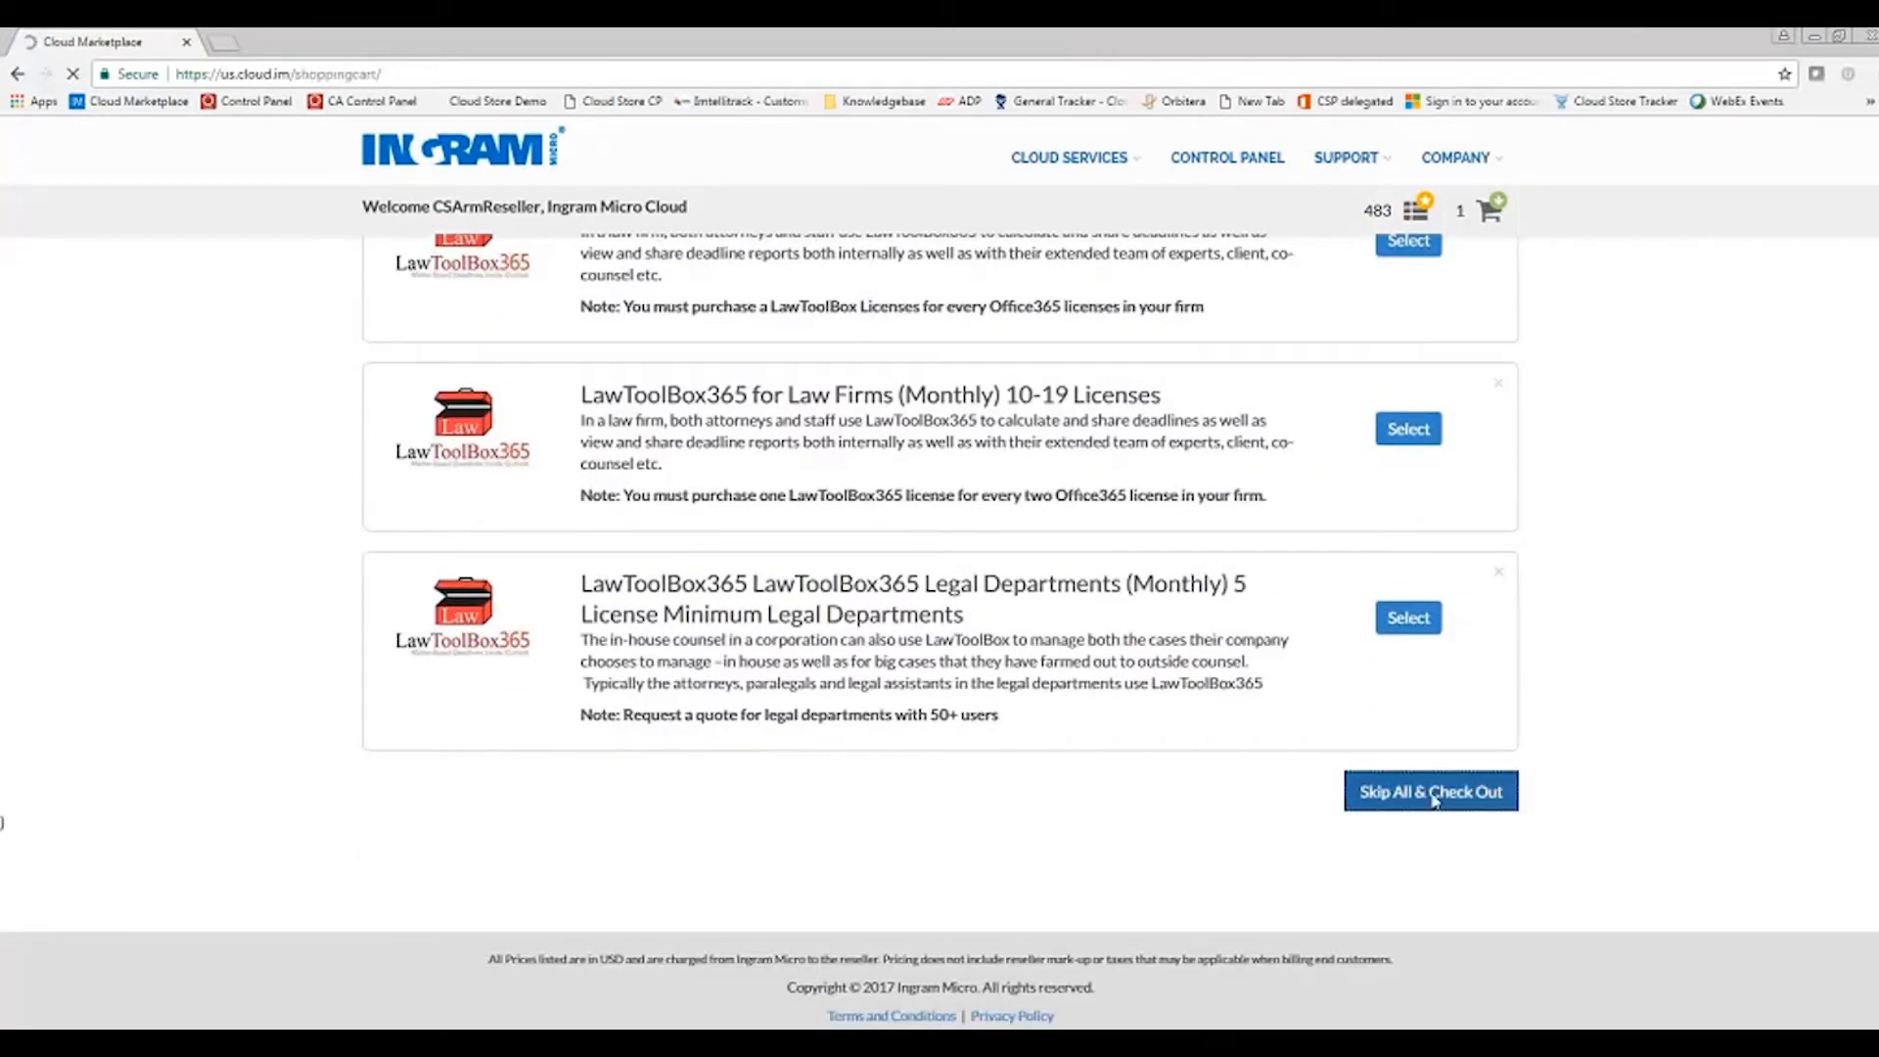
pyautogui.click(1429, 791)
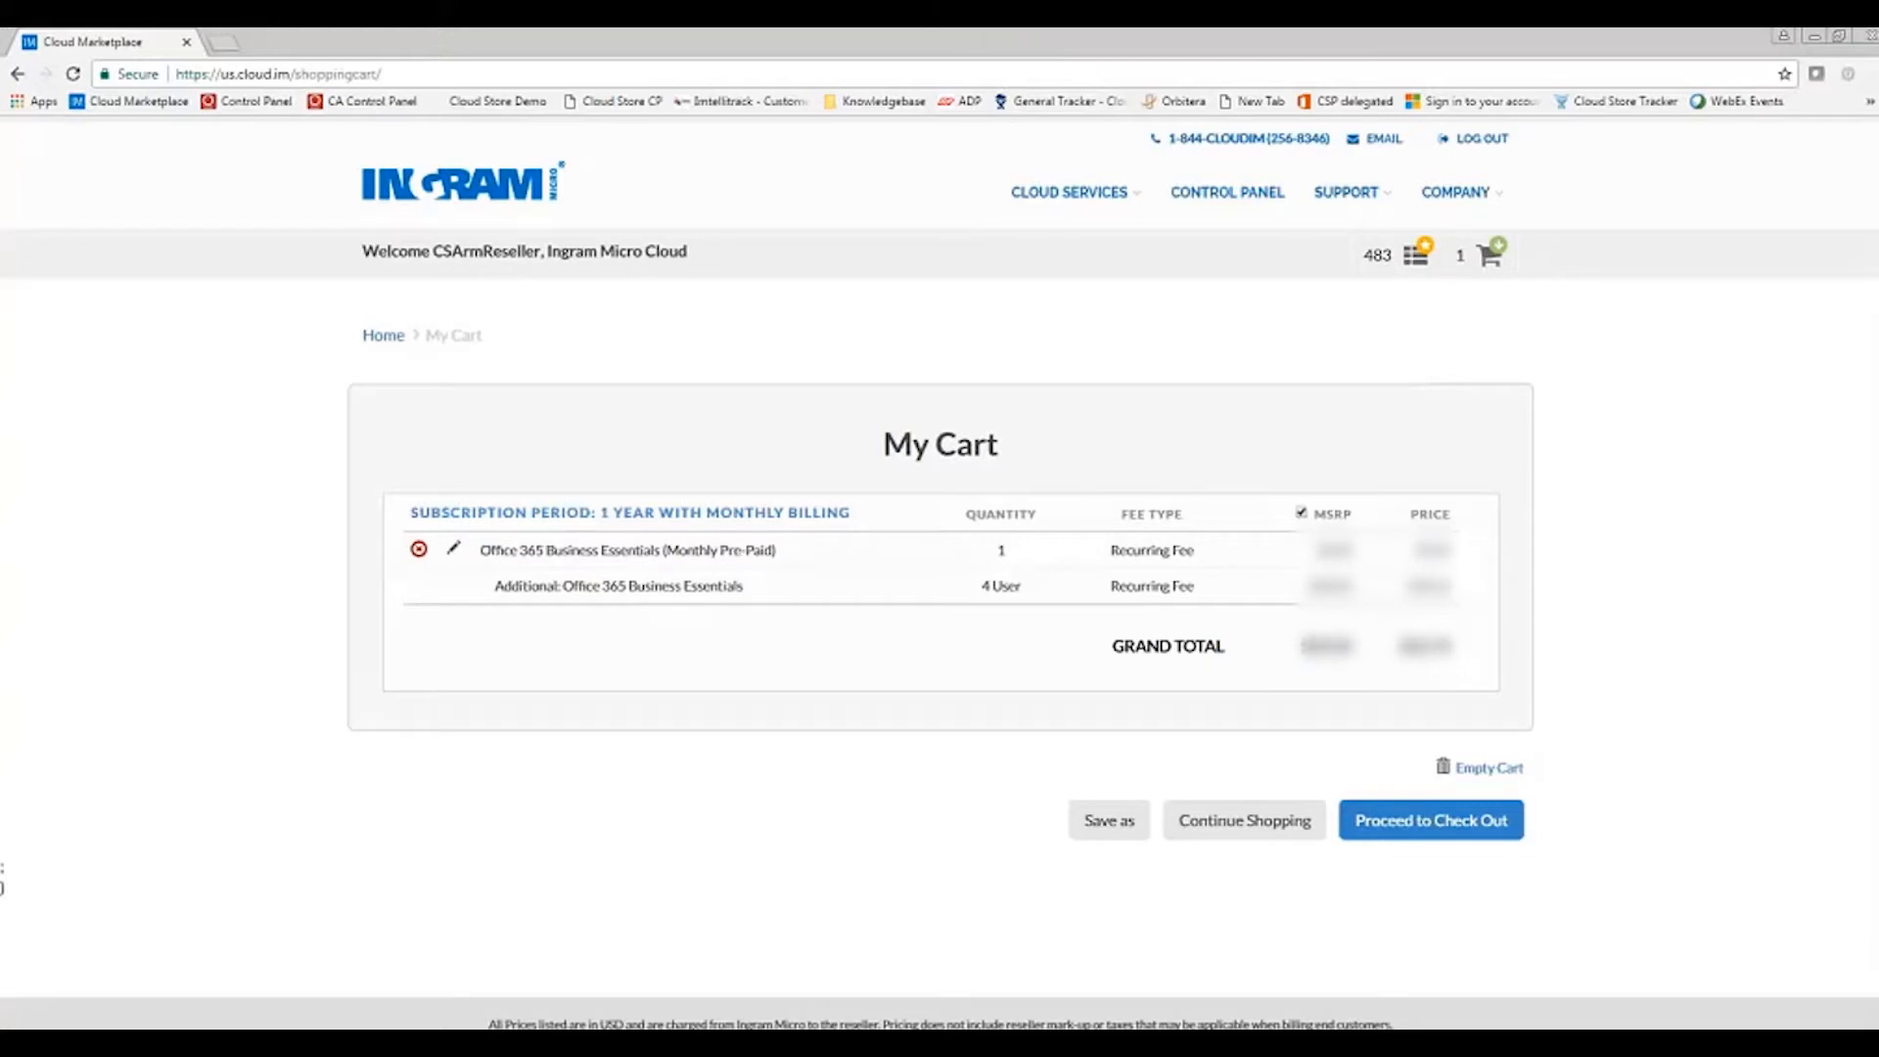
pyautogui.moveTo(1112, 781)
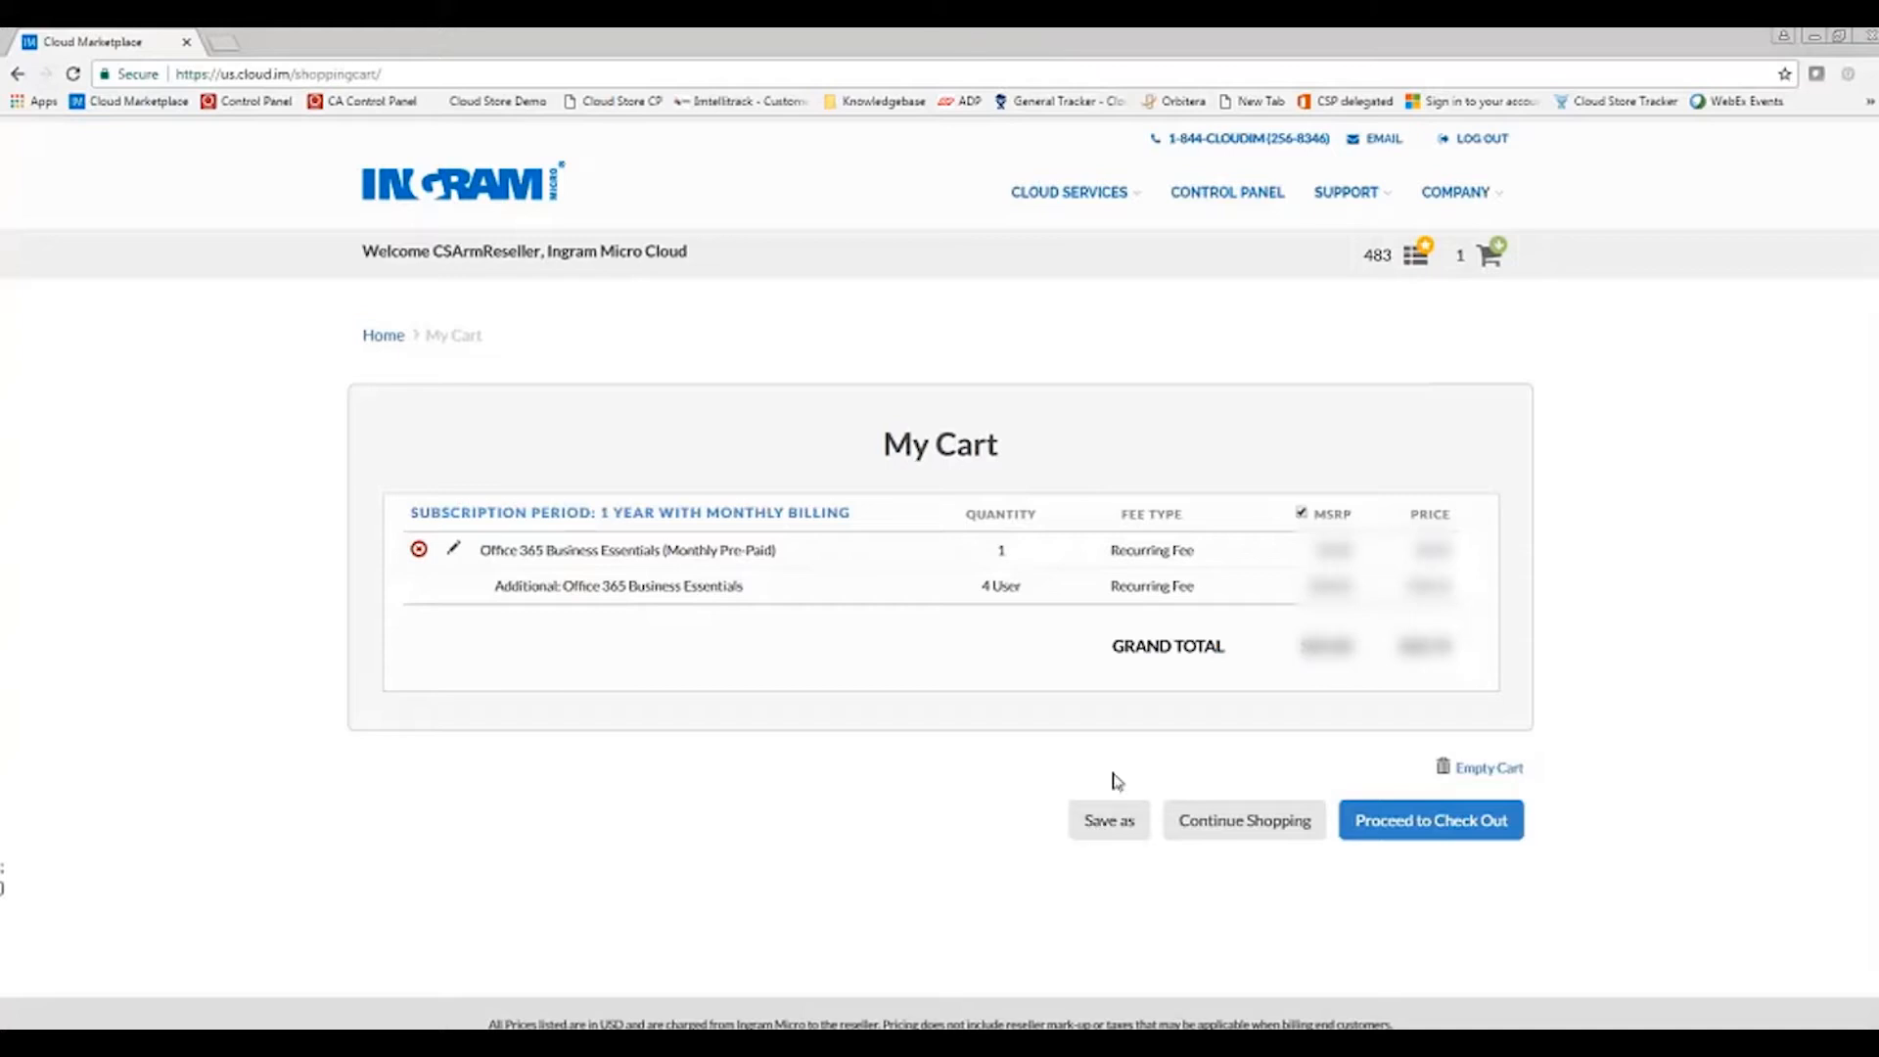
# Continue shopping and add the Acronis Unlimited - Pay As You Go backup plan to the cart
pyautogui.click(1245, 820)
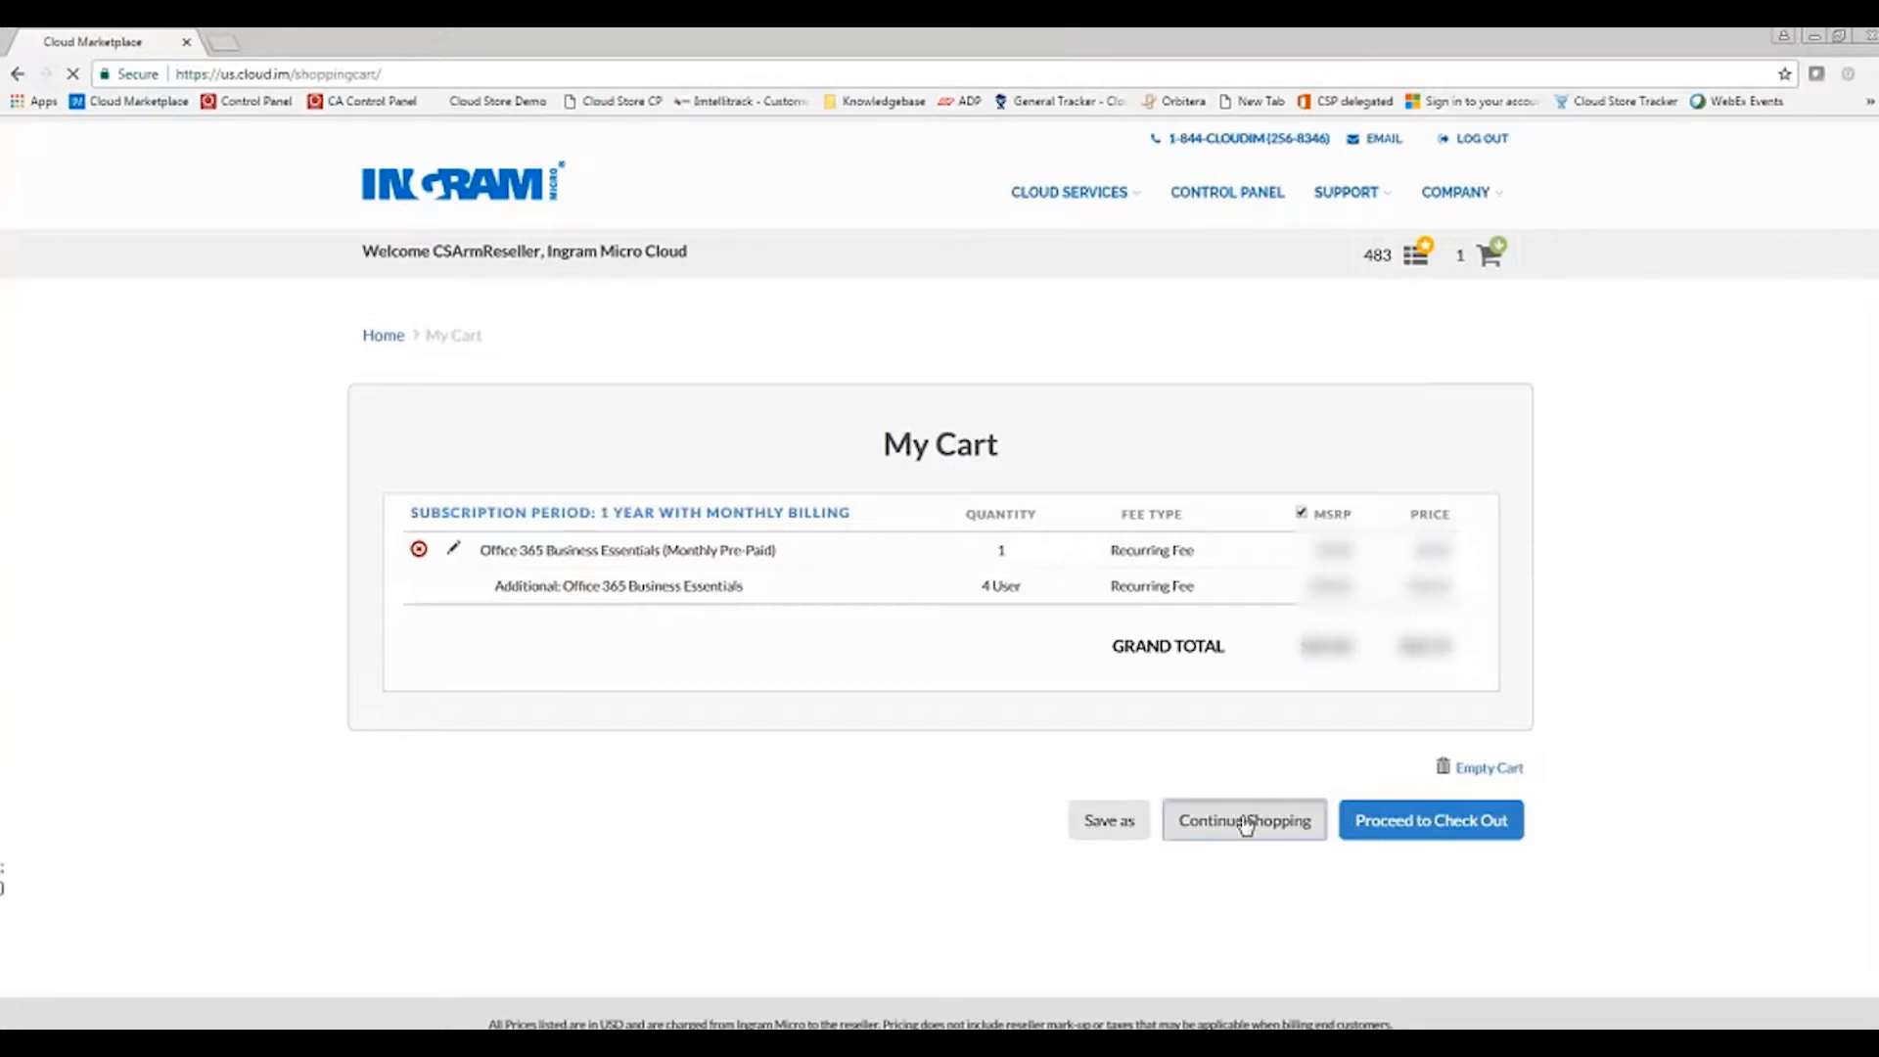
pyautogui.click(1243, 820)
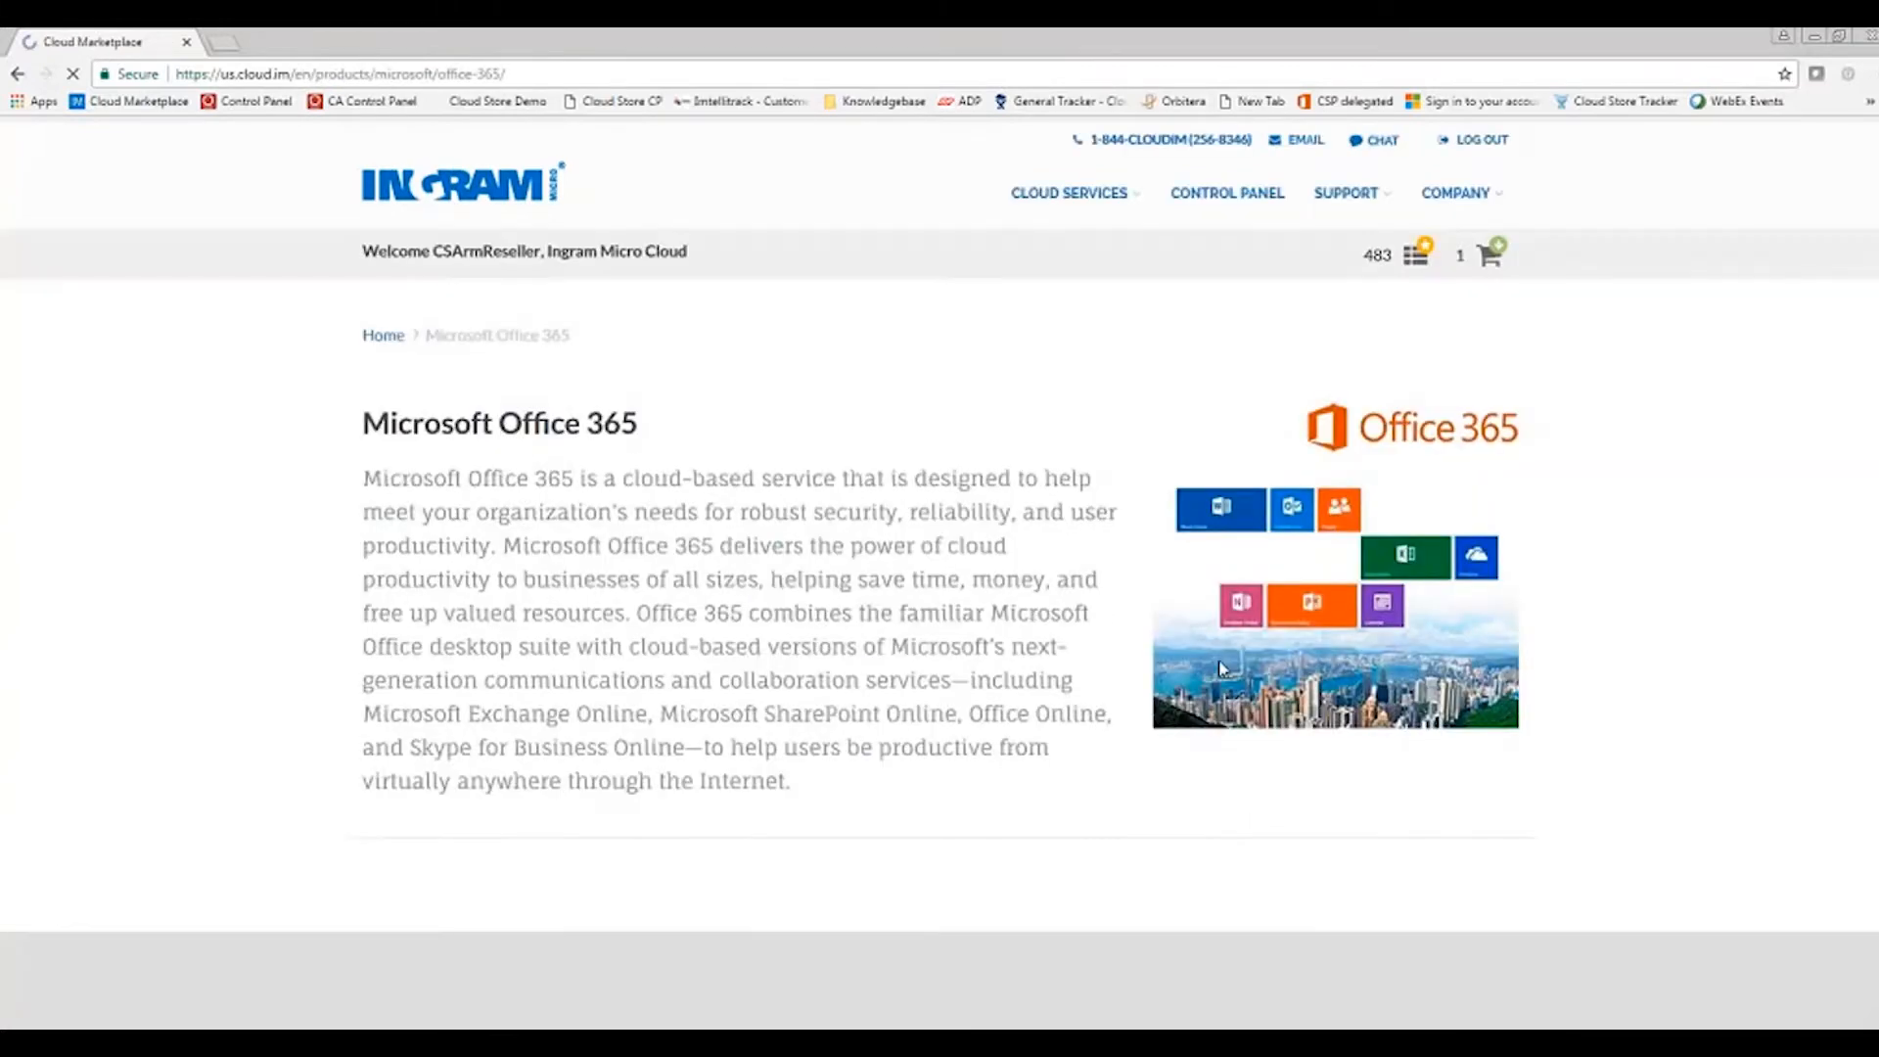
pyautogui.click(1068, 194)
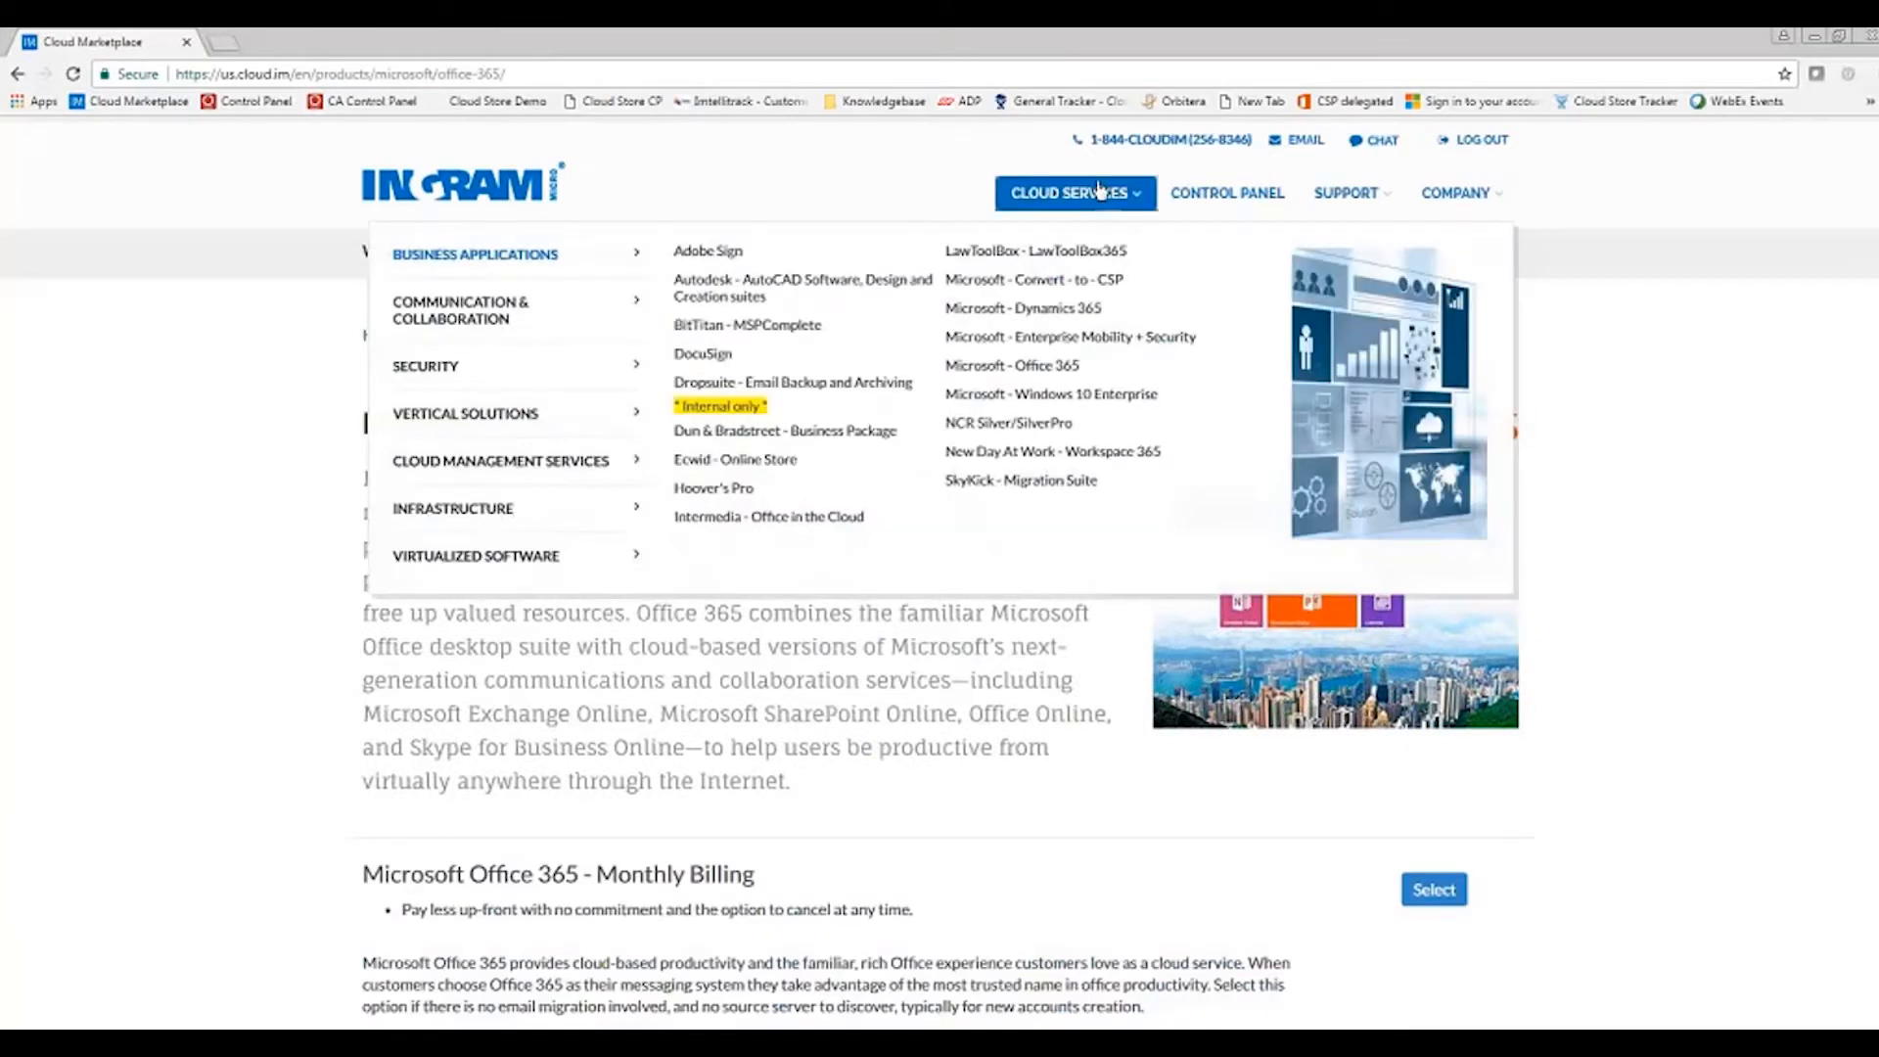
pyautogui.moveTo(501, 319)
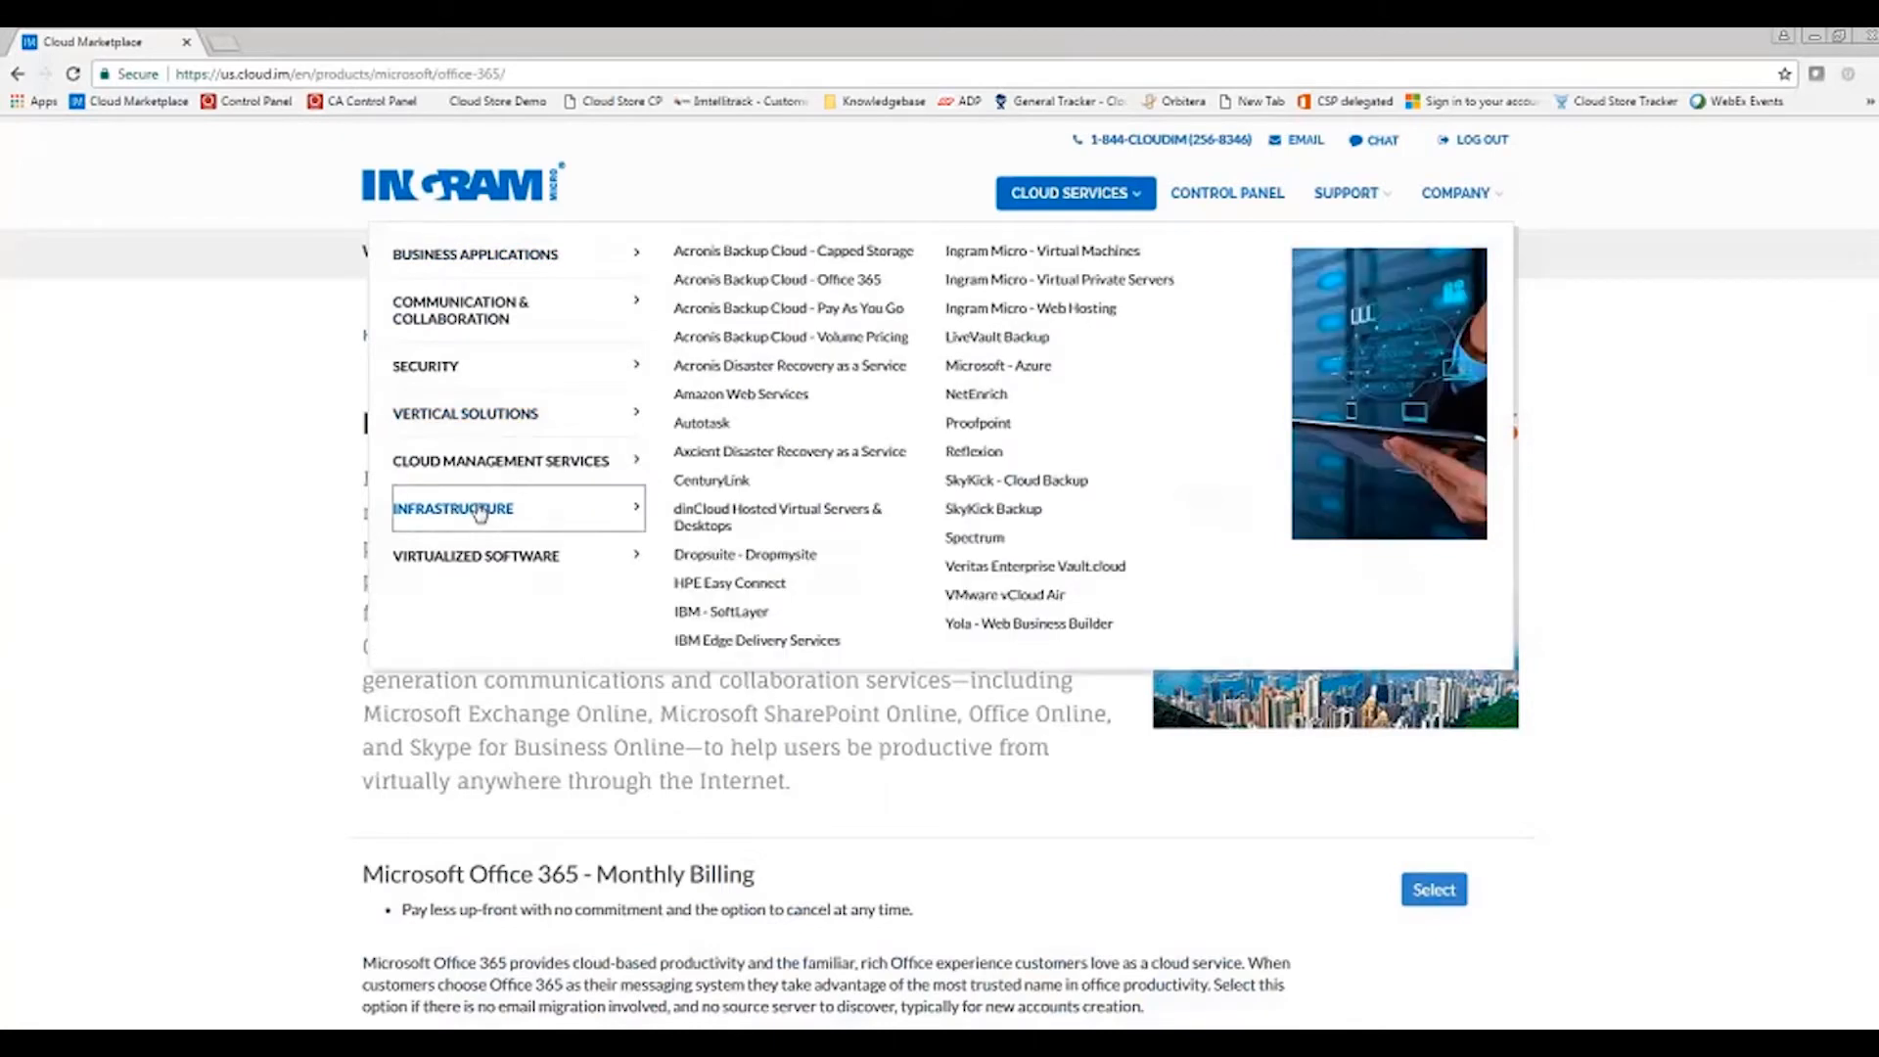
pyautogui.moveTo(562, 493)
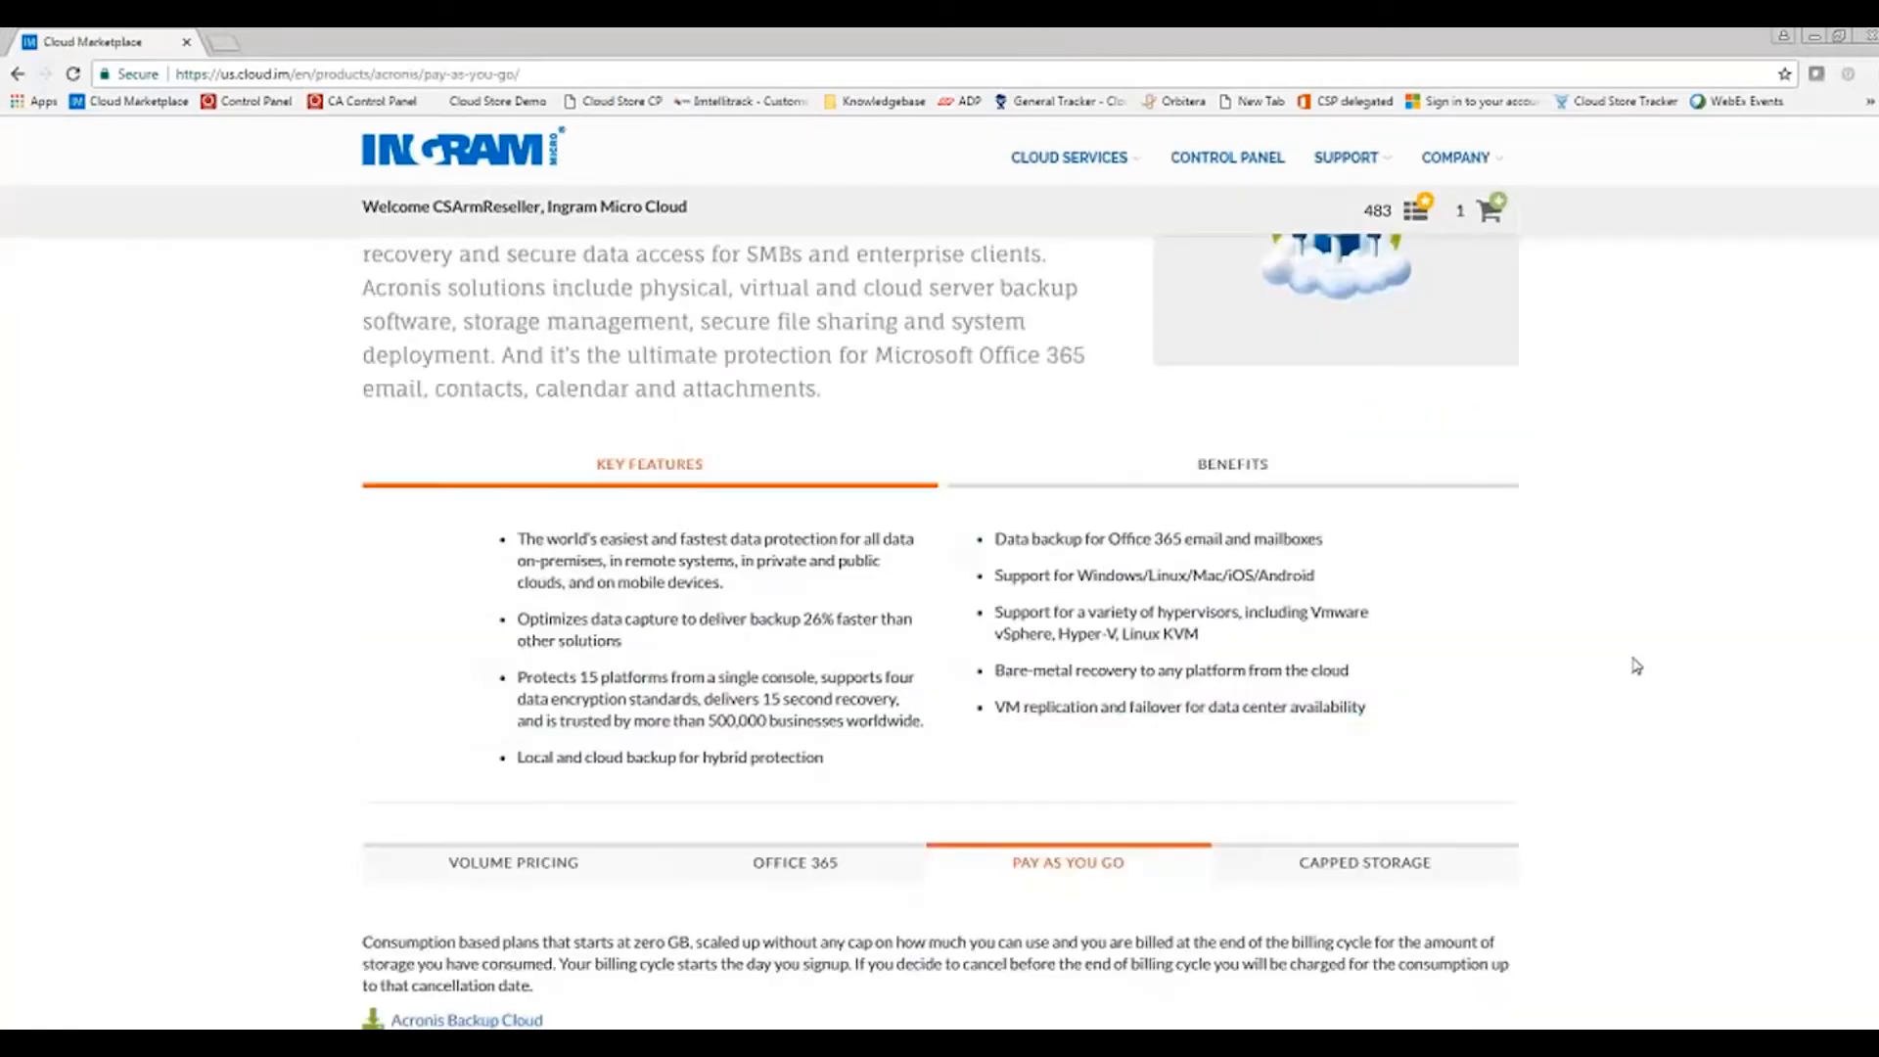
pyautogui.scroll(-3)
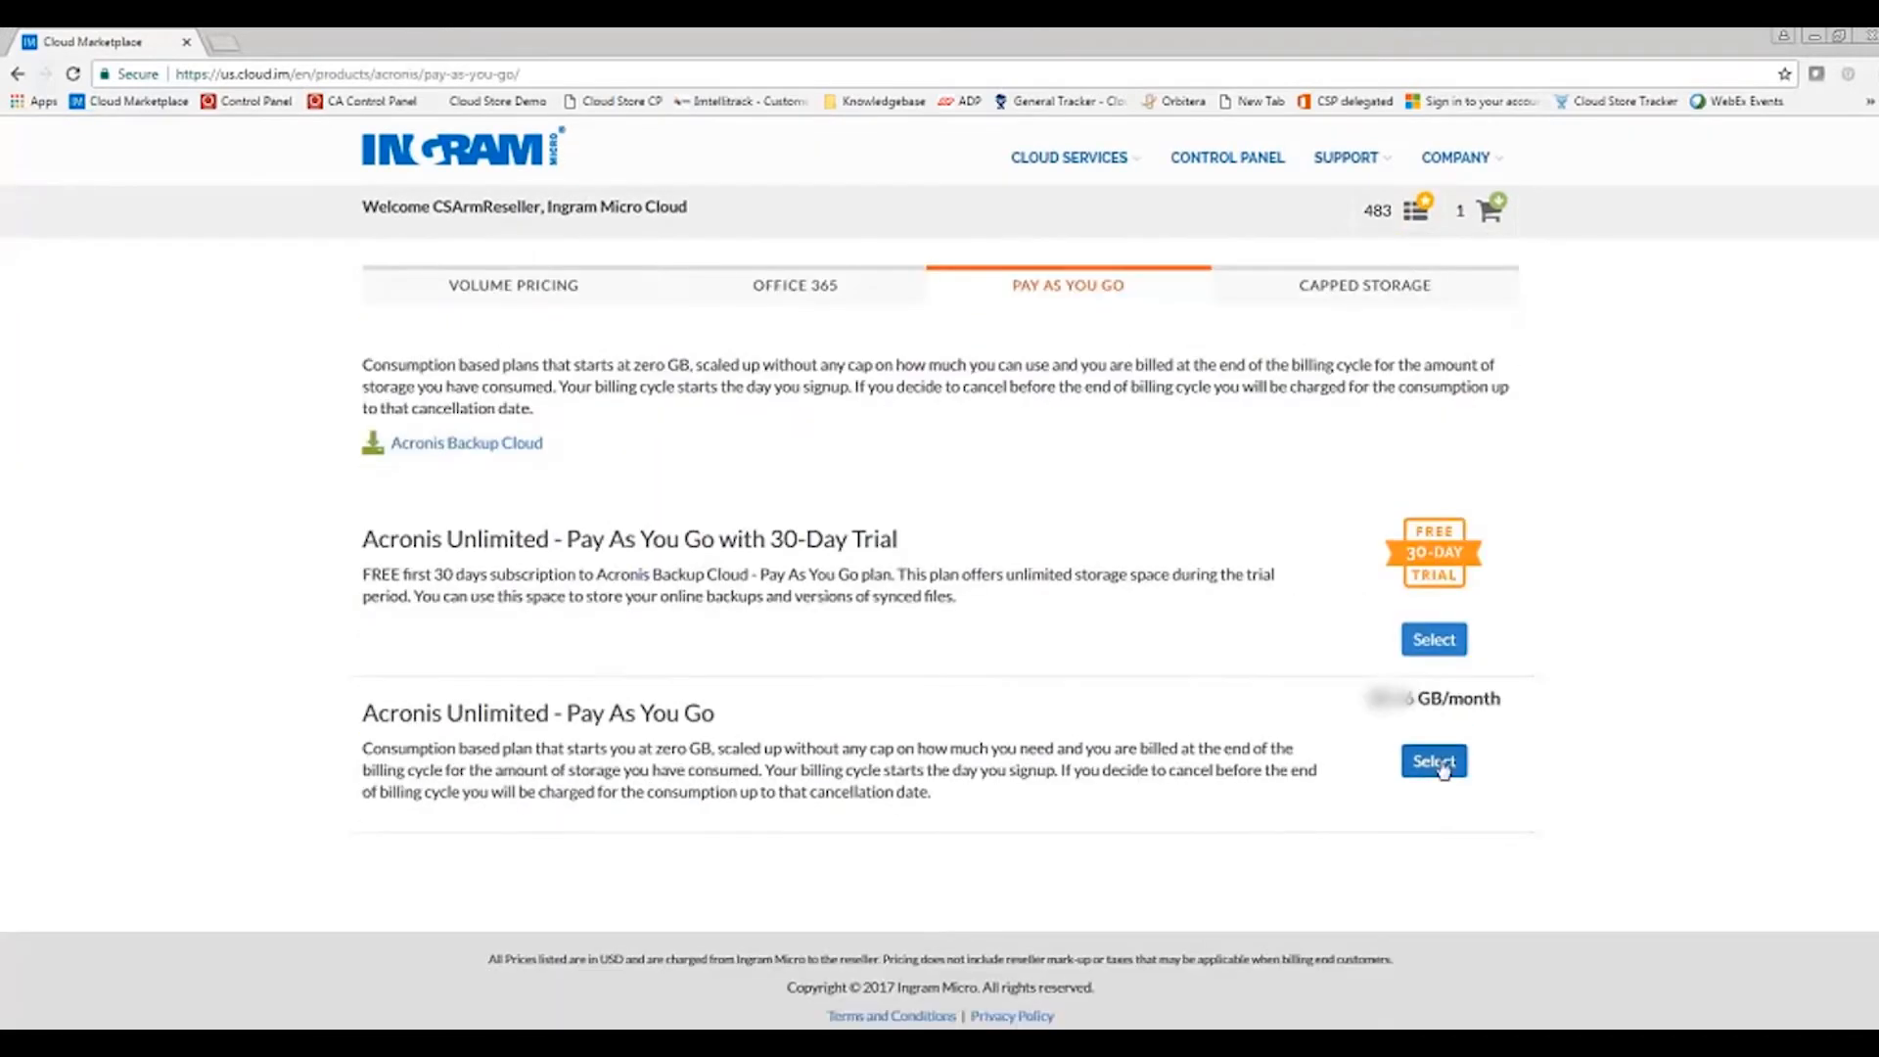
pyautogui.click(1433, 762)
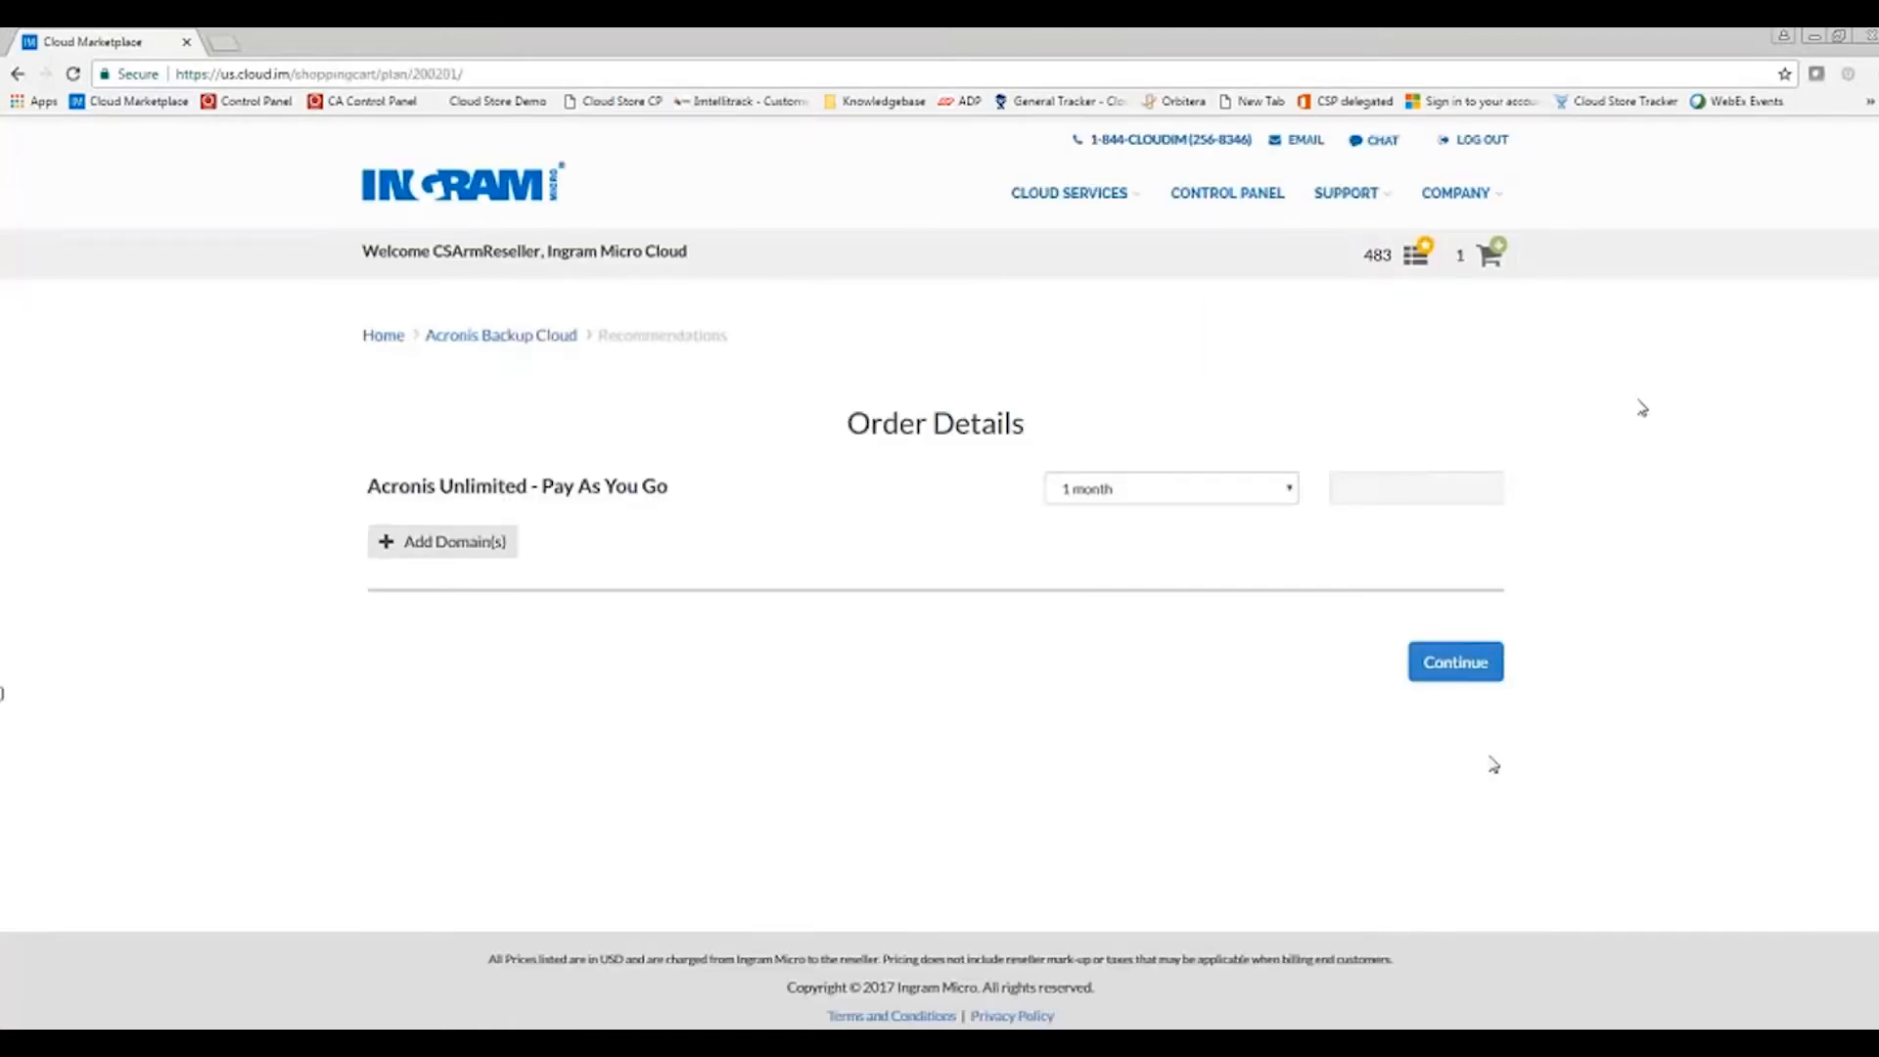
pyautogui.click(1454, 661)
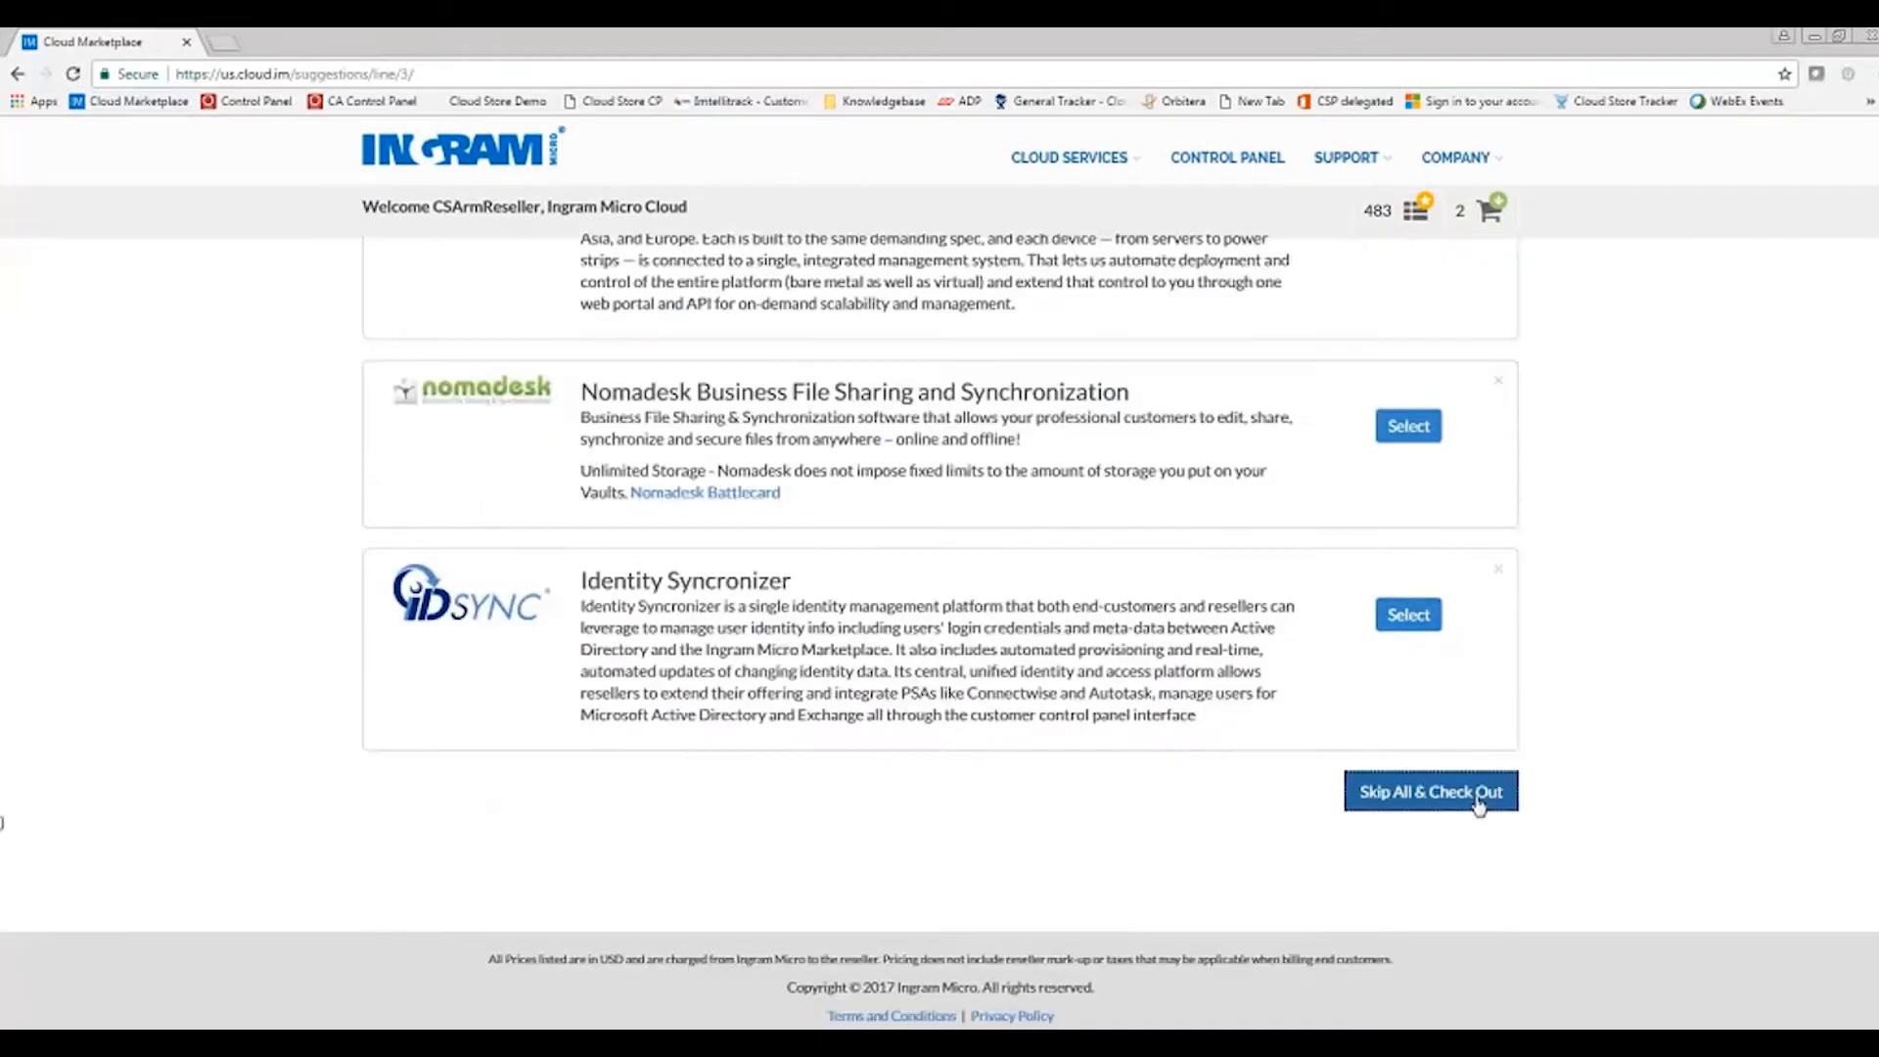
# Skip the recommendations and proceed to check out the two-item cart
pyautogui.click(1430, 791)
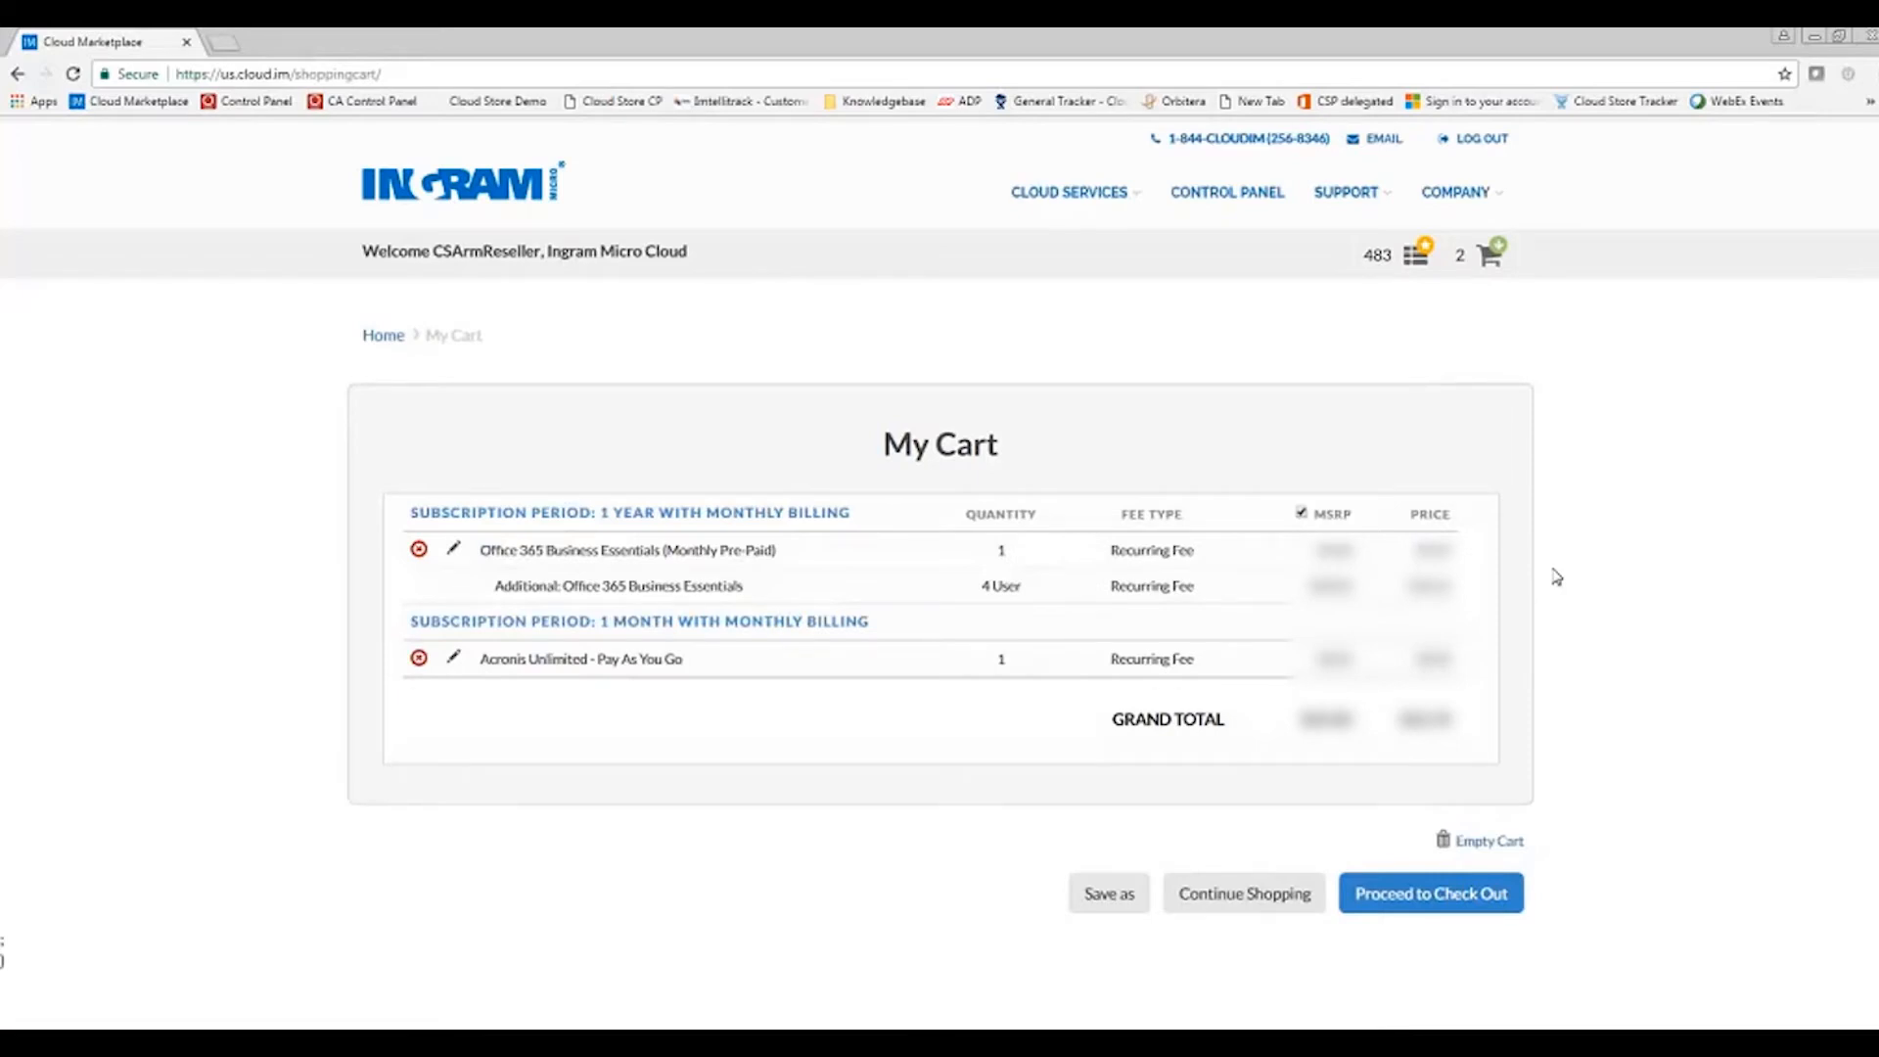
pyautogui.moveTo(1515, 628)
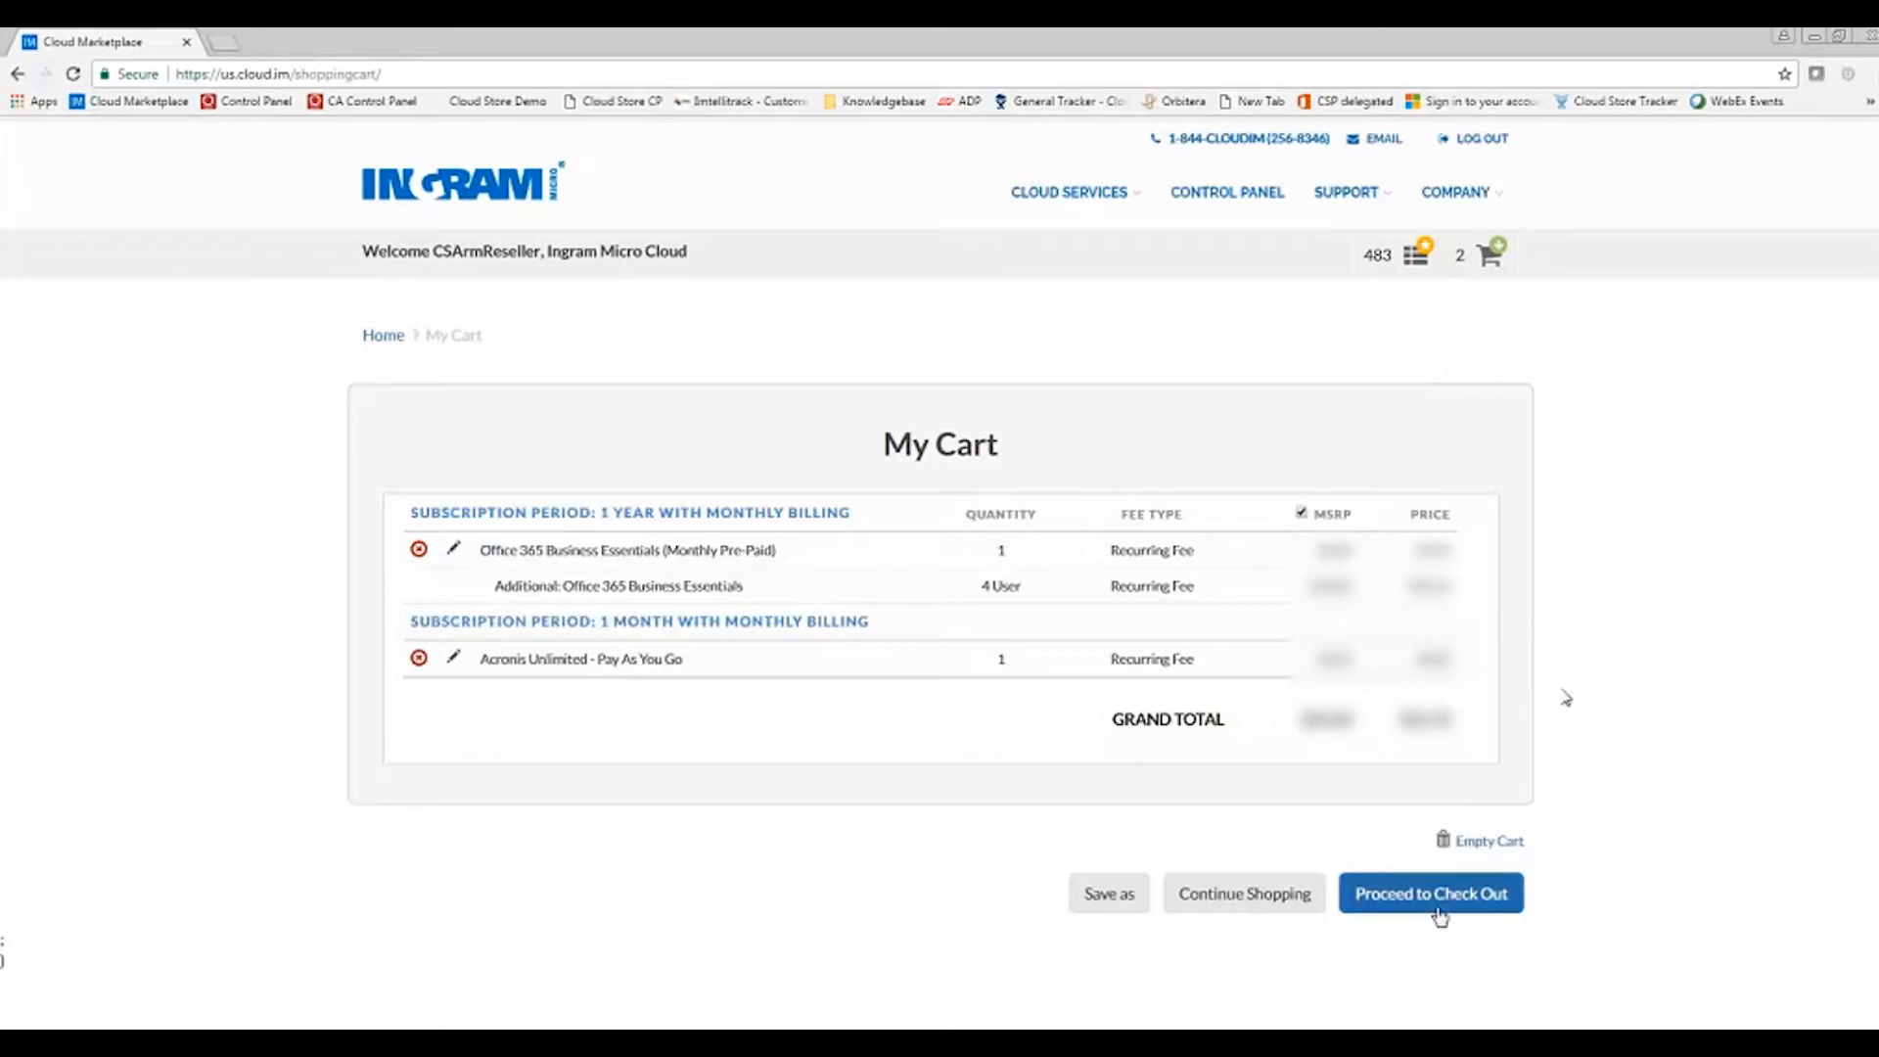
pyautogui.click(1428, 893)
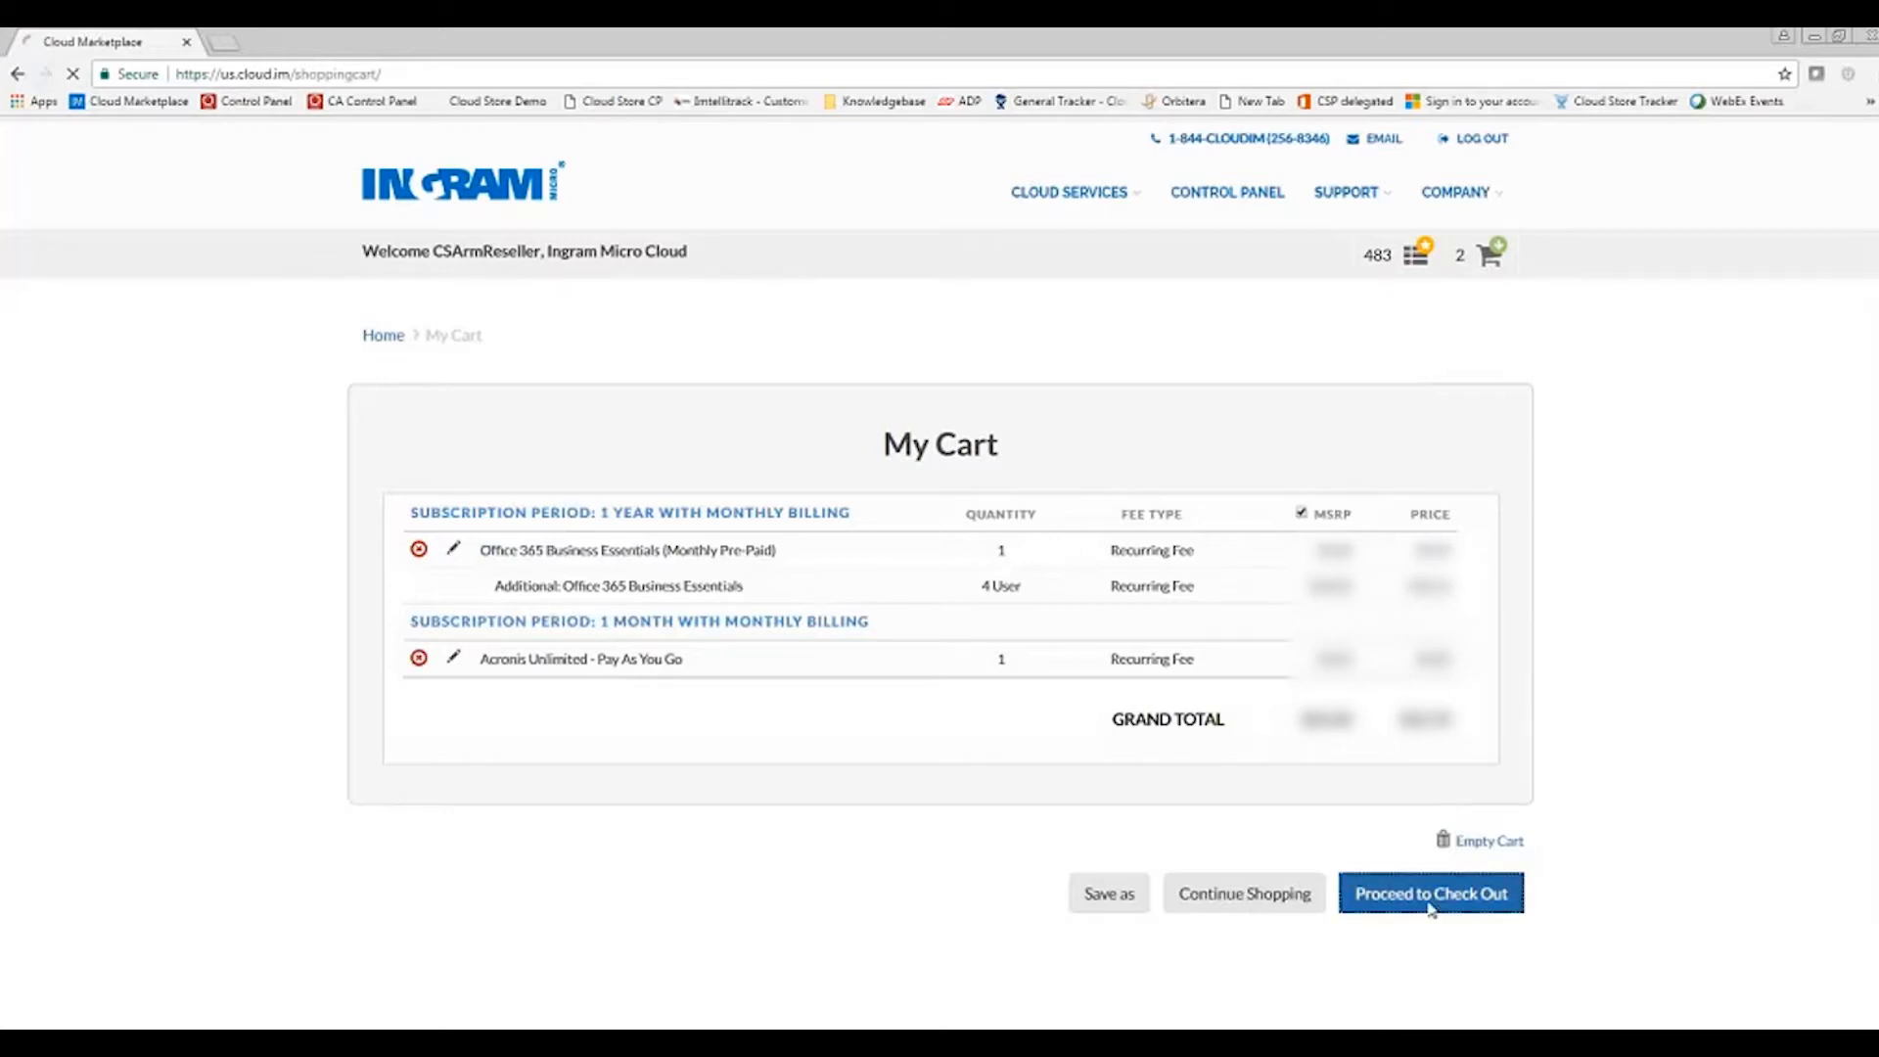
# Choose New User as the Customer Account to reveal the new-customer registration fields
pyautogui.click(1429, 893)
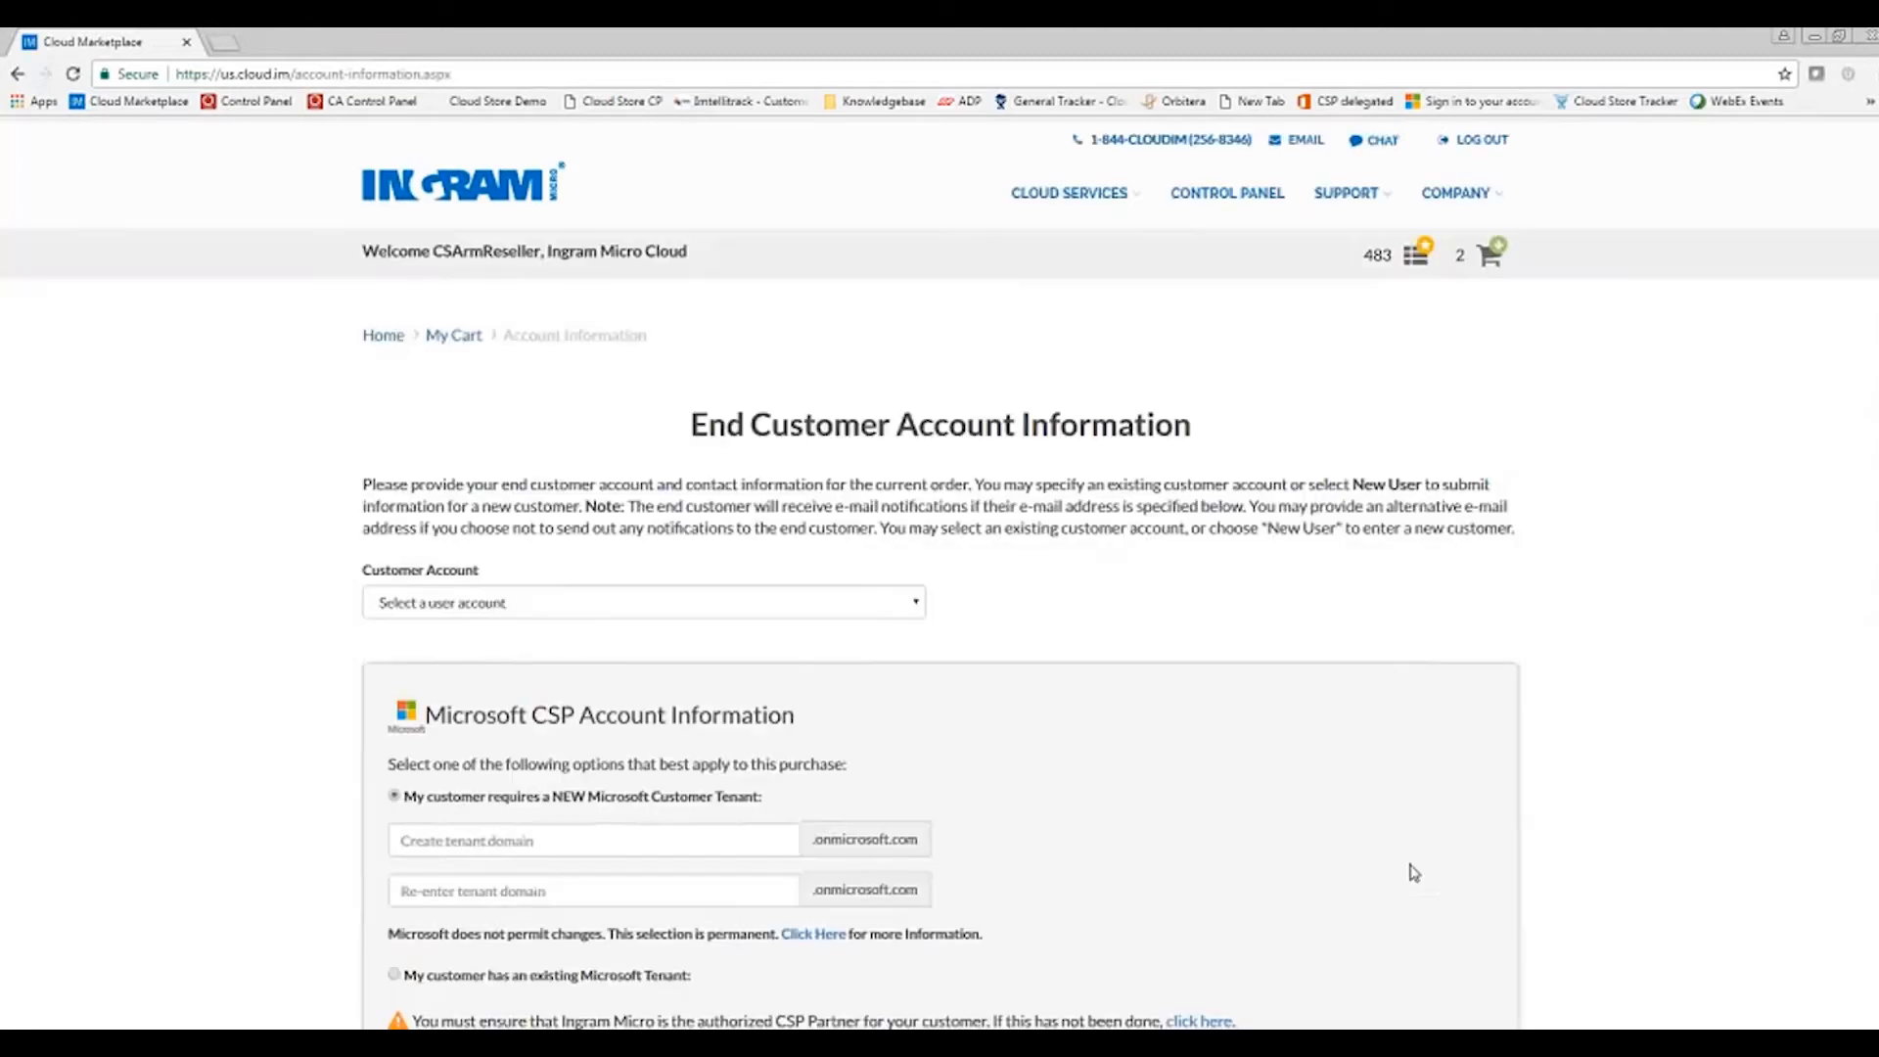
pyautogui.moveTo(906, 616)
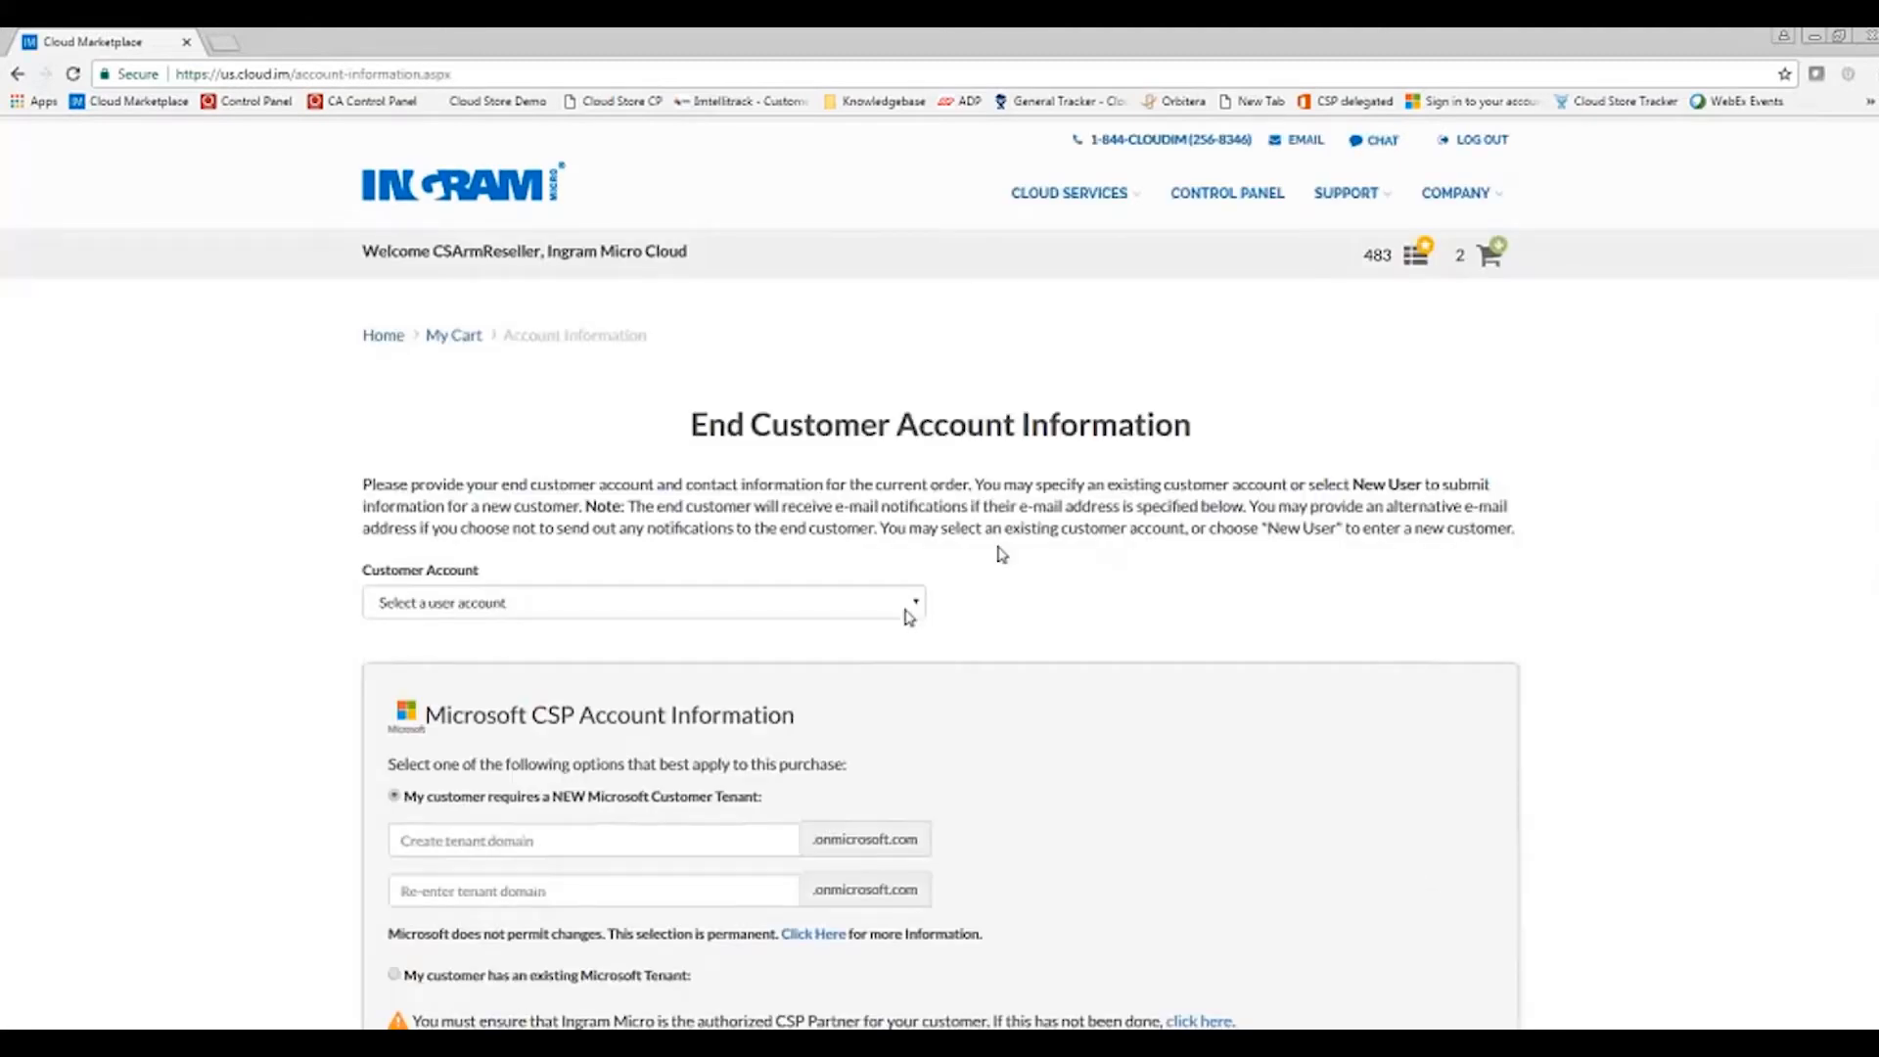
pyautogui.click(642, 601)
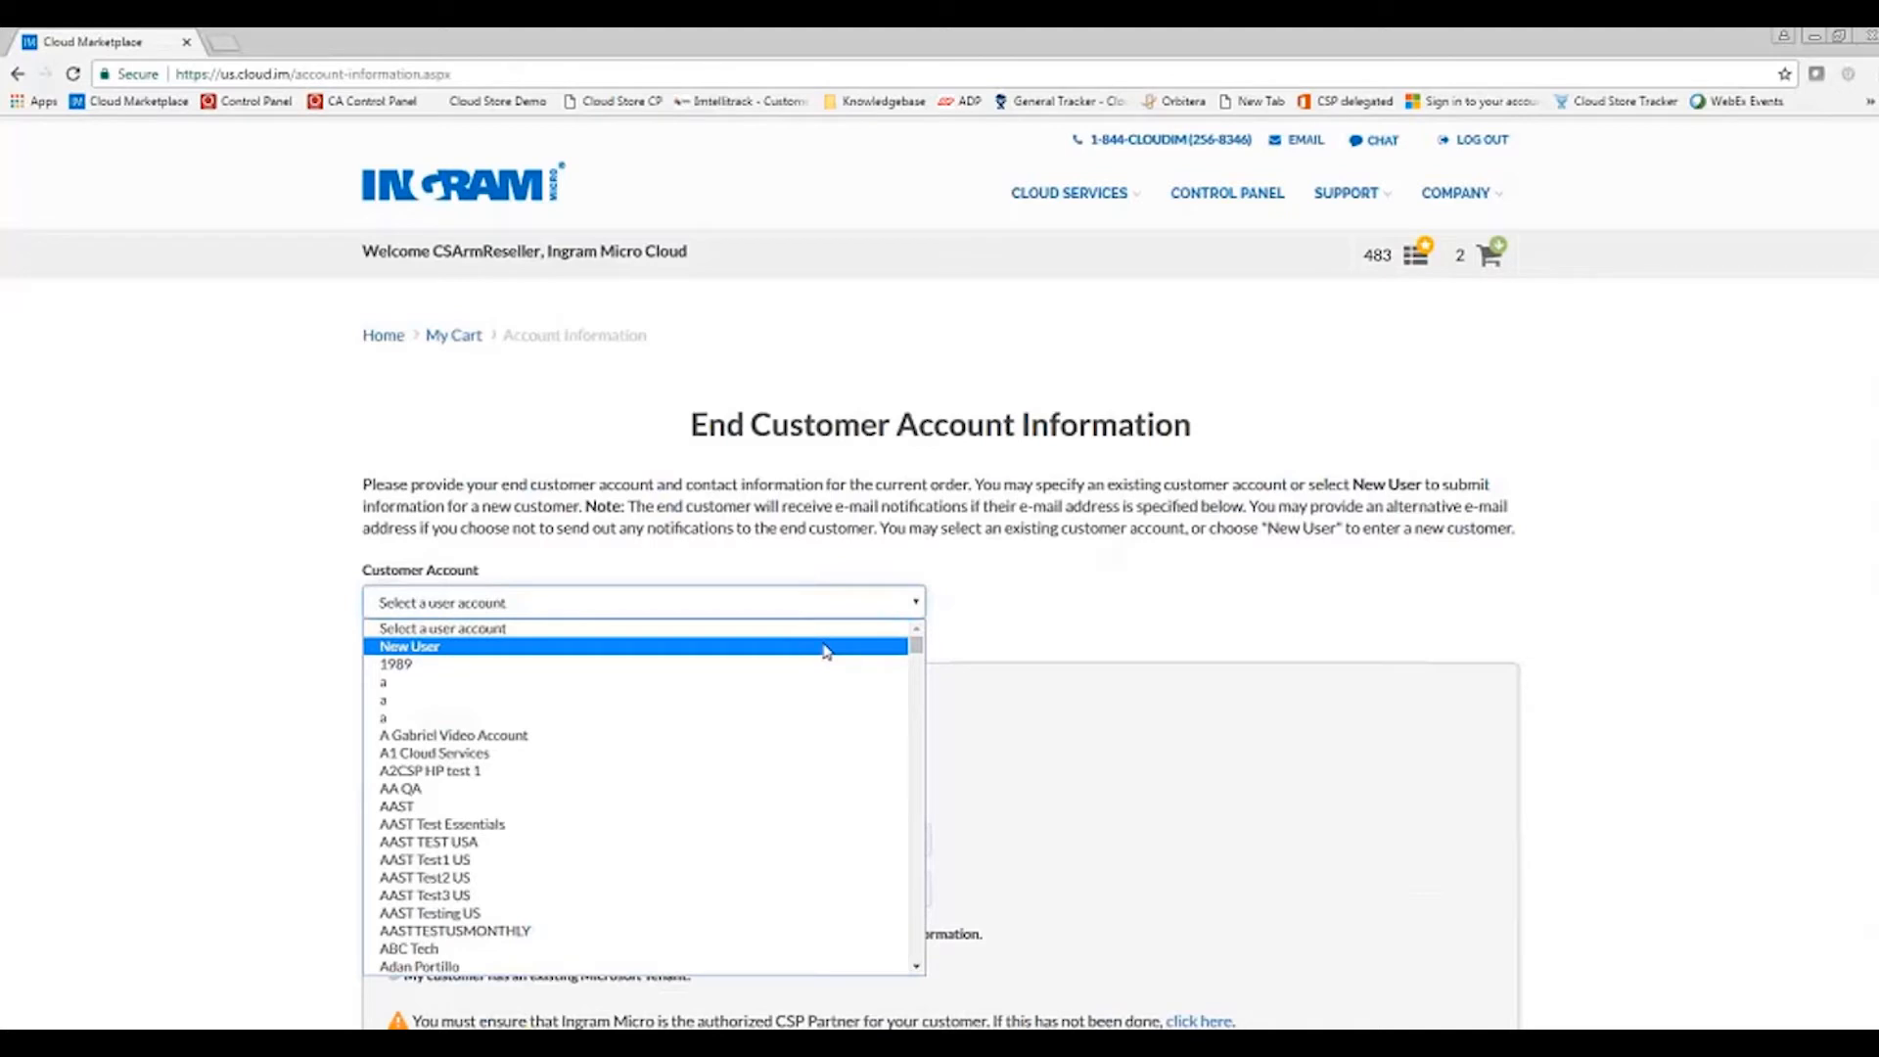
pyautogui.moveTo(791, 689)
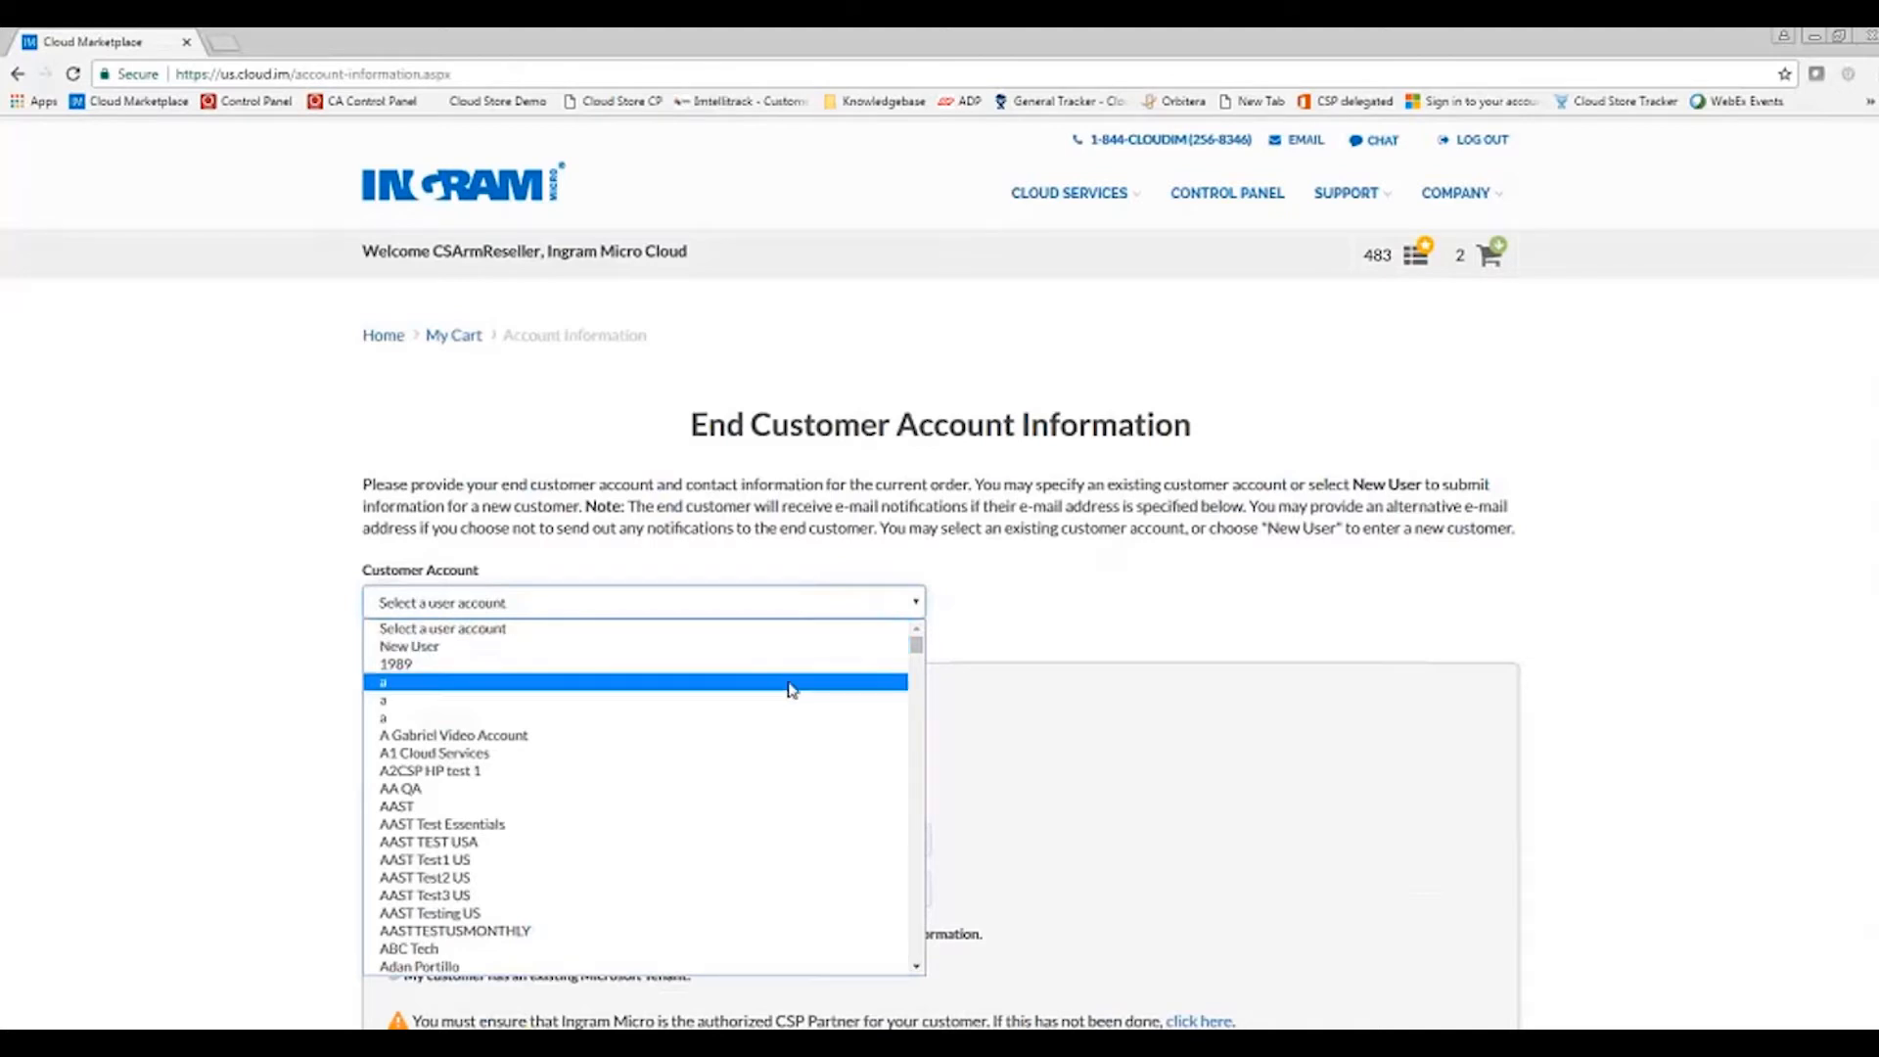
pyautogui.moveTo(744, 734)
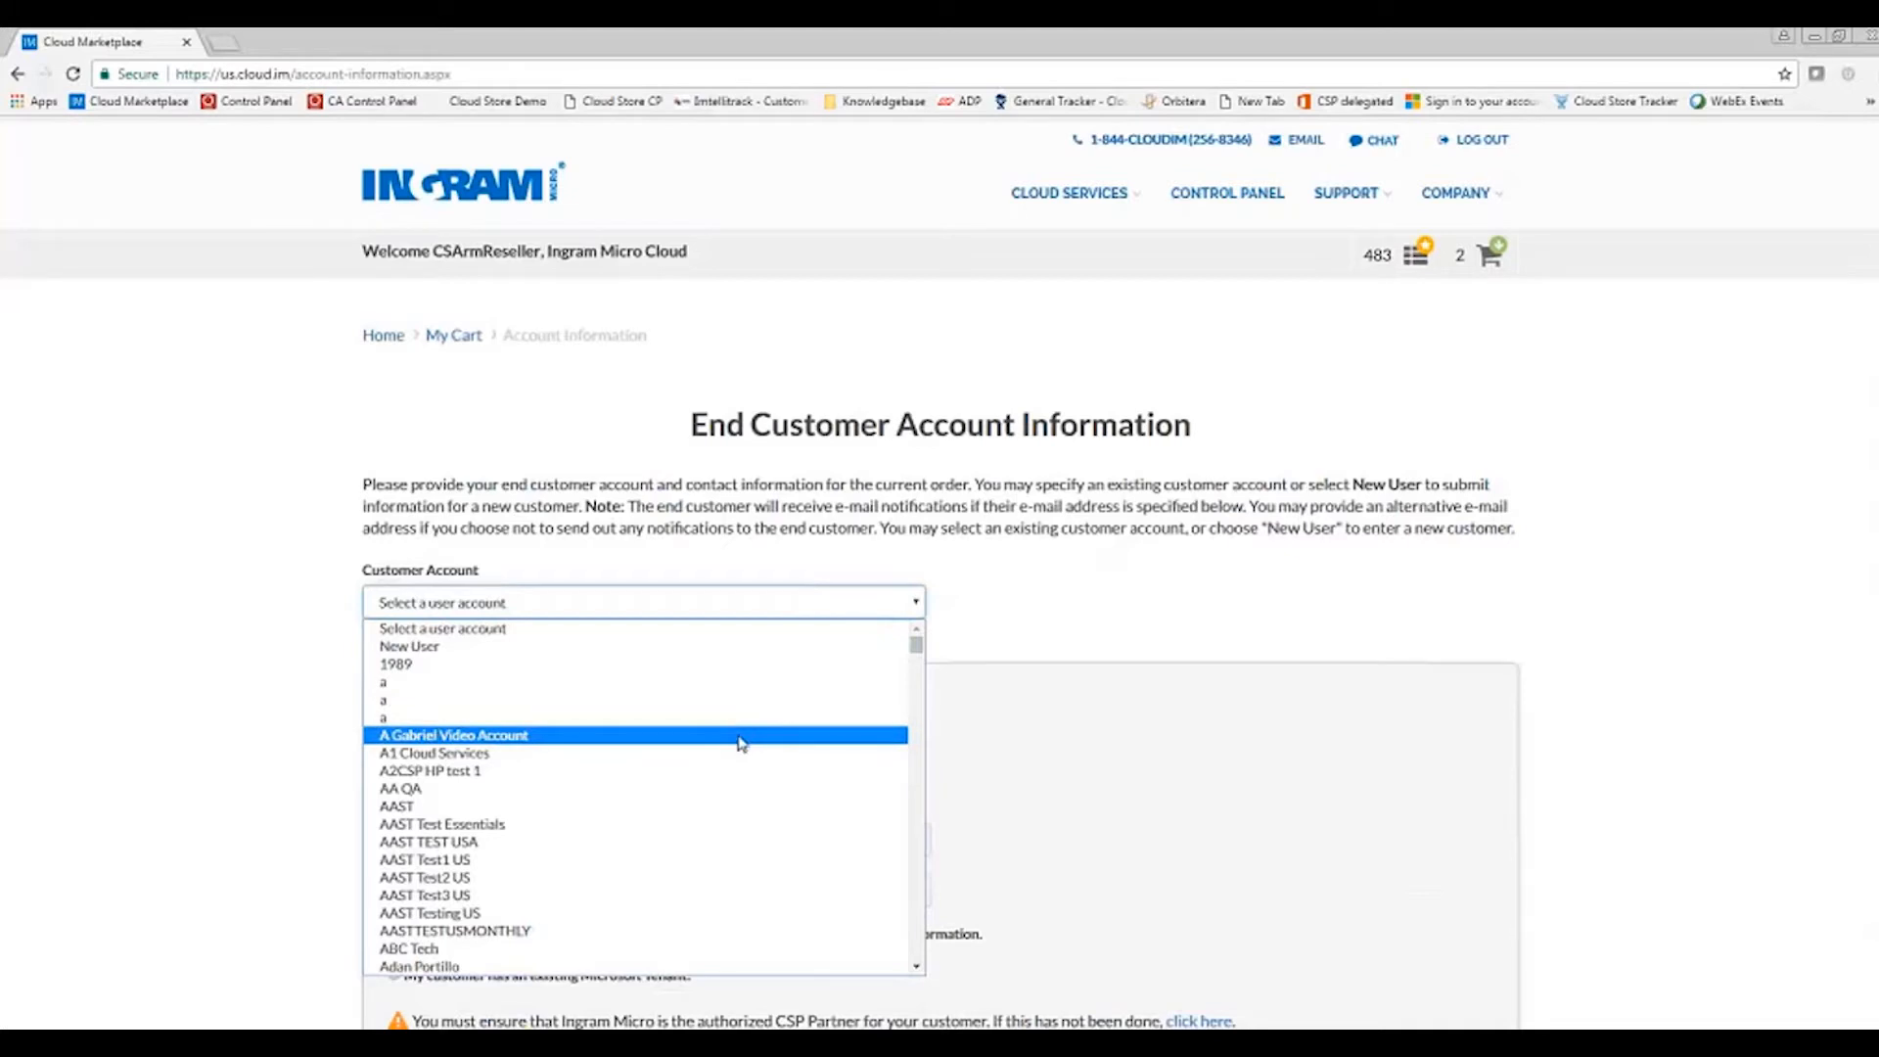
pyautogui.moveTo(724, 912)
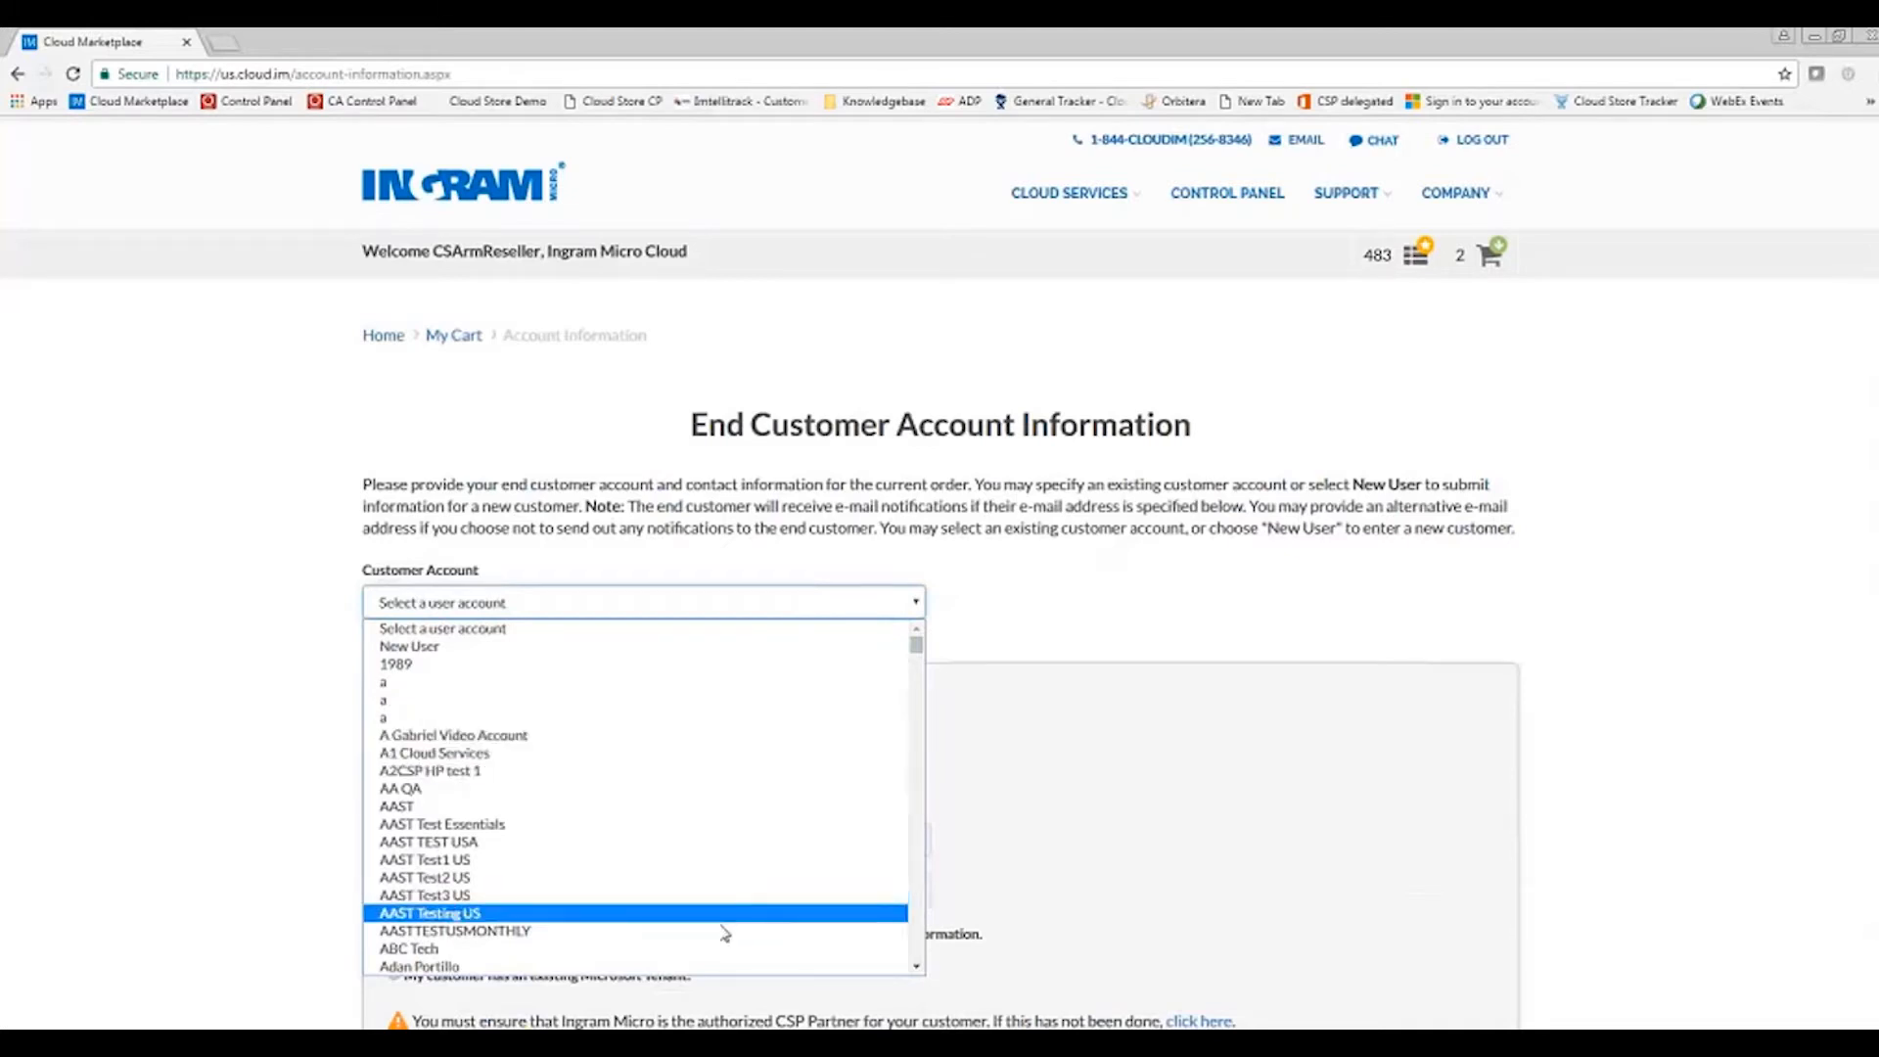
pyautogui.moveTo(678, 877)
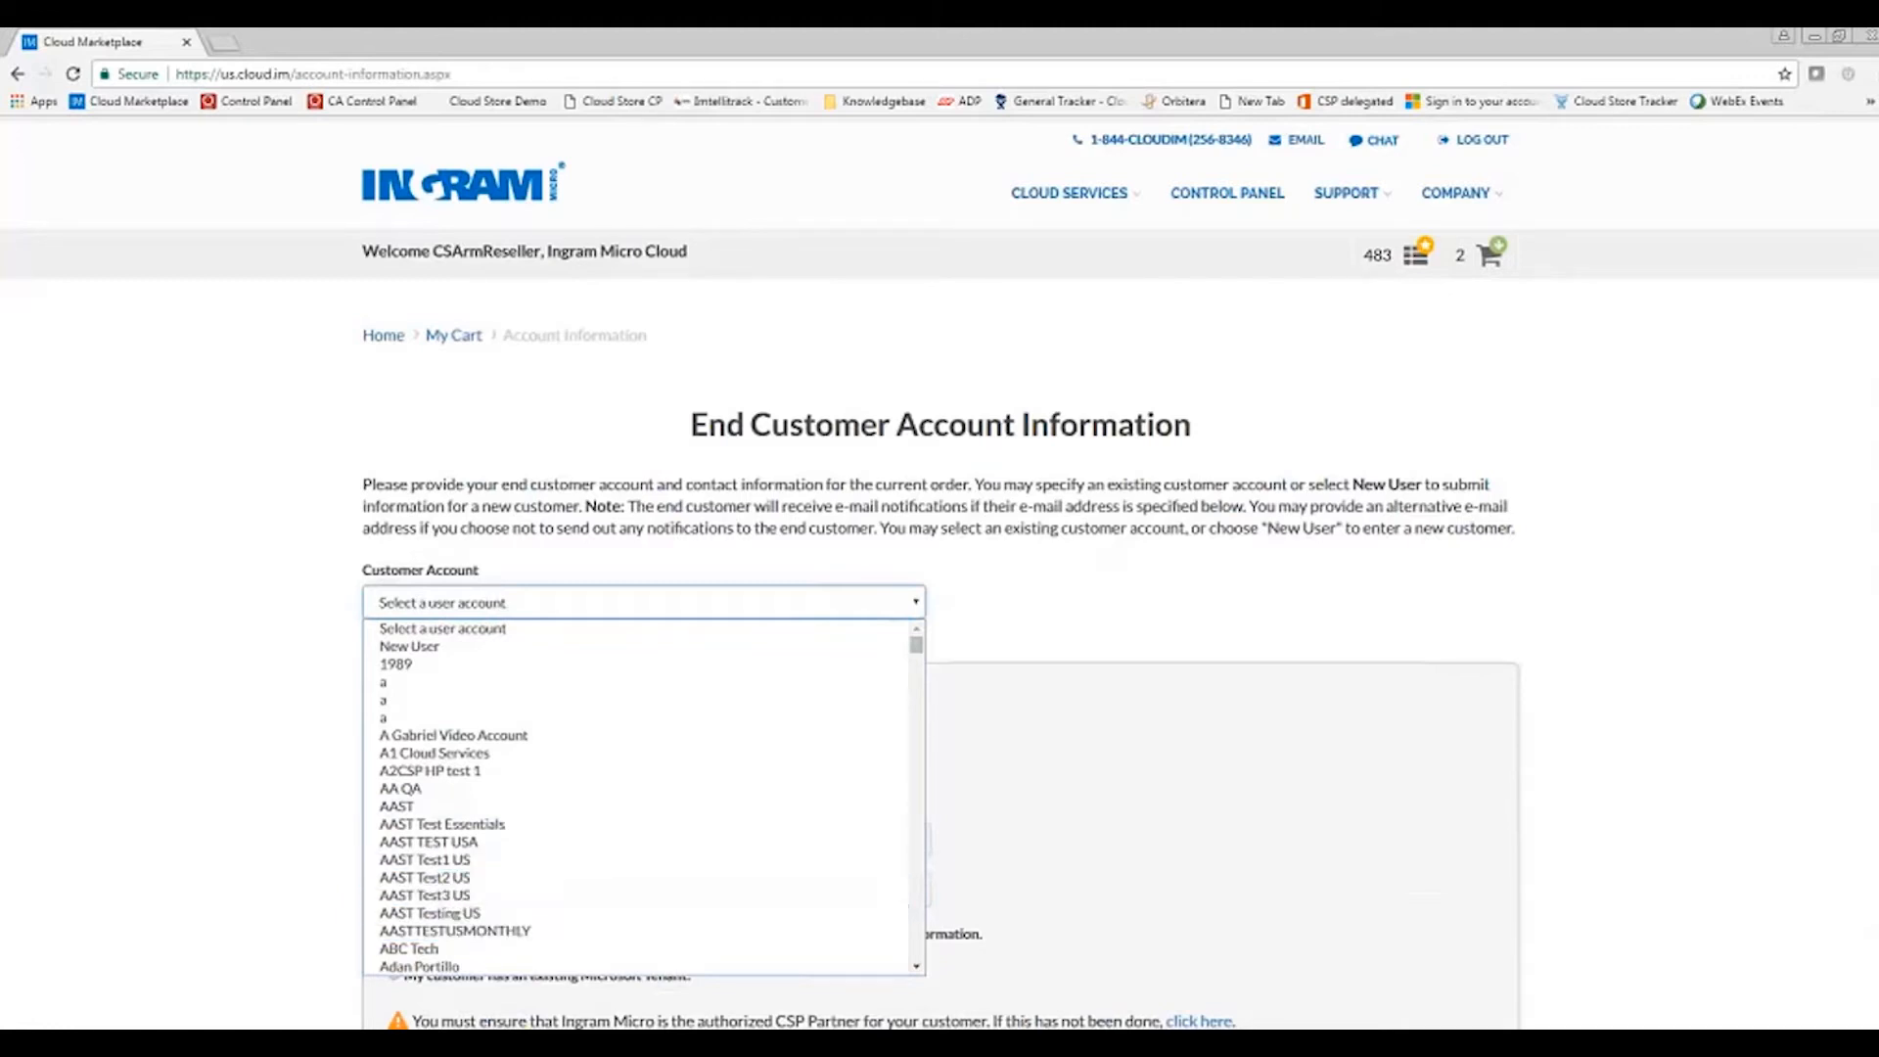
pyautogui.click(409, 646)
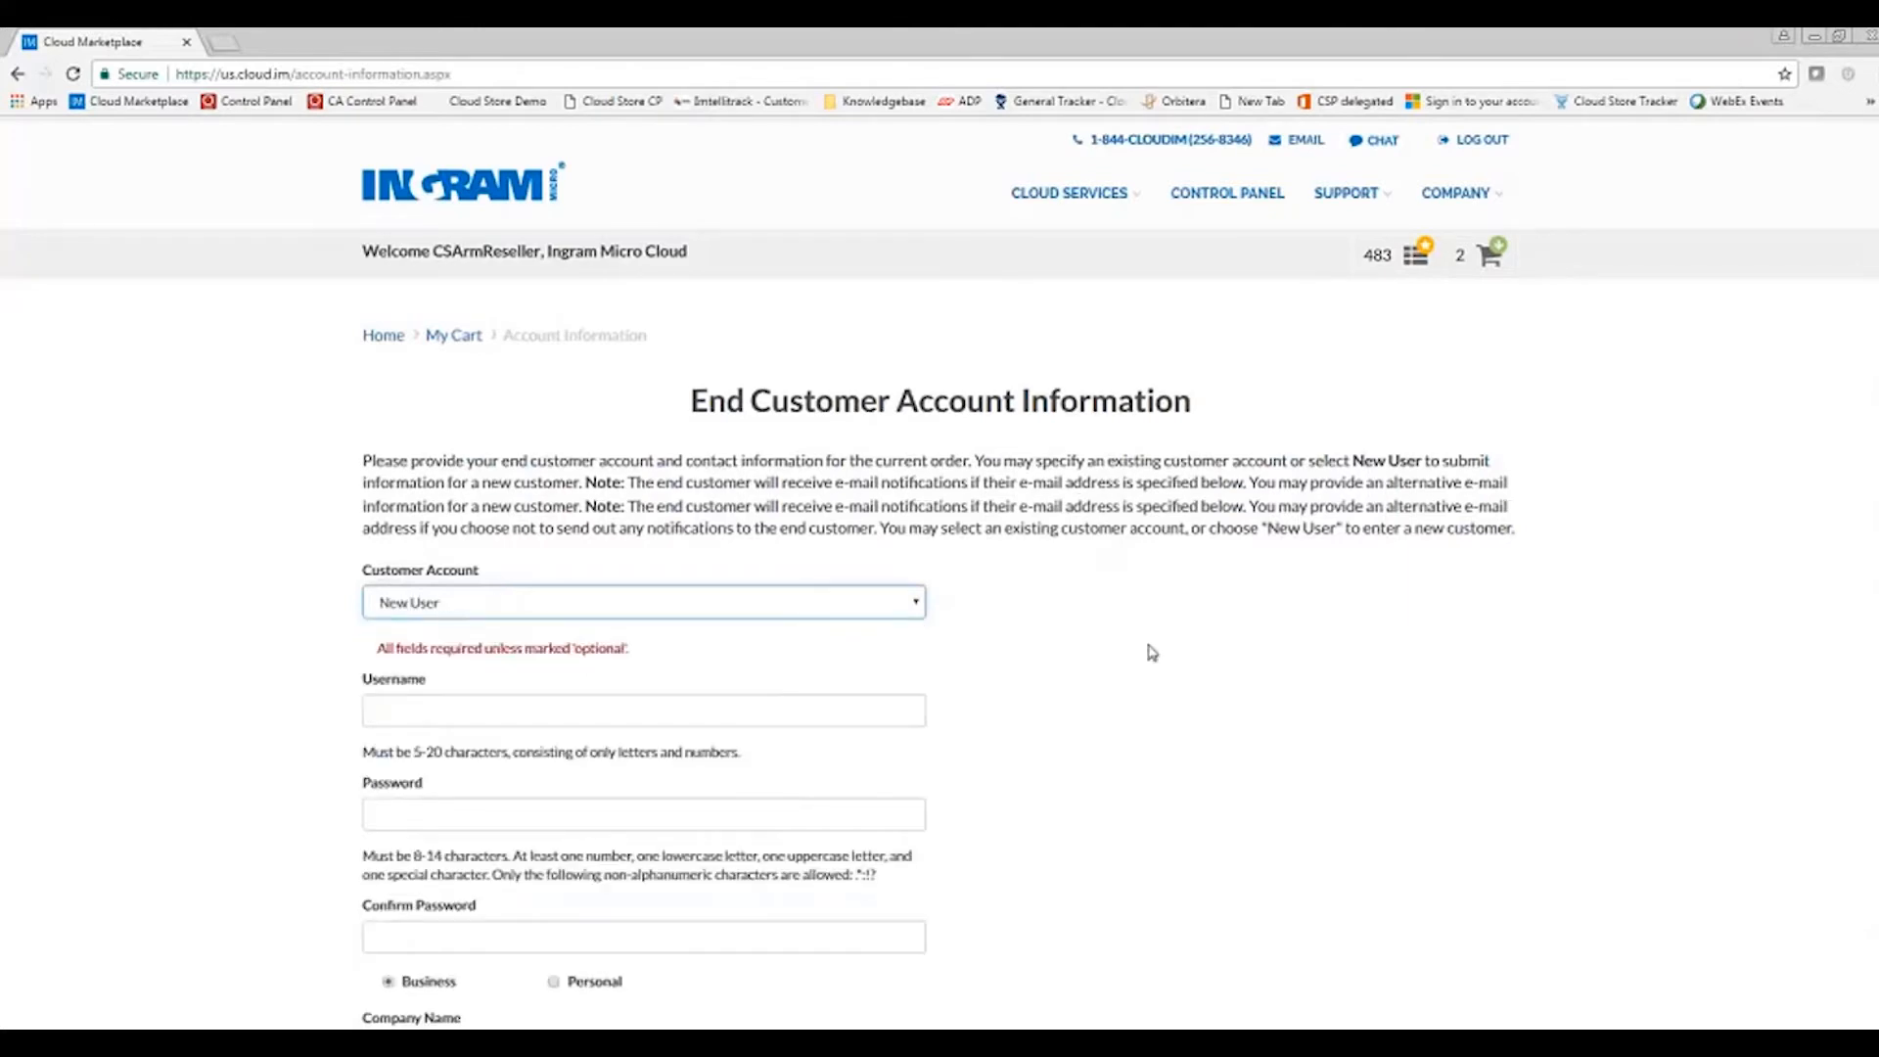
# Enter username enduser123, a matching password pair, and company name End User Demo
pyautogui.scroll(-3)
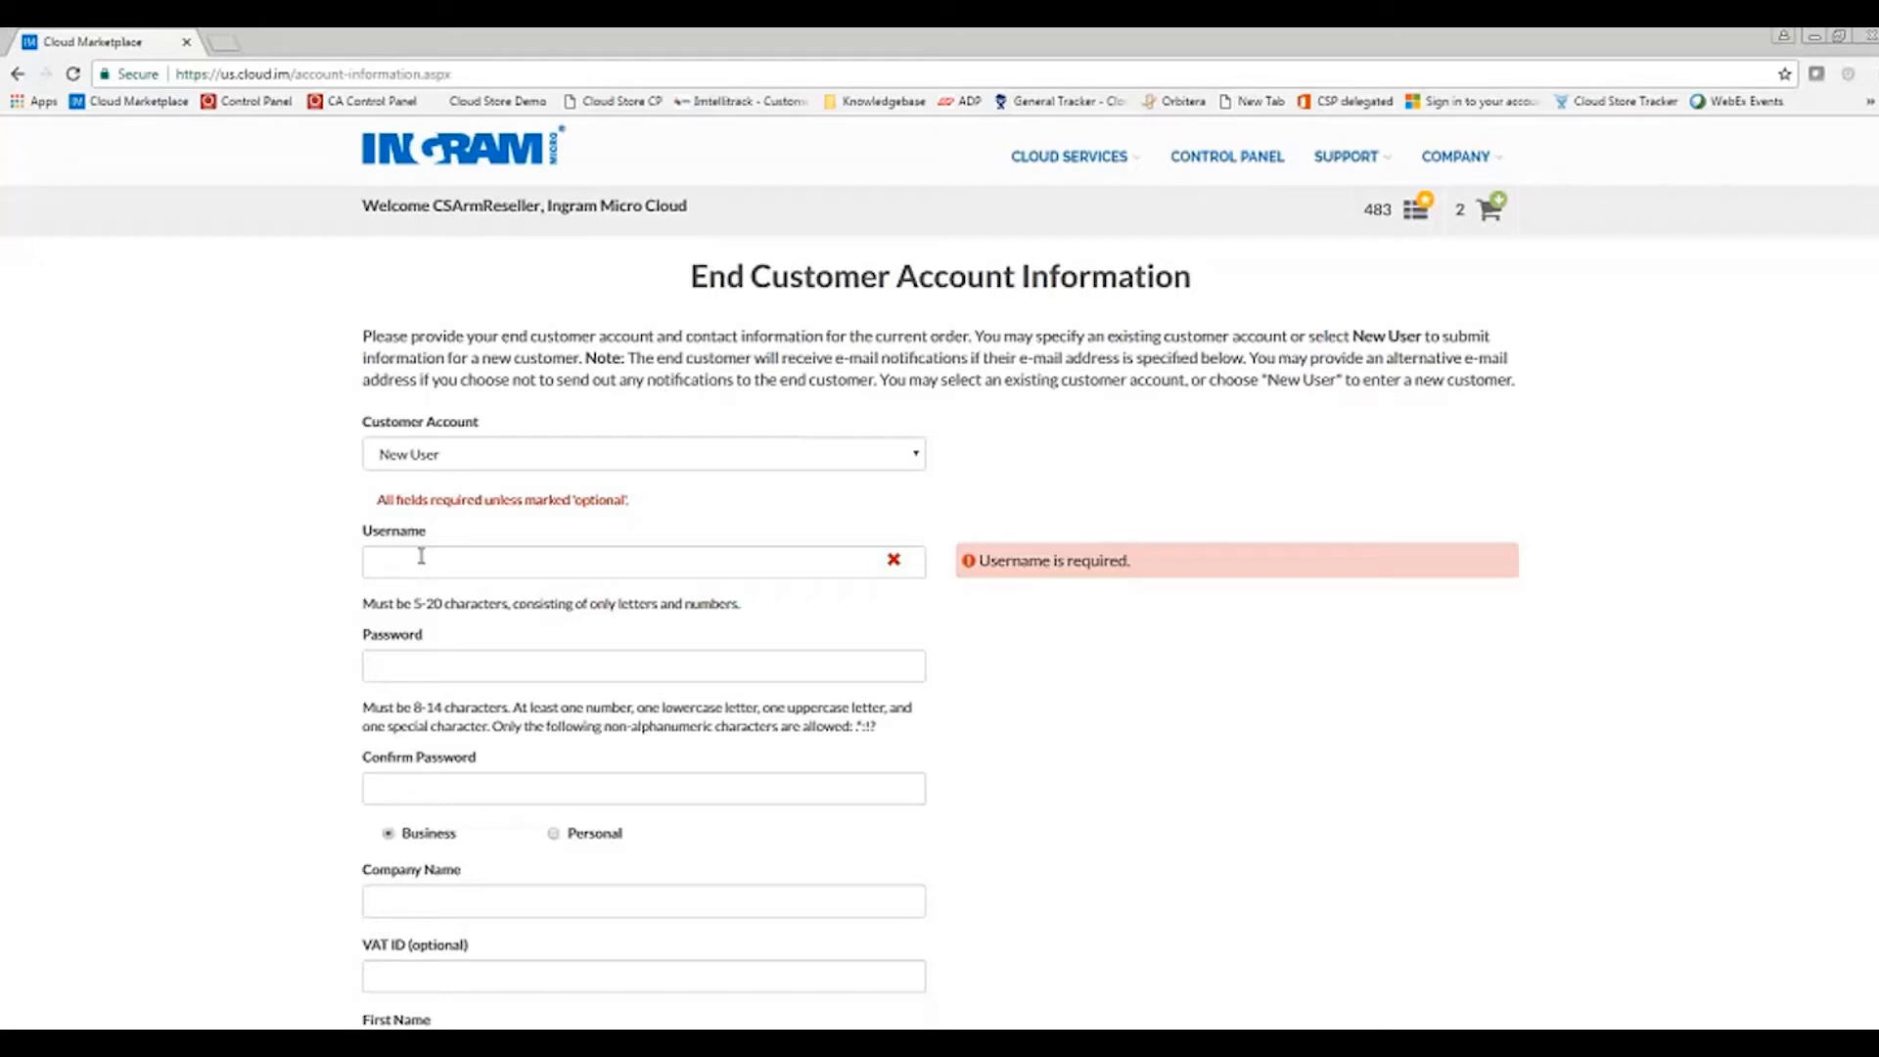
pyautogui.click(634, 562)
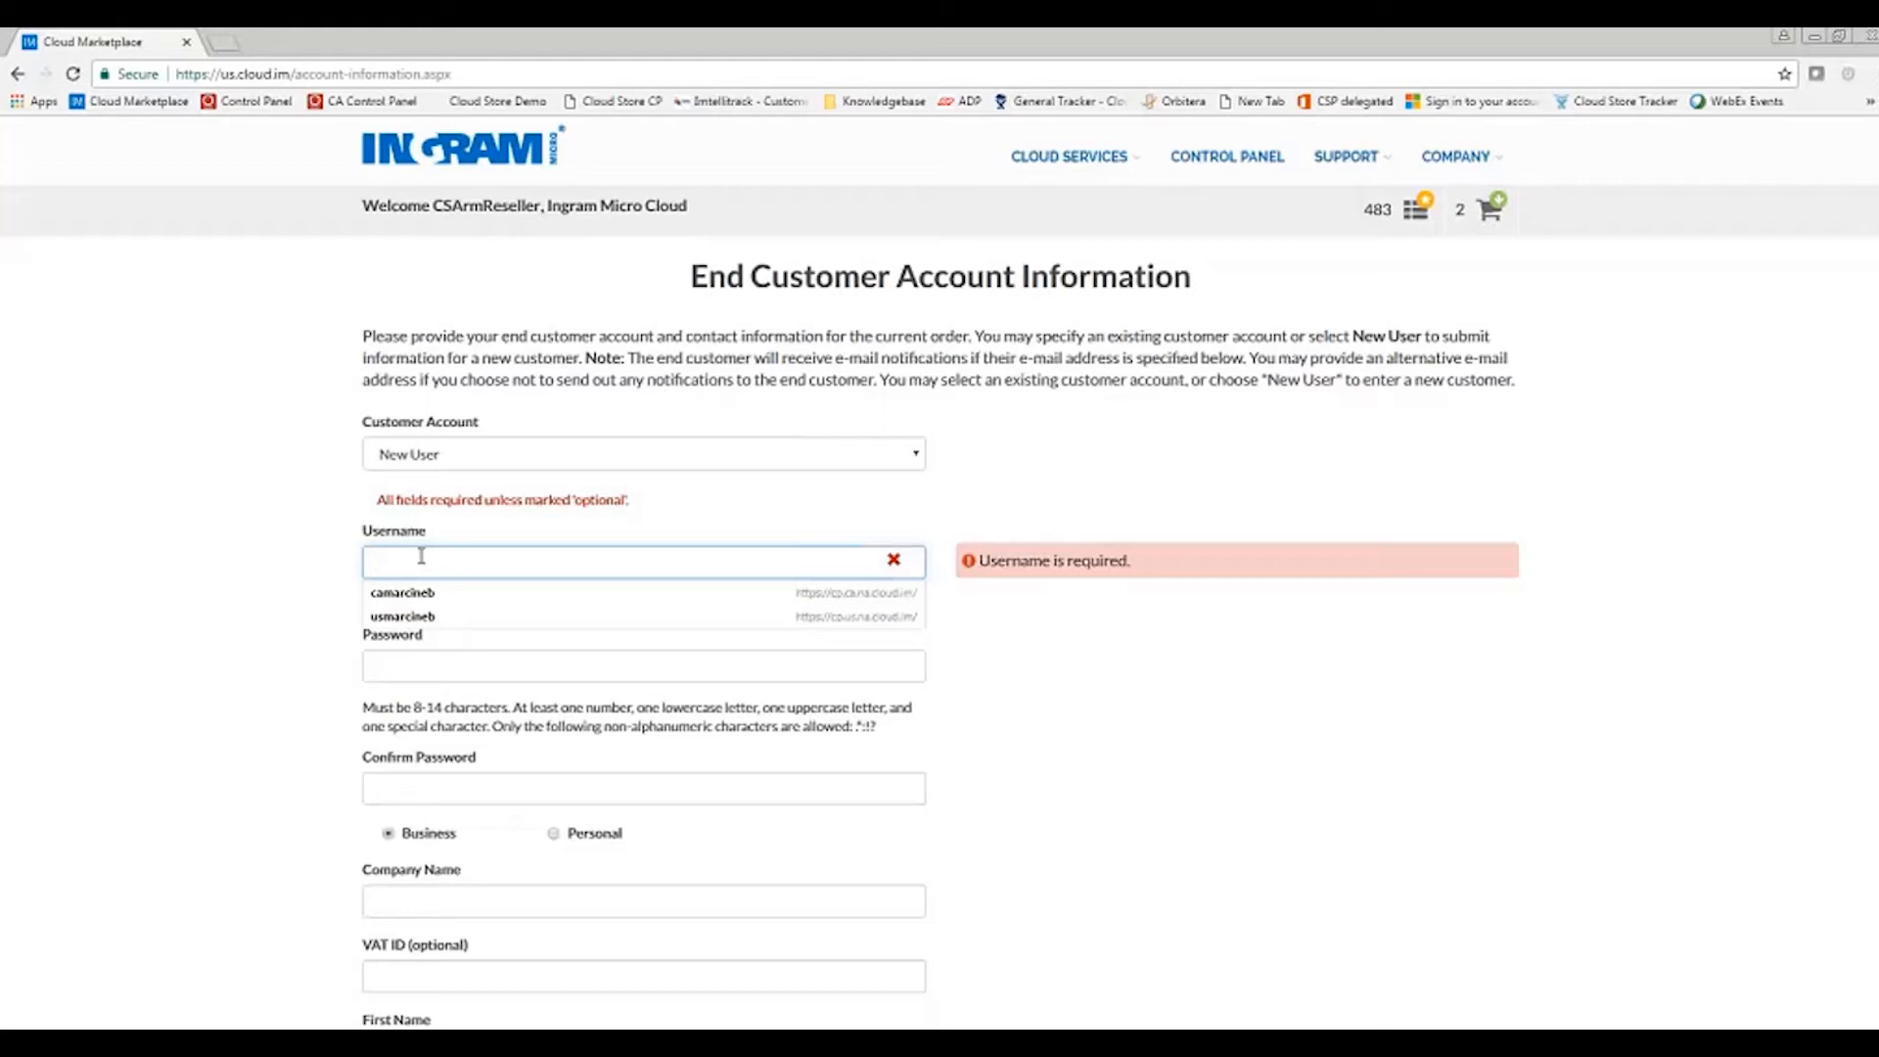
pyautogui.write('enduser123')
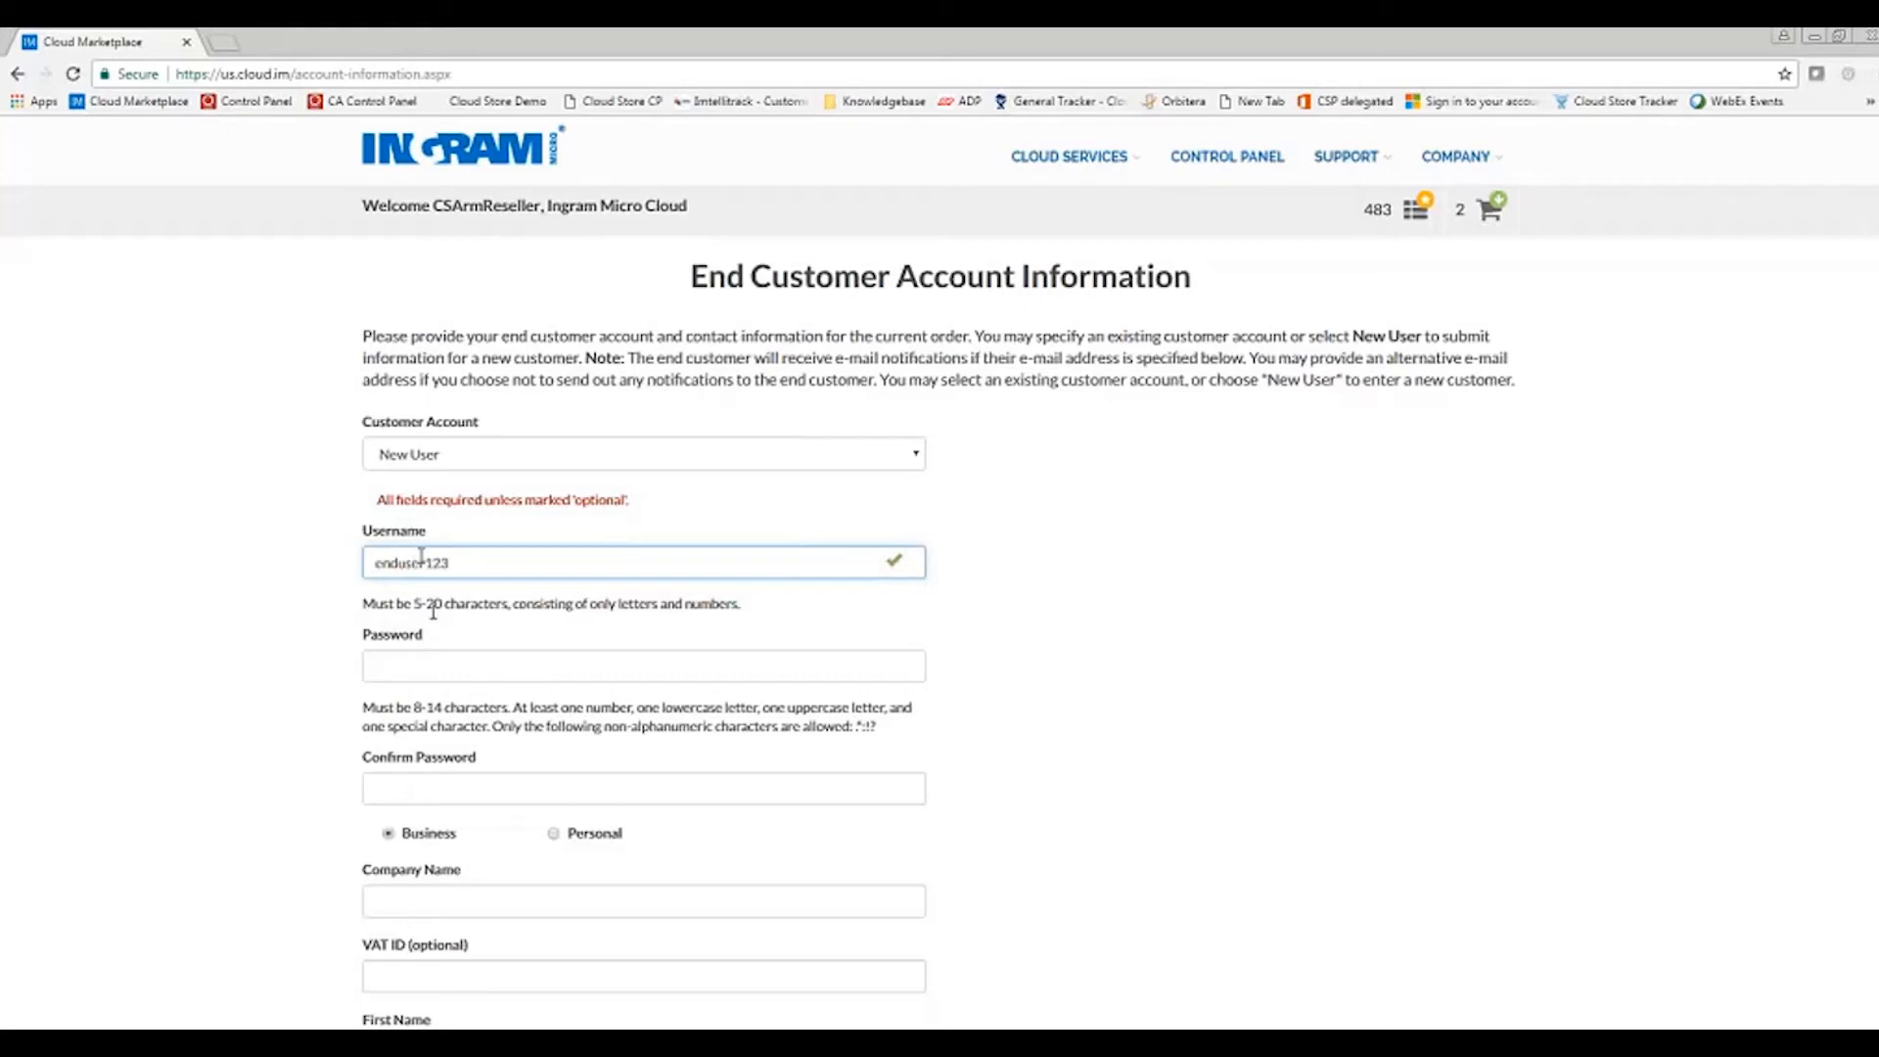
pyautogui.click(642, 665)
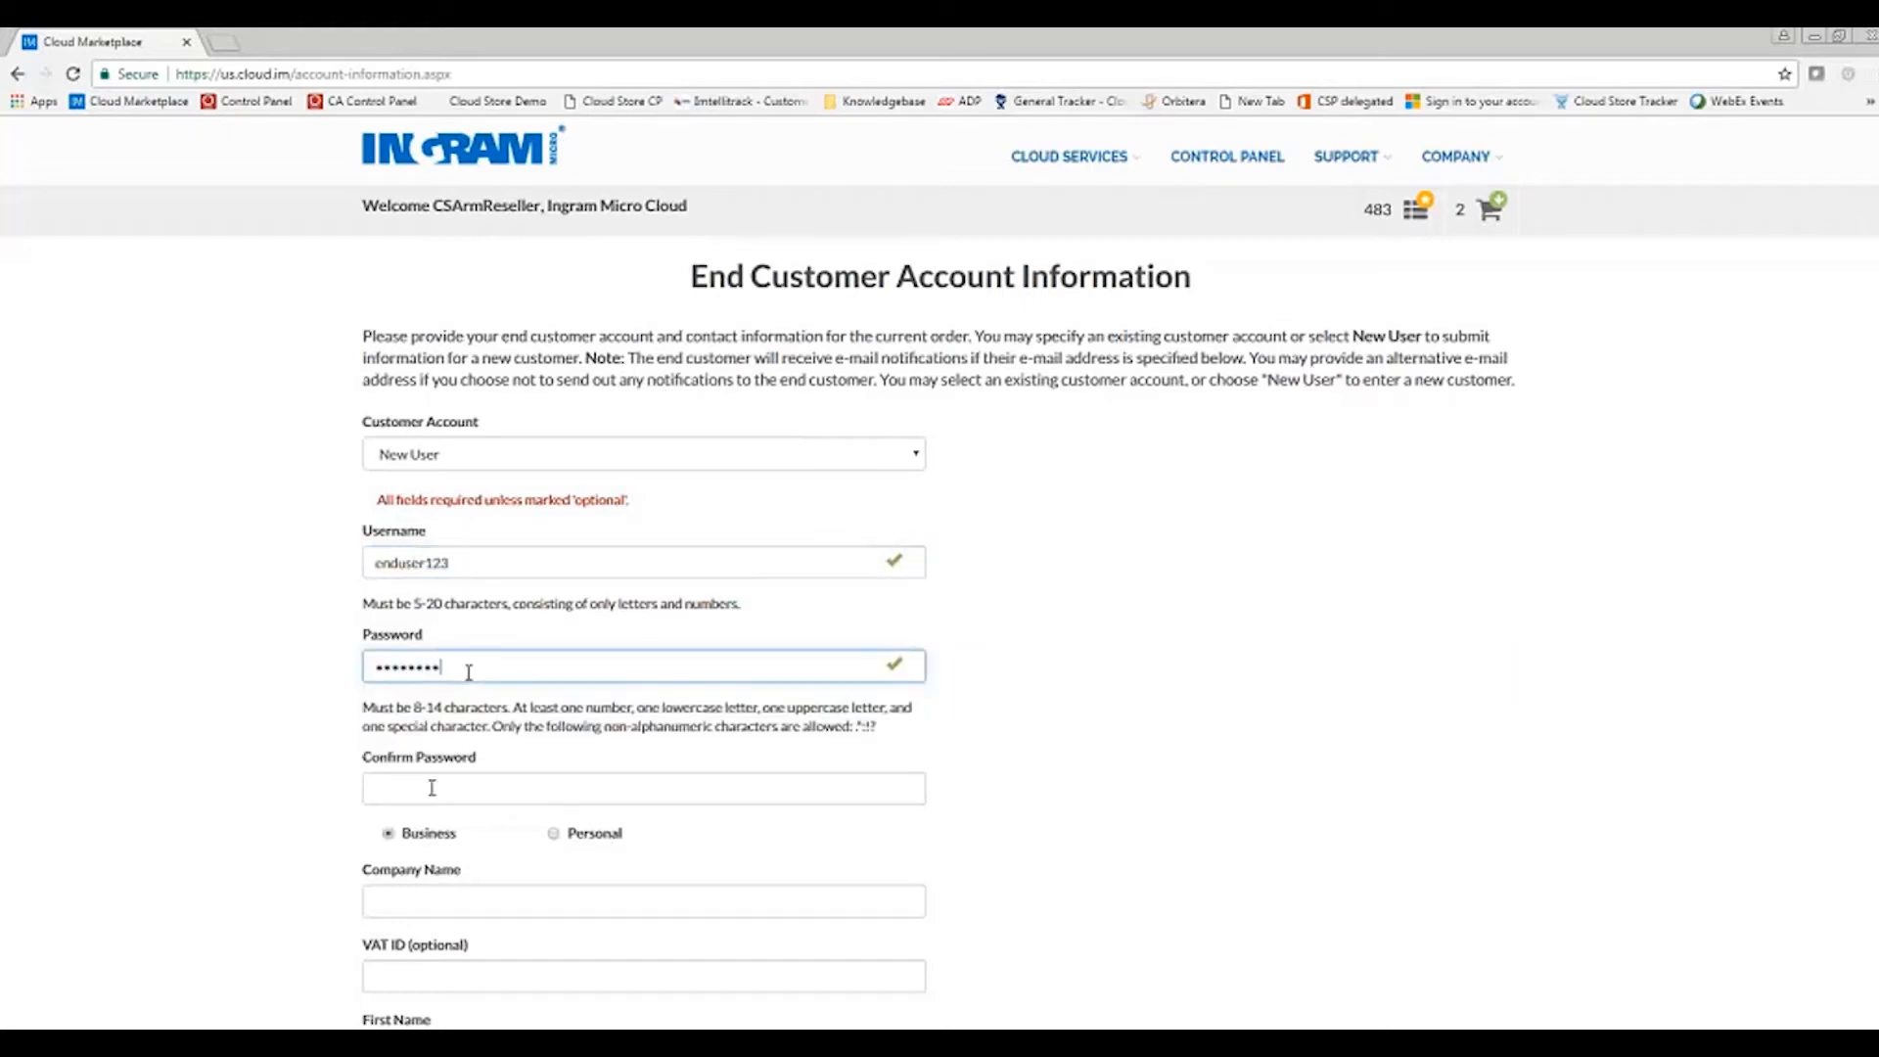
pyautogui.write('•••')
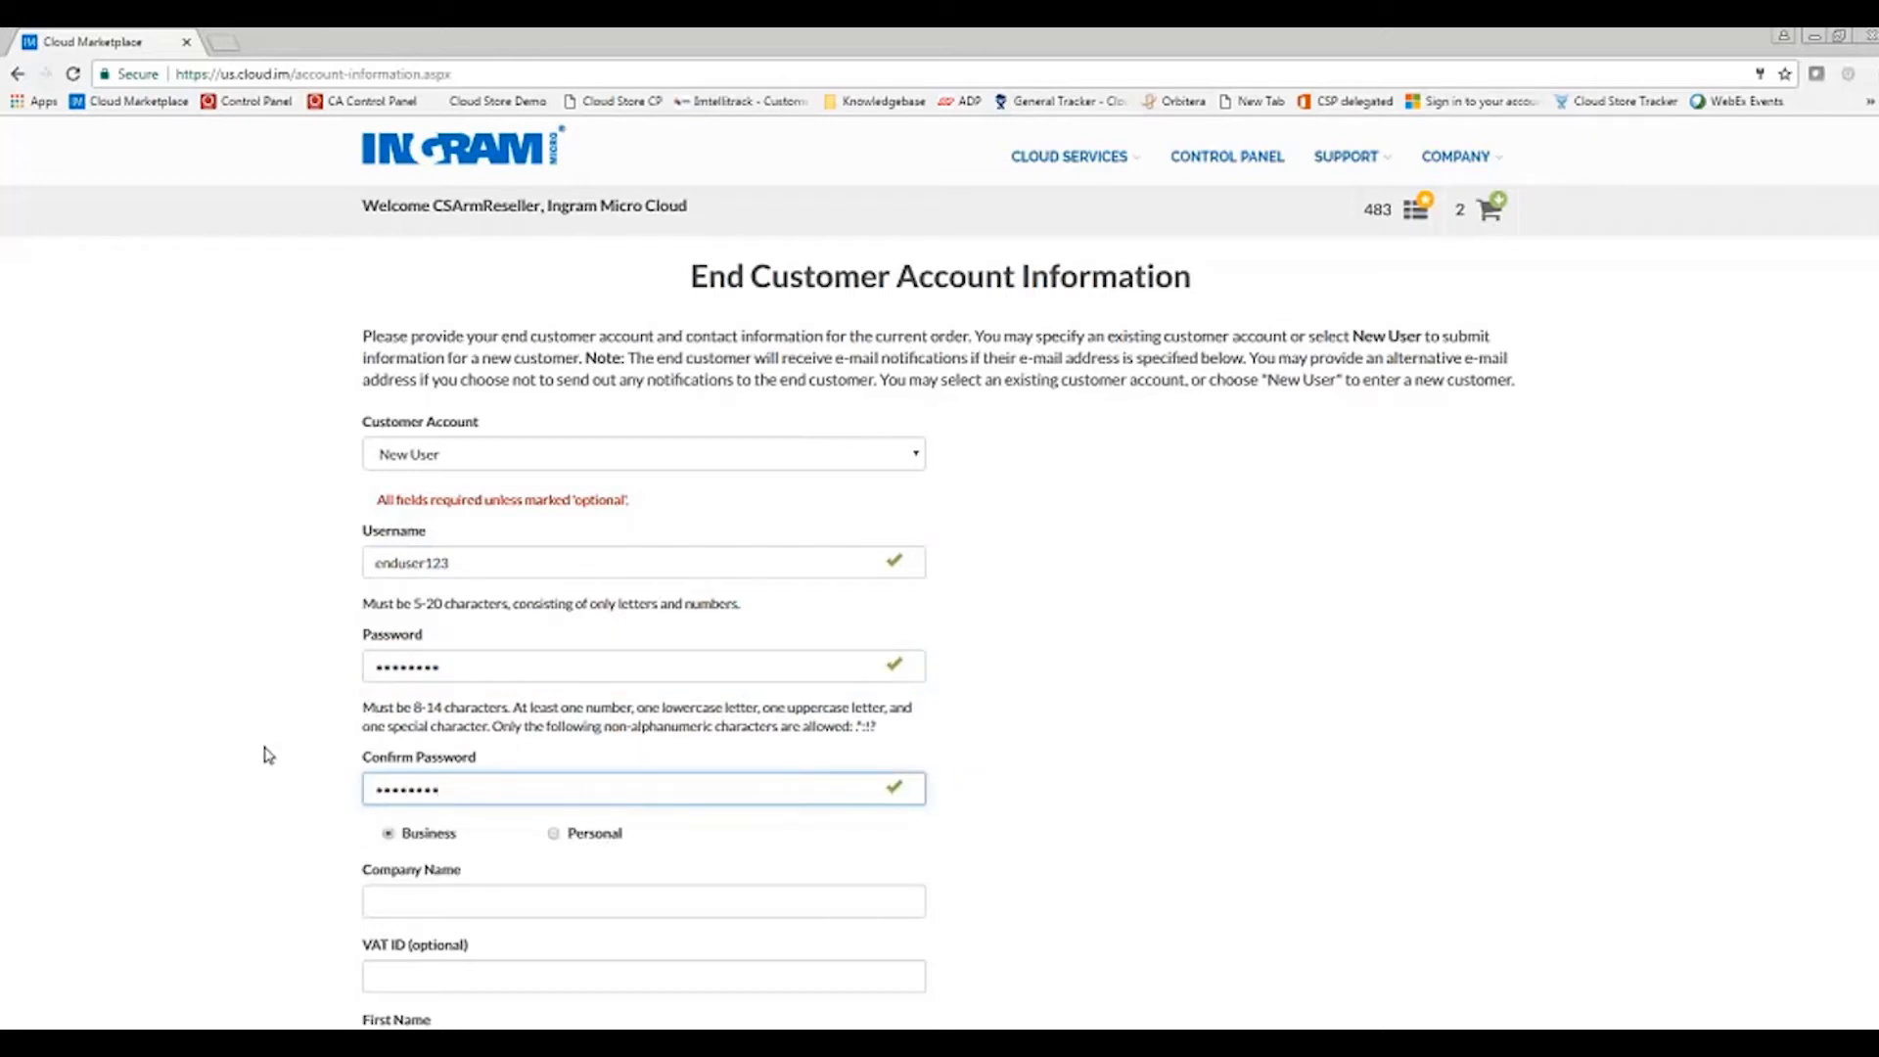
pyautogui.scroll(-3)
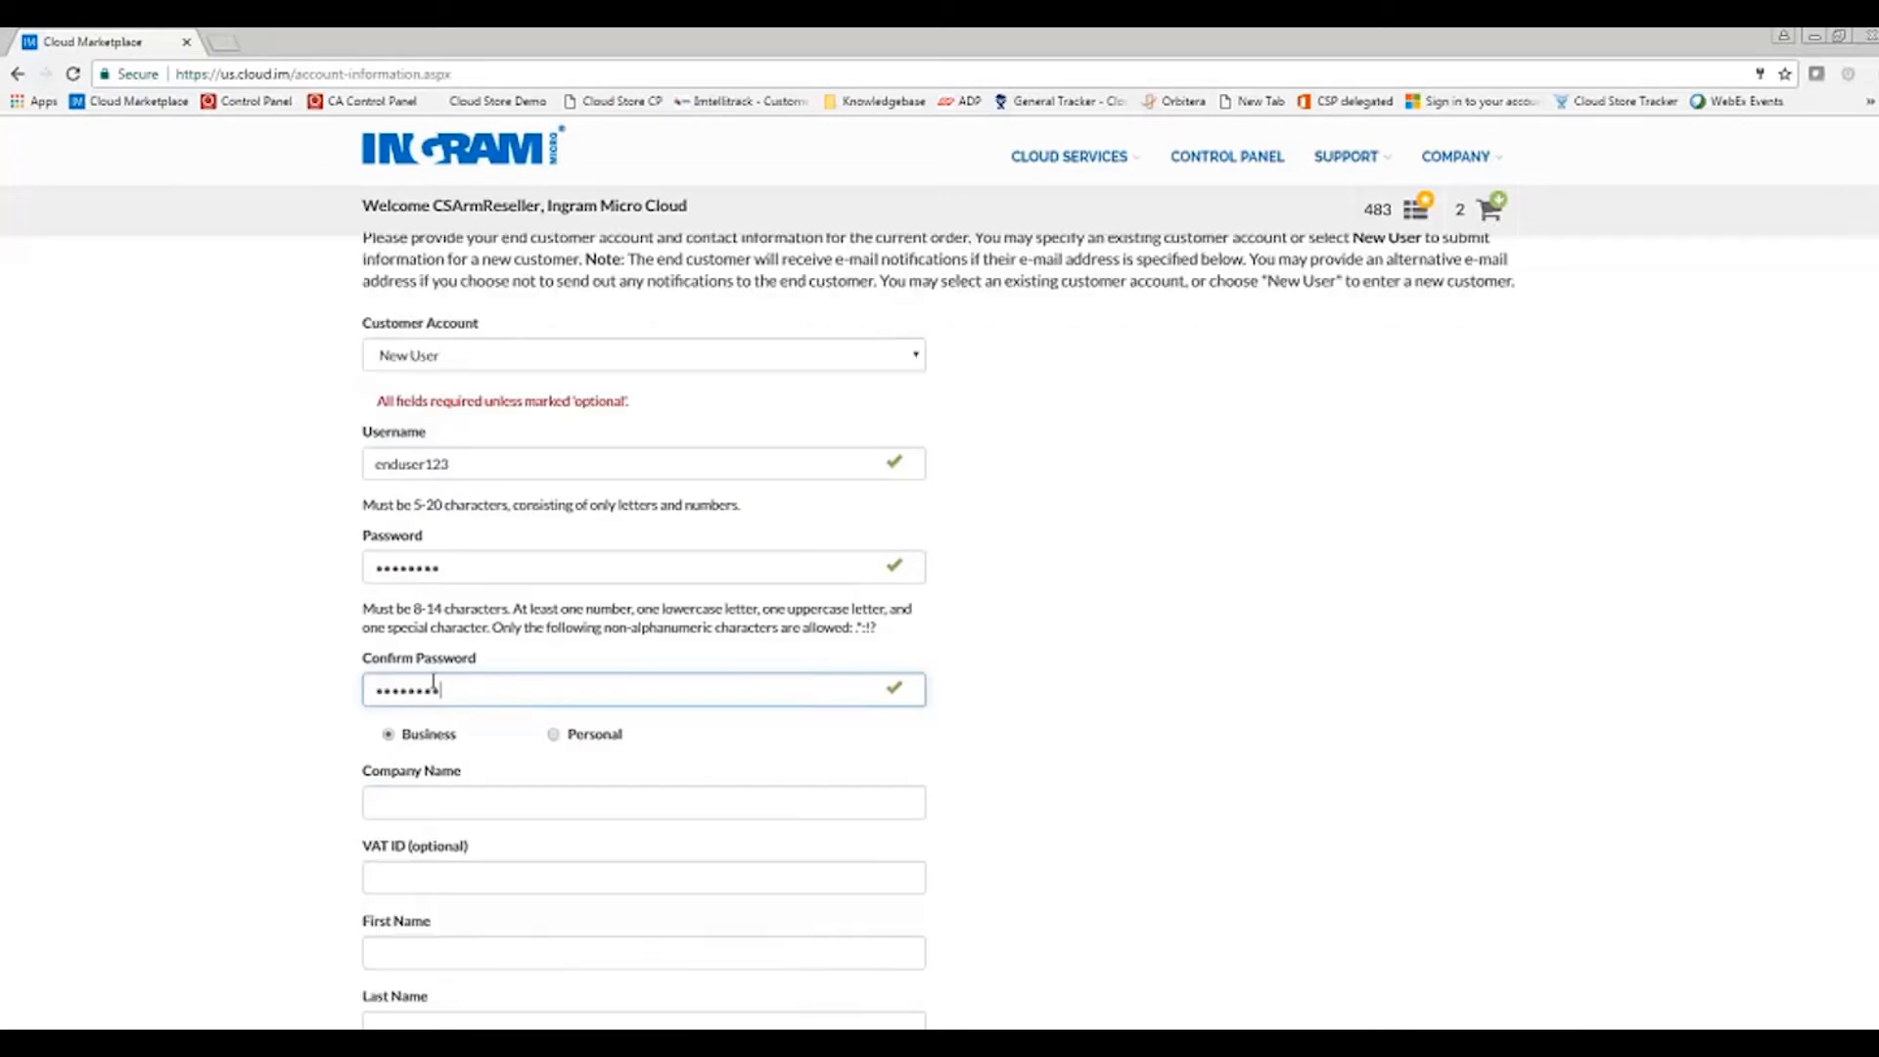
pyautogui.scroll(-3)
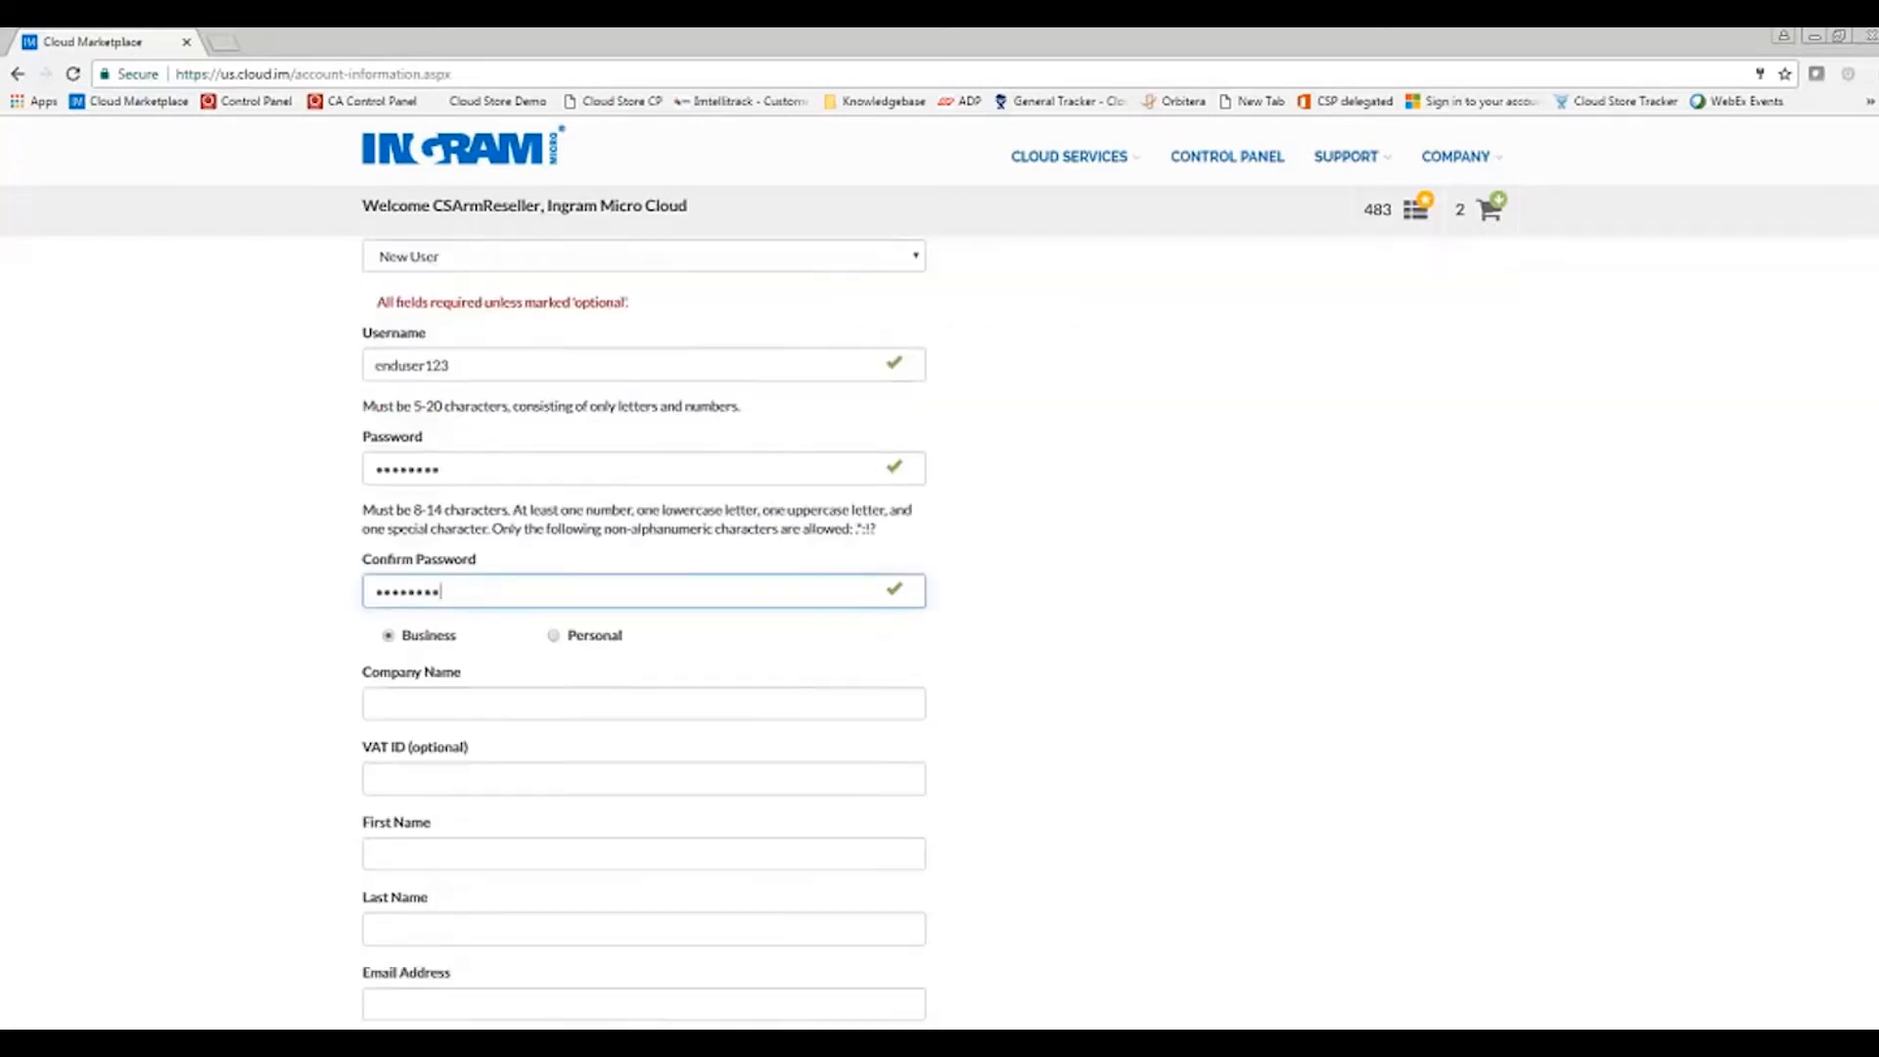
pyautogui.write('End User Demo')
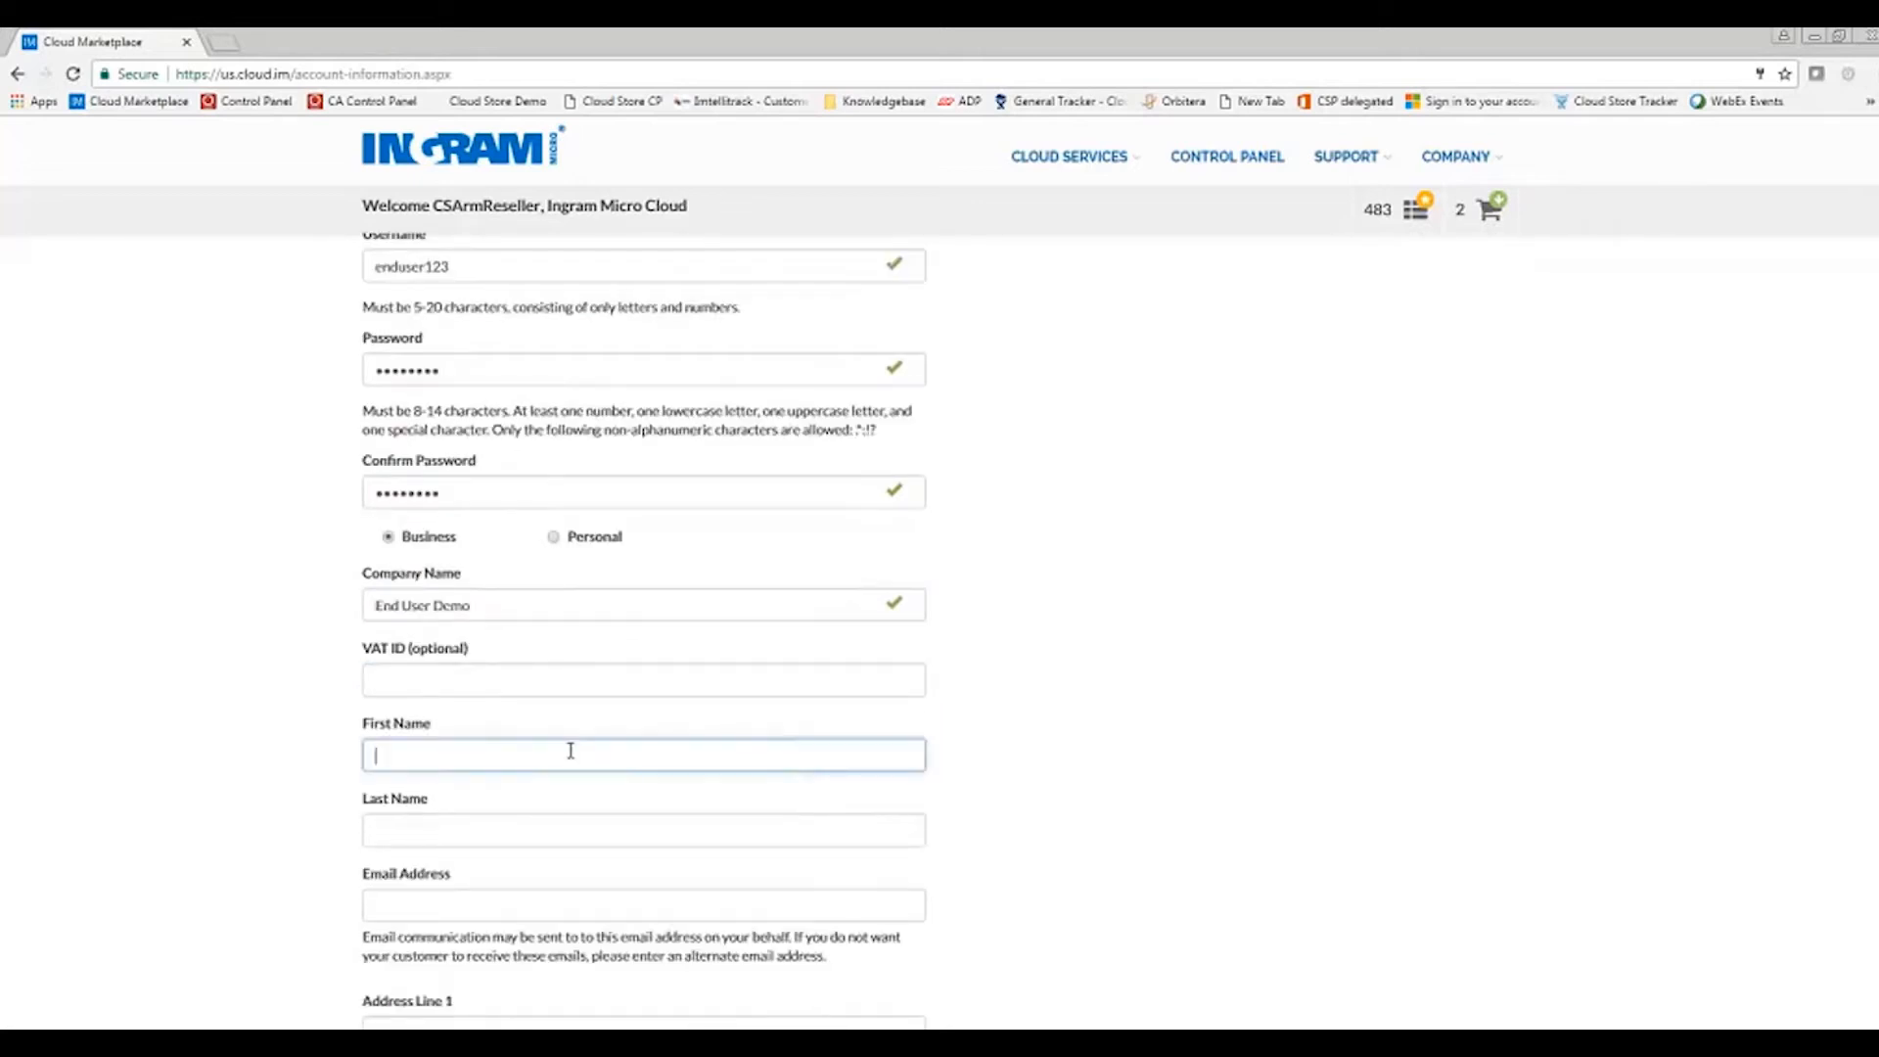
pyautogui.write('End')
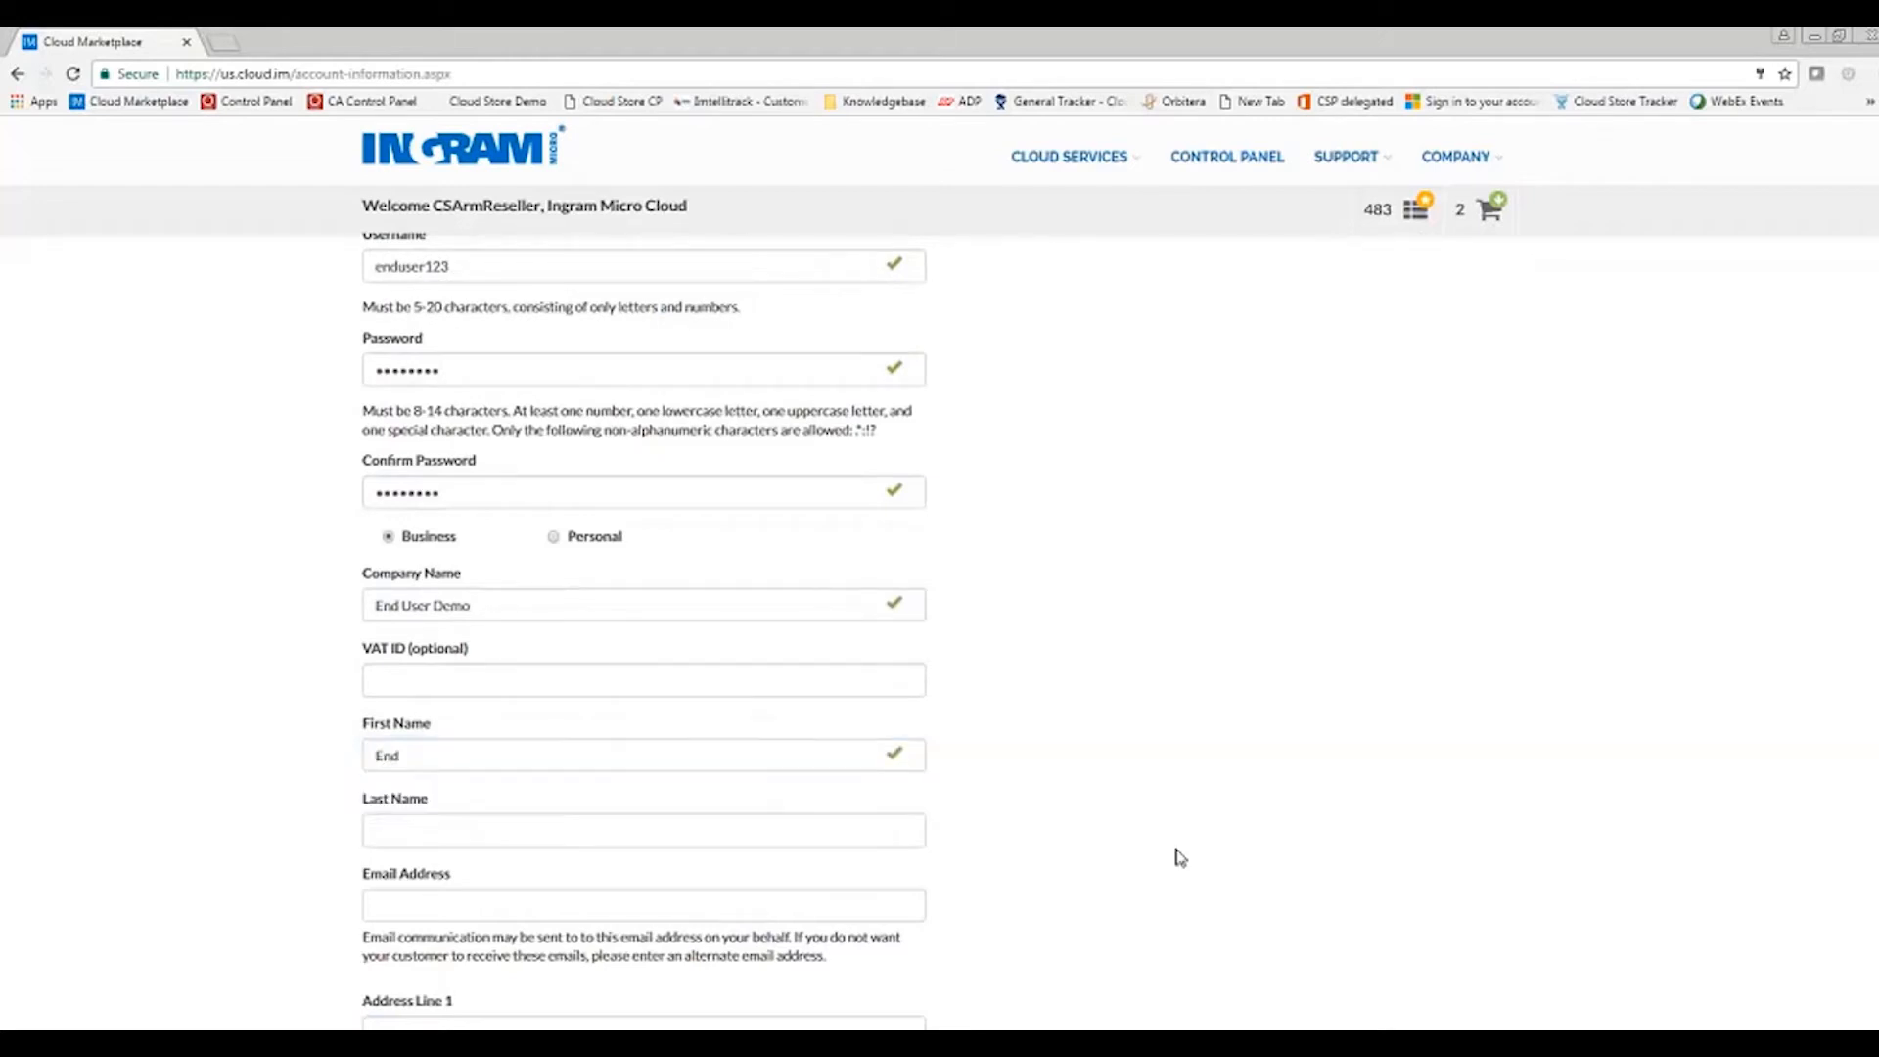
pyautogui.write('u')
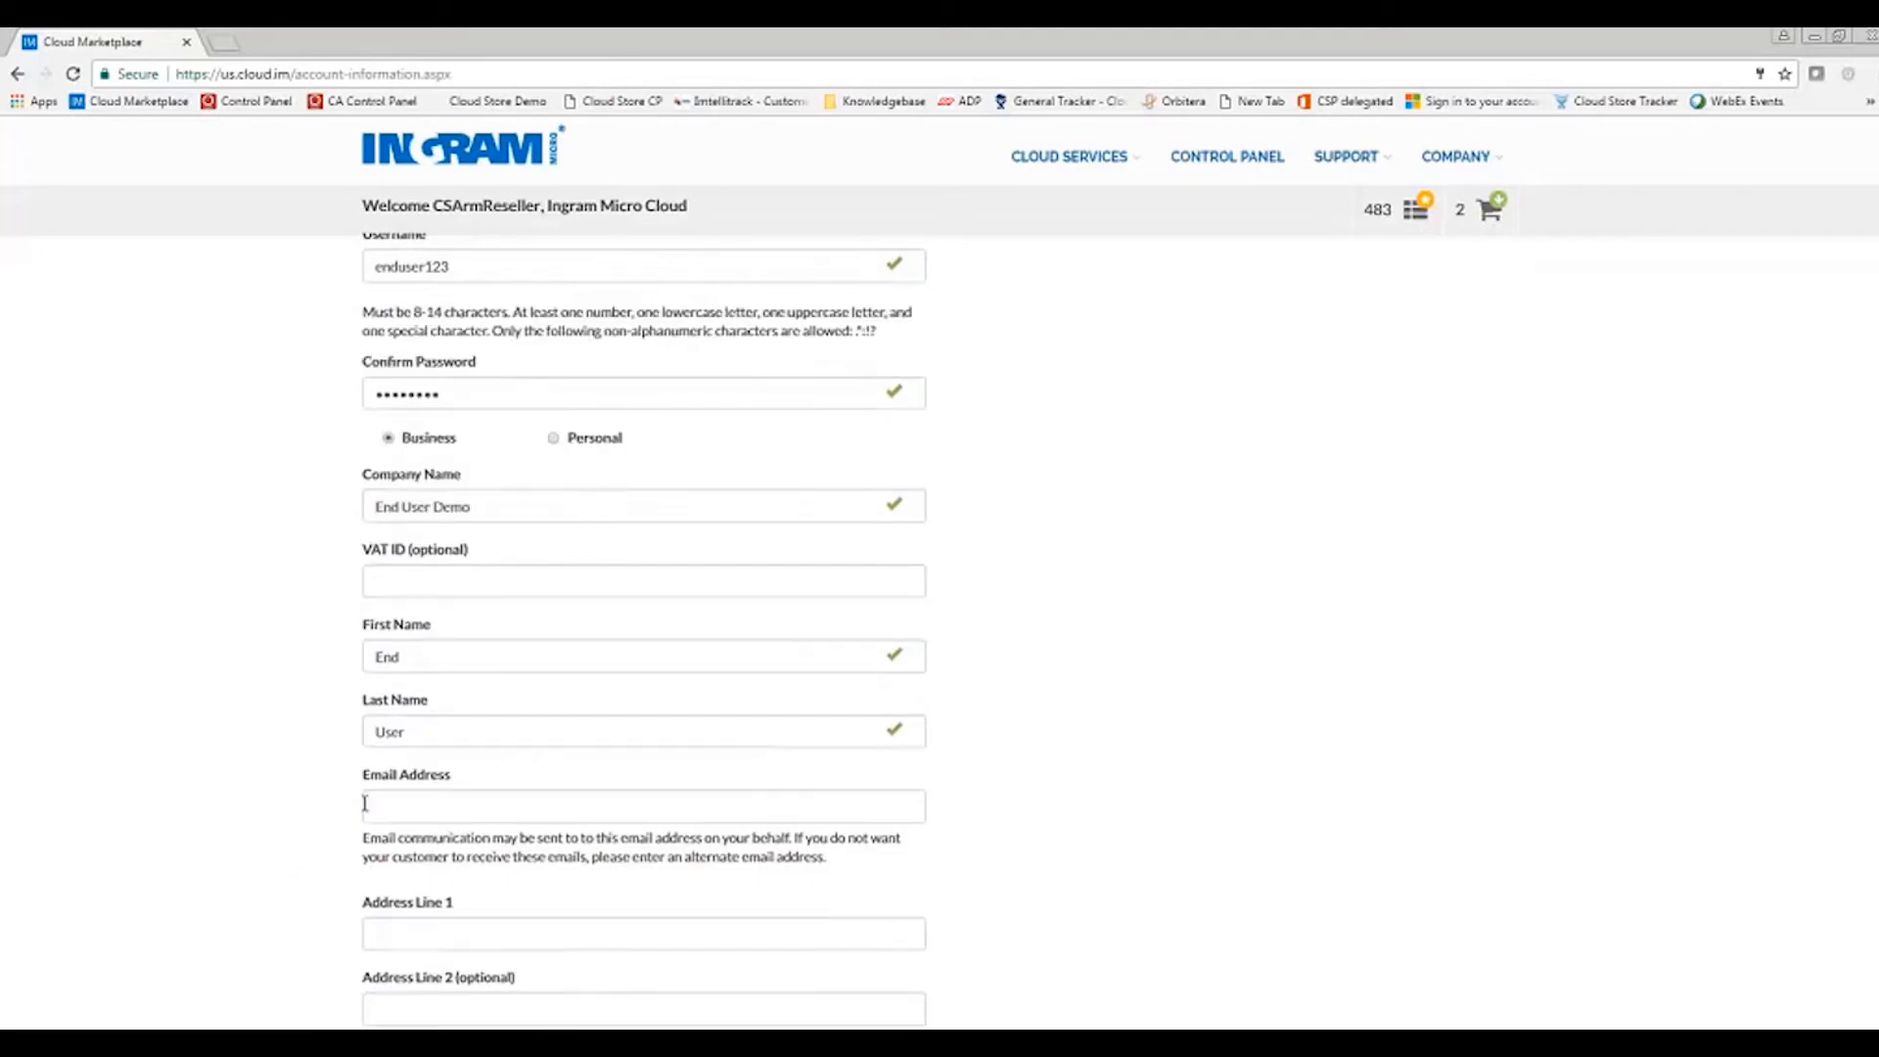
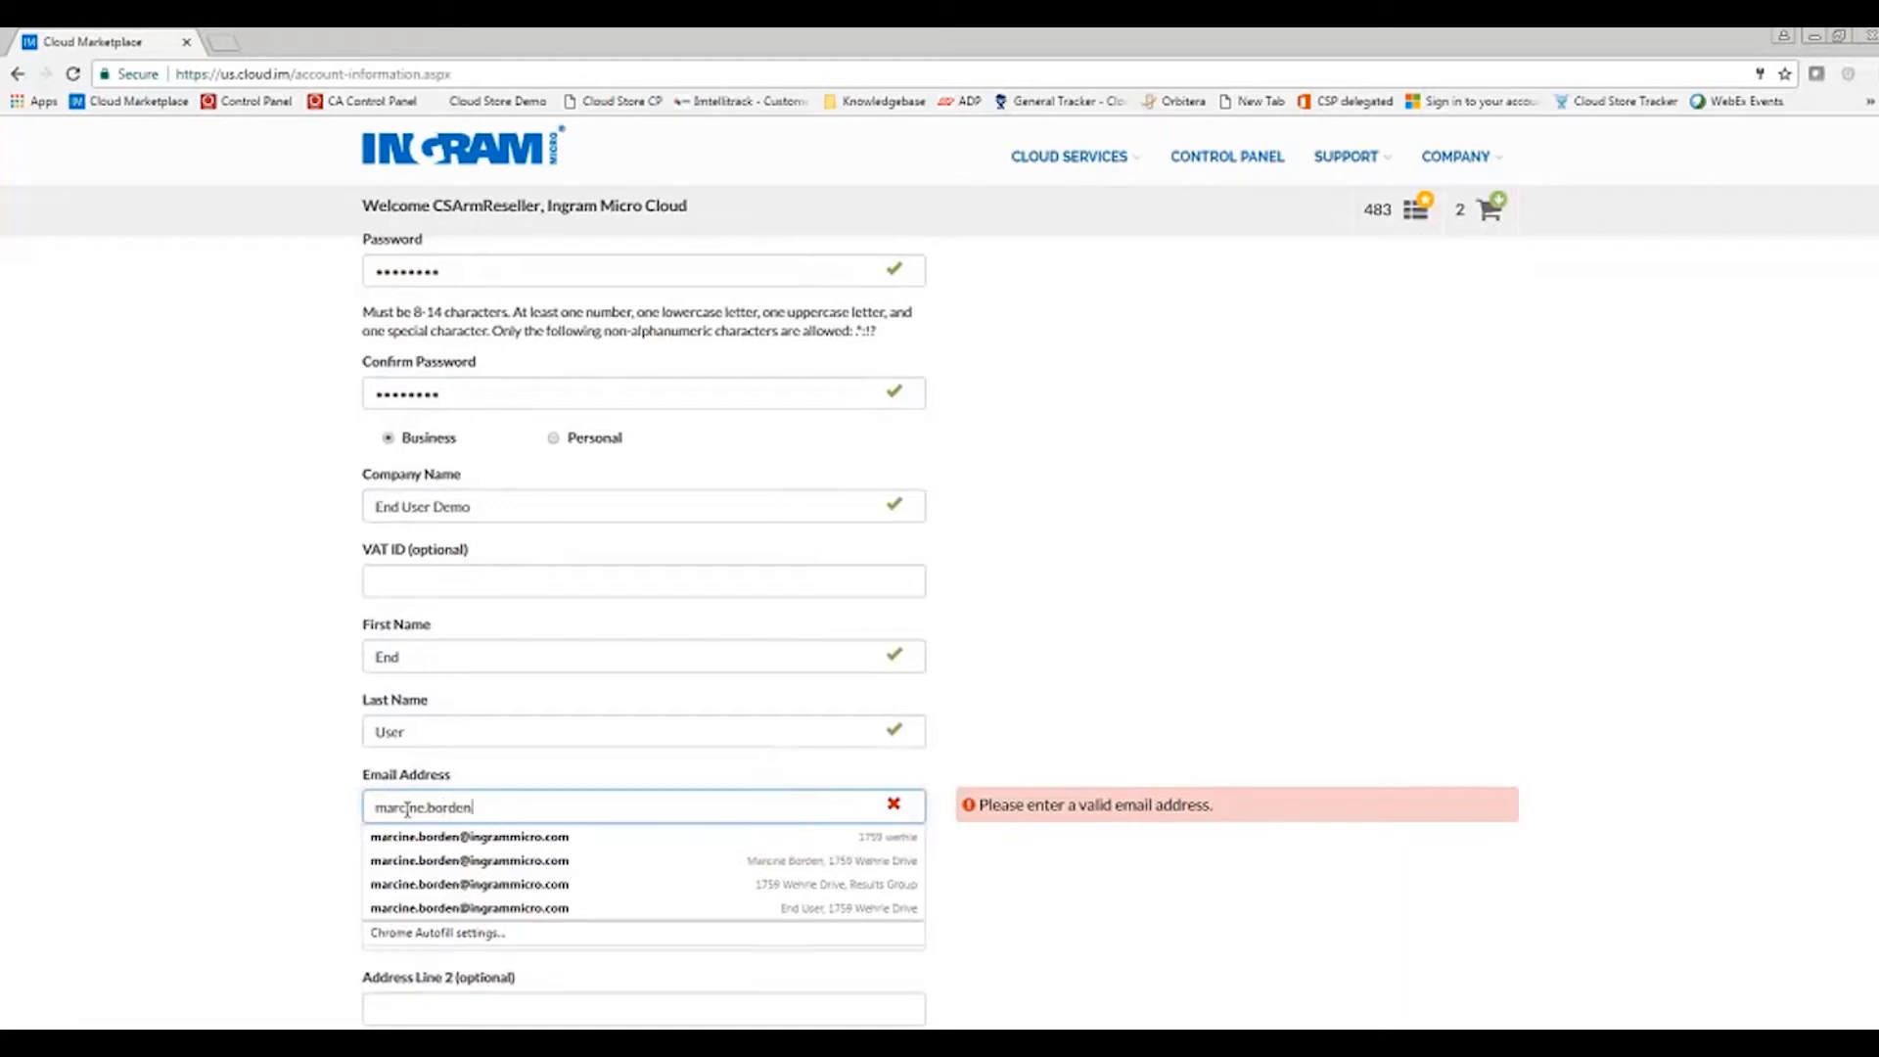
pyautogui.click(468, 836)
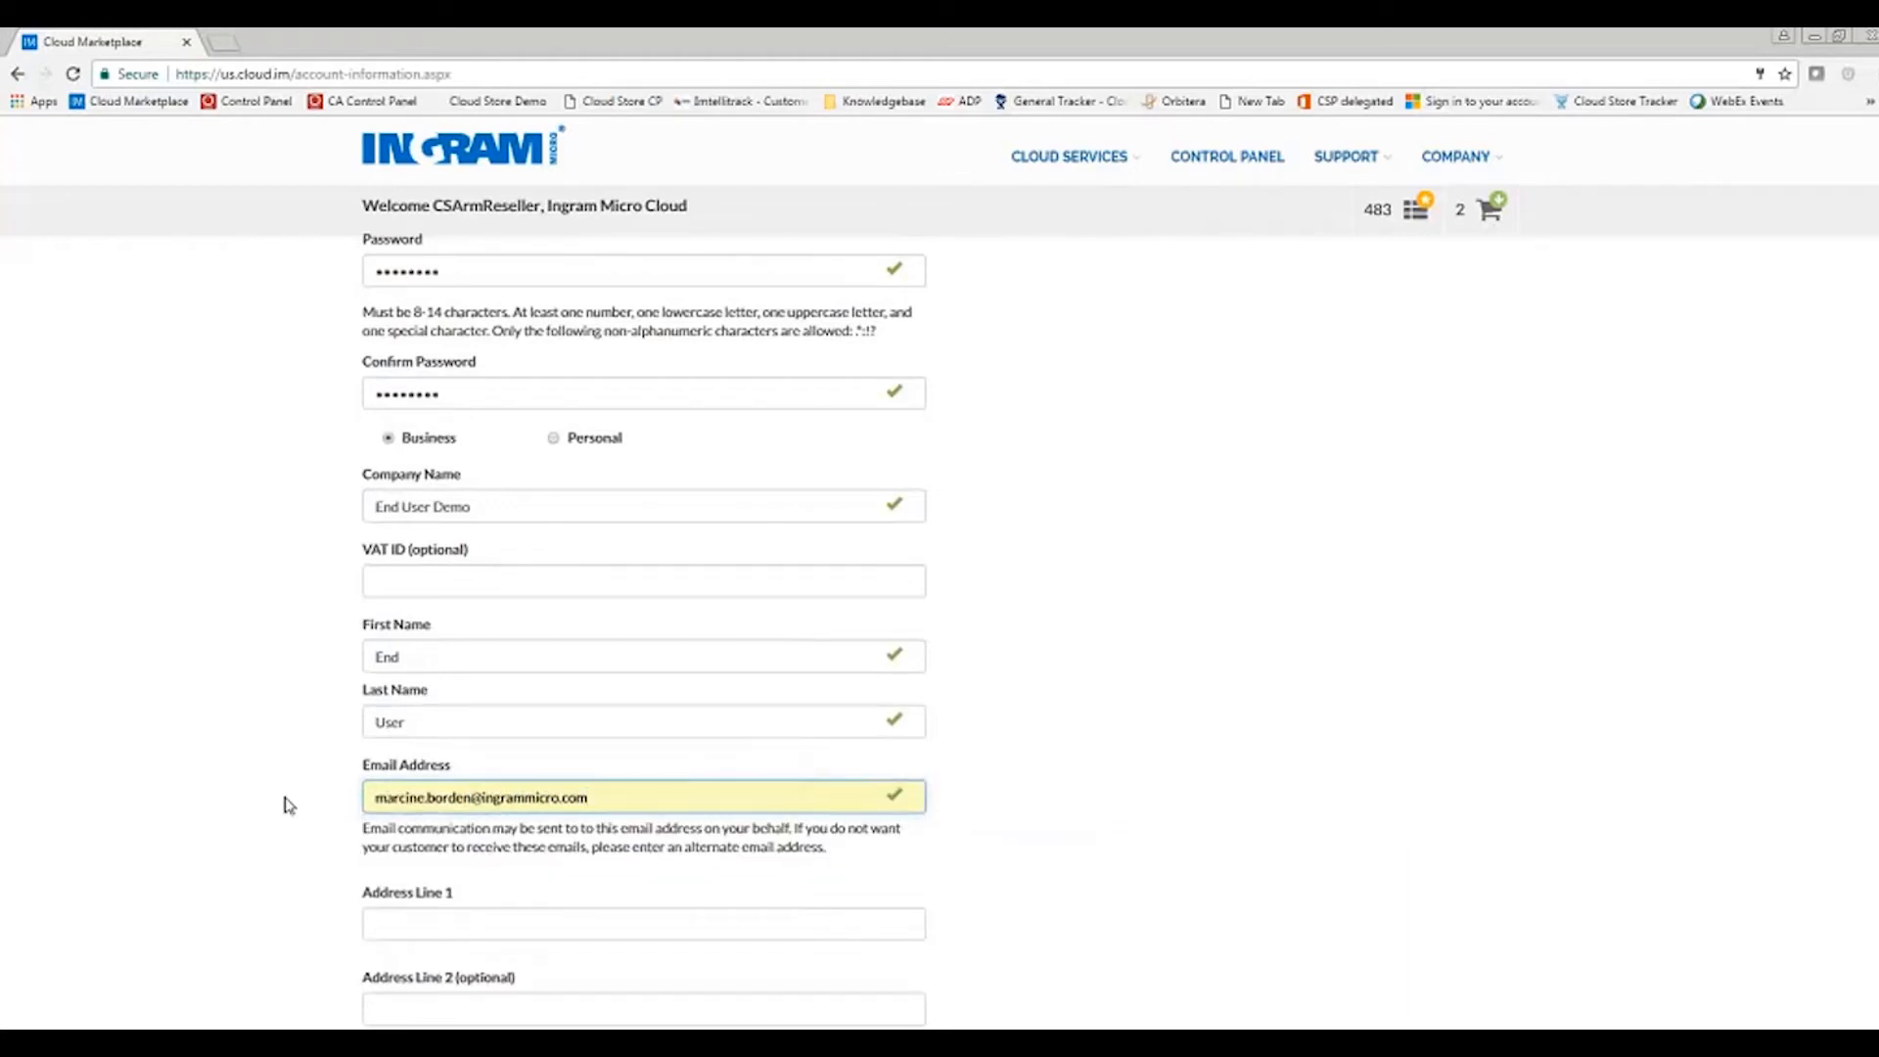
pyautogui.scroll(-3)
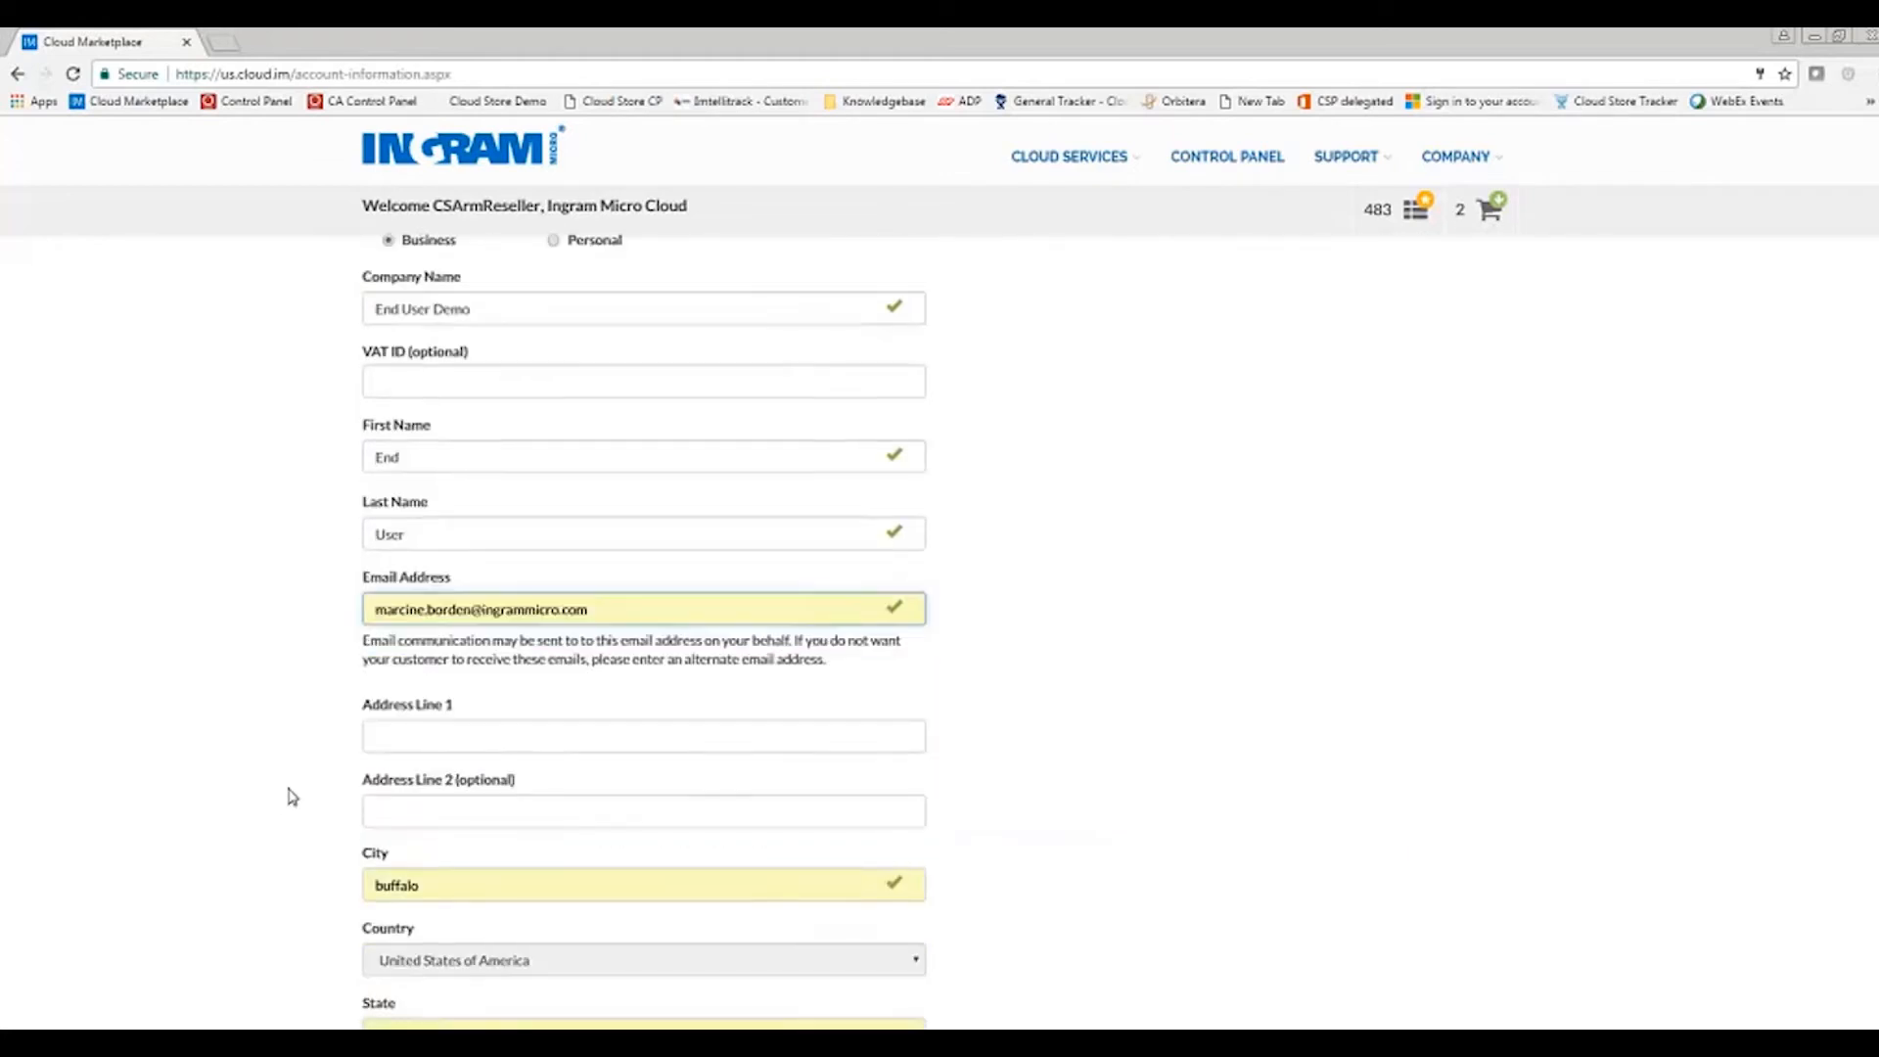
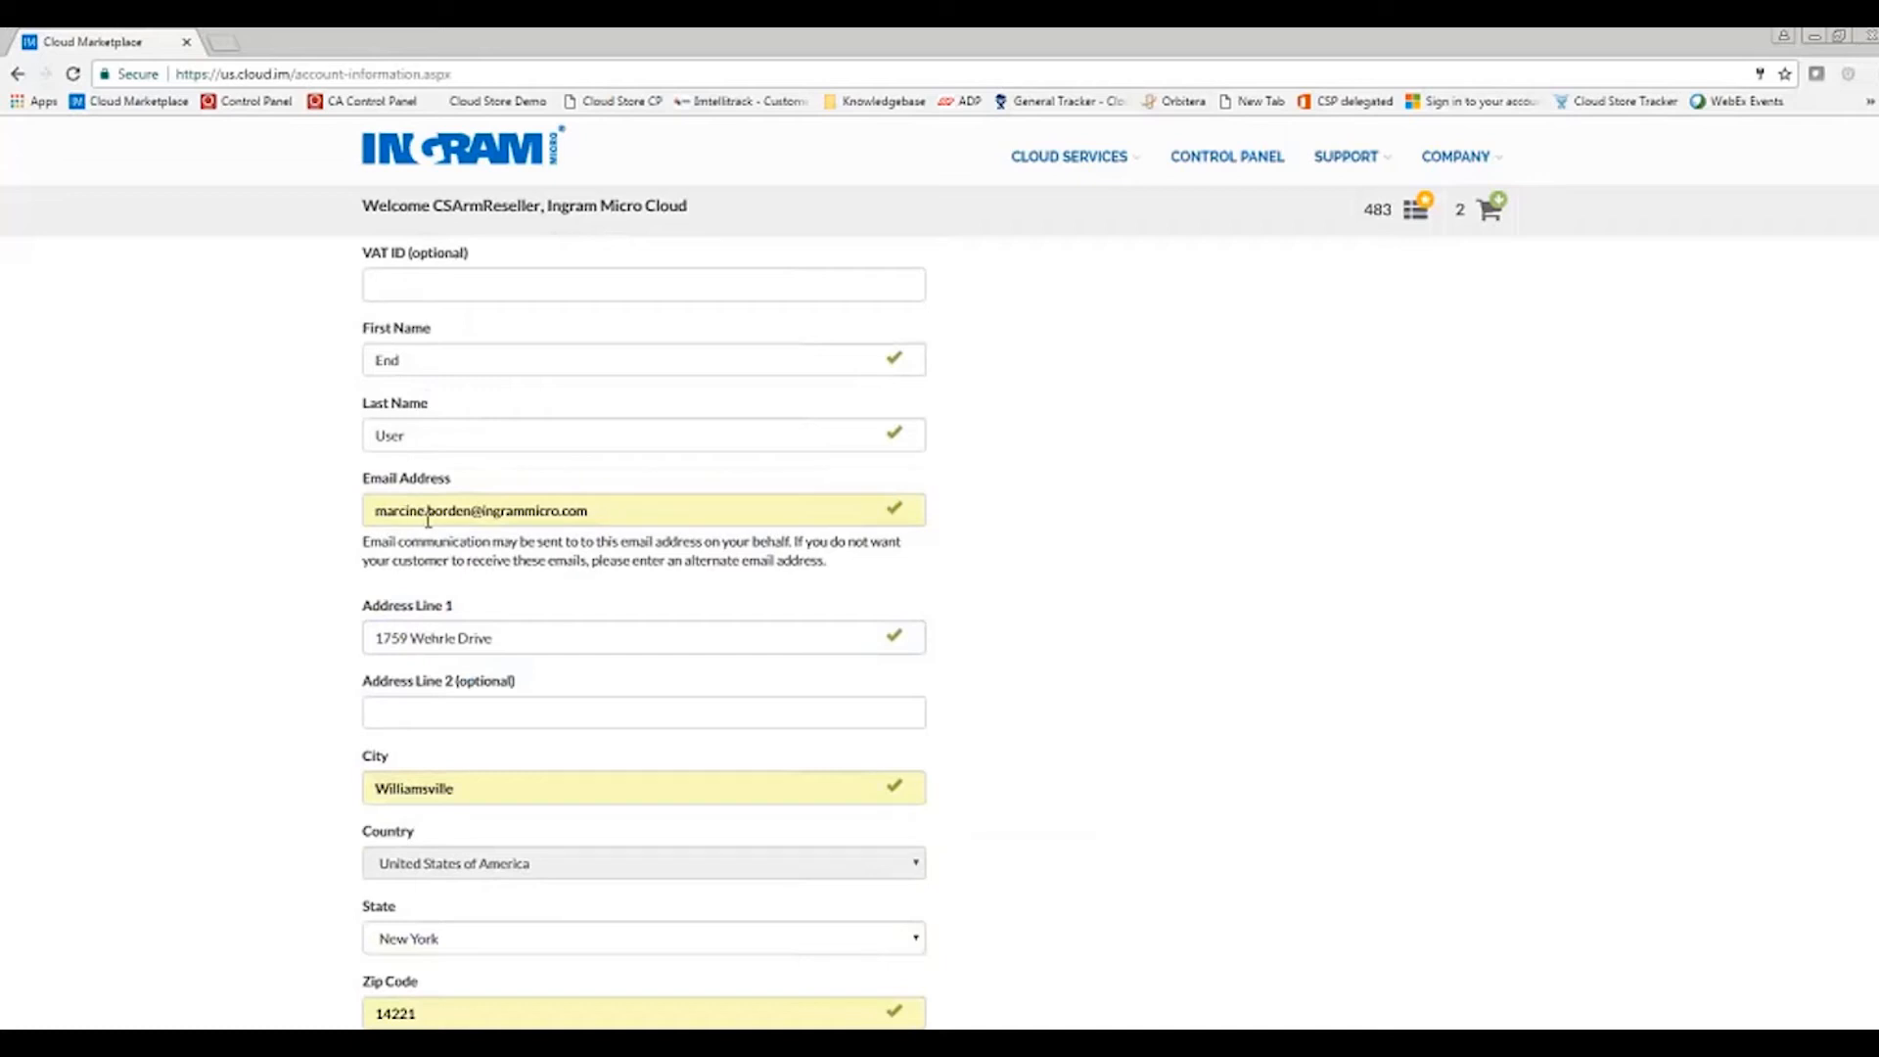
pyautogui.moveTo(477, 508)
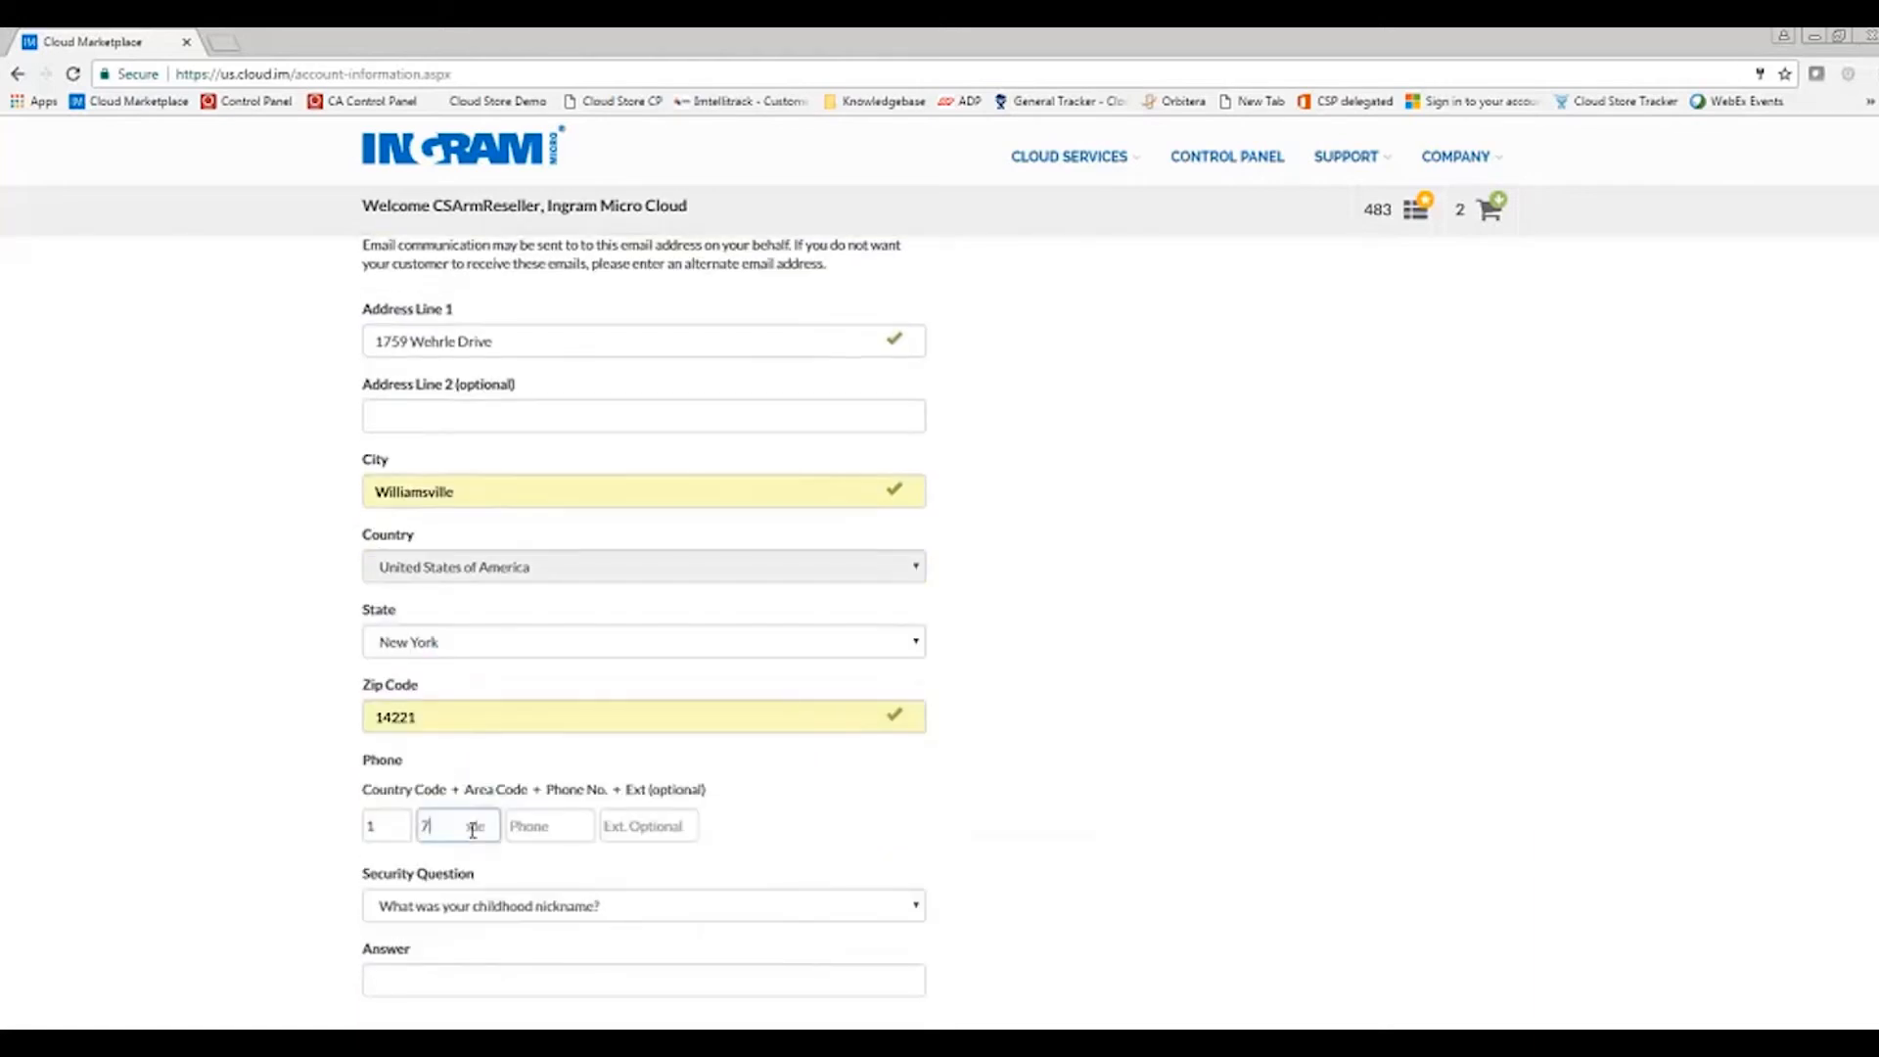
pyautogui.write('6333600')
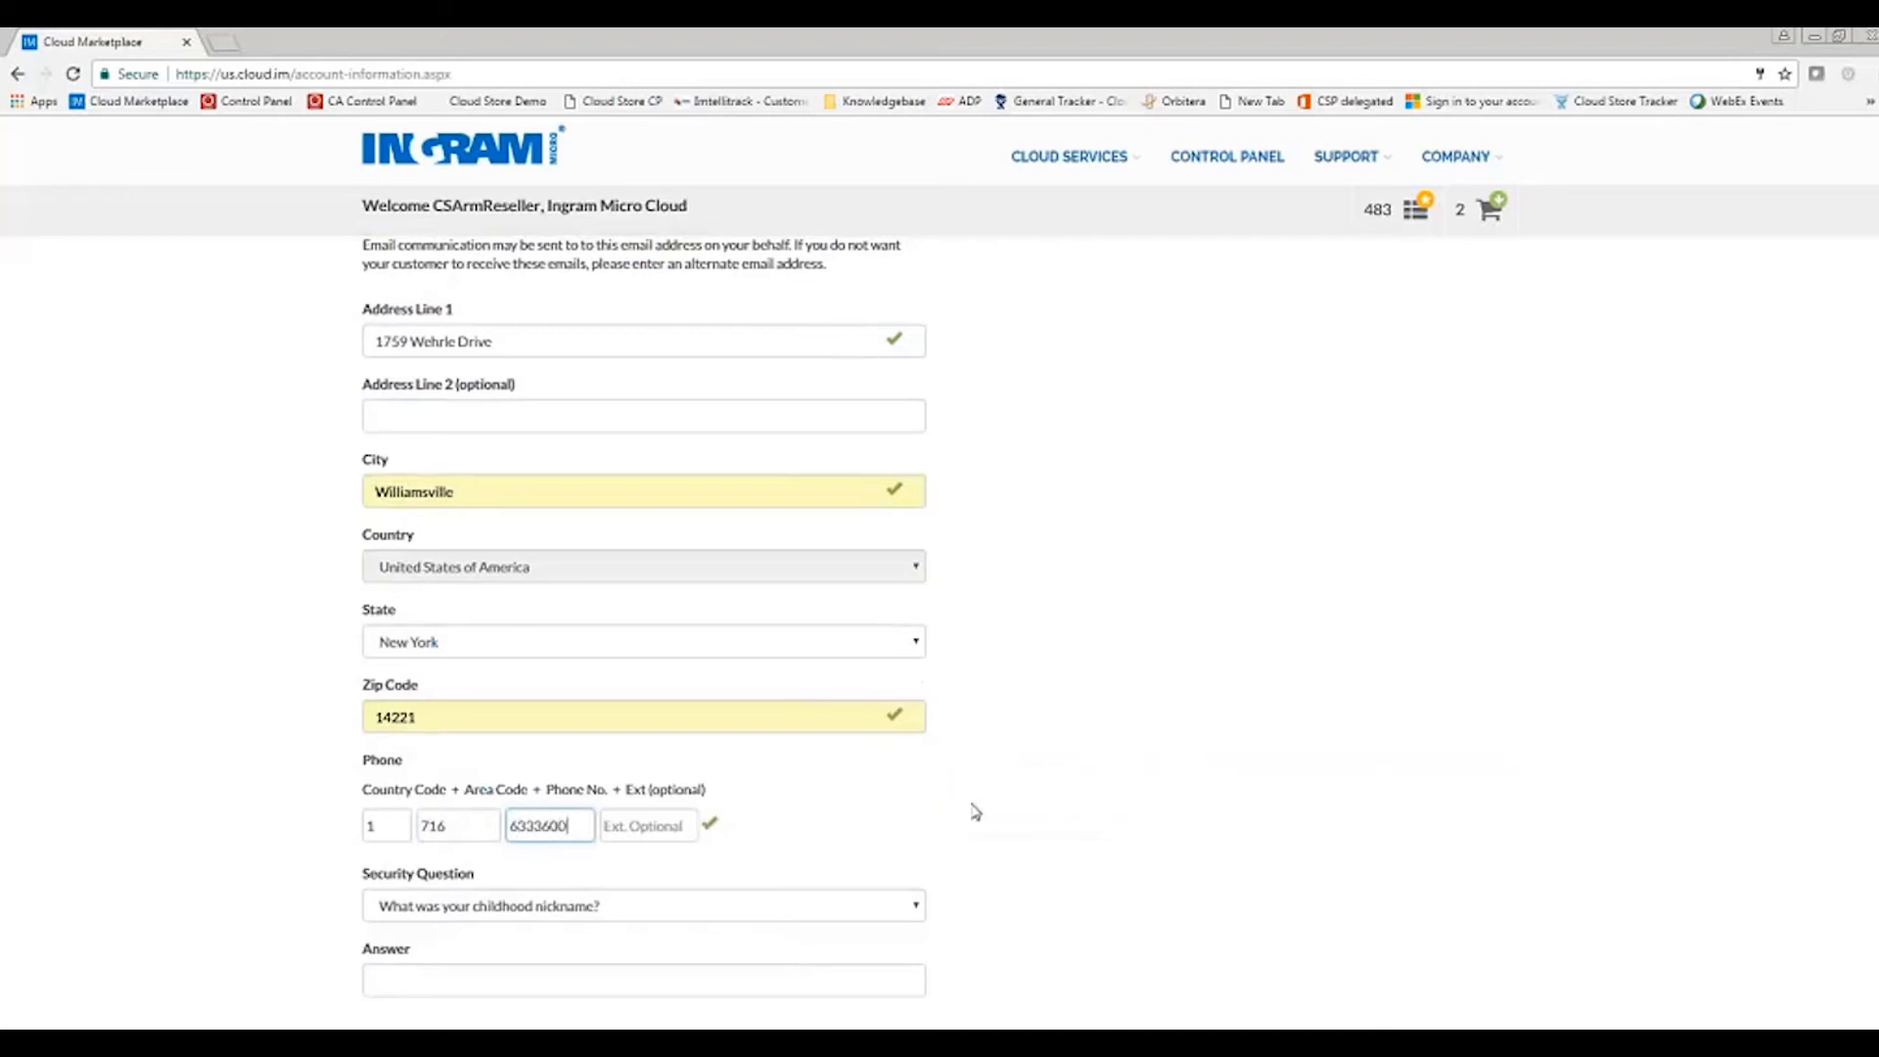
pyautogui.scroll(-3)
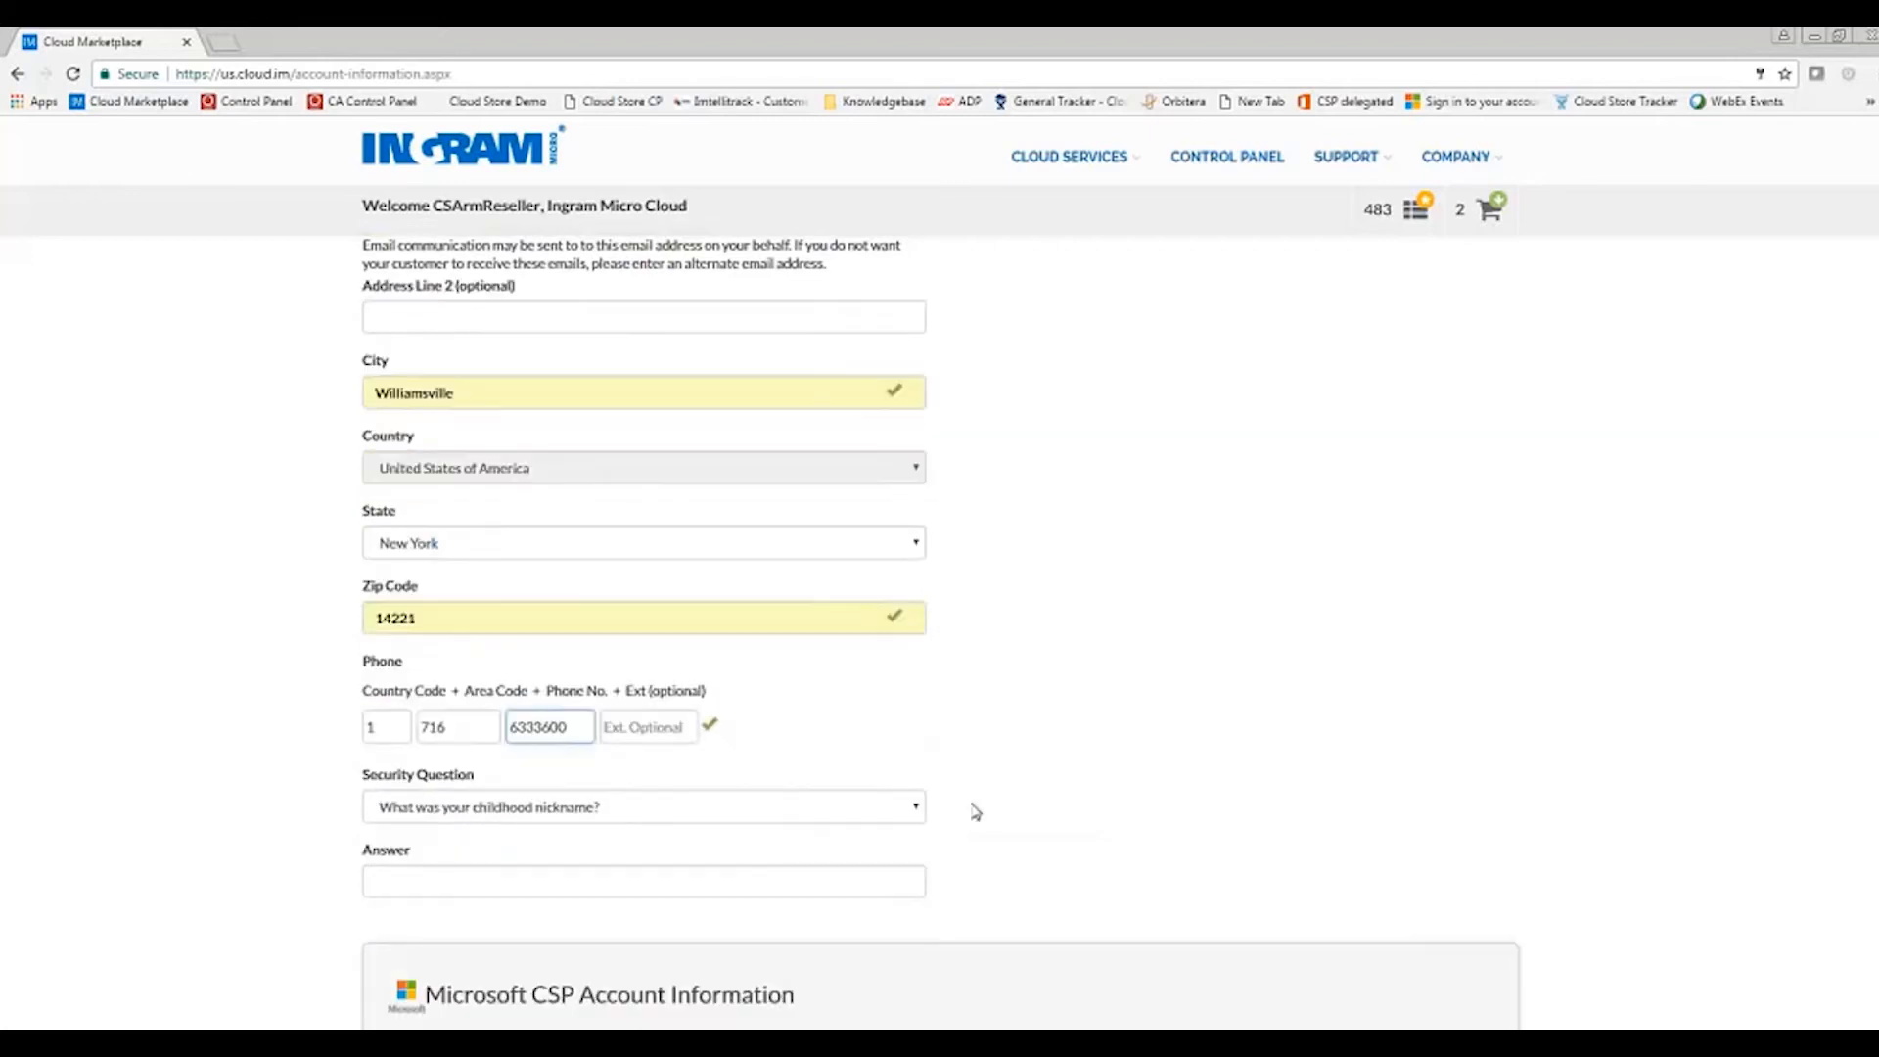
pyautogui.scroll(-3)
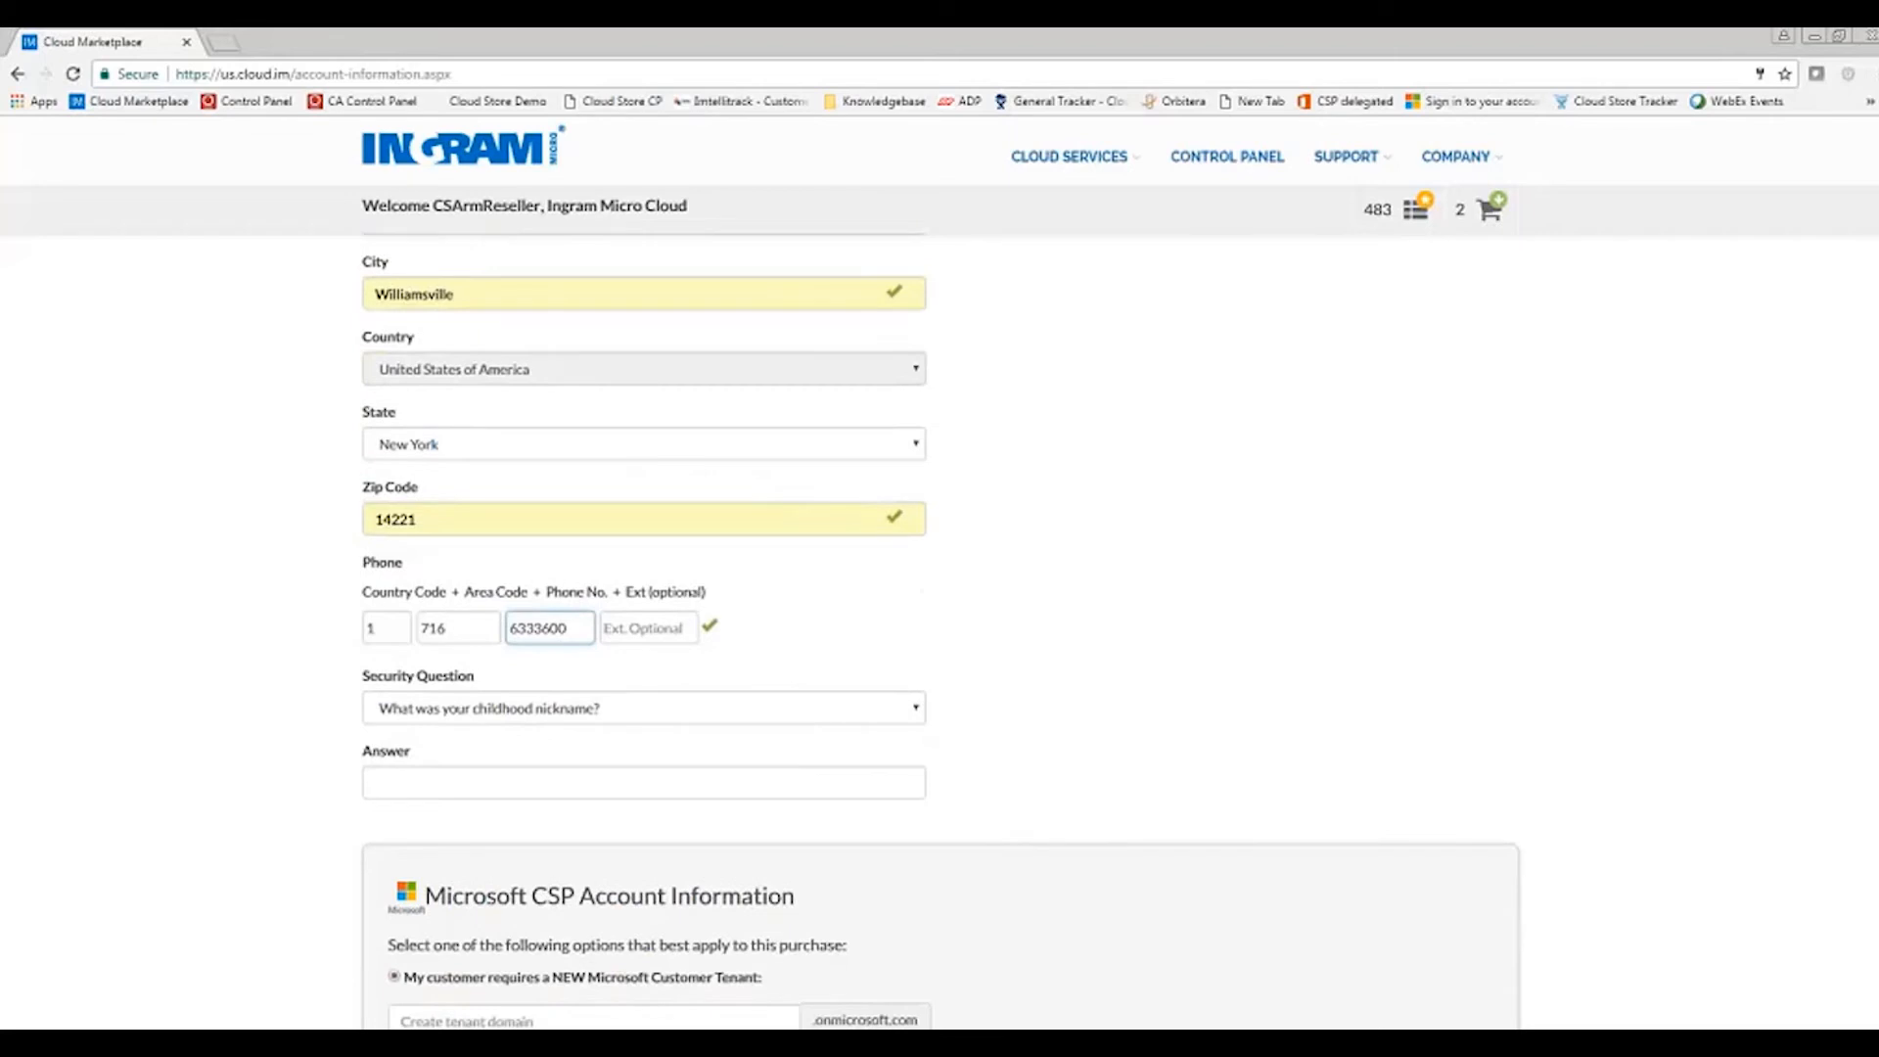
pyautogui.click(644, 781)
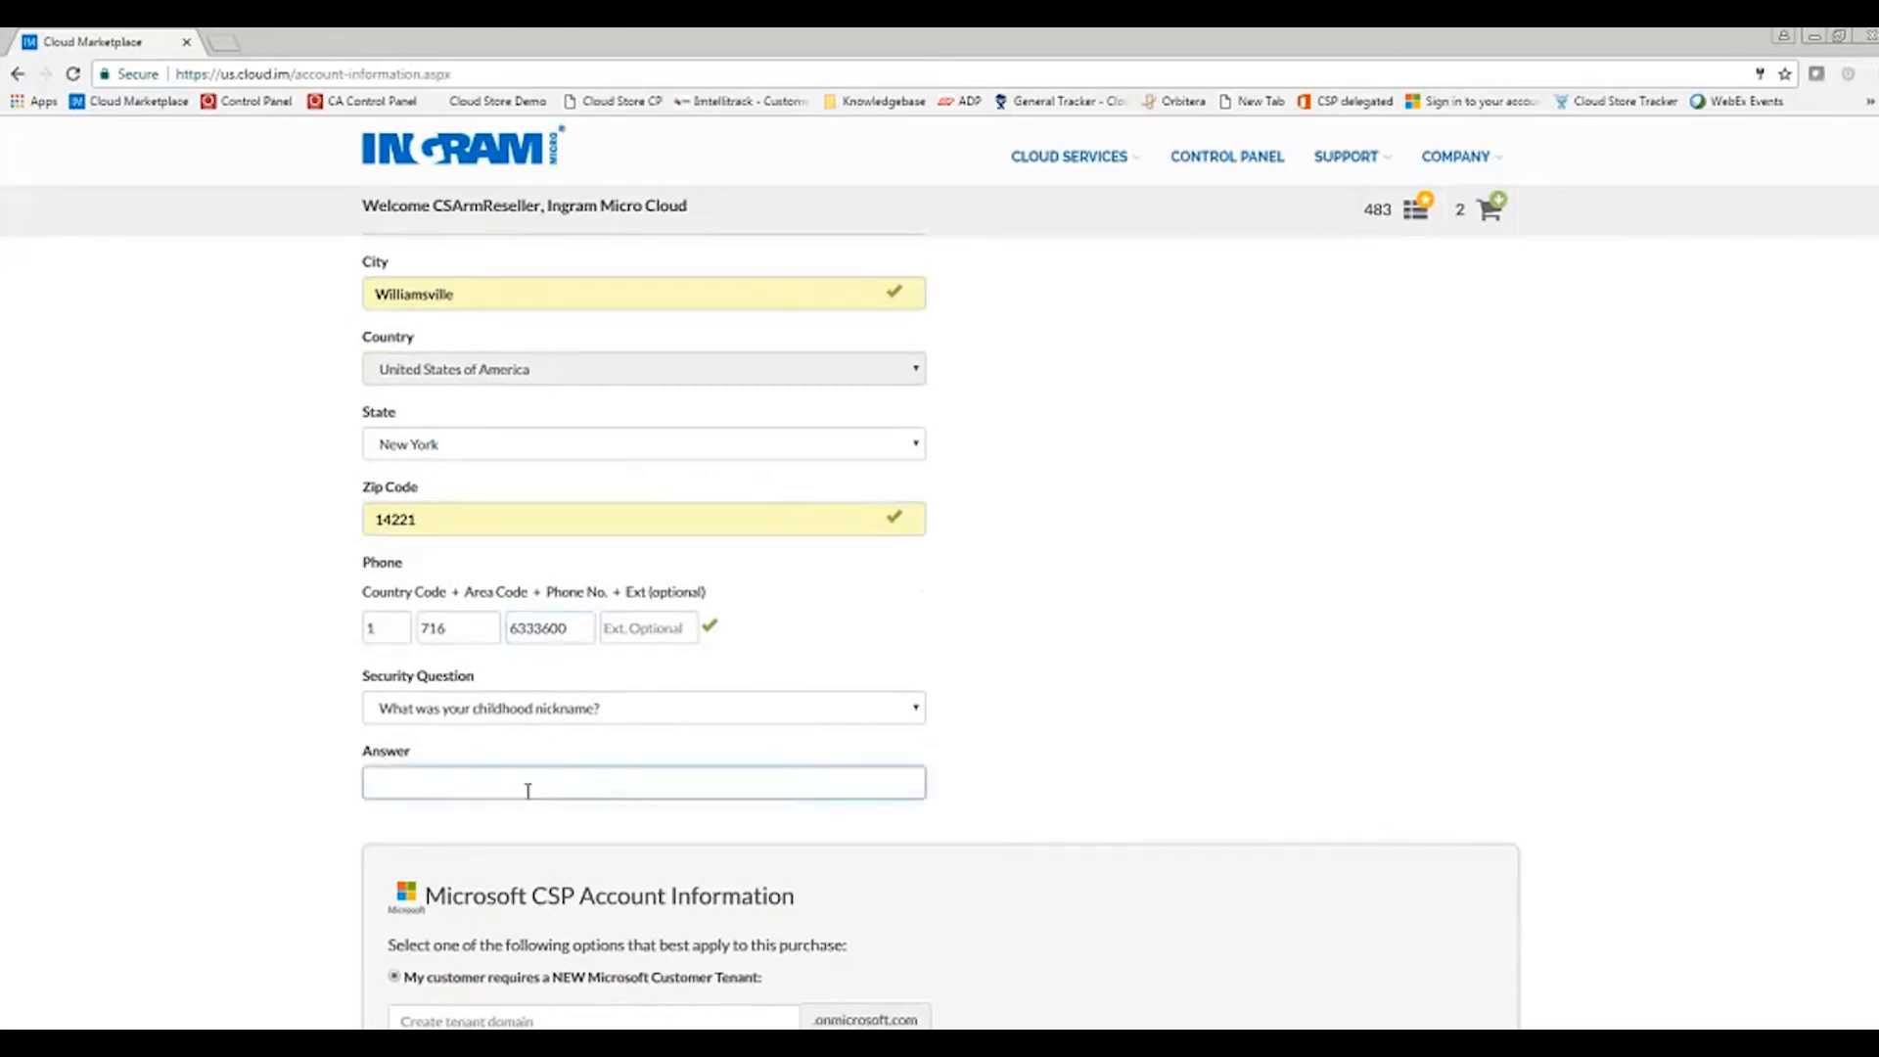
pyautogui.write('Marc')
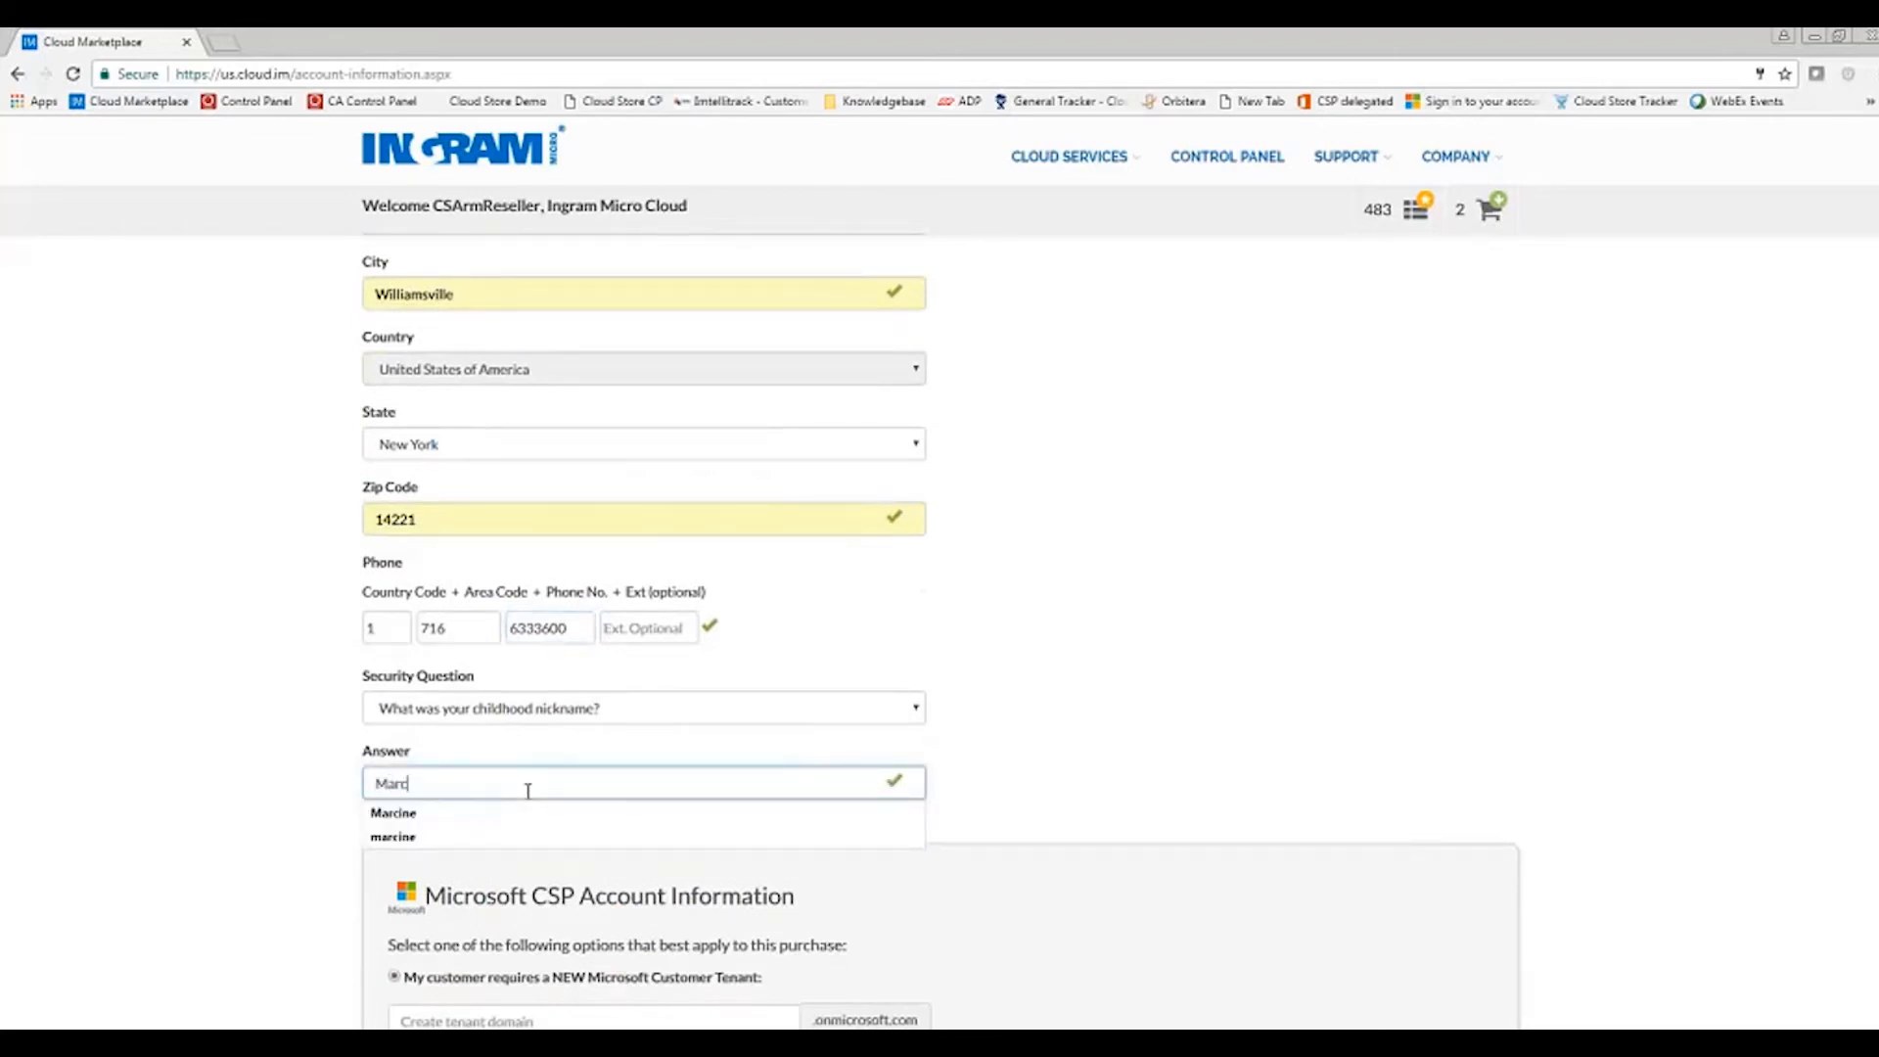
pyautogui.click(393, 813)
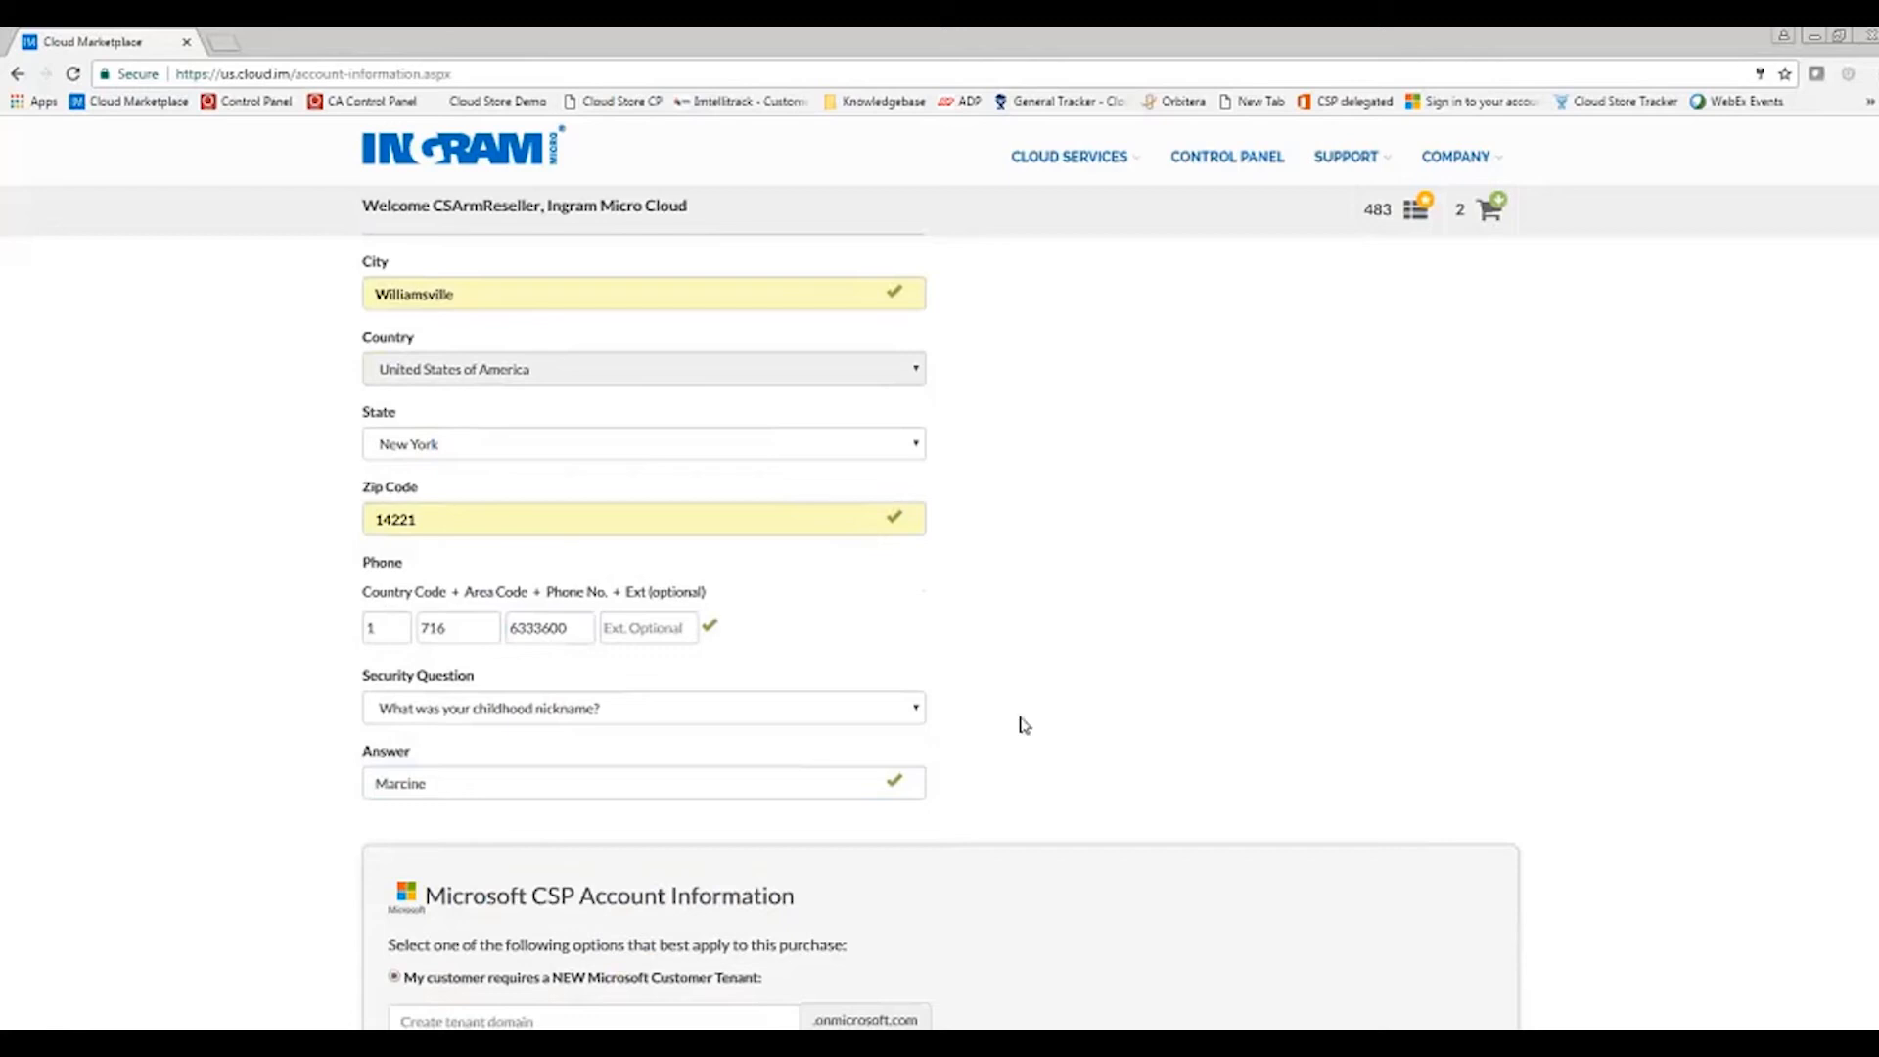
pyautogui.moveTo(959, 773)
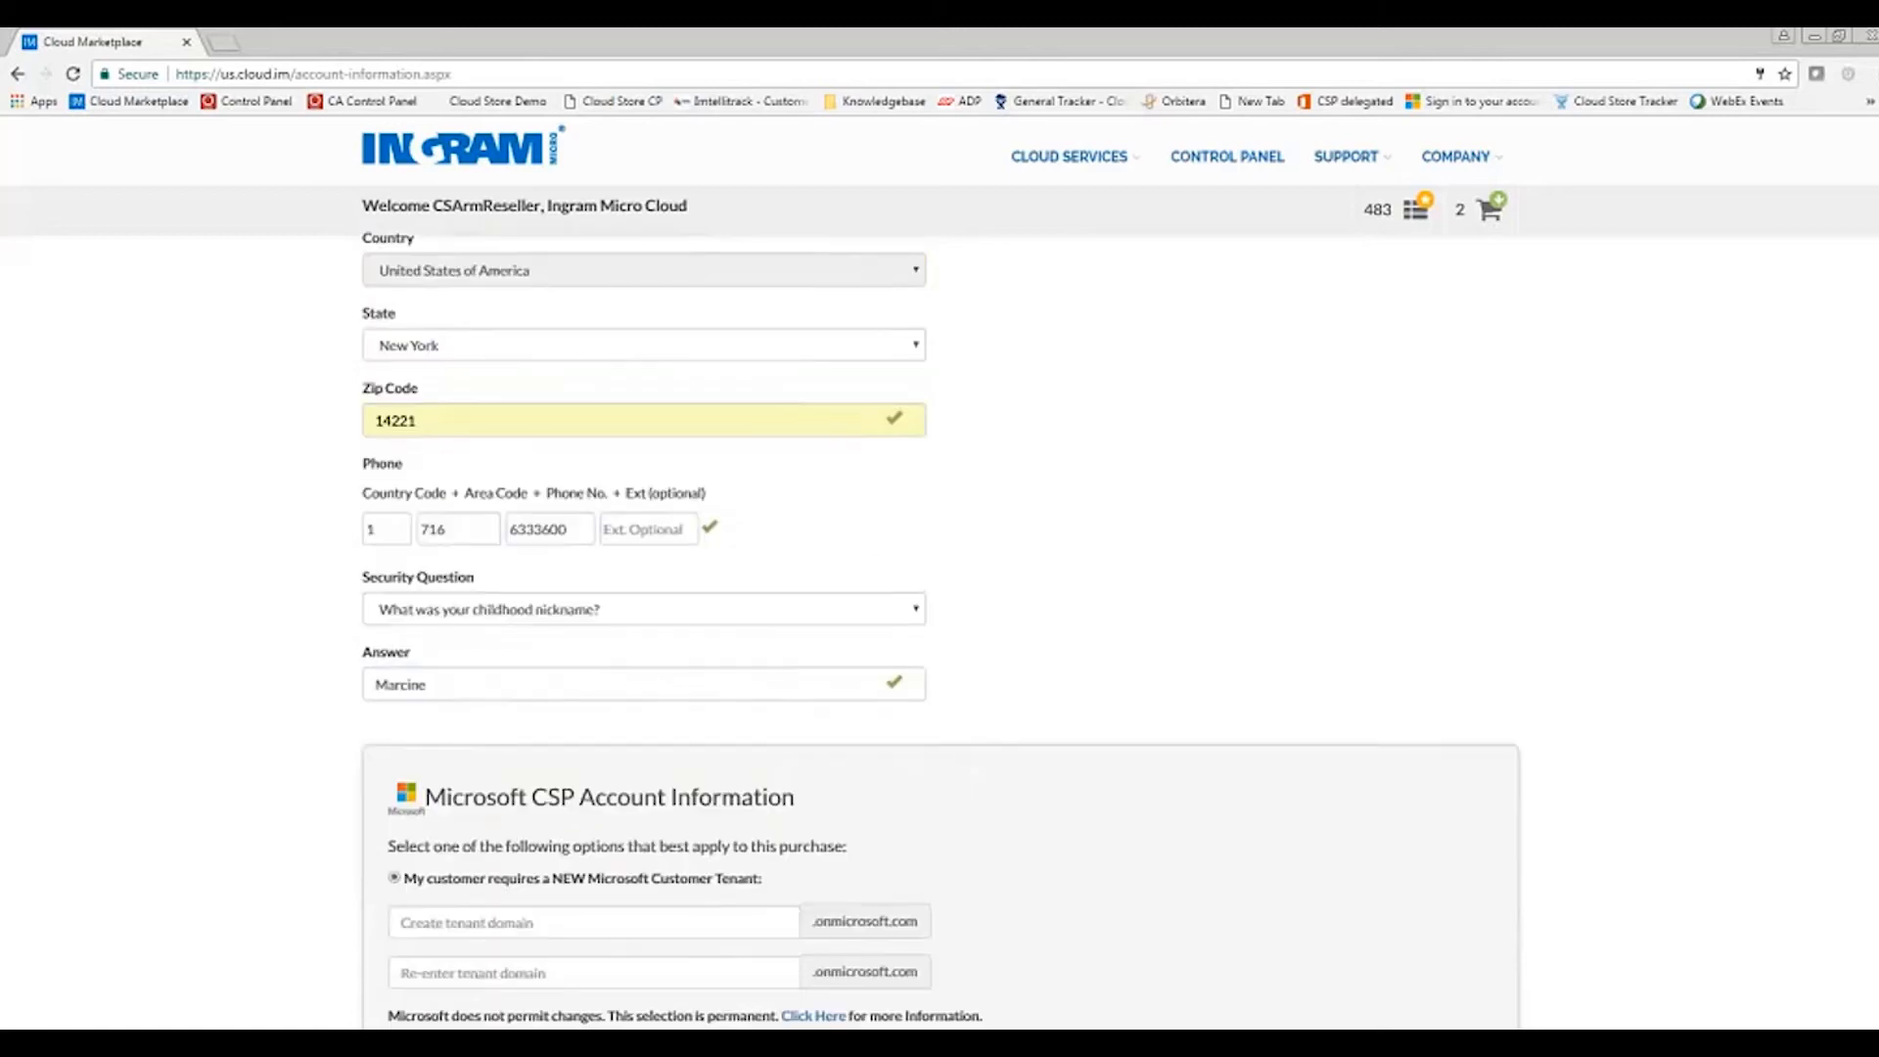
pyautogui.moveTo(990, 673)
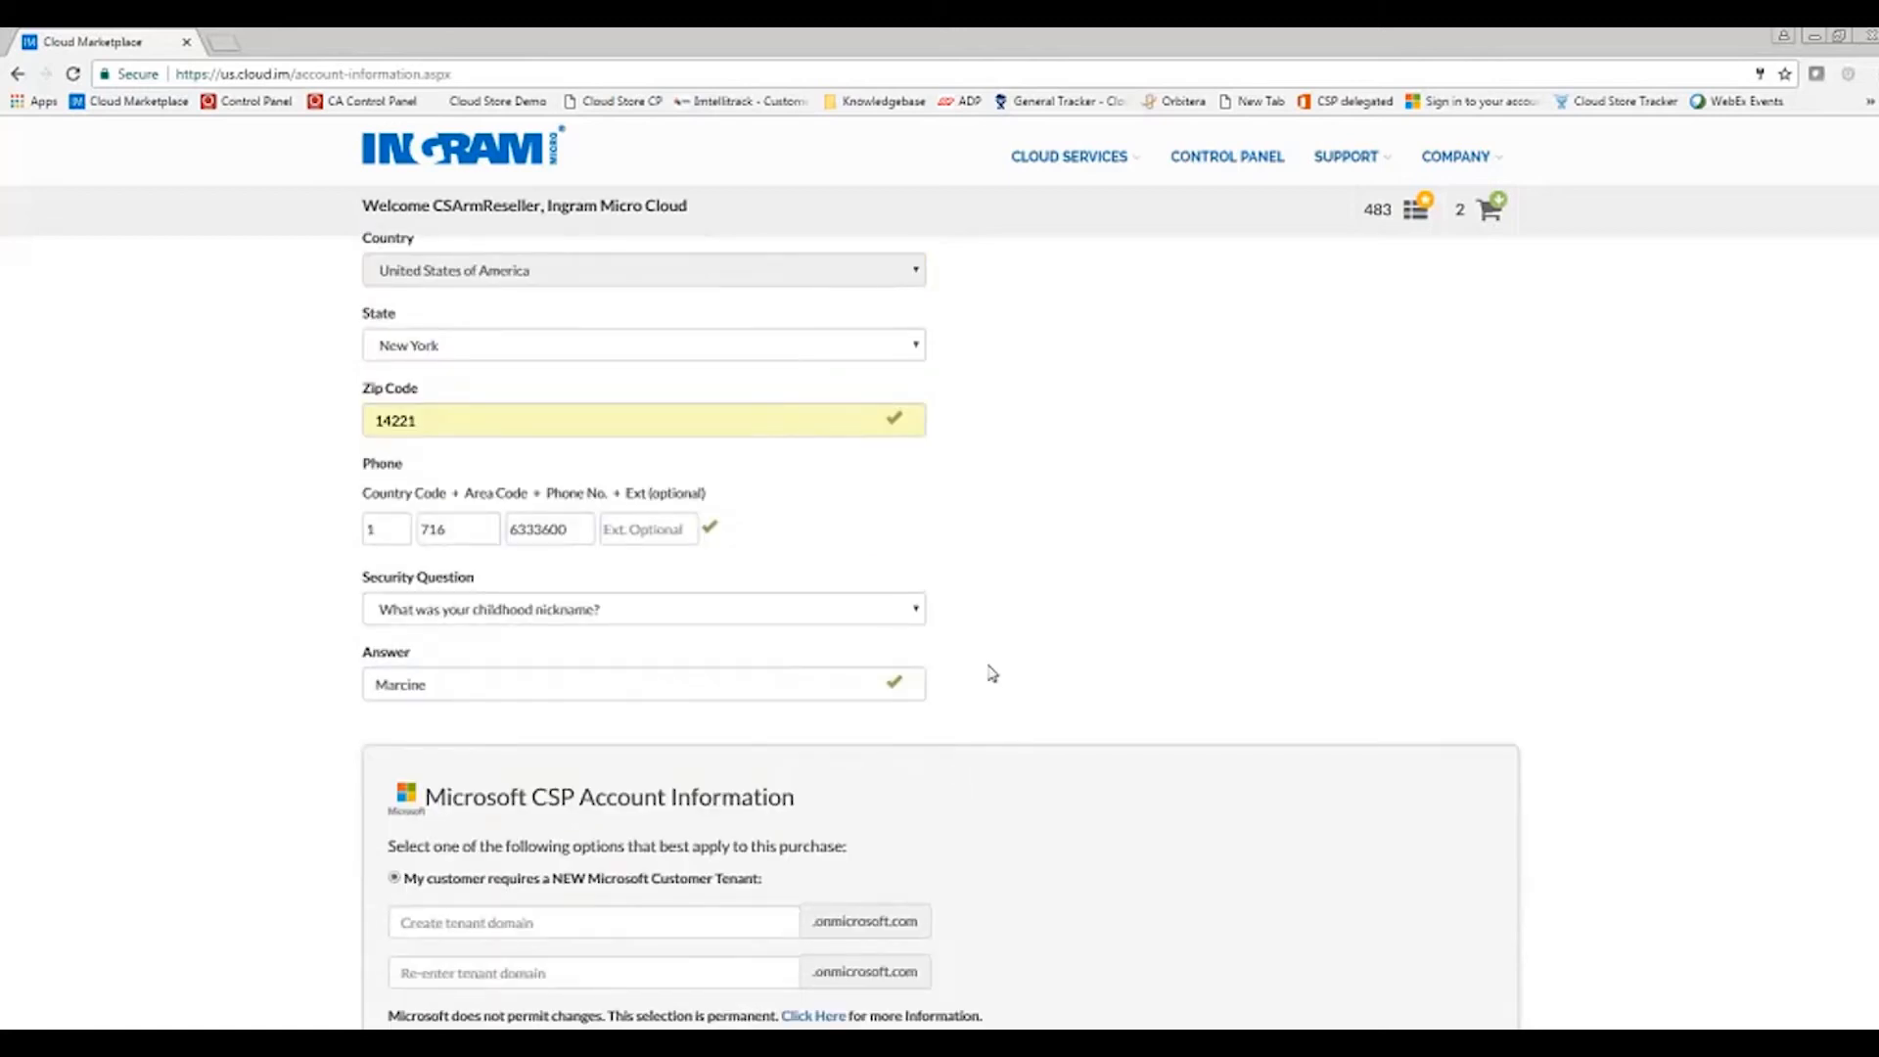
pyautogui.scroll(-3)
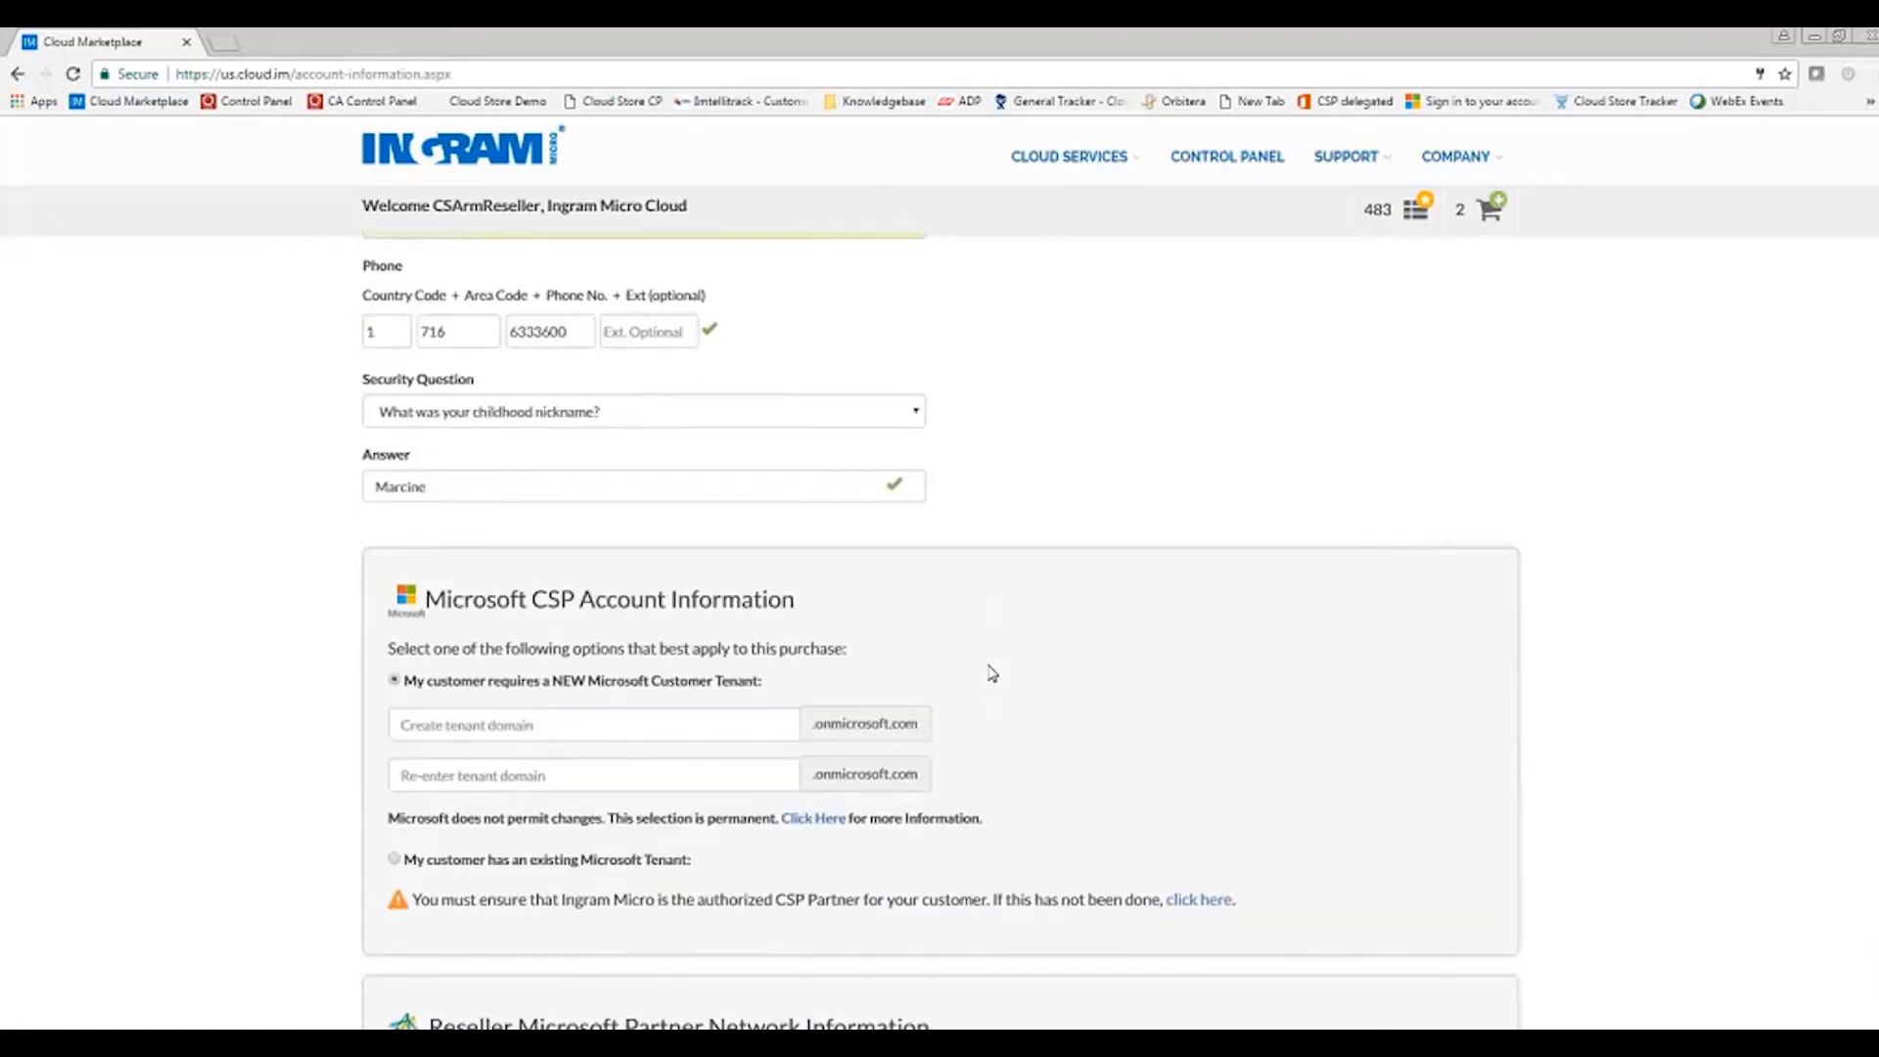
pyautogui.scroll(-3)
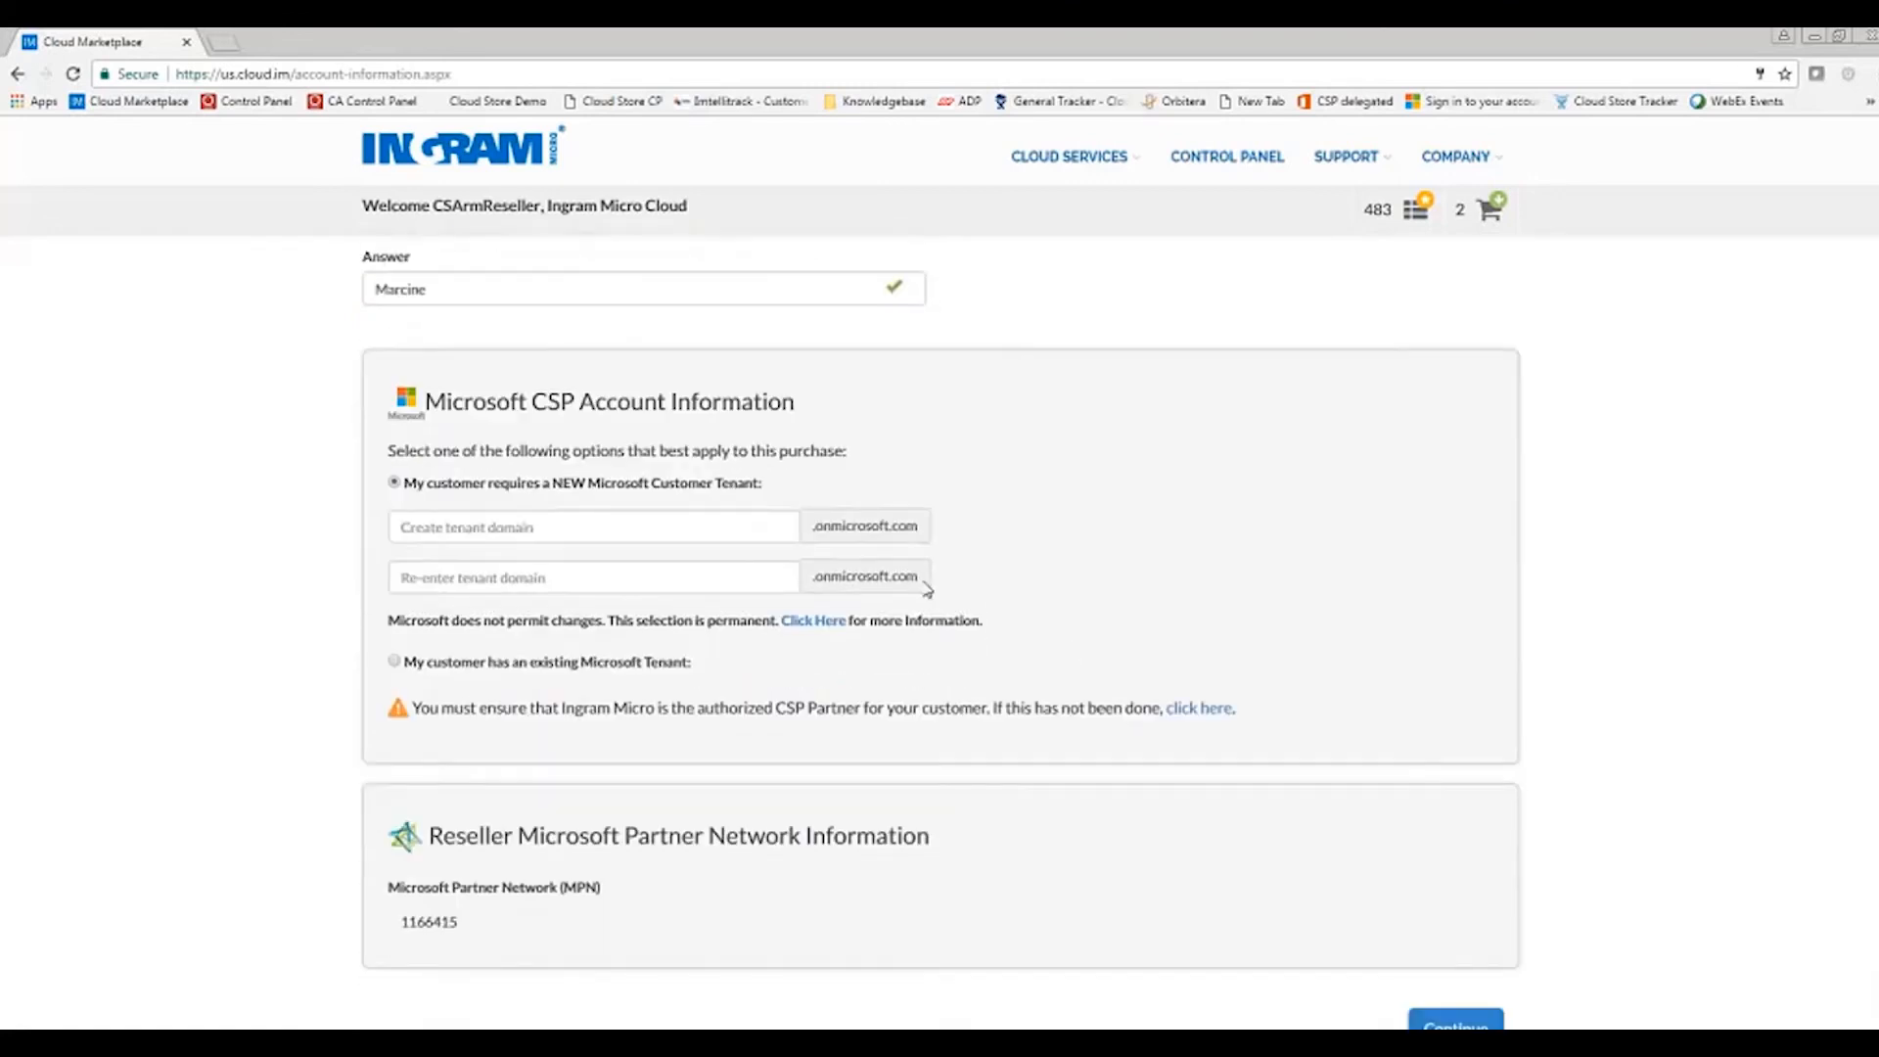
pyautogui.moveTo(677, 483)
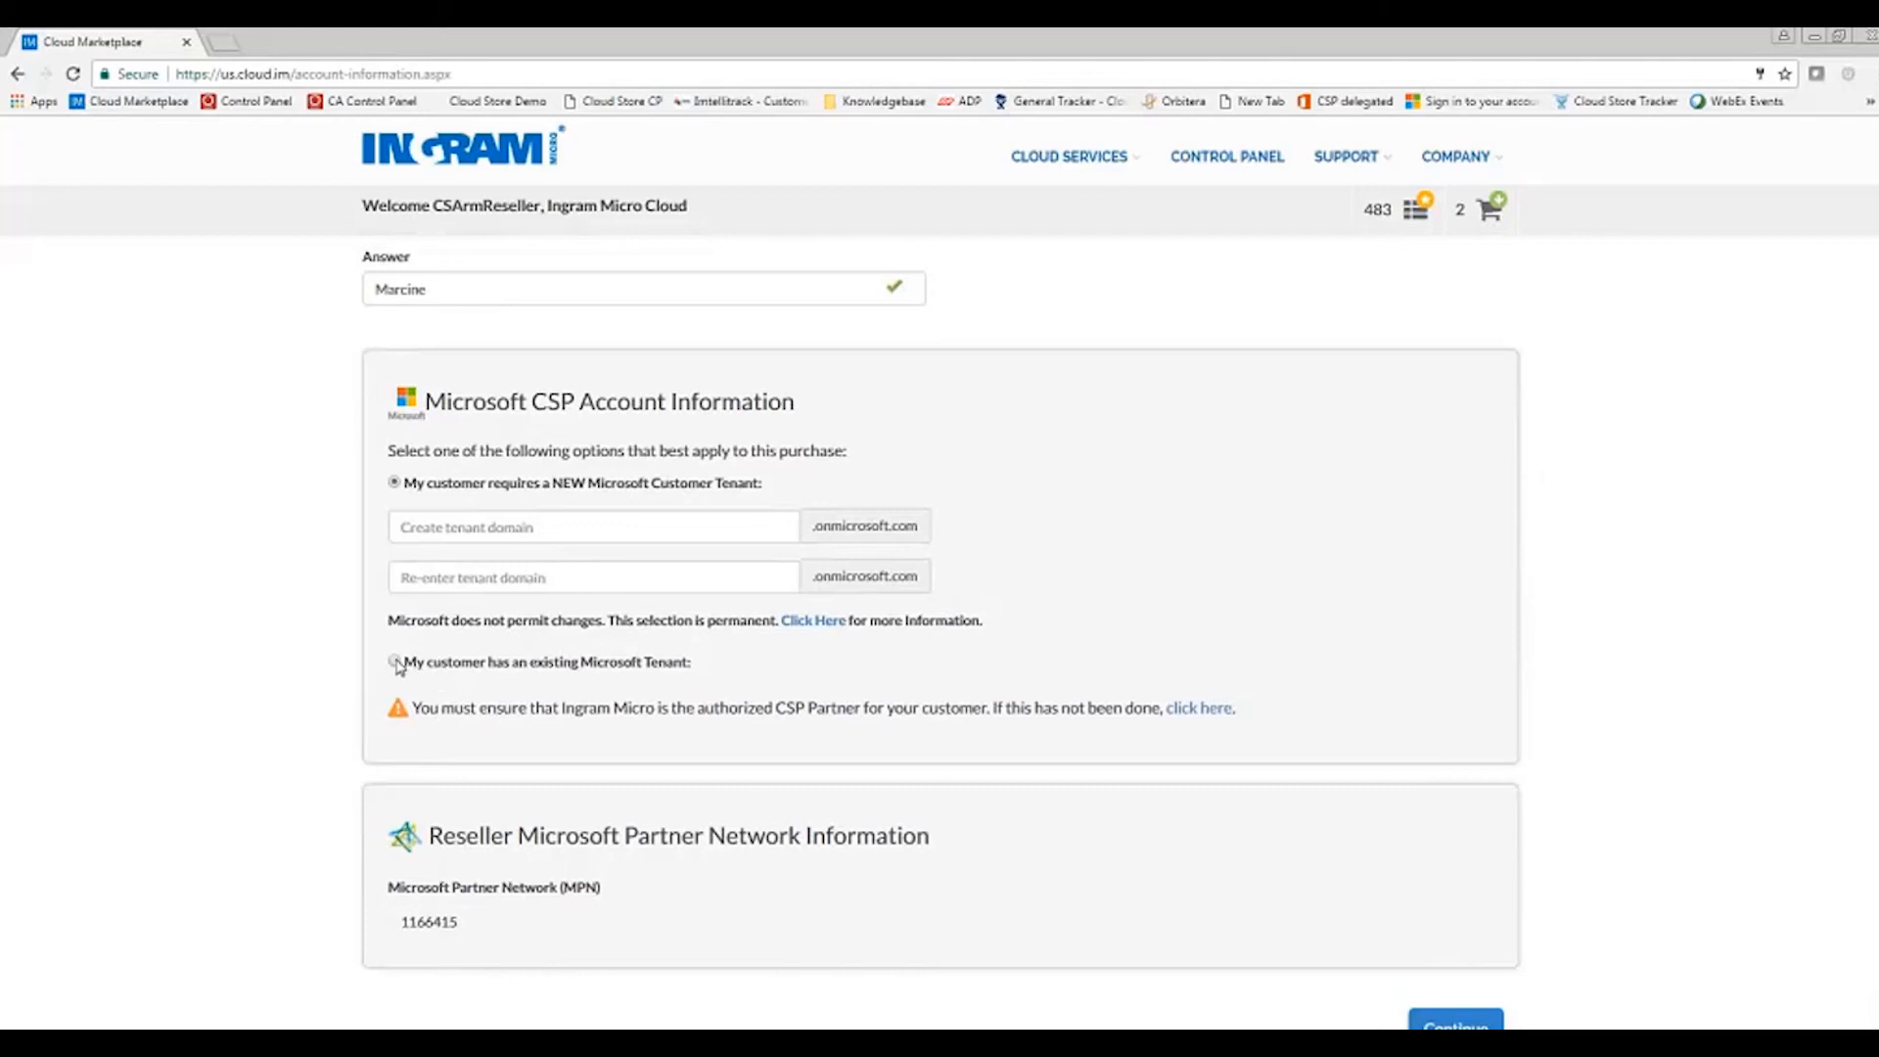
pyautogui.click(591, 526)
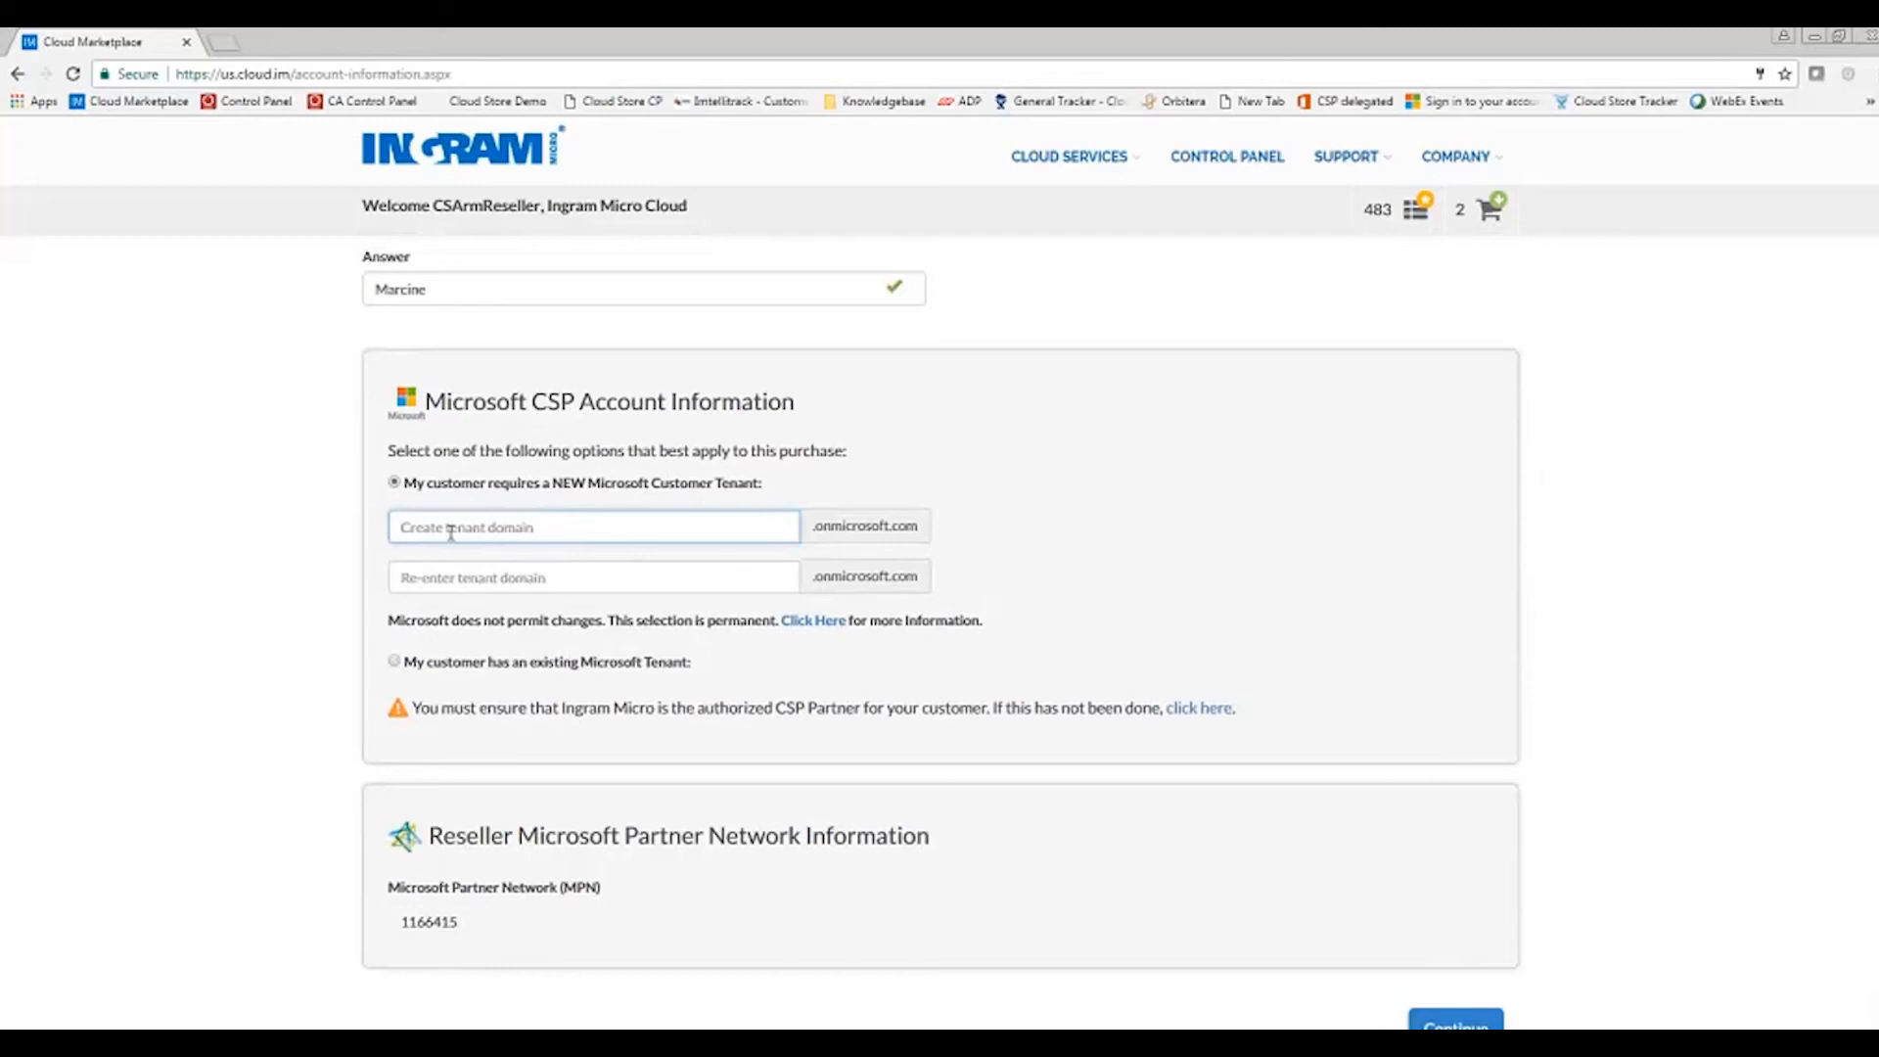
# Enter tenant domain enduser1234end.onmicrosoft.com in both fields after fixing the unavailable name
pyautogui.write('enduser12')
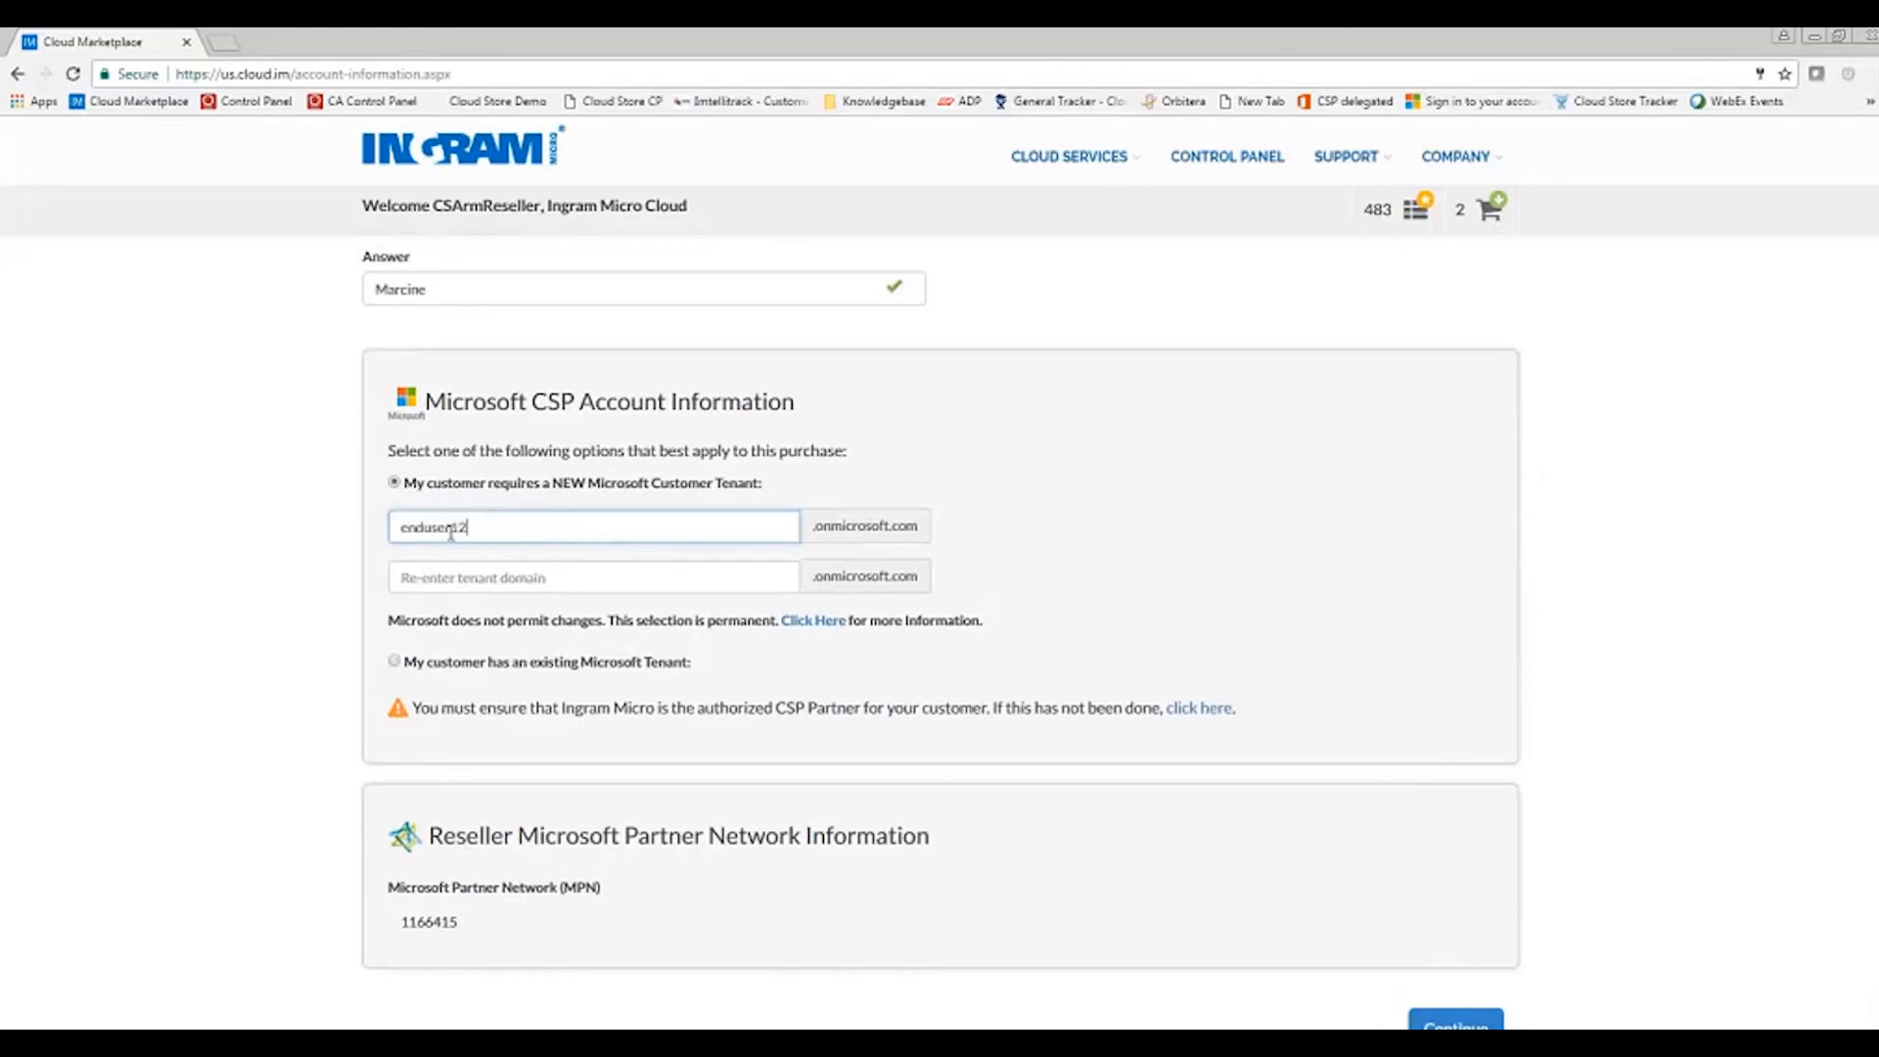
pyautogui.write('3')
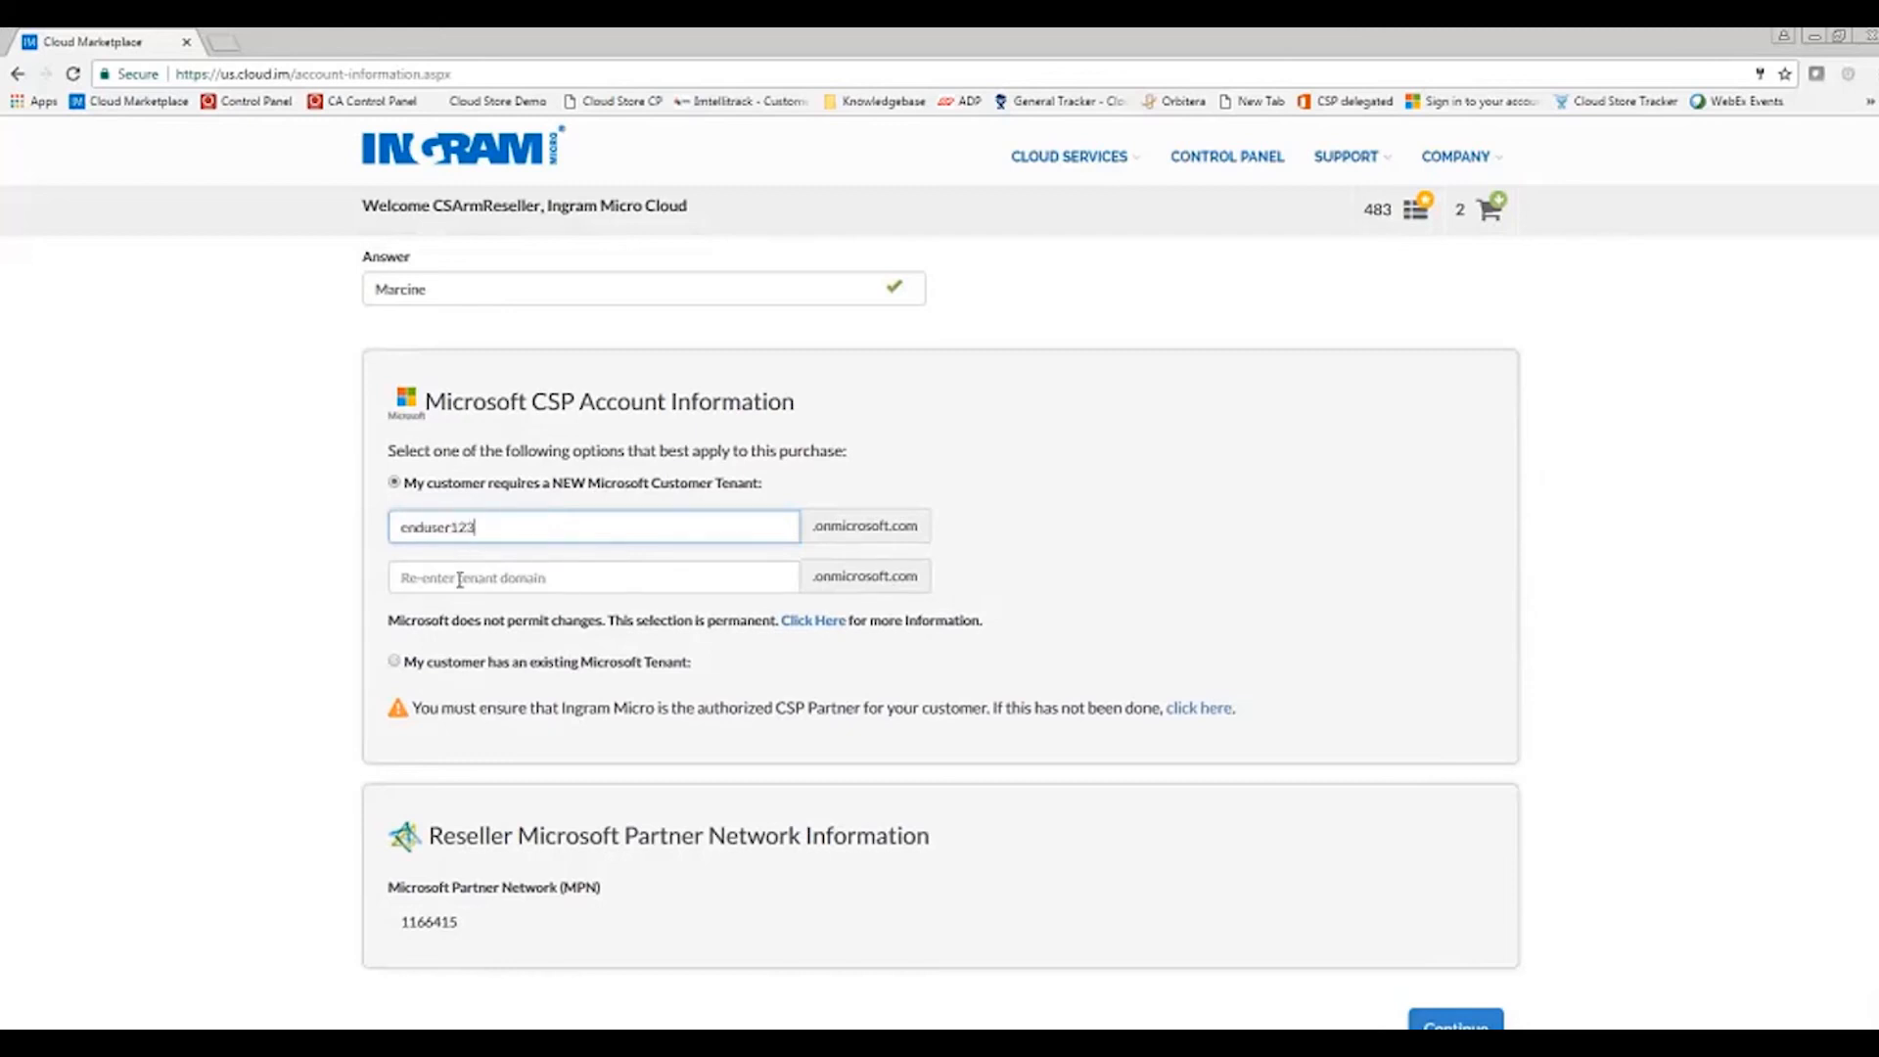
pyautogui.click(591, 576)
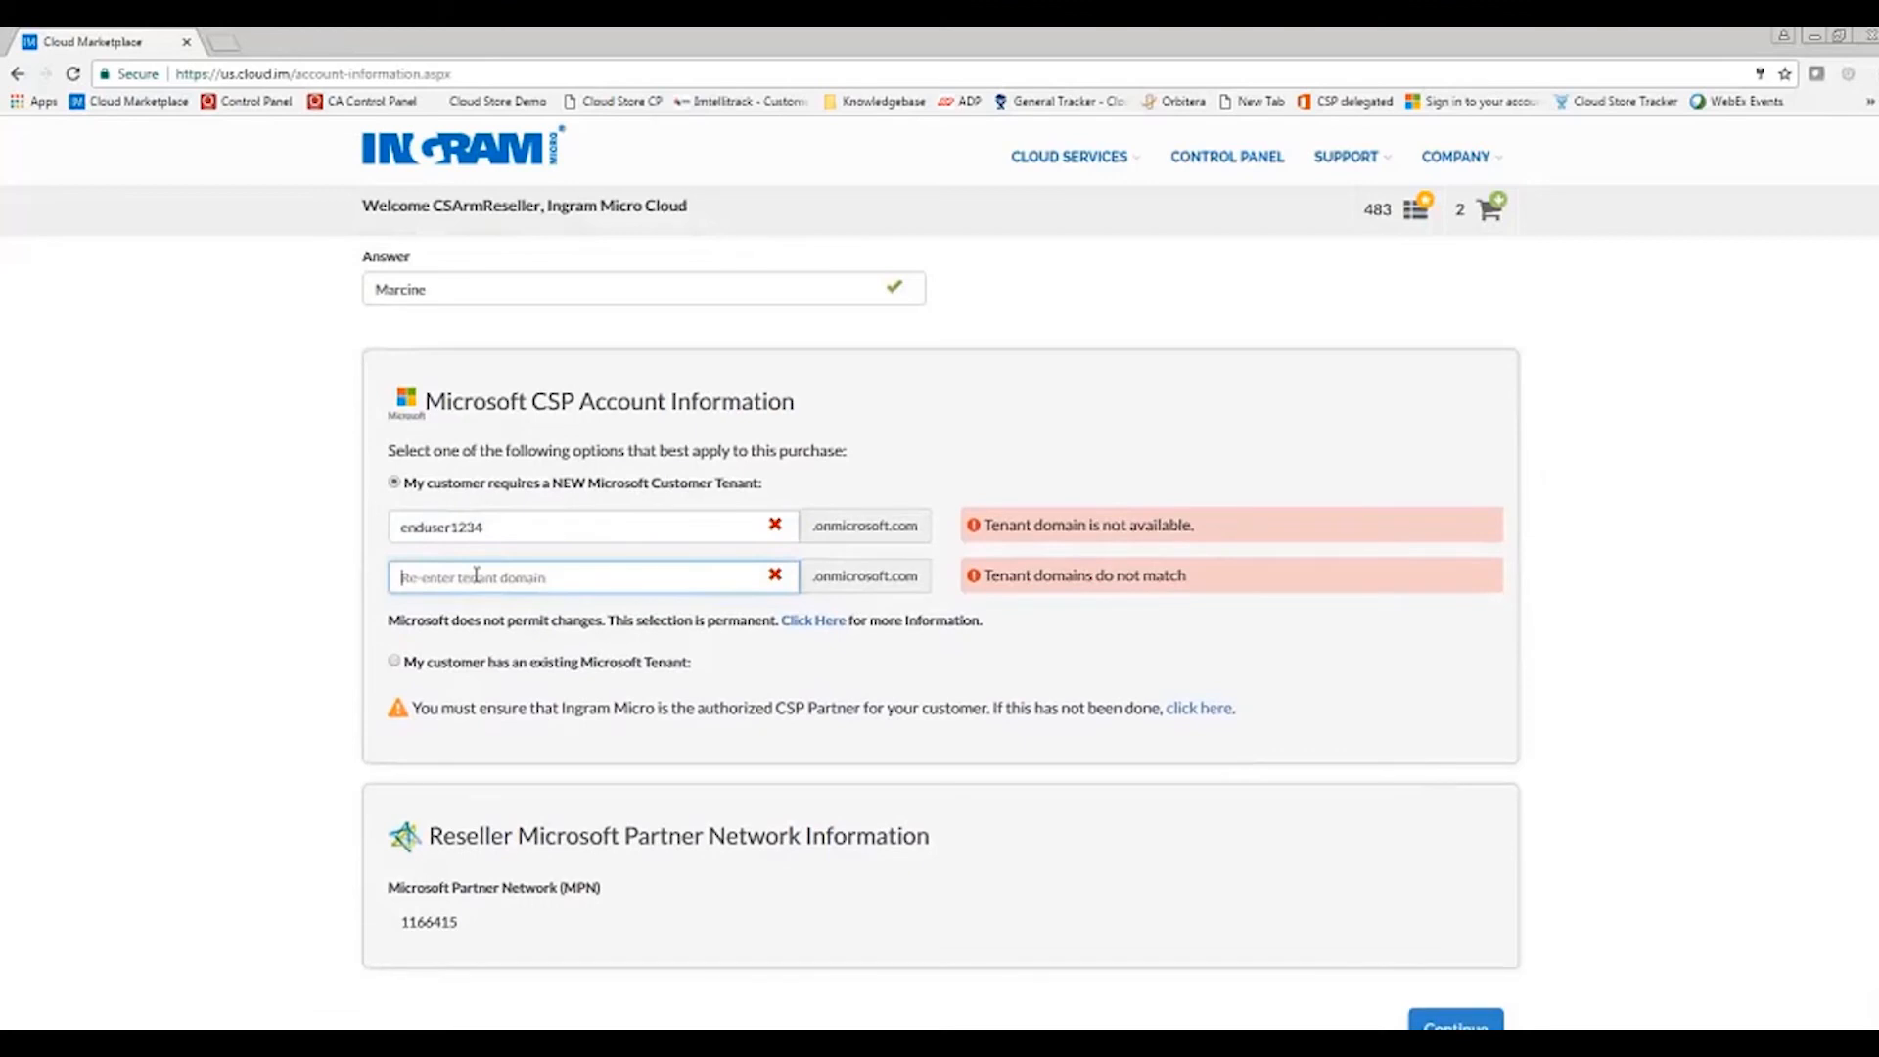
pyautogui.click(591, 526)
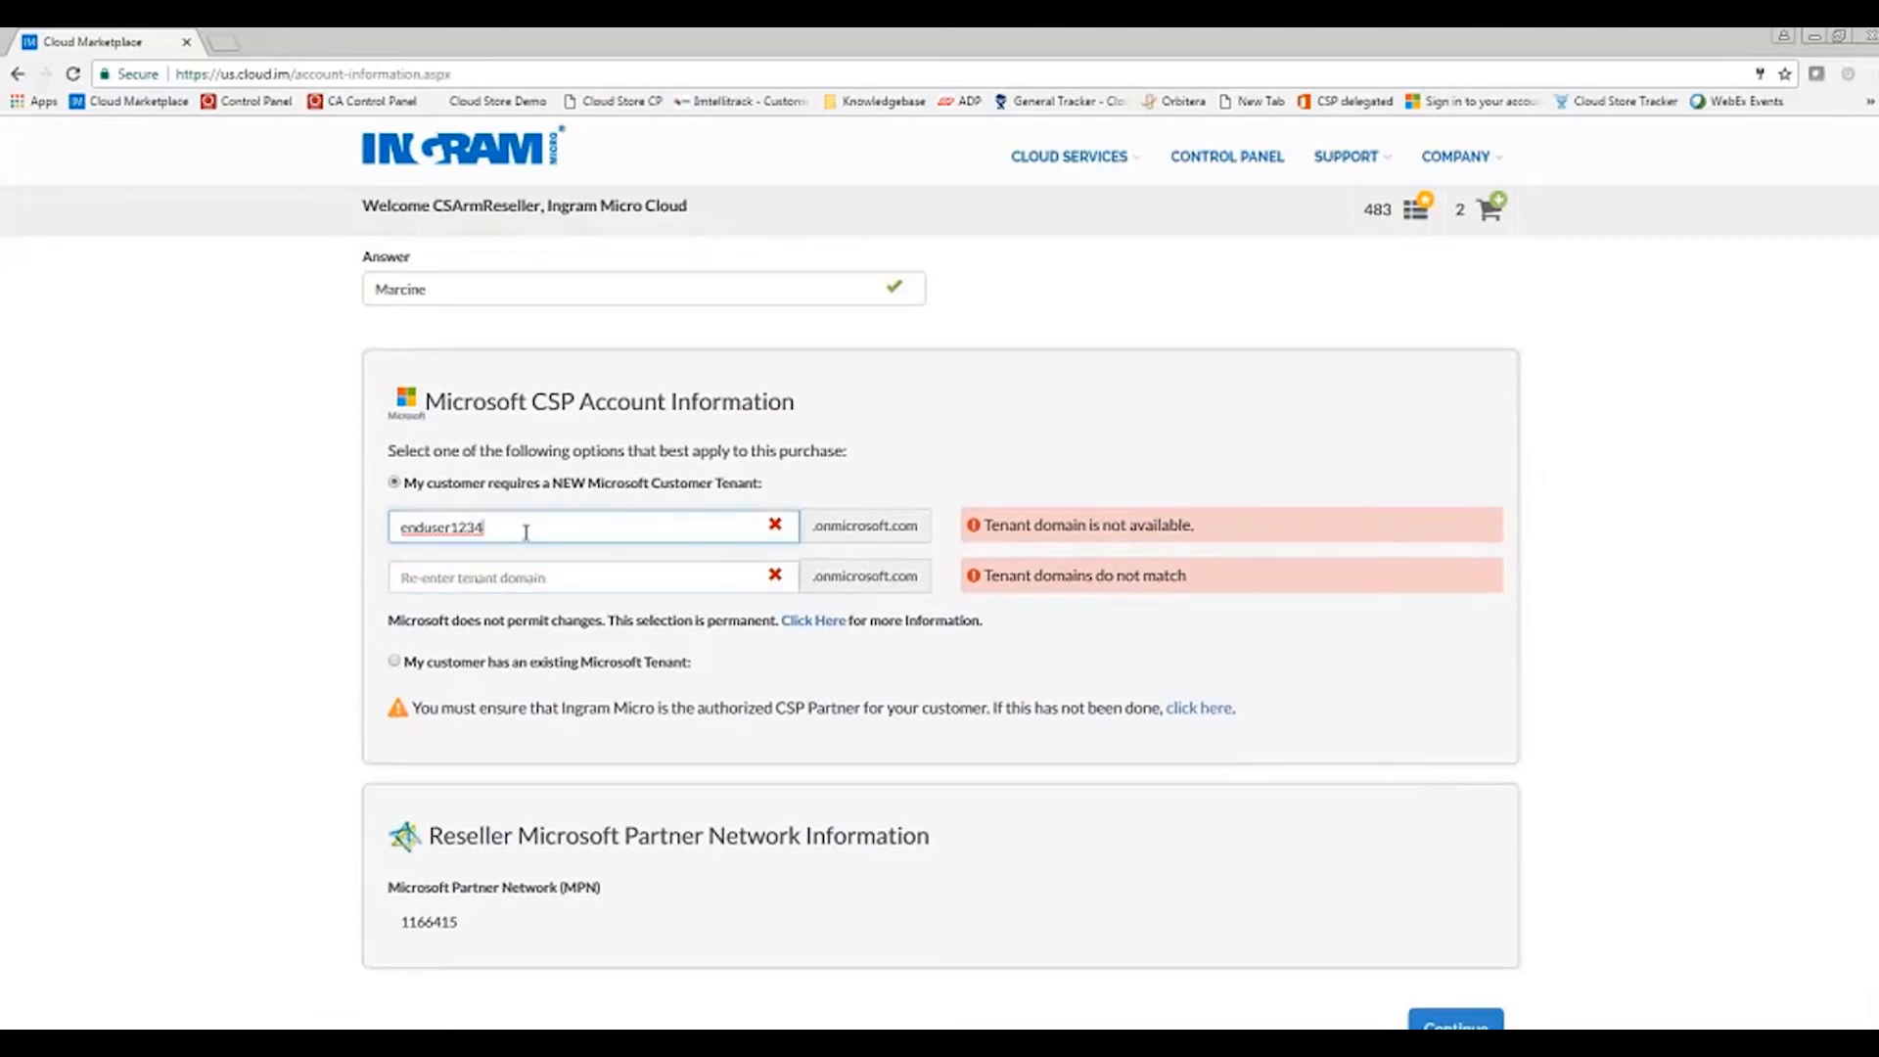
pyautogui.write('end')
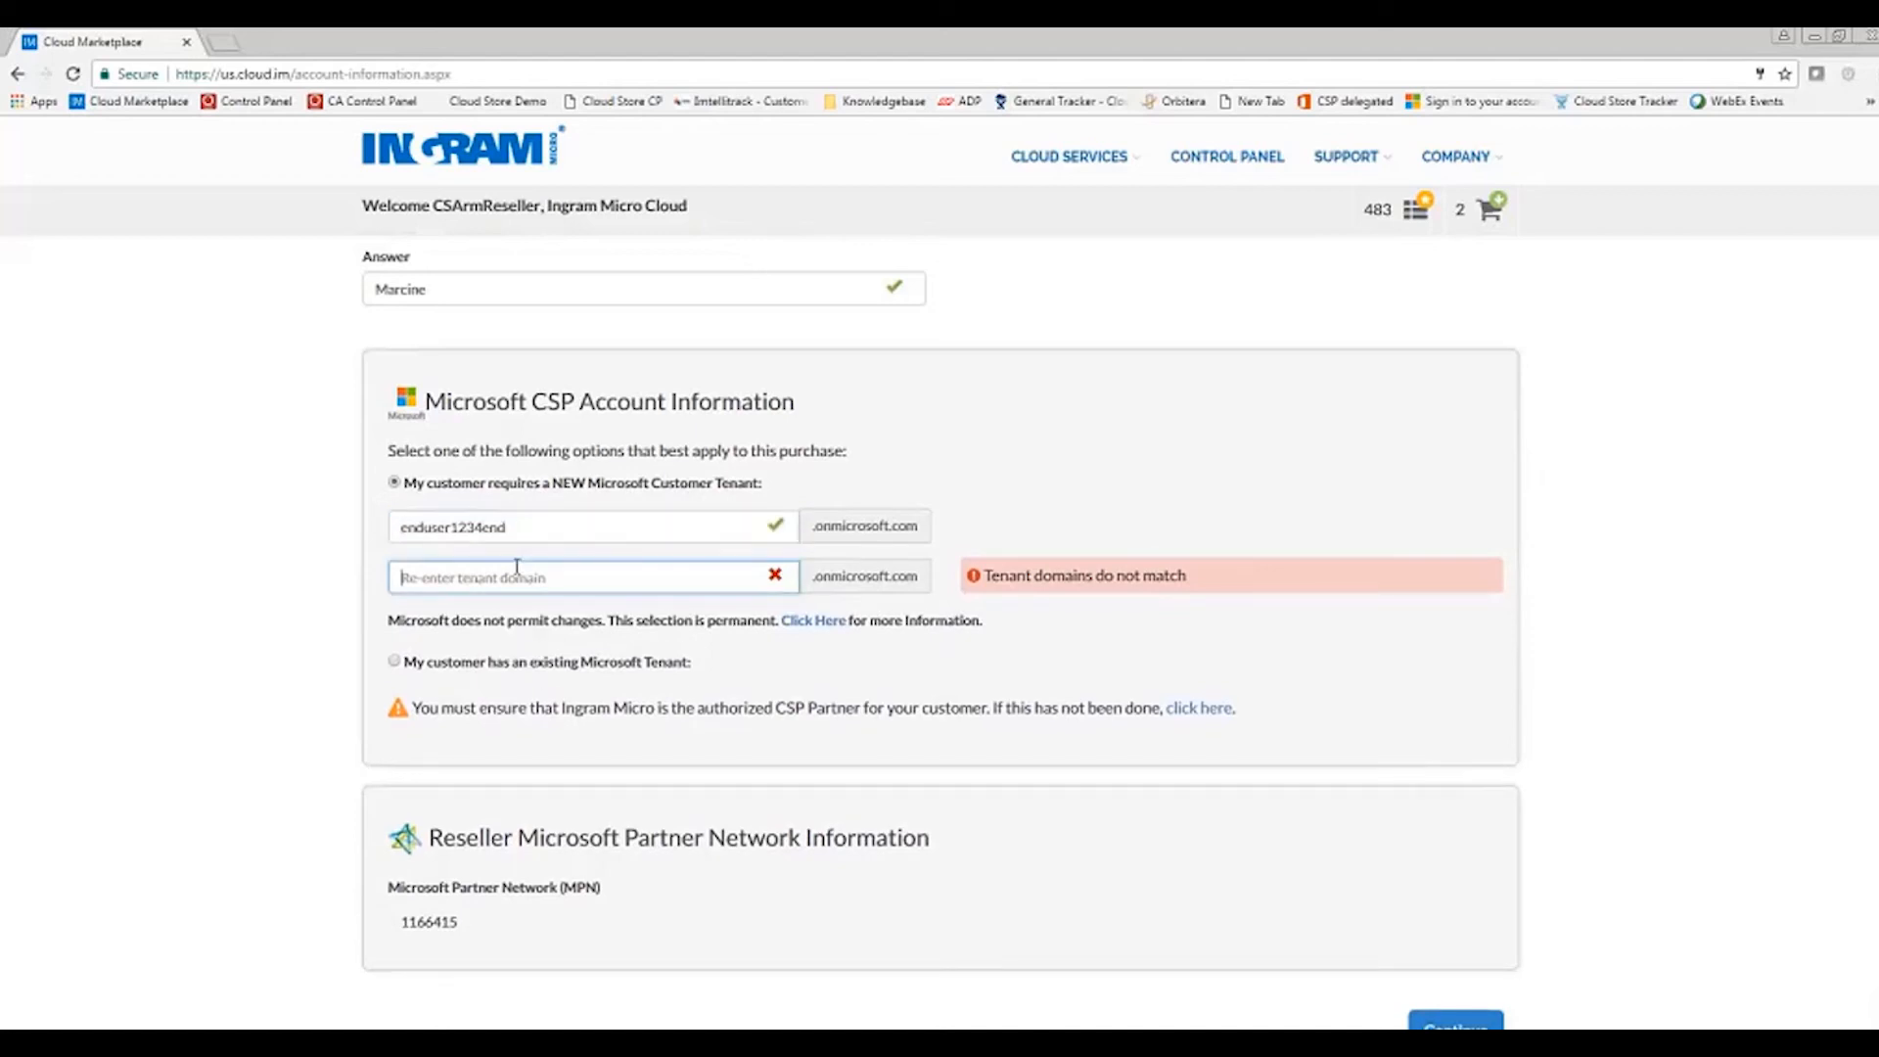
pyautogui.write('enduser1234end')
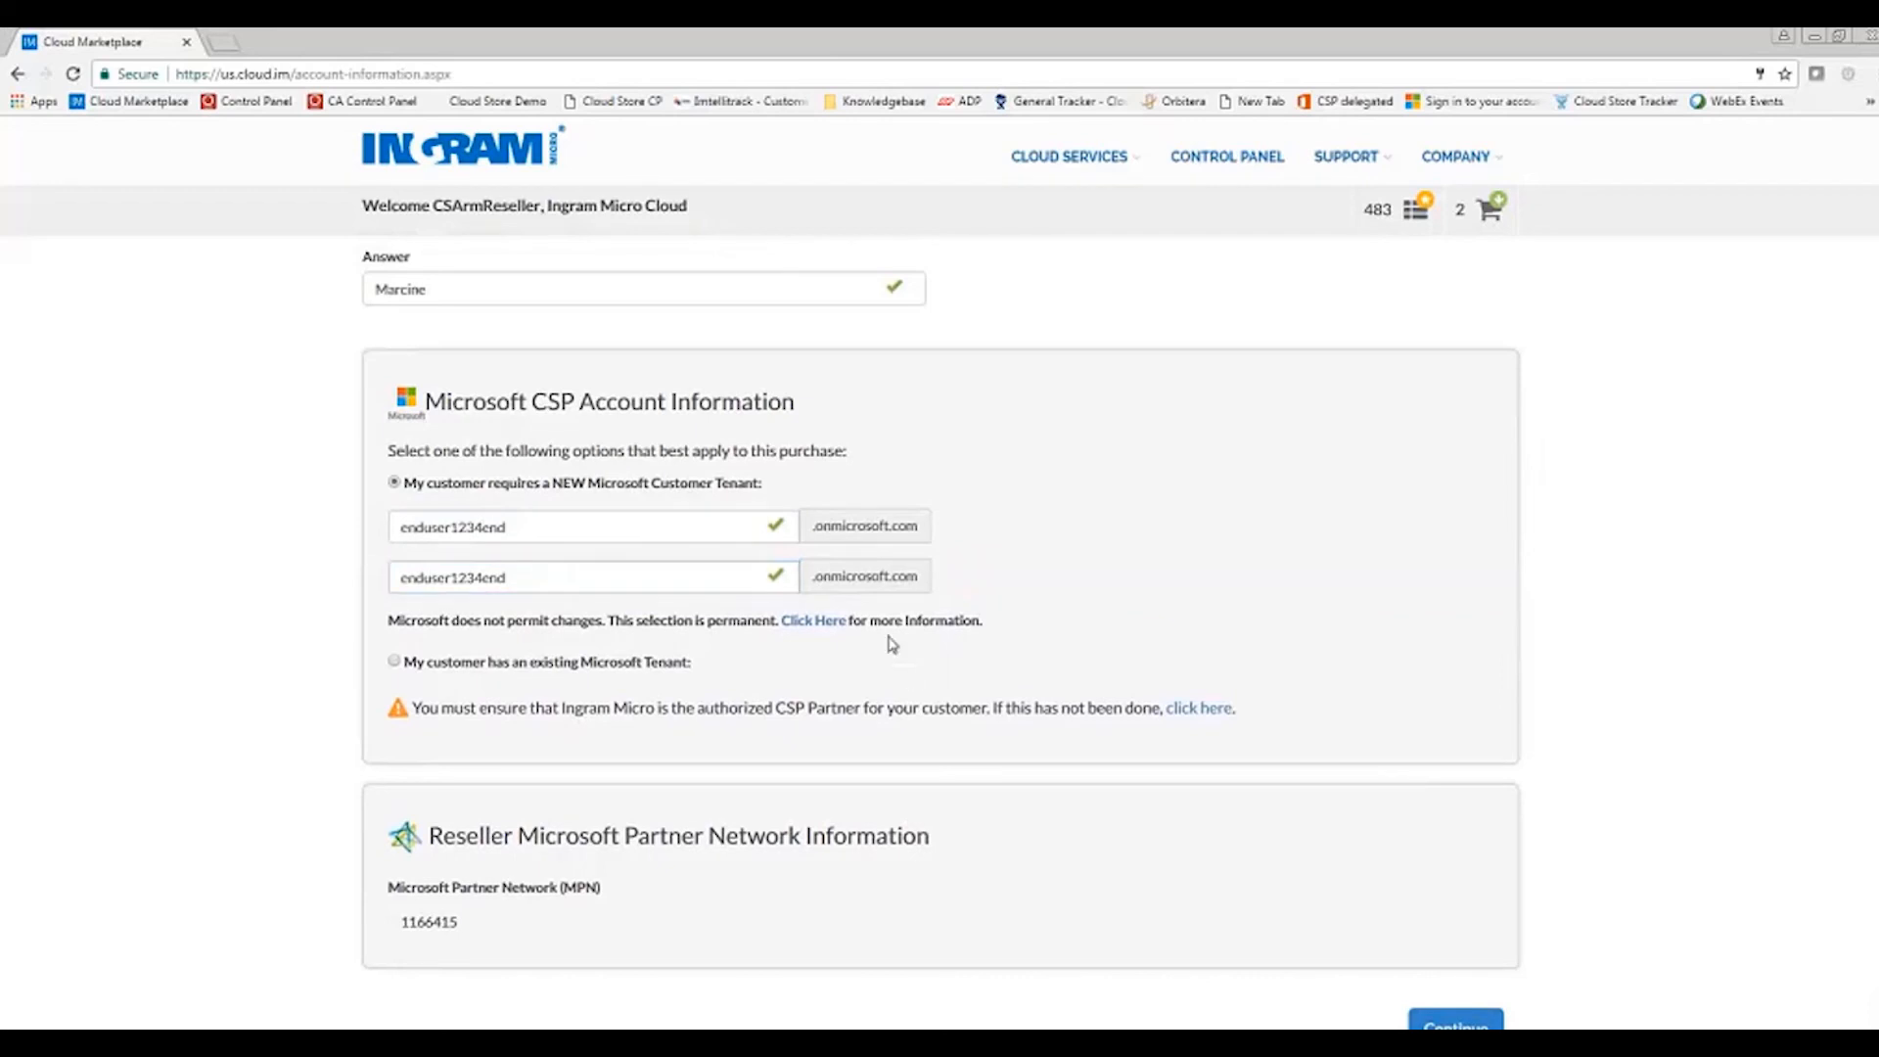
pyautogui.moveTo(979, 527)
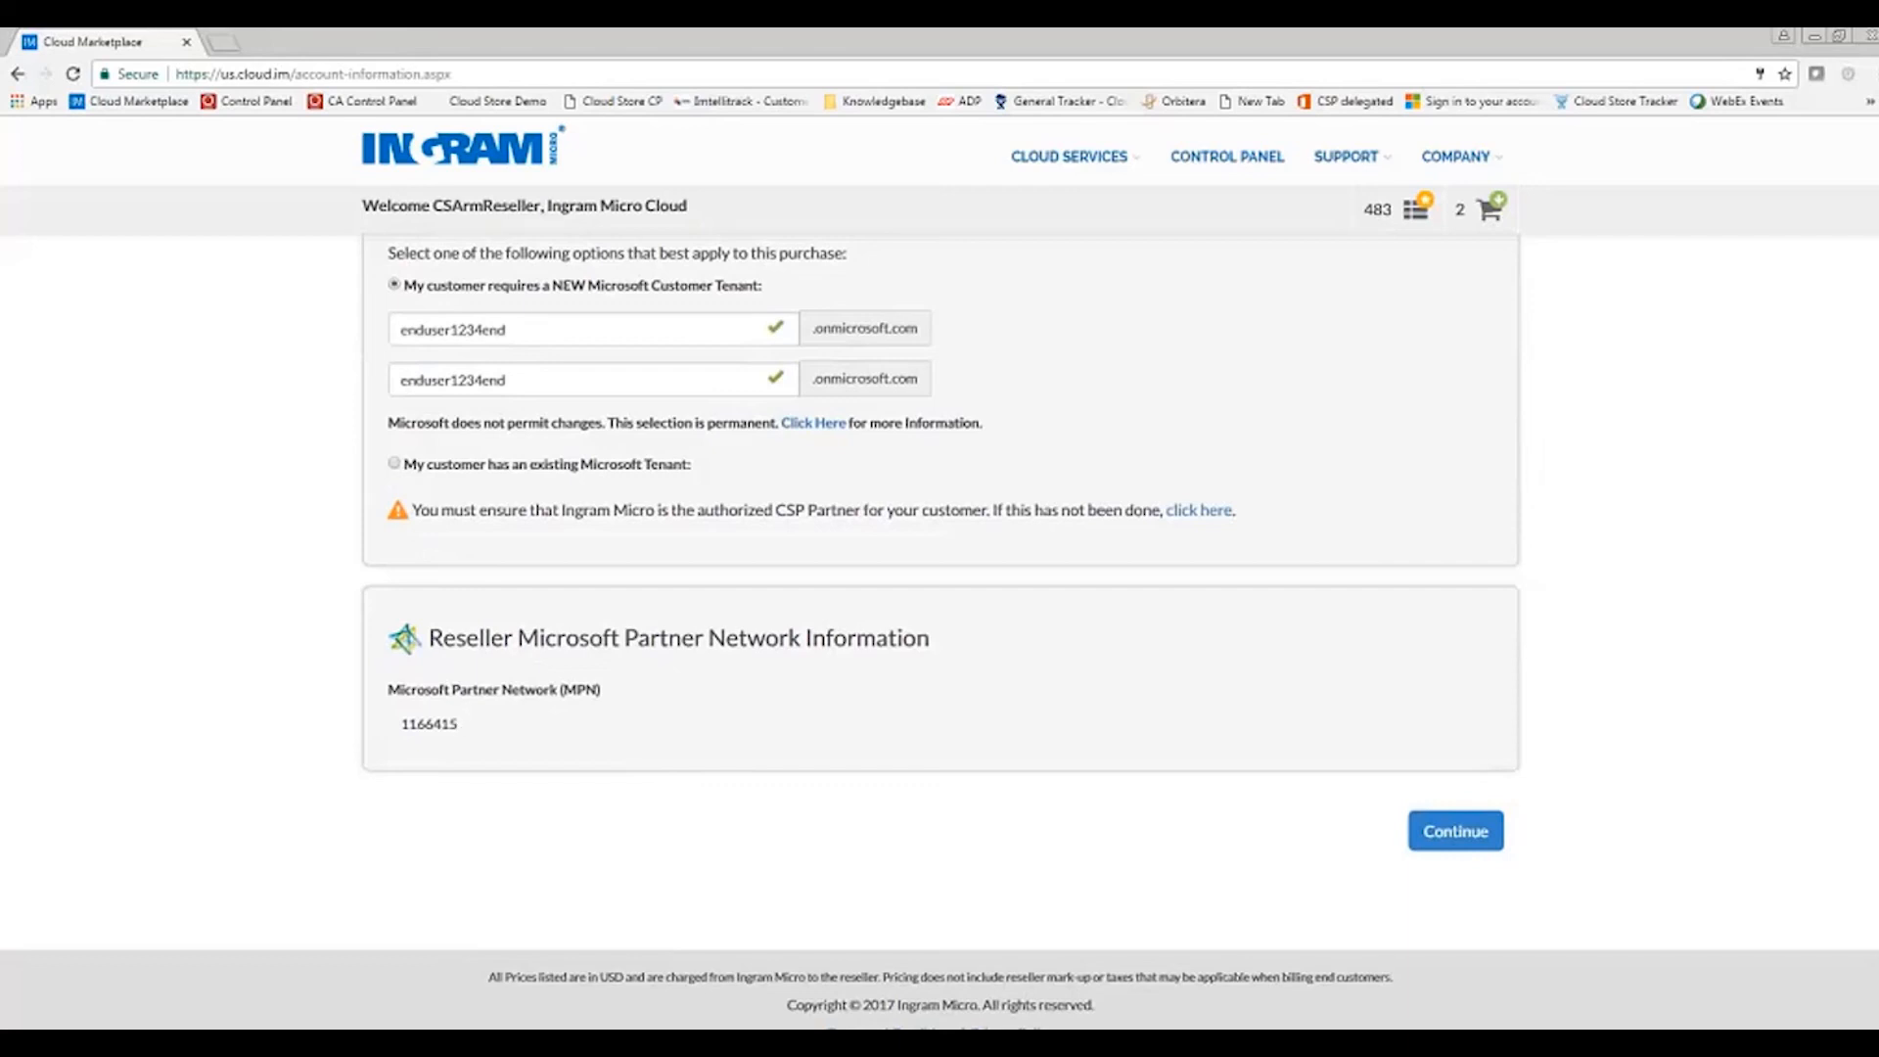
pyautogui.moveTo(654, 845)
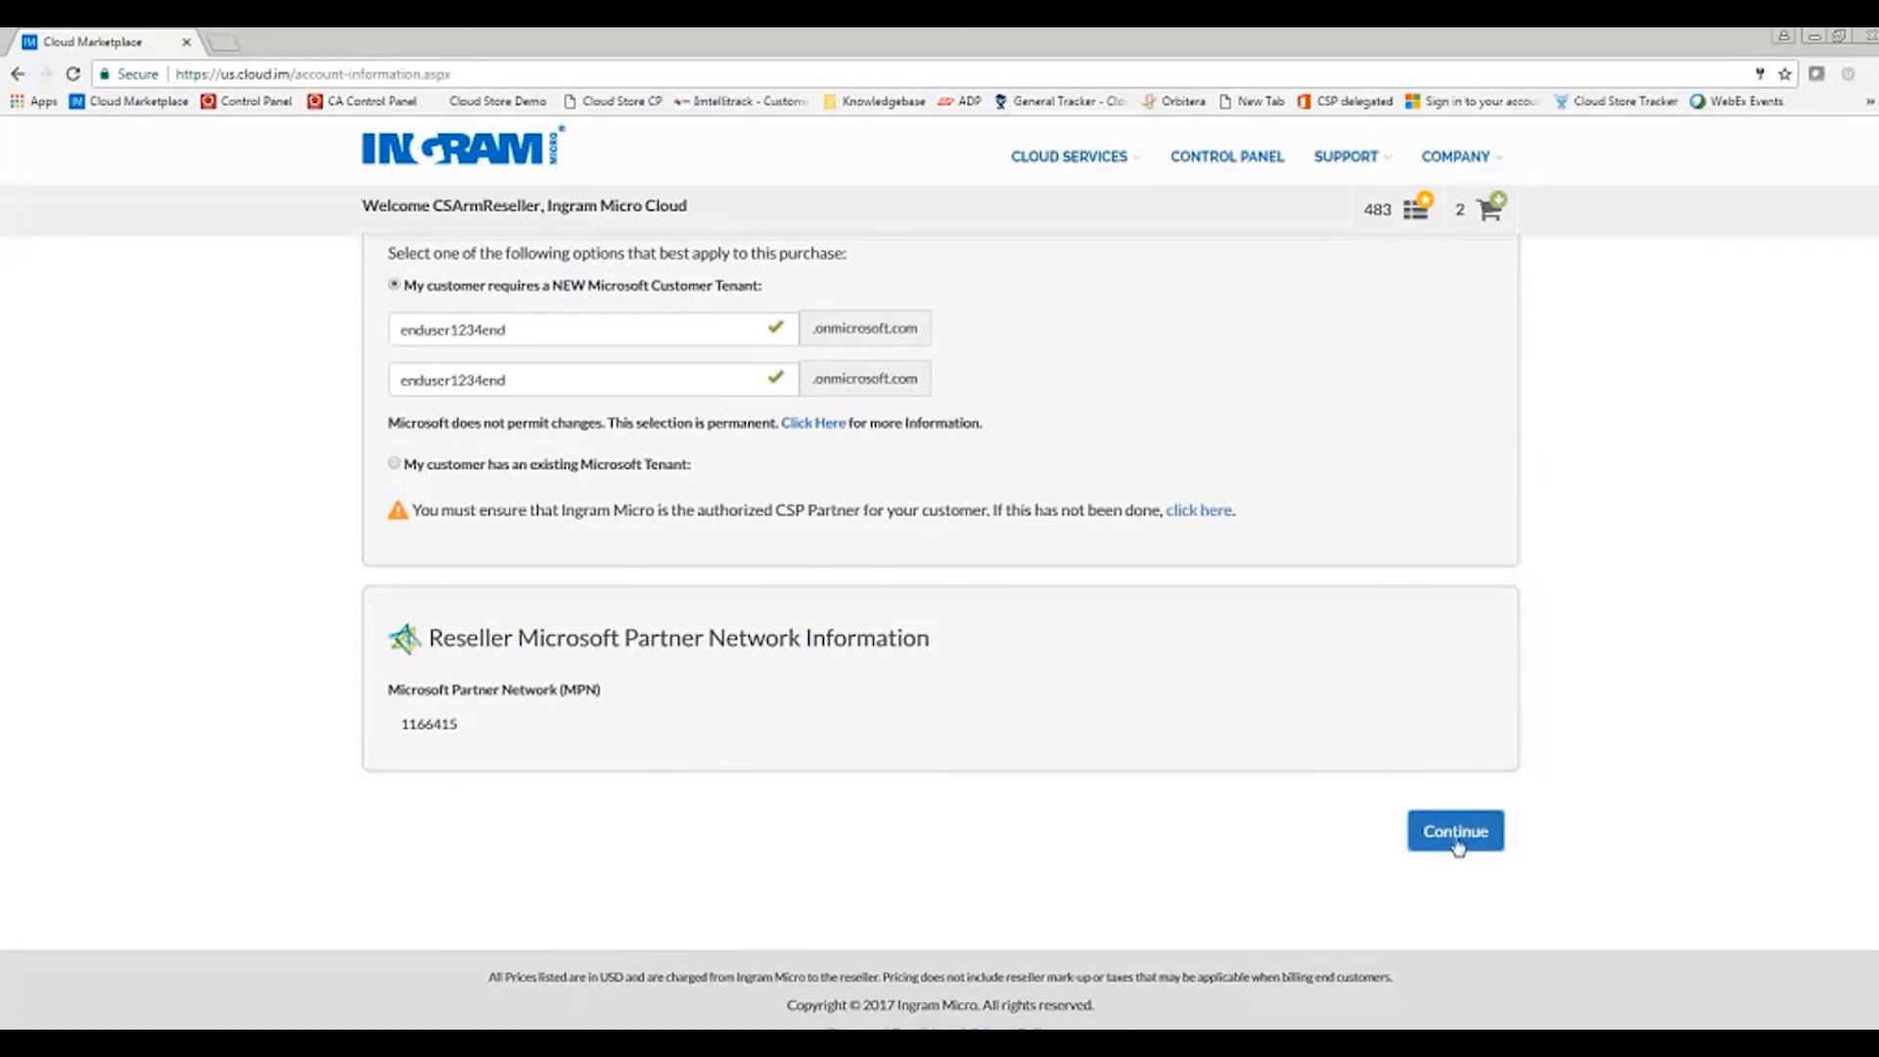
# Continue from account information to the Reseller Billing Information page
pyautogui.click(1454, 830)
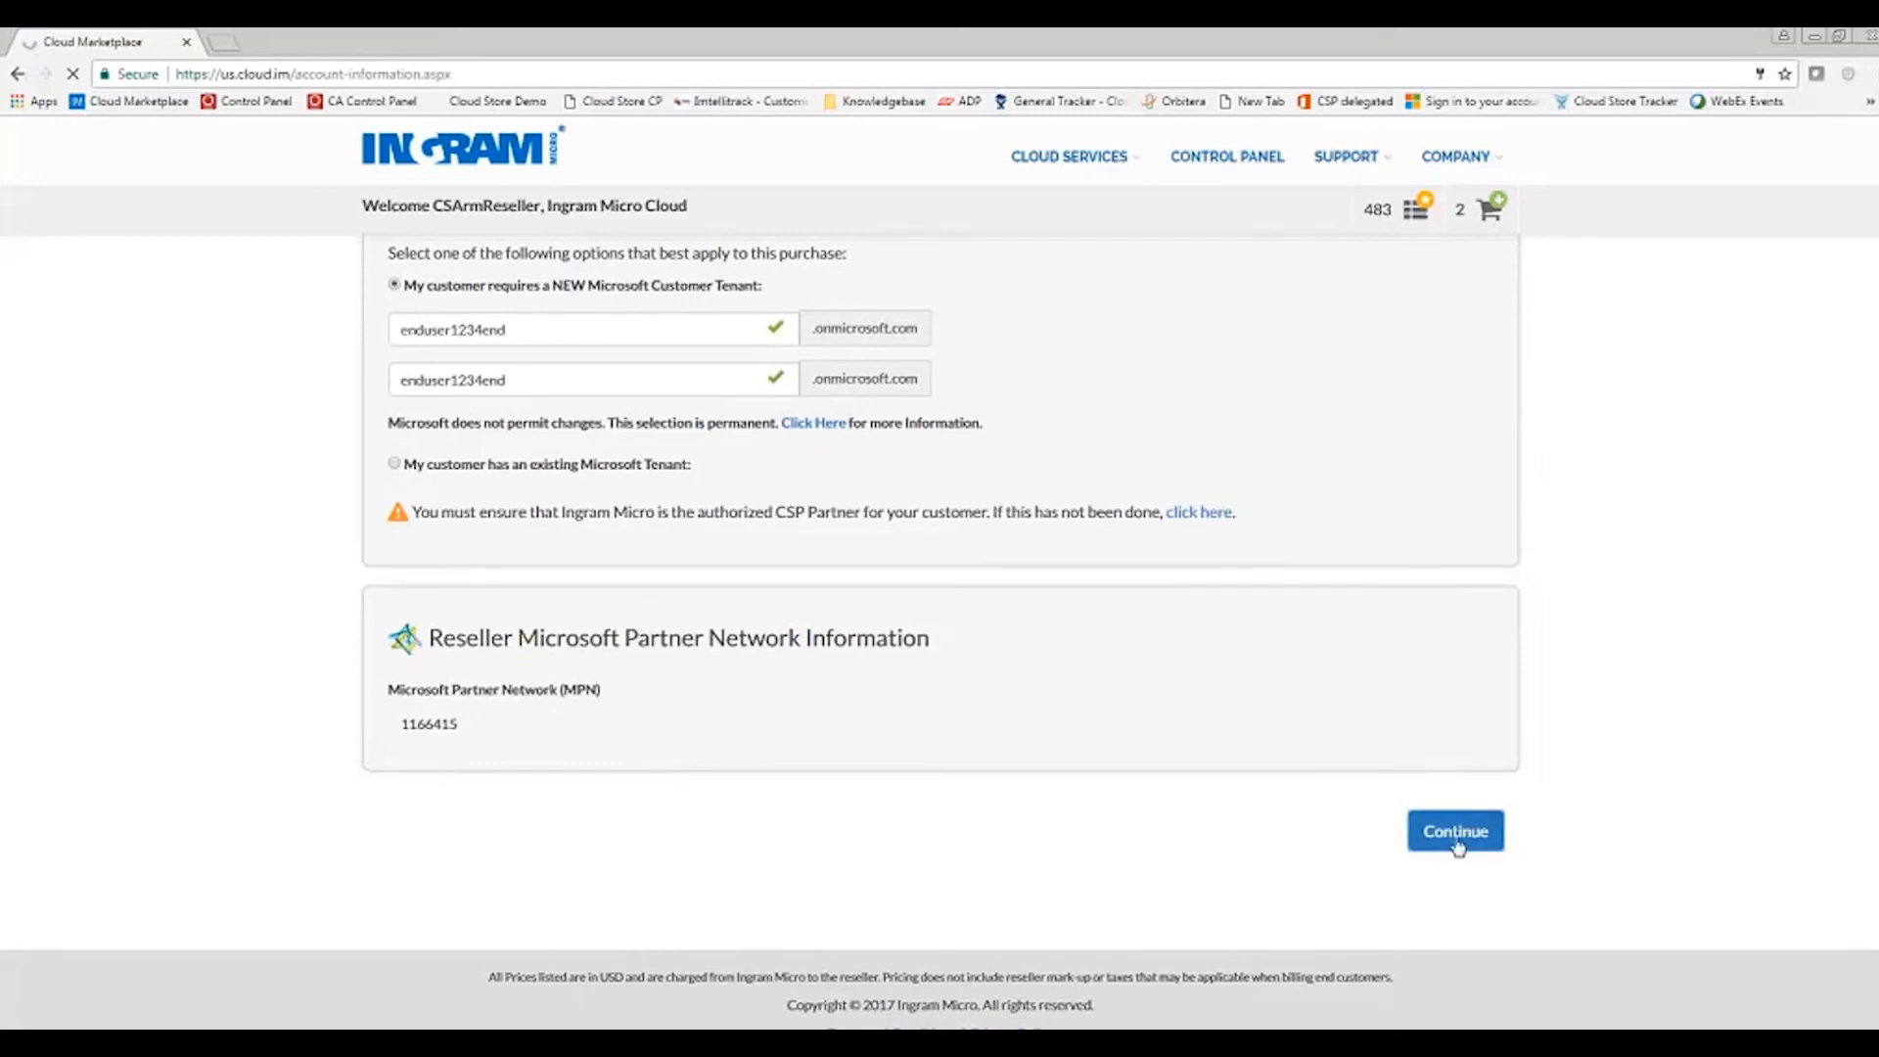
pyautogui.click(1454, 830)
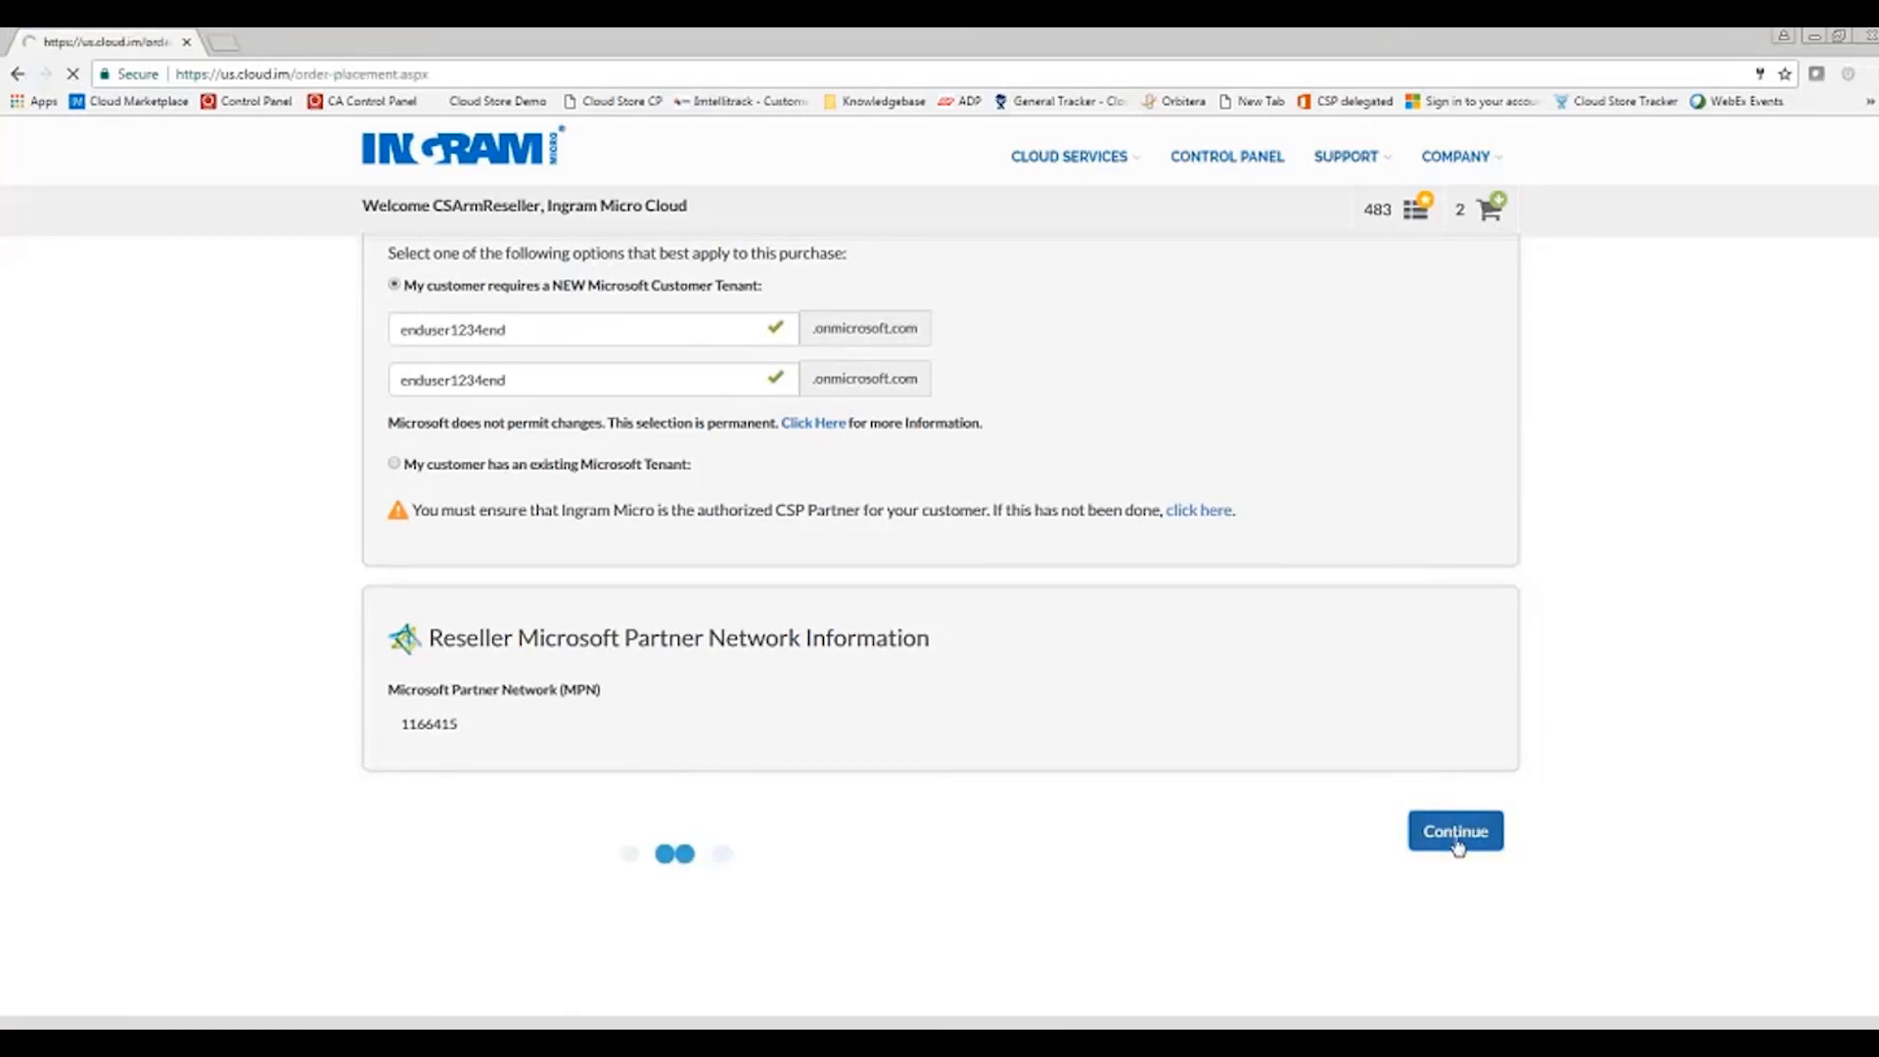
pyautogui.click(1454, 830)
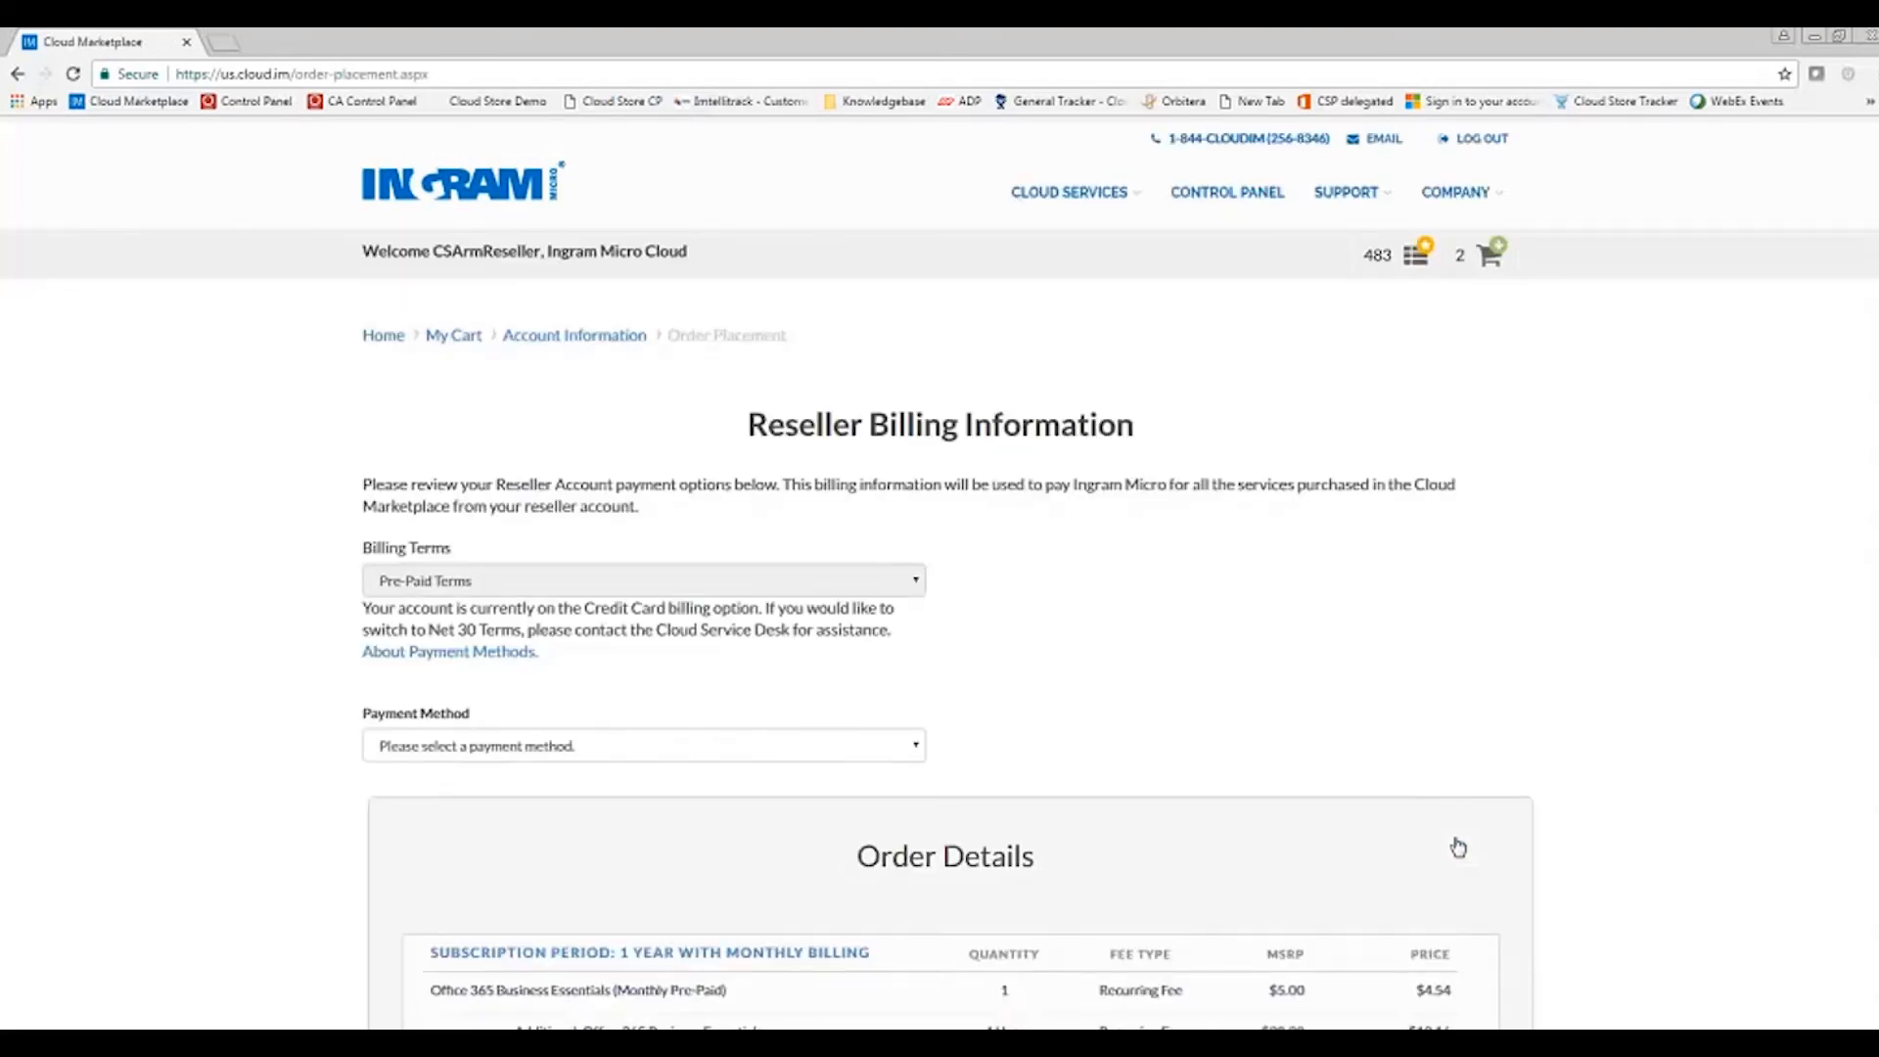
pyautogui.moveTo(1141, 607)
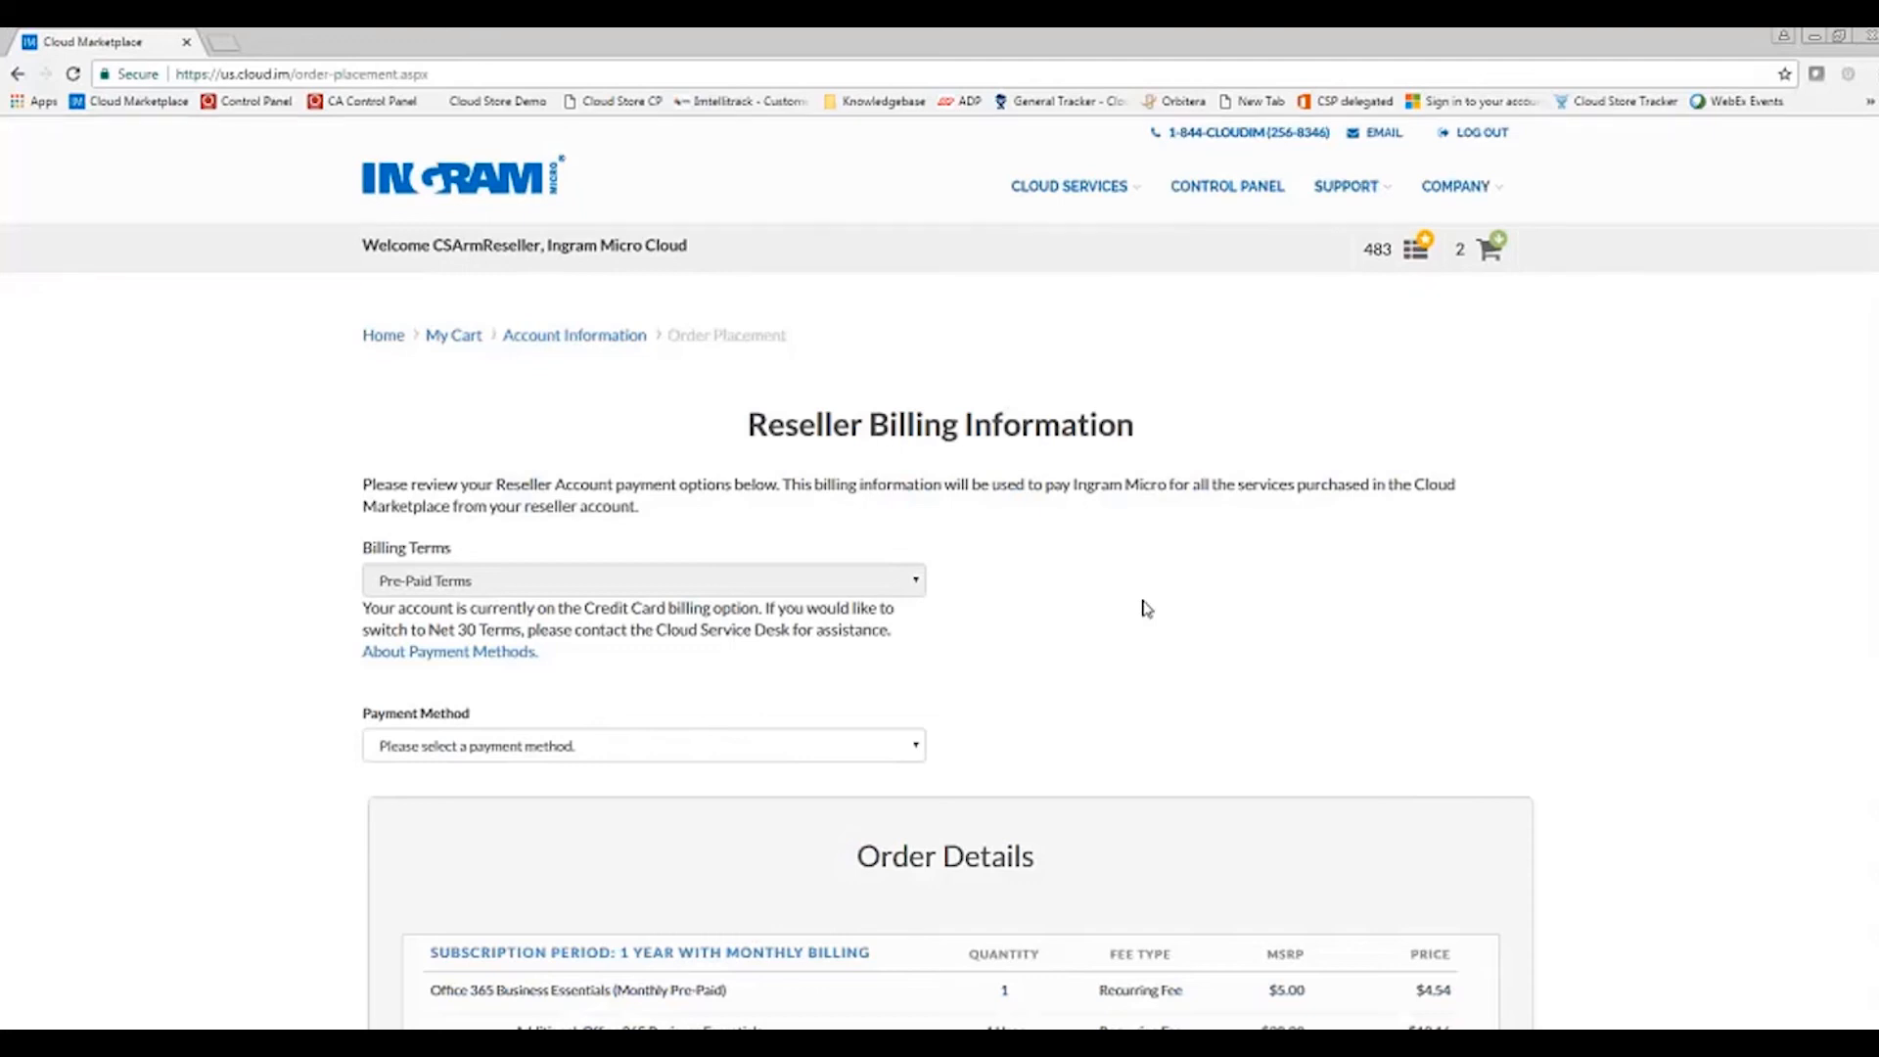
pyautogui.scroll(-3)
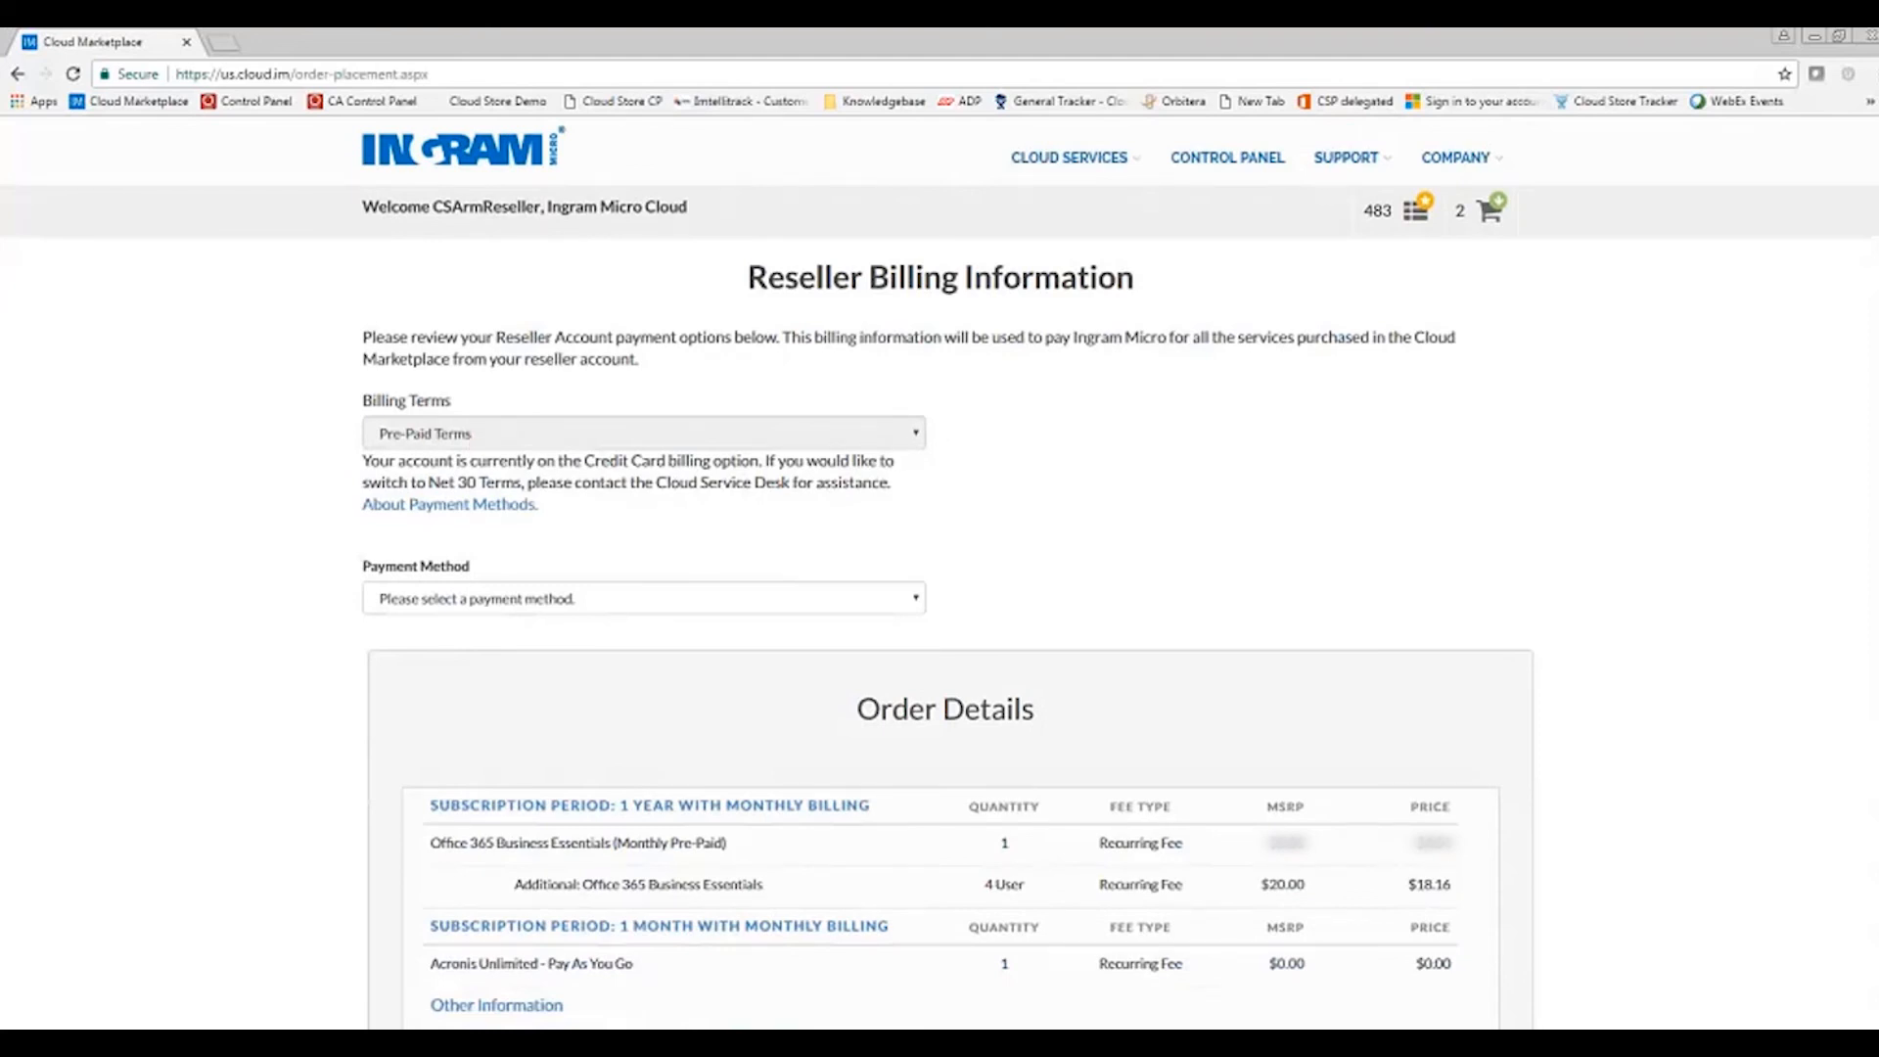
# Choose the saved 'Visa Universal:*****1111' card as the payment method
pyautogui.click(644, 599)
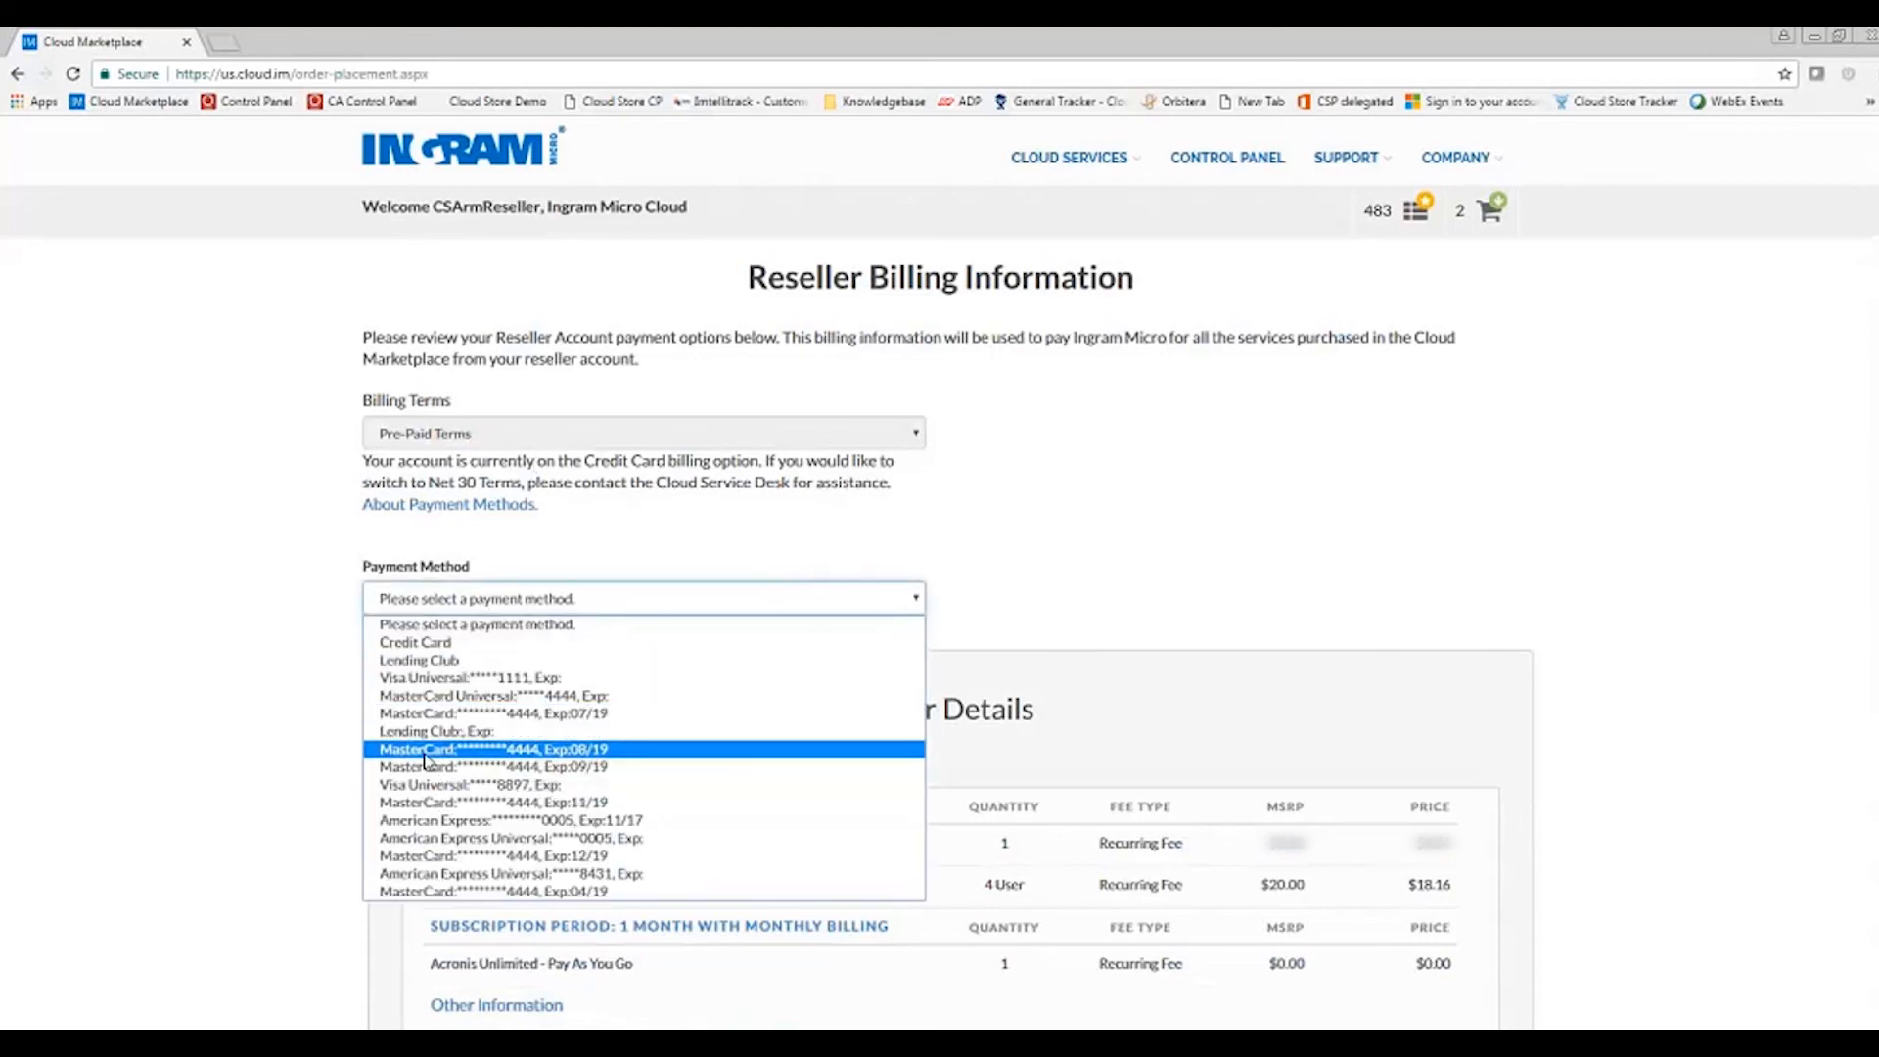
pyautogui.click(413, 642)
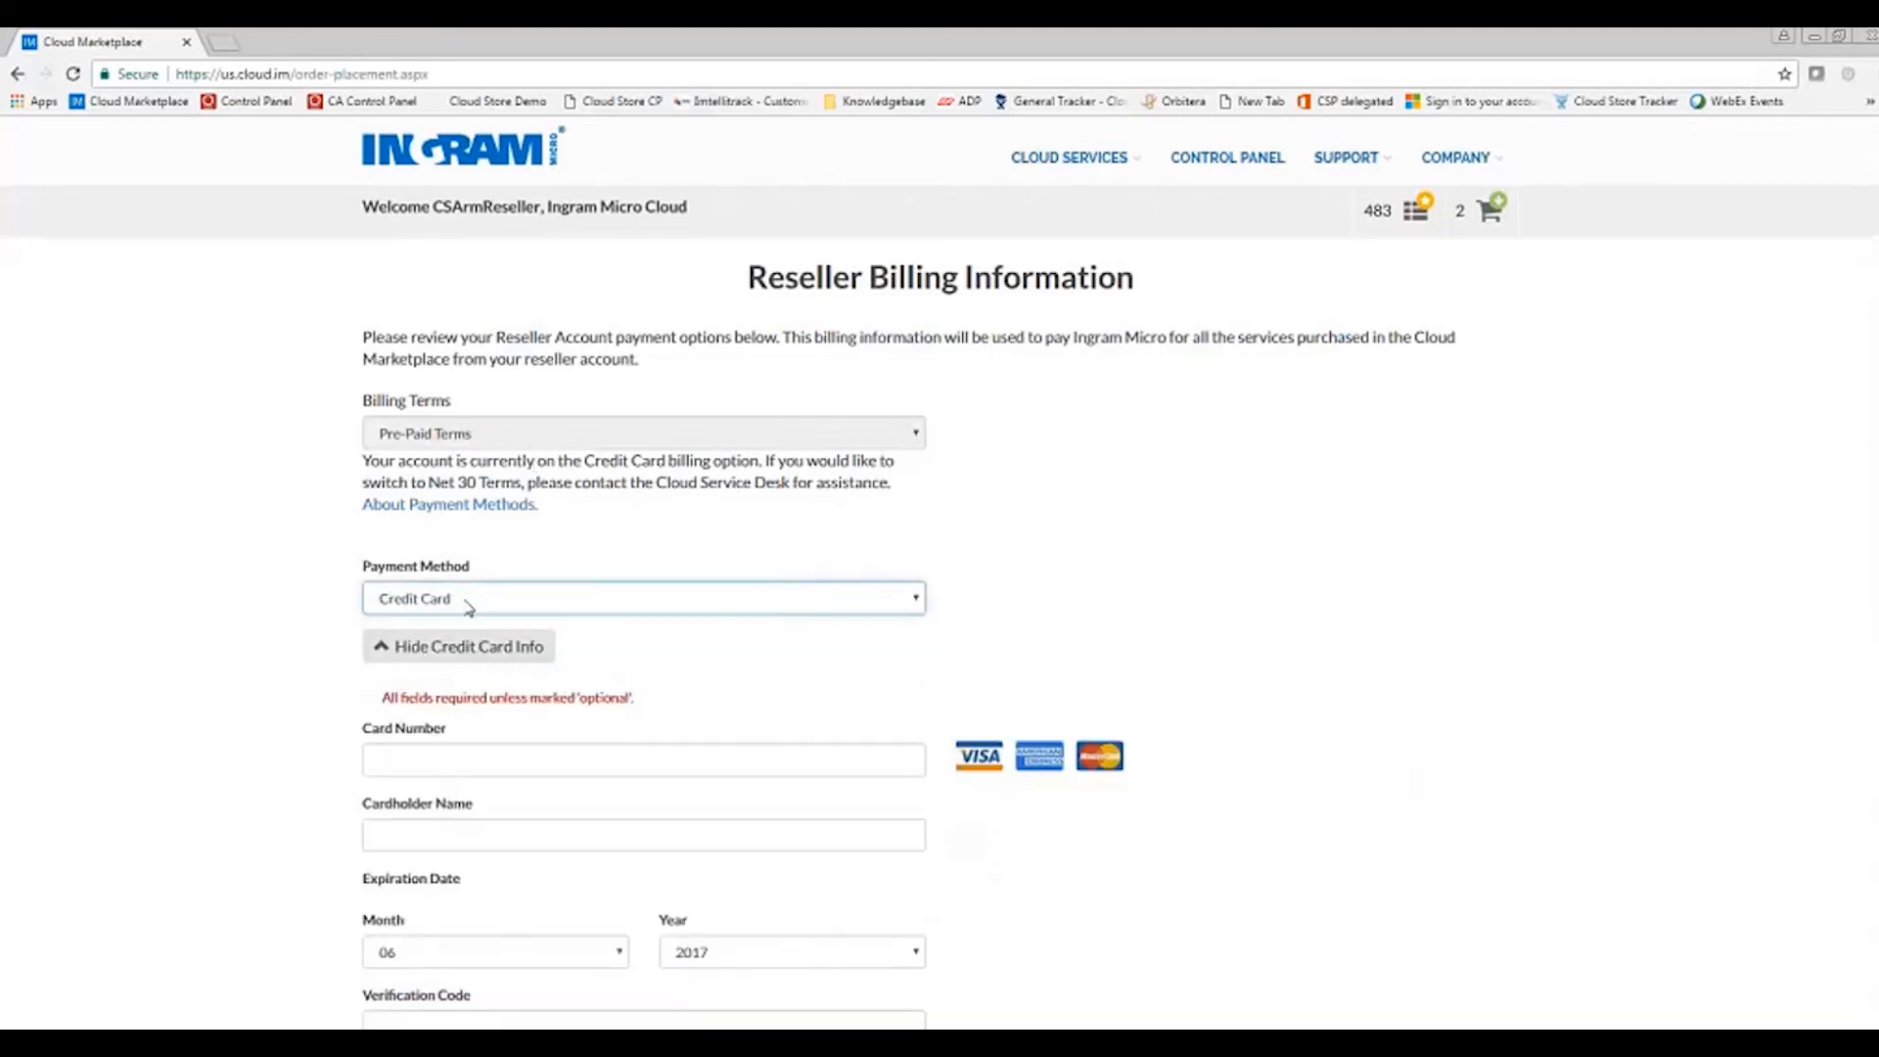
pyautogui.click(644, 599)
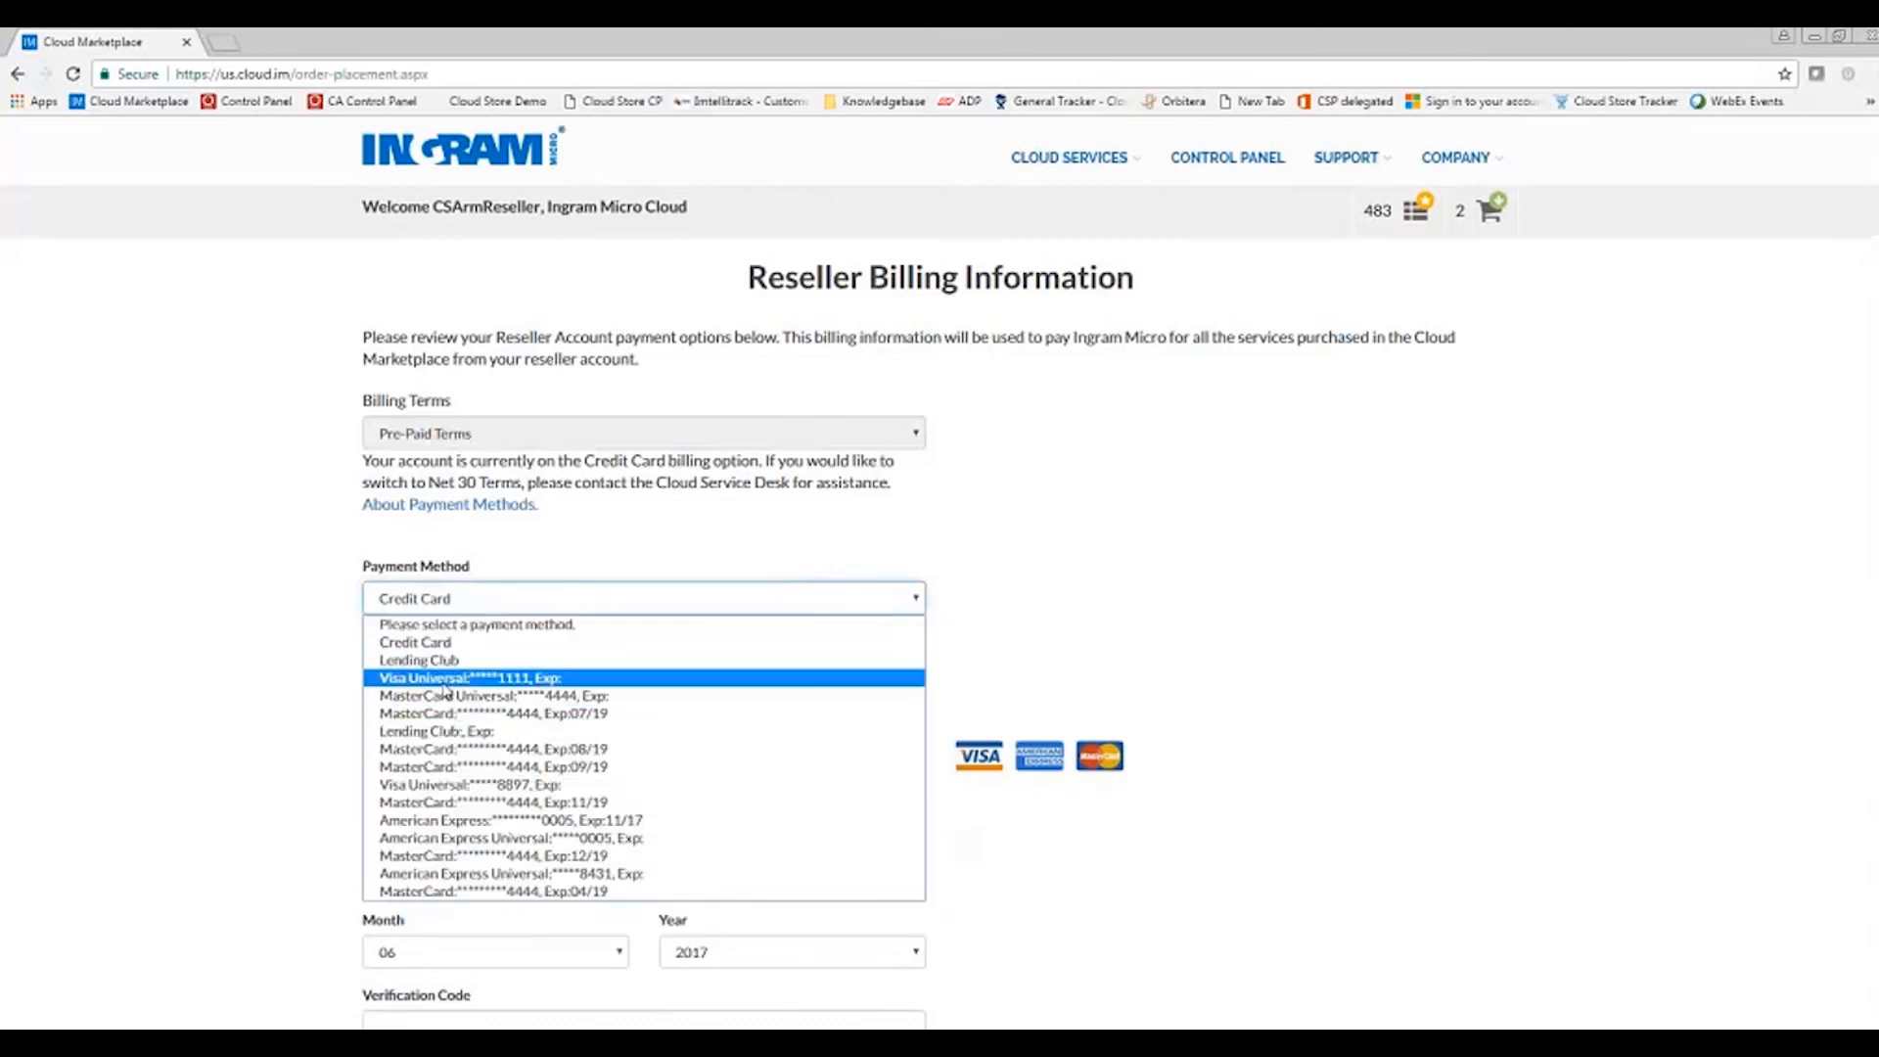
pyautogui.click(468, 677)
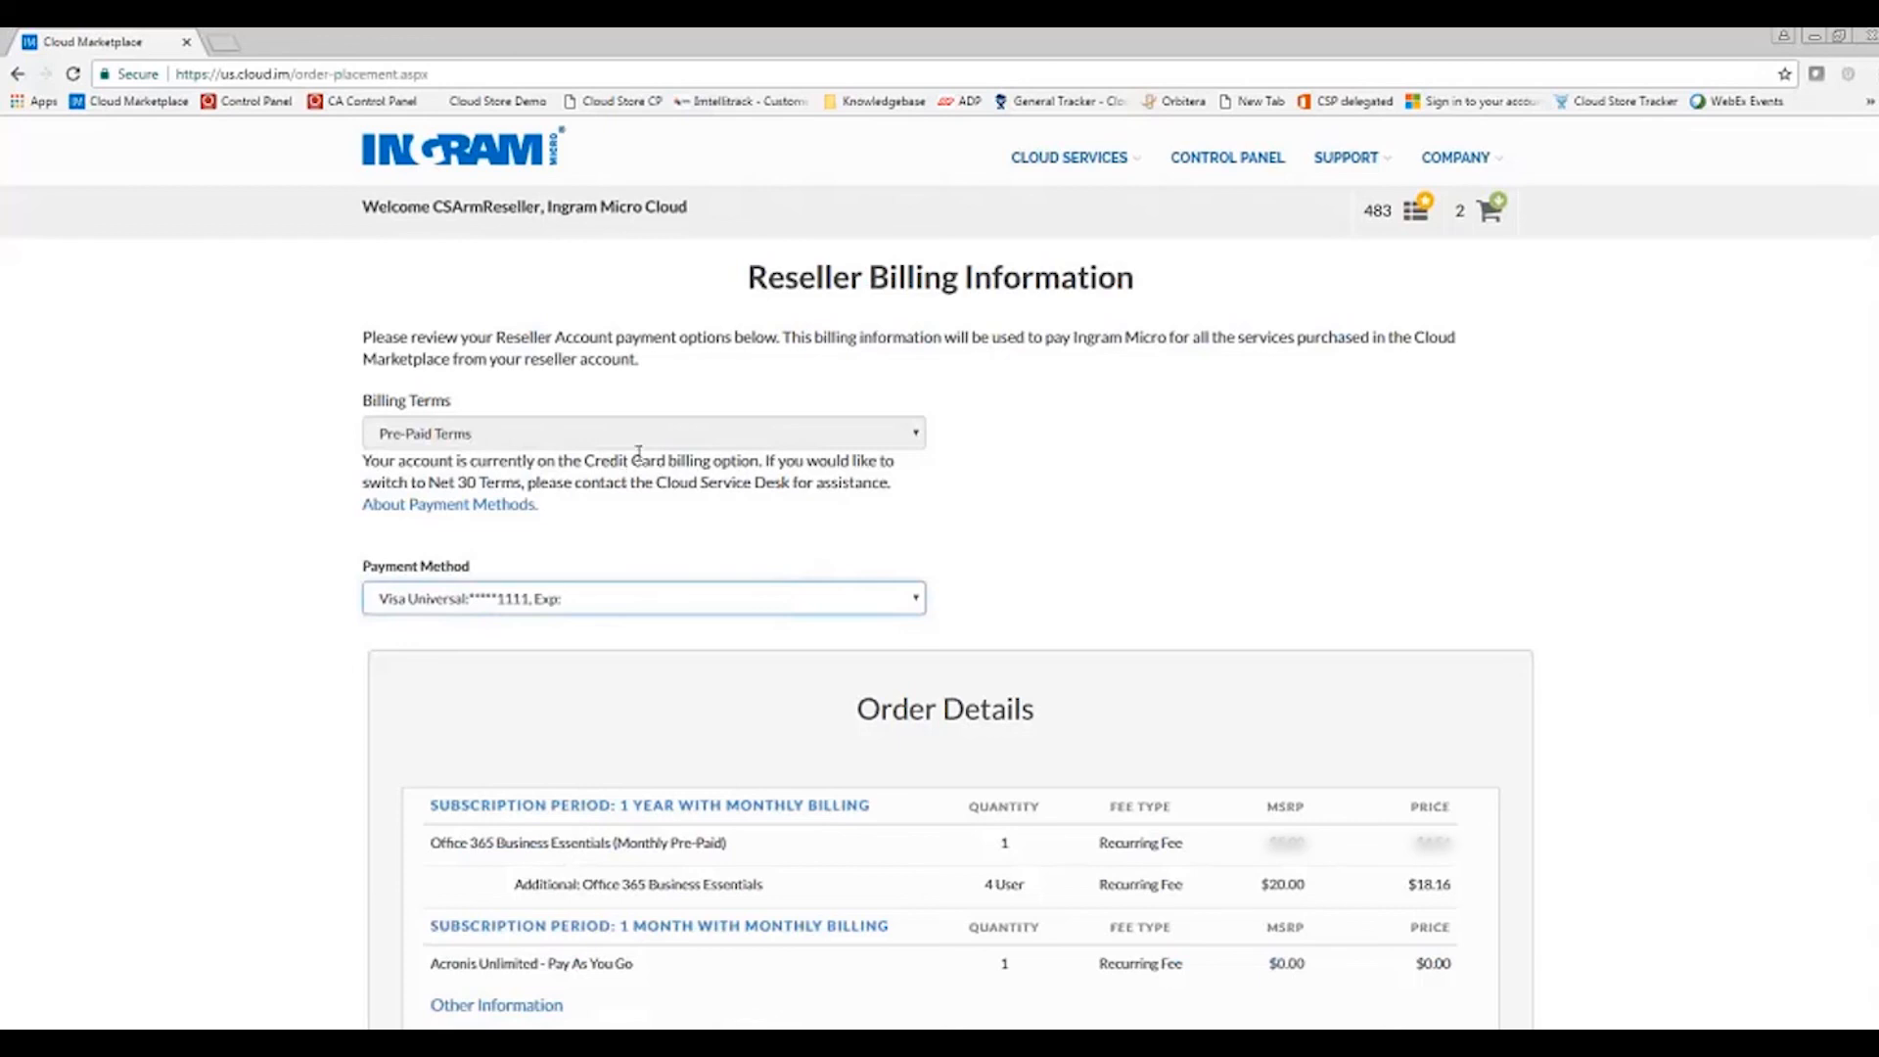
pyautogui.moveTo(605, 509)
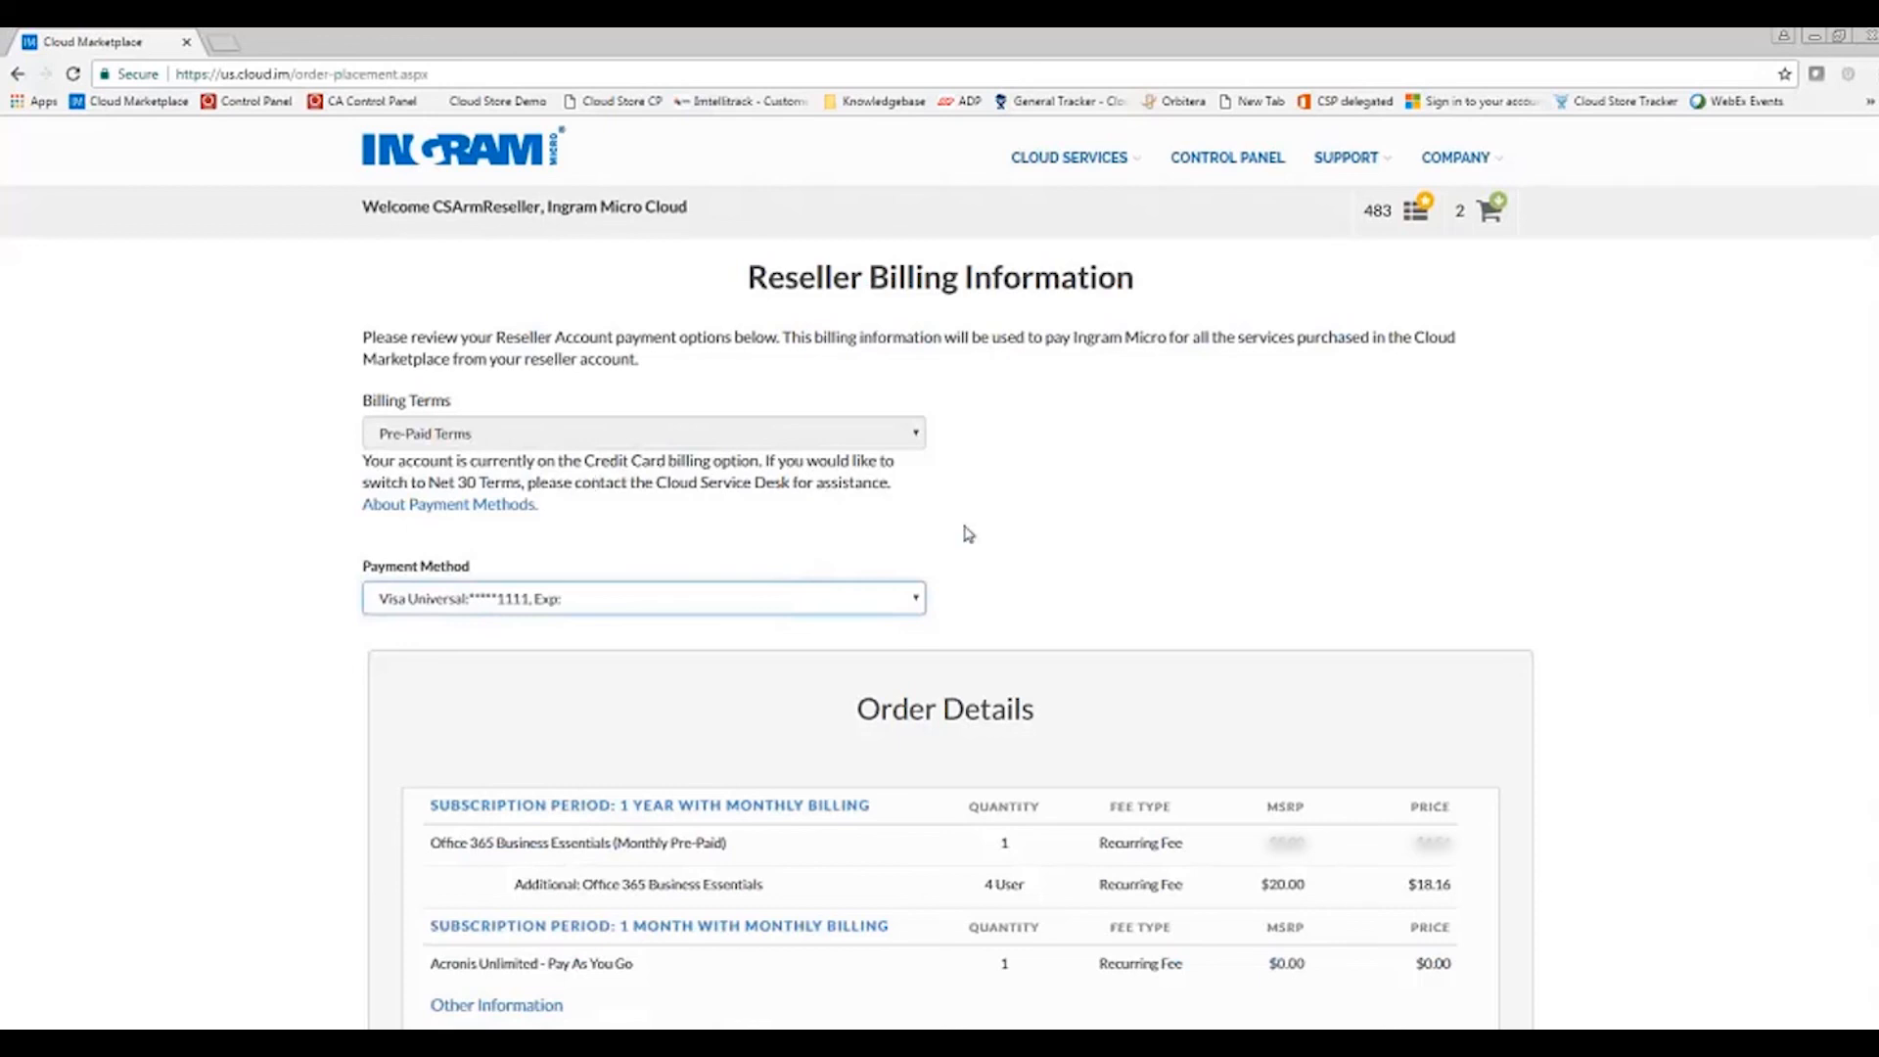
# Accept the service terms and submit the Office 365 and Acronis order
pyautogui.scroll(-3)
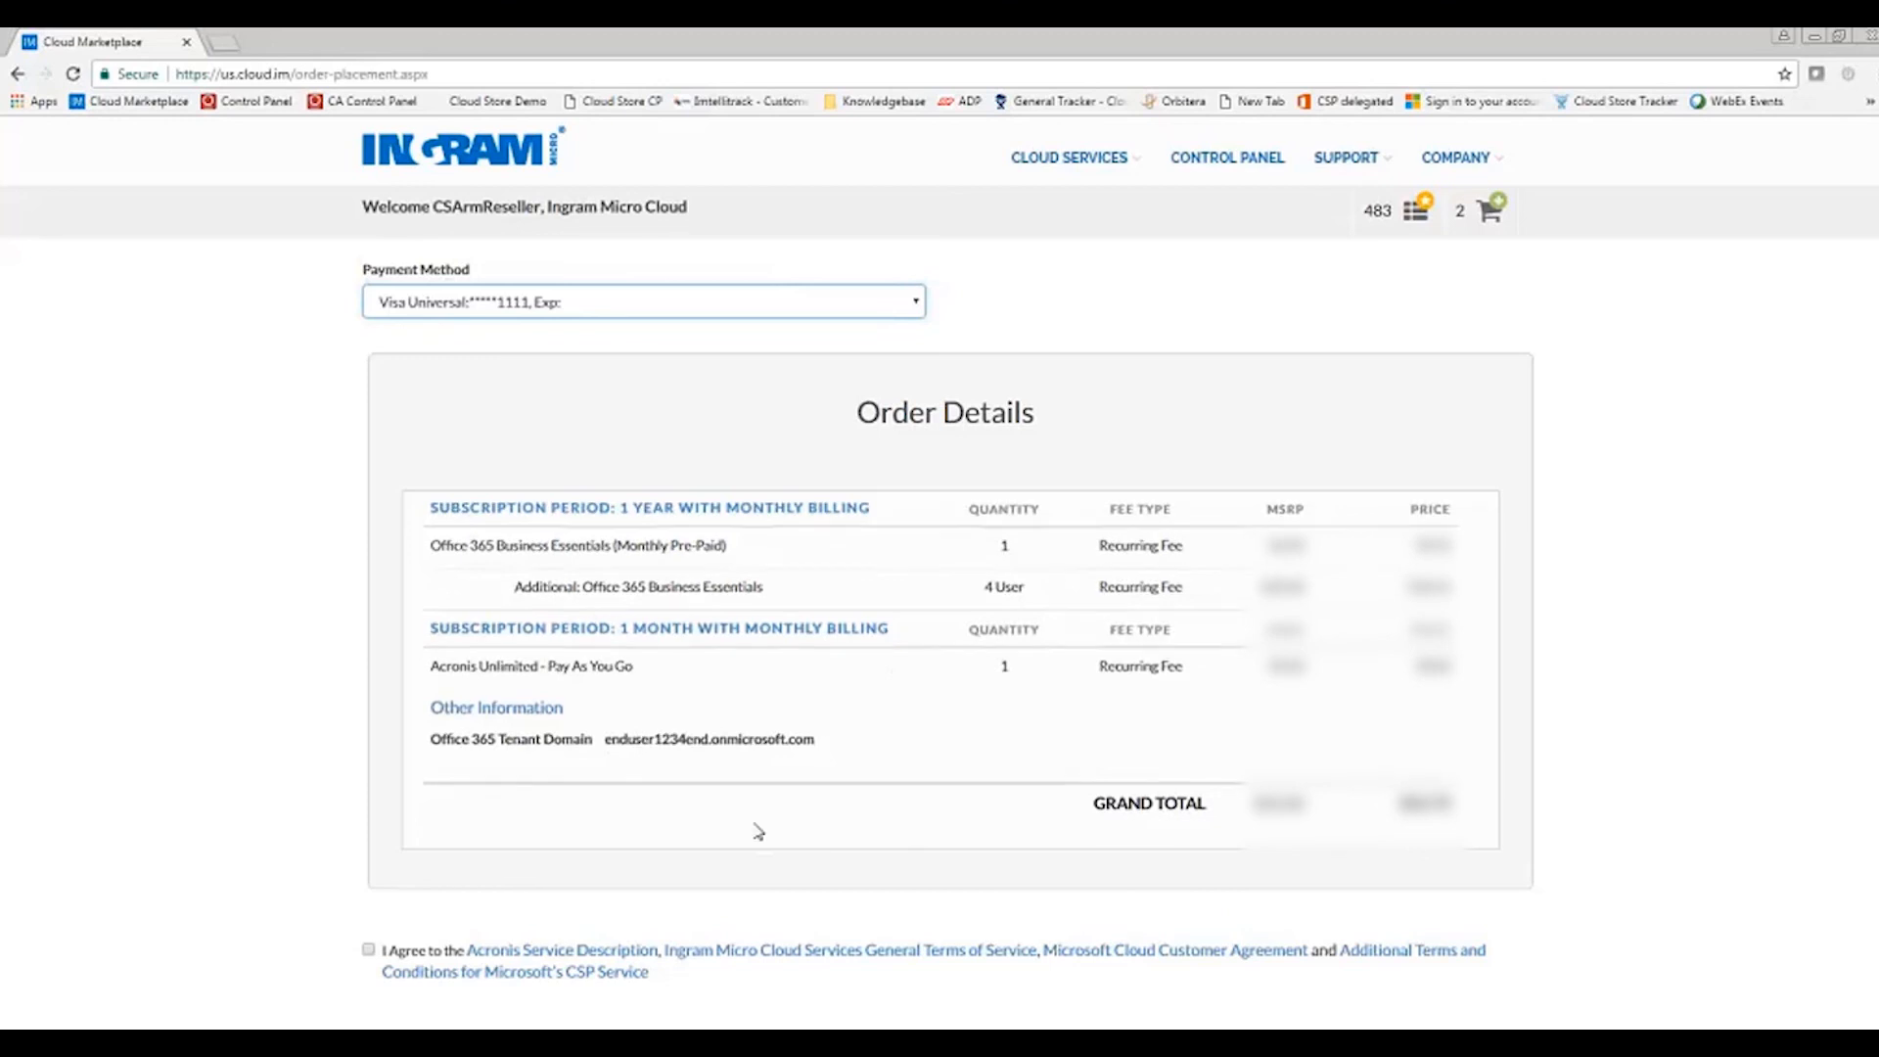
pyautogui.click(370, 752)
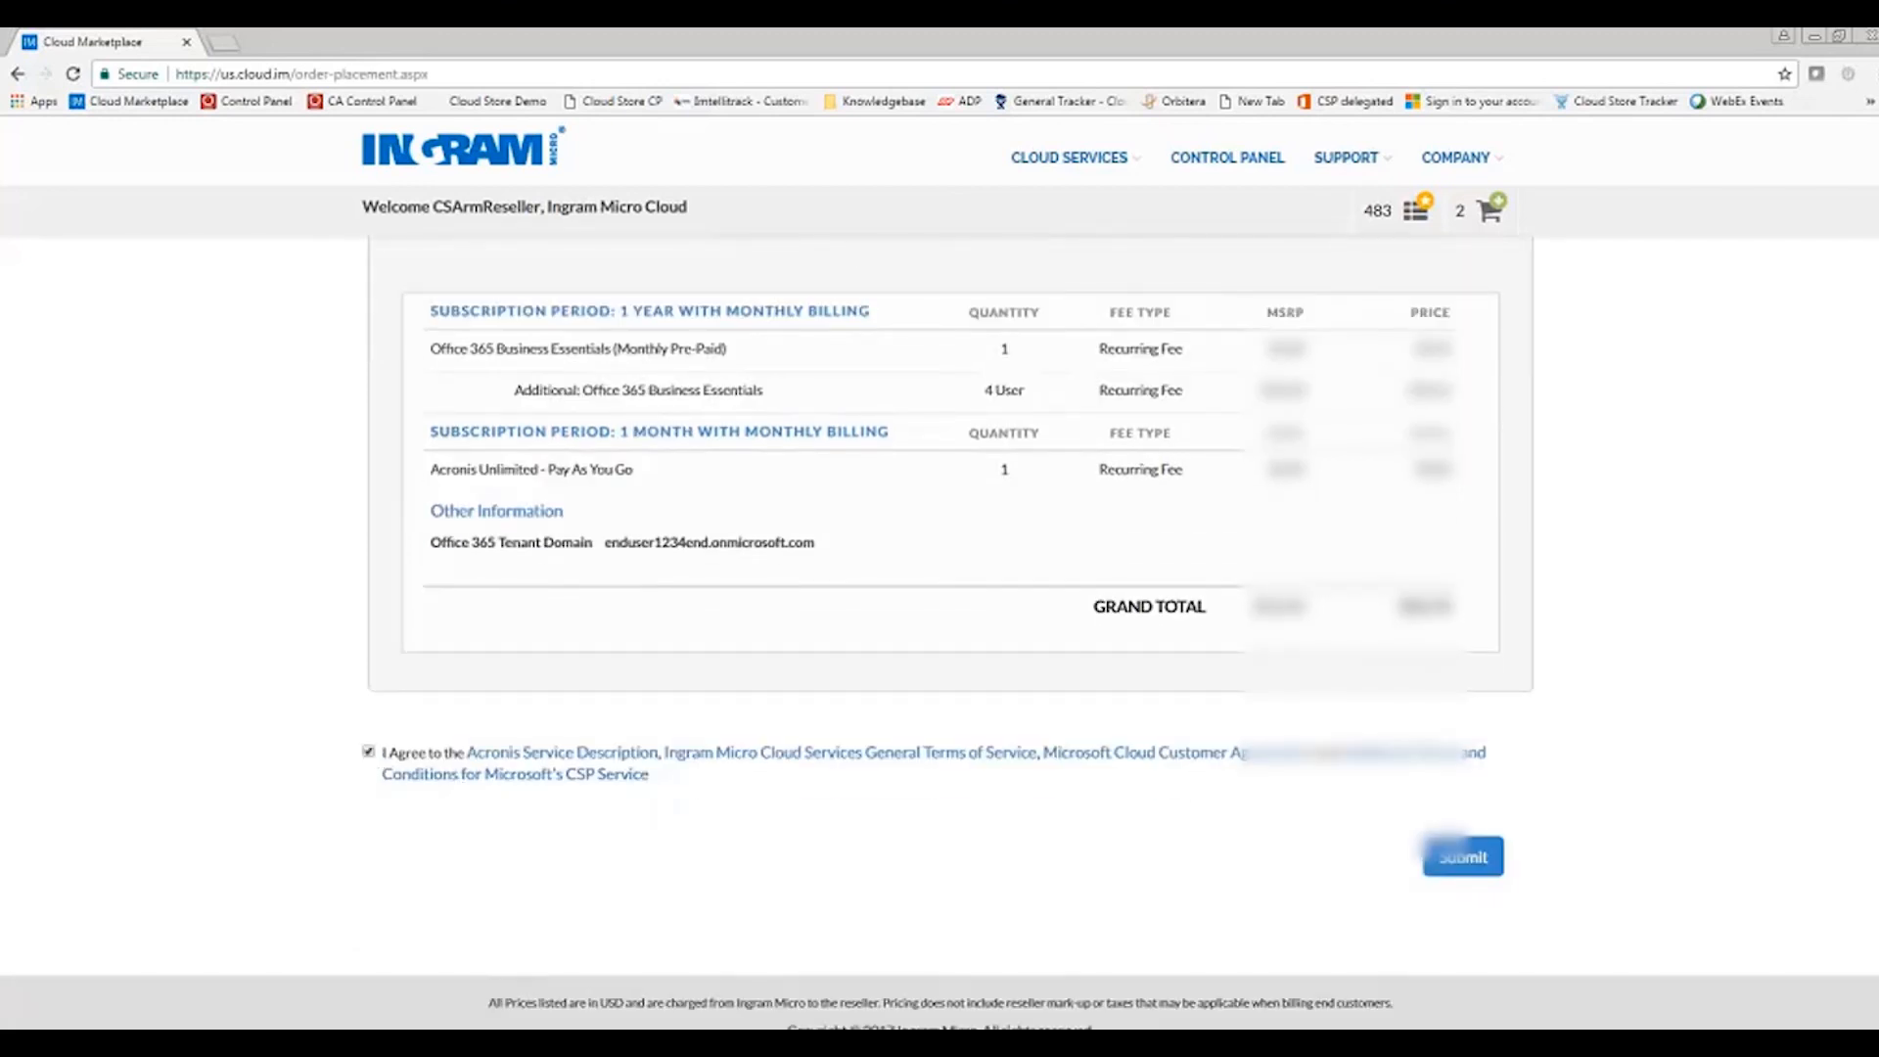
pyautogui.click(1460, 855)
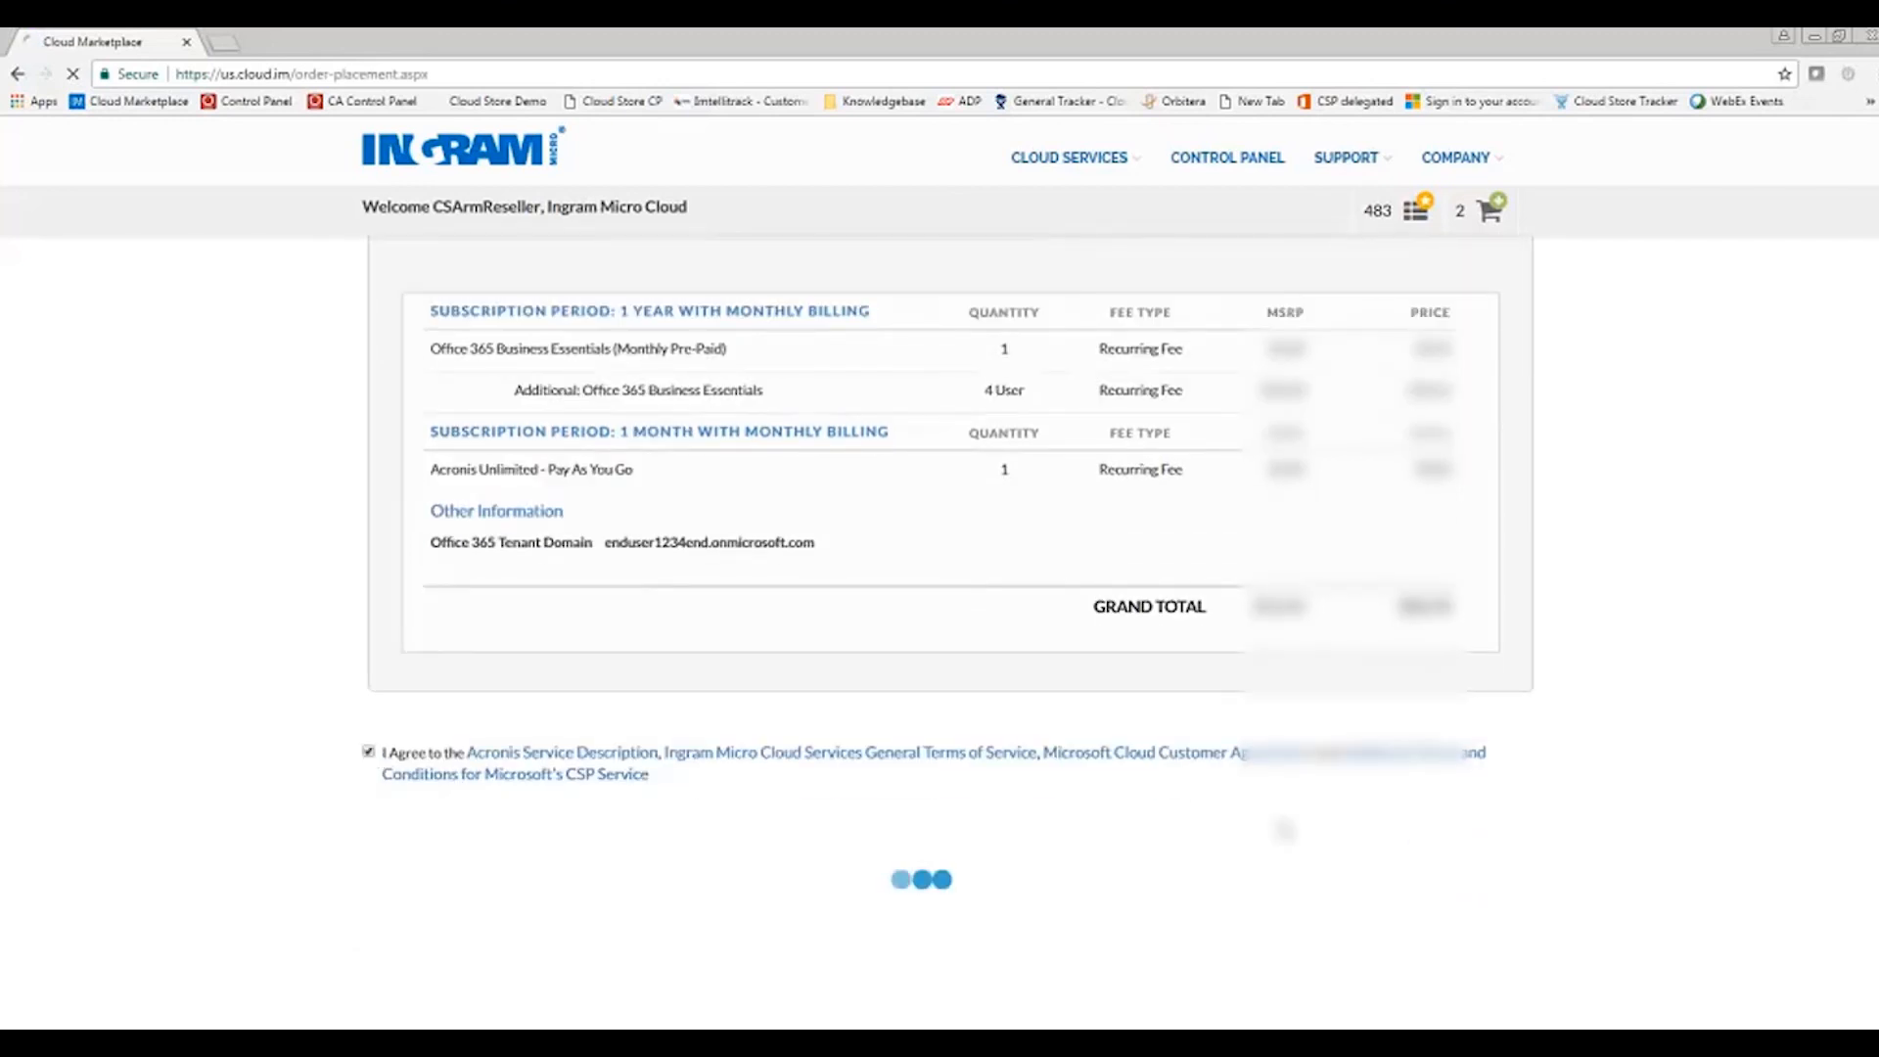